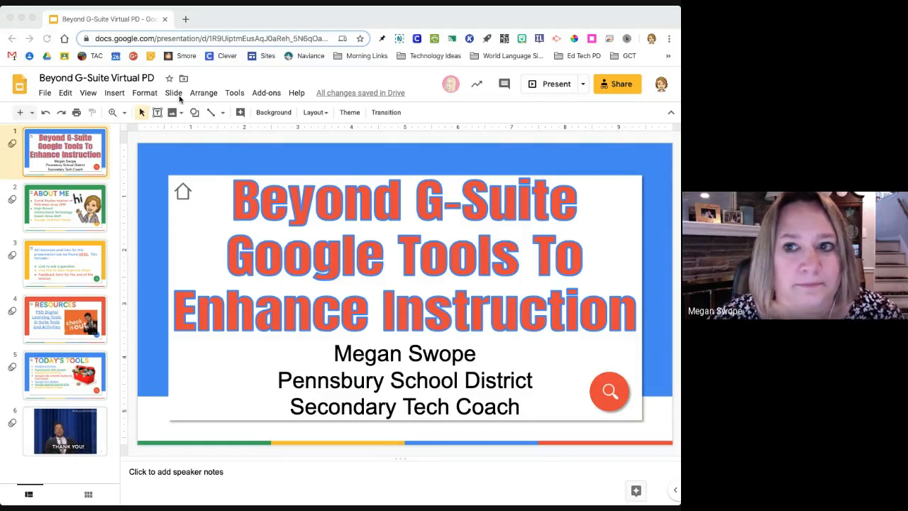
# Start presenting the slideshow full-screen from Google Slides
pyautogui.click(556, 84)
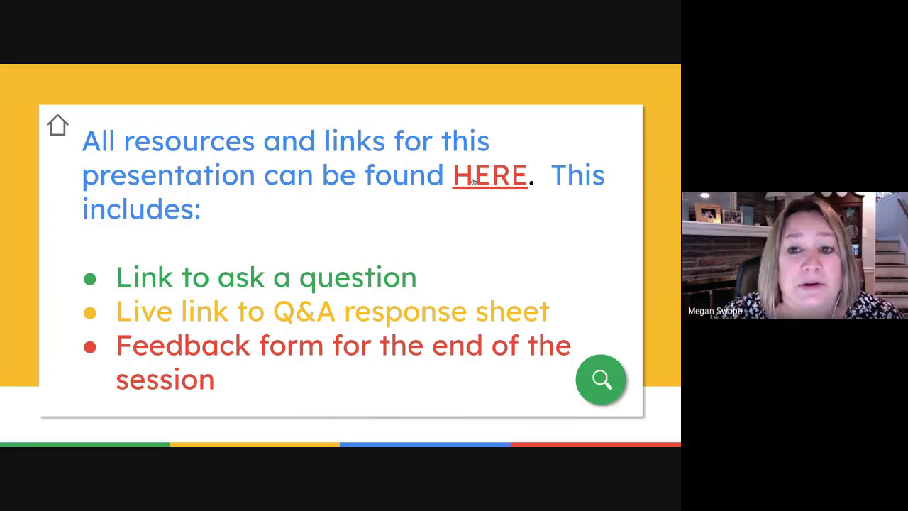
# Follow the HERE link to the Virtual PD Sessions site and scroll through its schedule table
pyautogui.click(491, 175)
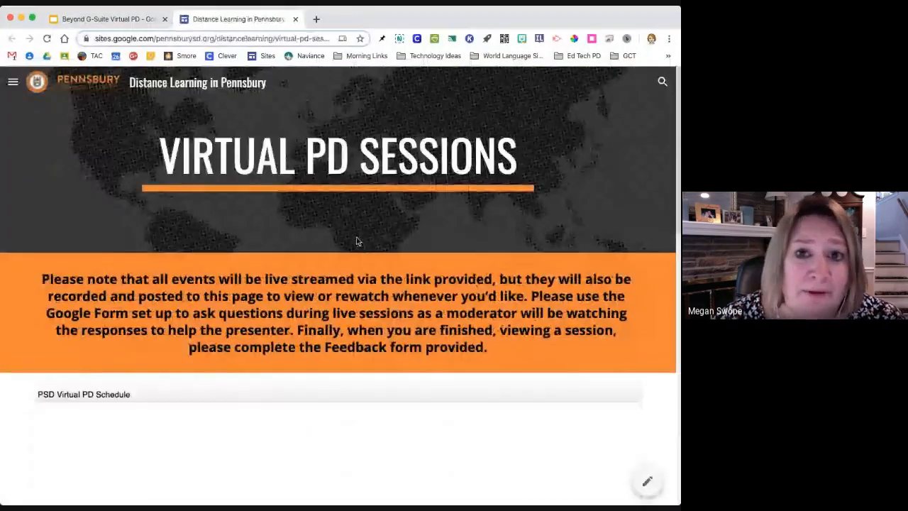
pyautogui.scroll(-3)
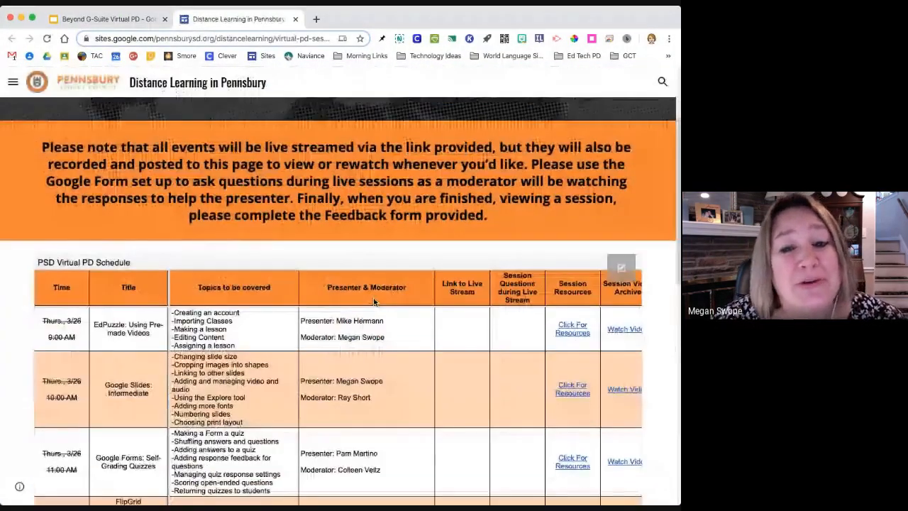
pyautogui.scroll(-3)
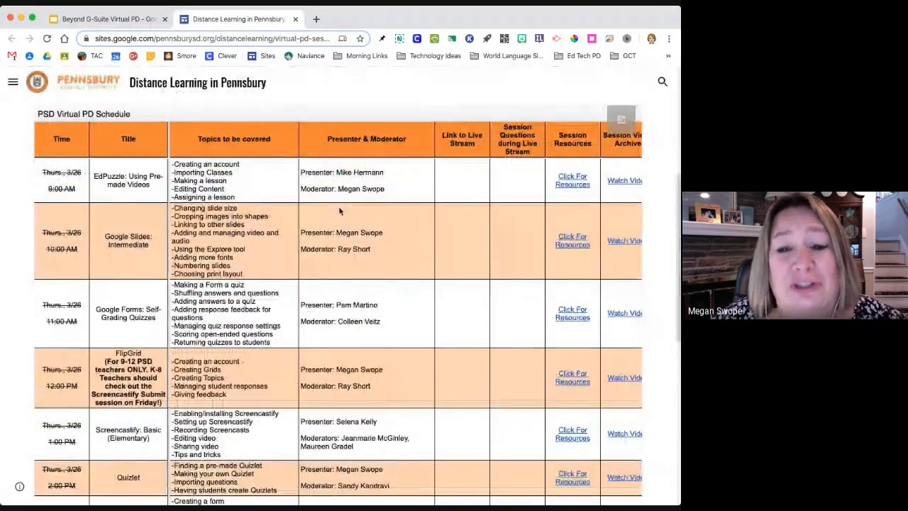
pyautogui.scroll(-3)
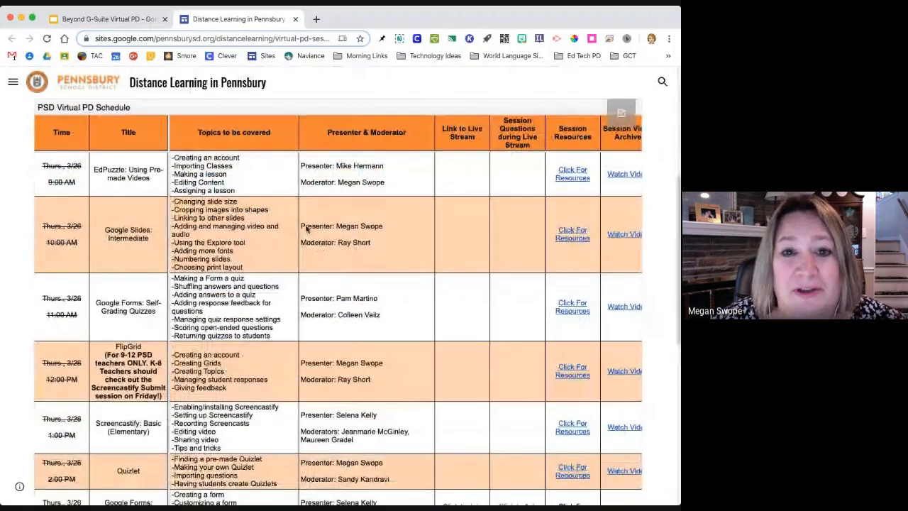
pyautogui.scroll(-3)
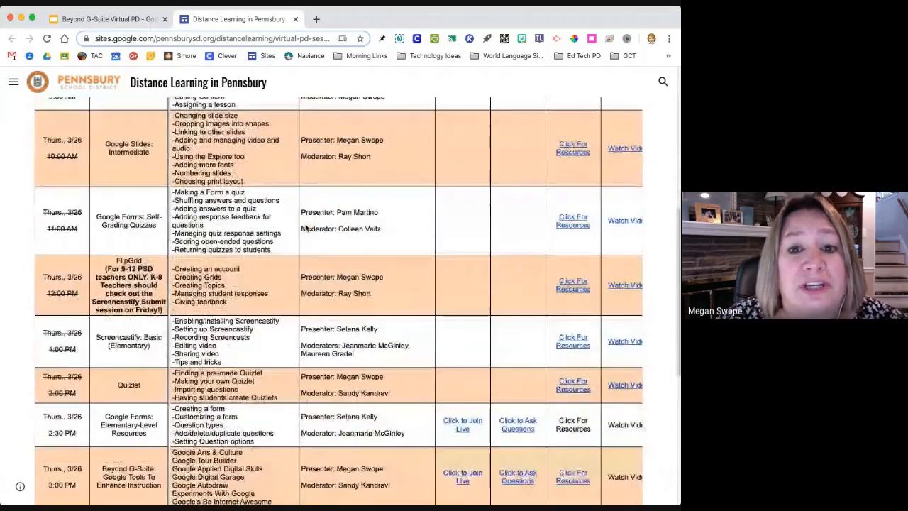
pyautogui.scroll(-3)
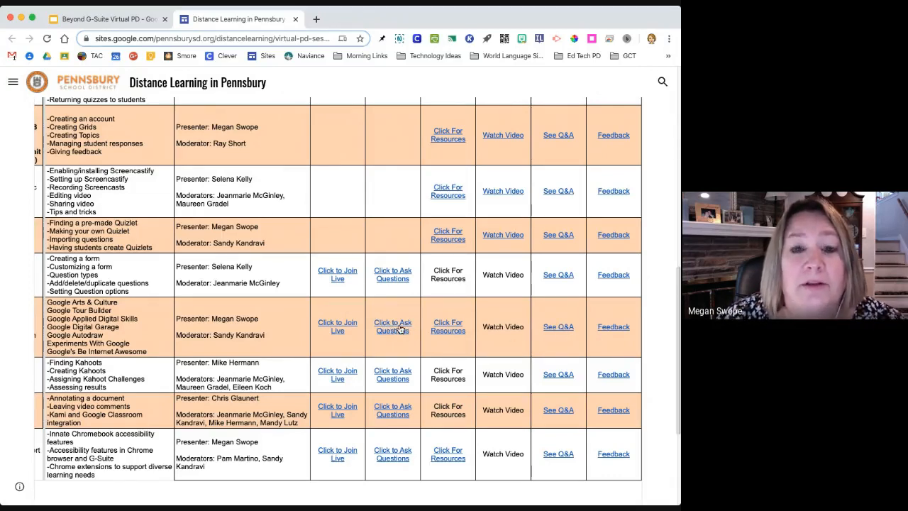
pyautogui.moveTo(389, 324)
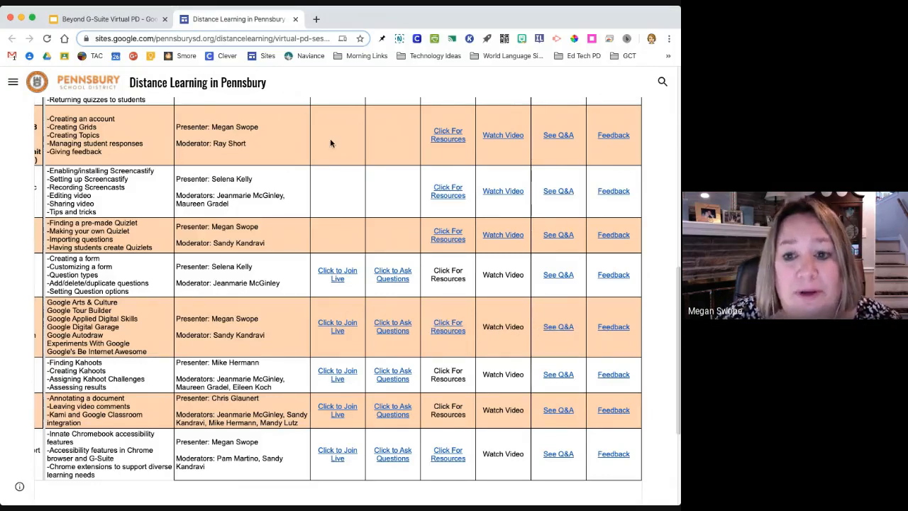
# Follow the Click For Resources link to the G-Suite Tools and Activities page and browse it
pyautogui.click(107, 18)
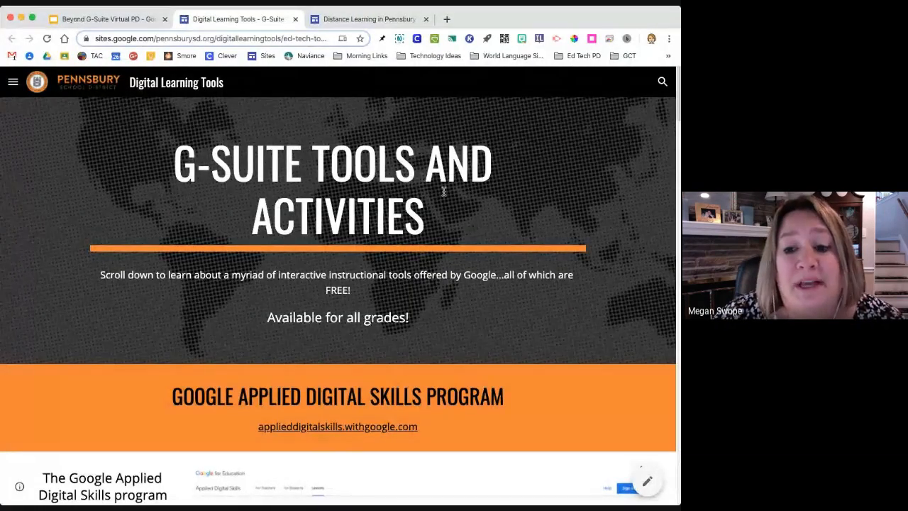
pyautogui.scroll(-3)
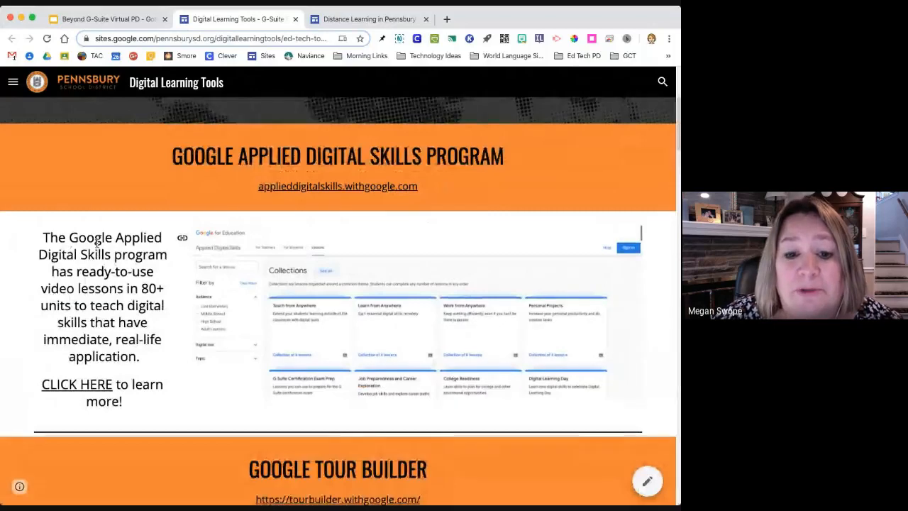
pyautogui.scroll(3)
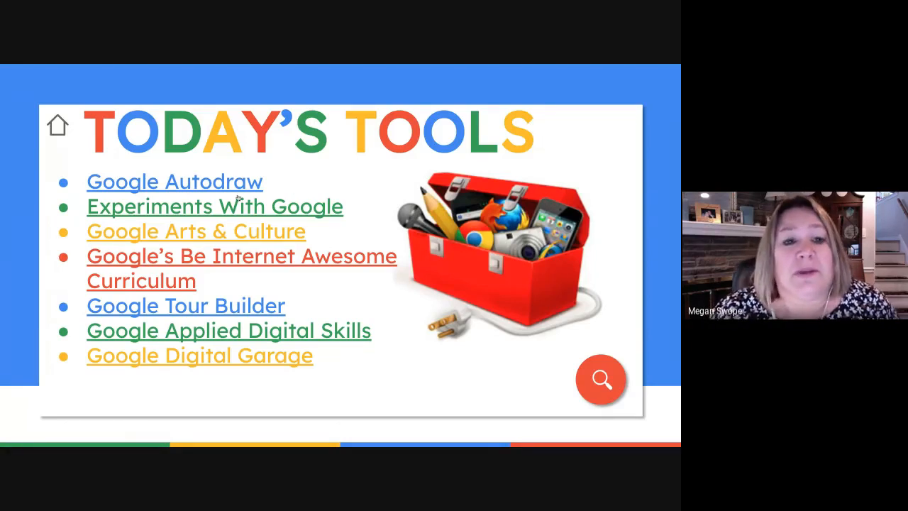
pyautogui.moveTo(204, 190)
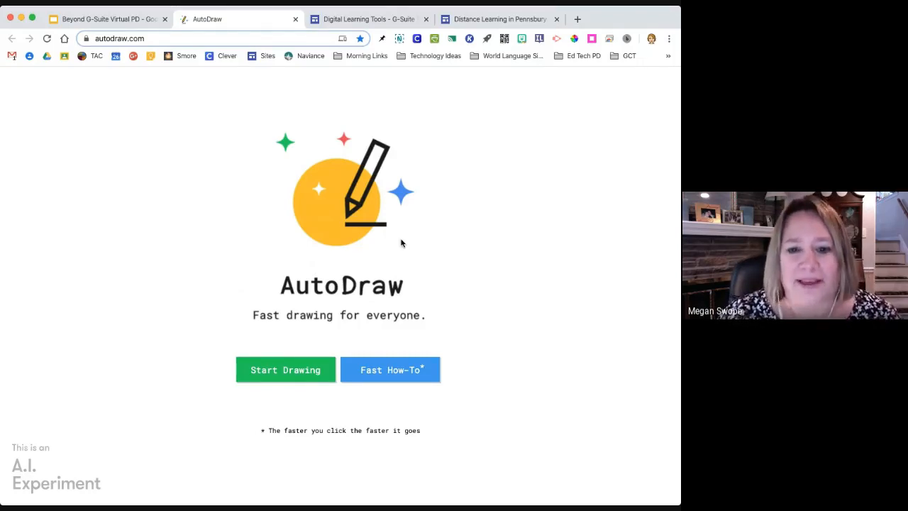
pyautogui.moveTo(298, 402)
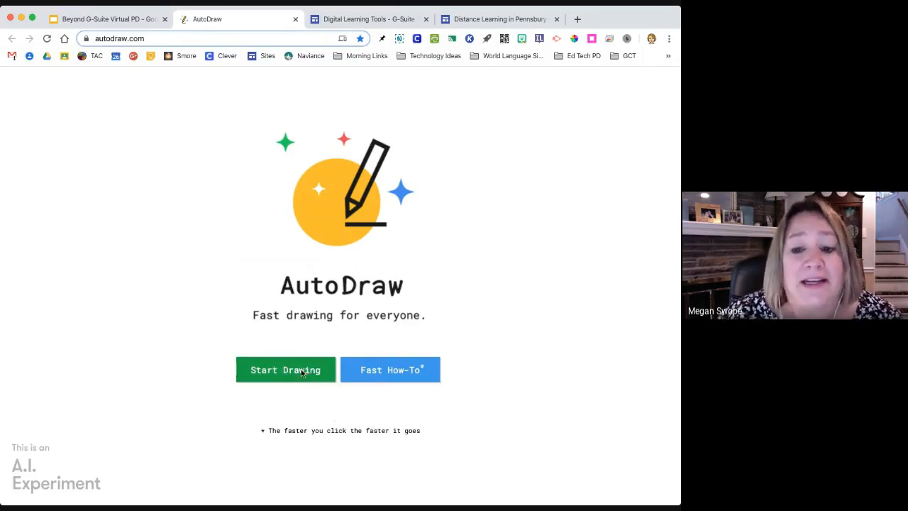
pyautogui.moveTo(400, 371)
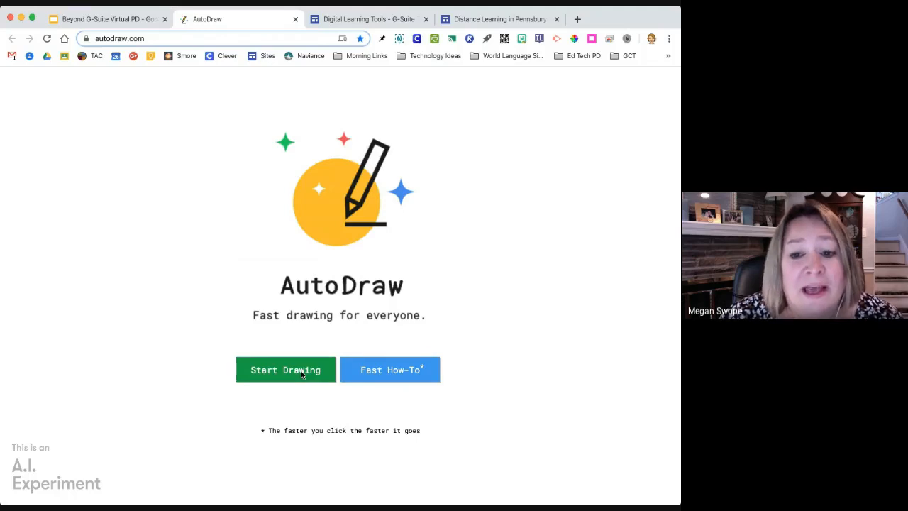
# Start a new drawing on AutoDraw's blank canvas
pyautogui.click(285, 369)
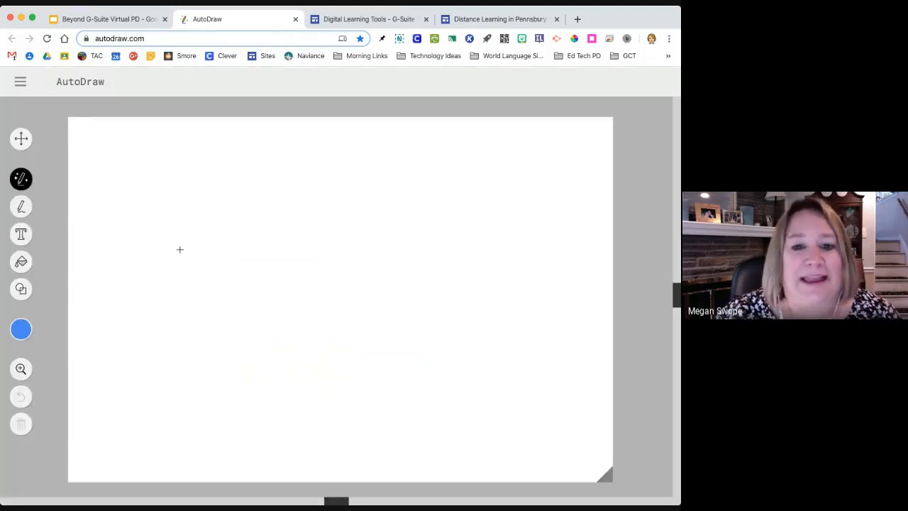
pyautogui.moveTo(181, 254)
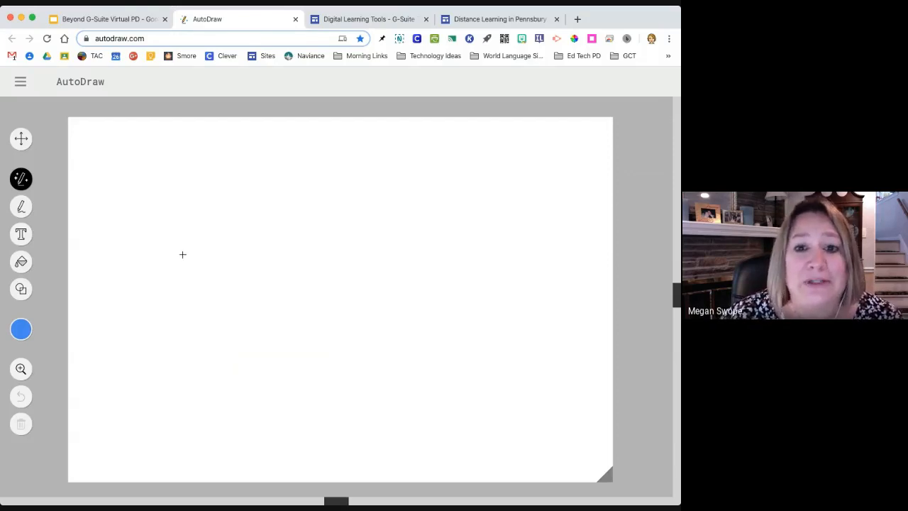
pyautogui.moveTo(181, 286)
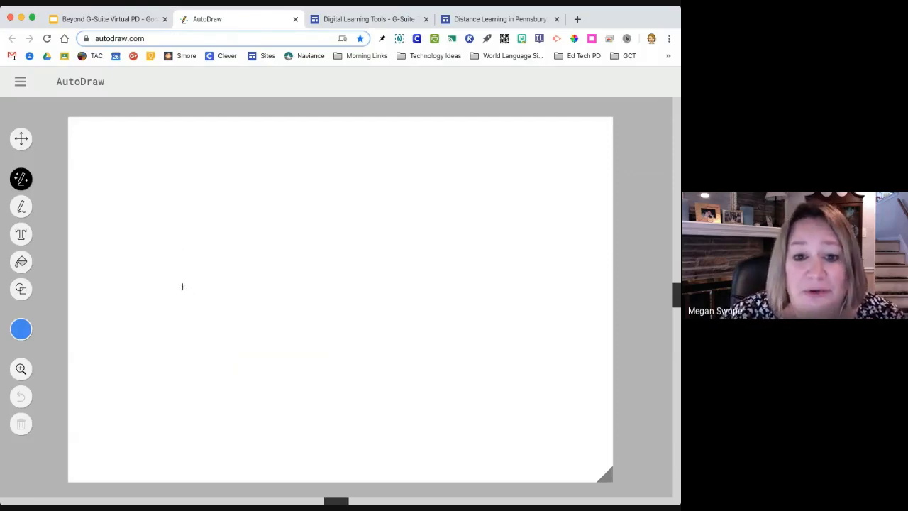
# Sketch a boat hull with mast and sail, then swap it for the suggested clean sailboat
pyautogui.moveTo(182, 287); pyautogui.dragTo(417, 298)
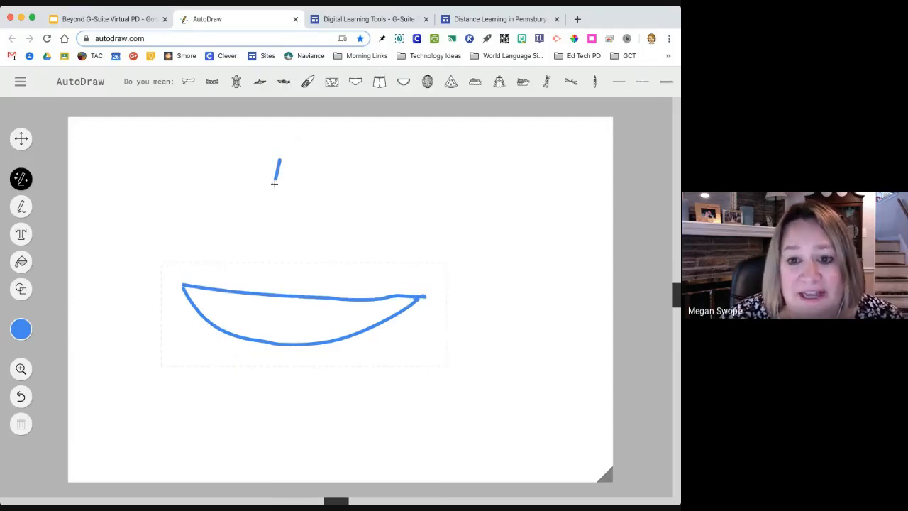
pyautogui.moveTo(278, 158); pyautogui.dragTo(270, 291)
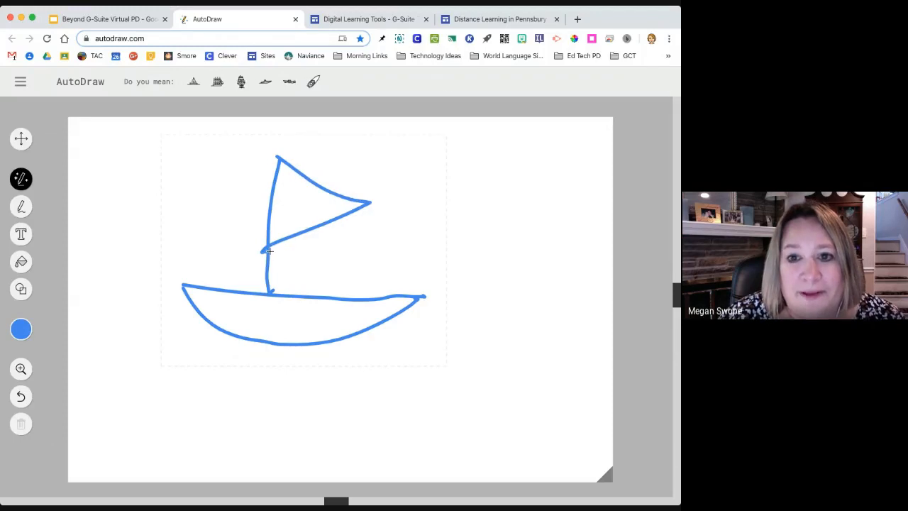
pyautogui.moveTo(381, 150)
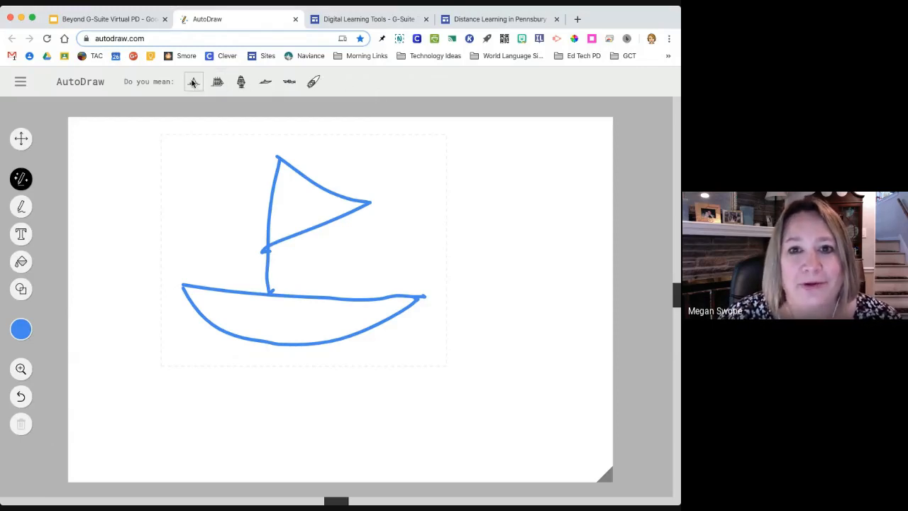
pyautogui.click(193, 81)
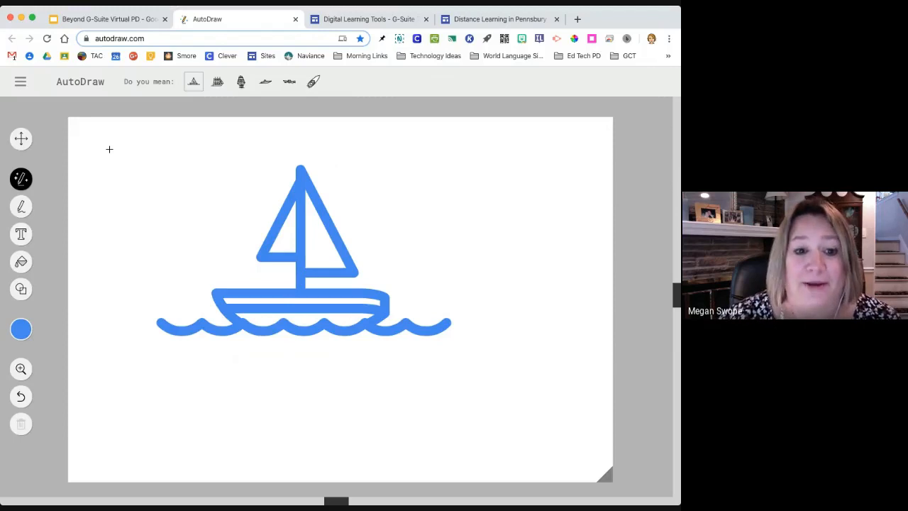
# Sketch a yellow sun in the upper right and try sun, spider web and snowflake suggestions
pyautogui.click(20, 329)
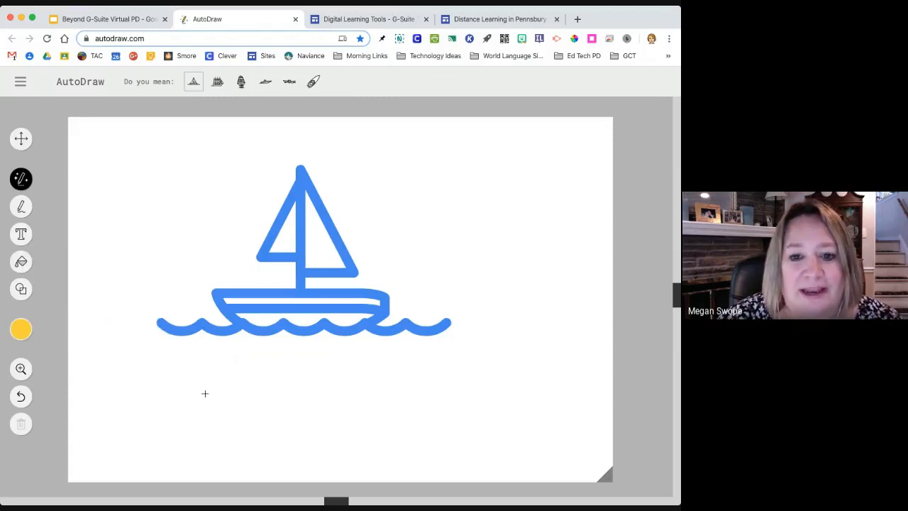
pyautogui.moveTo(496, 156); pyautogui.dragTo(496, 213)
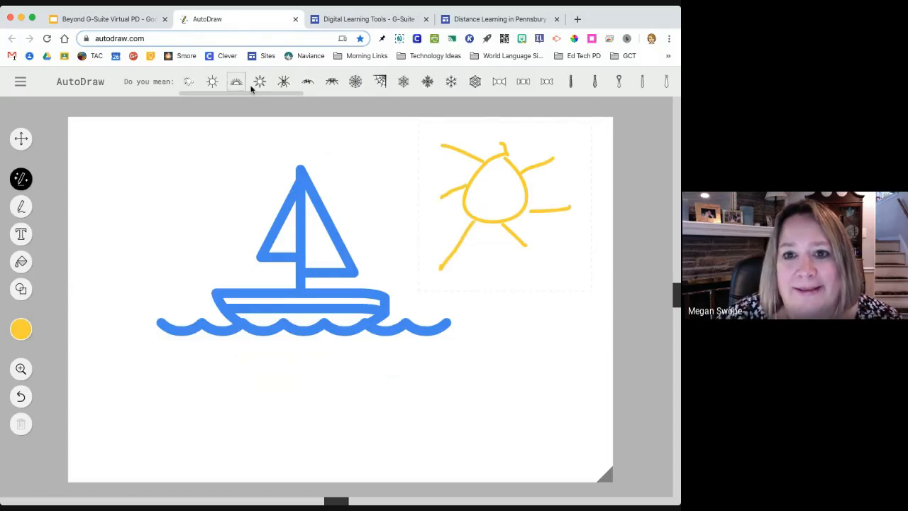
pyautogui.click(211, 80)
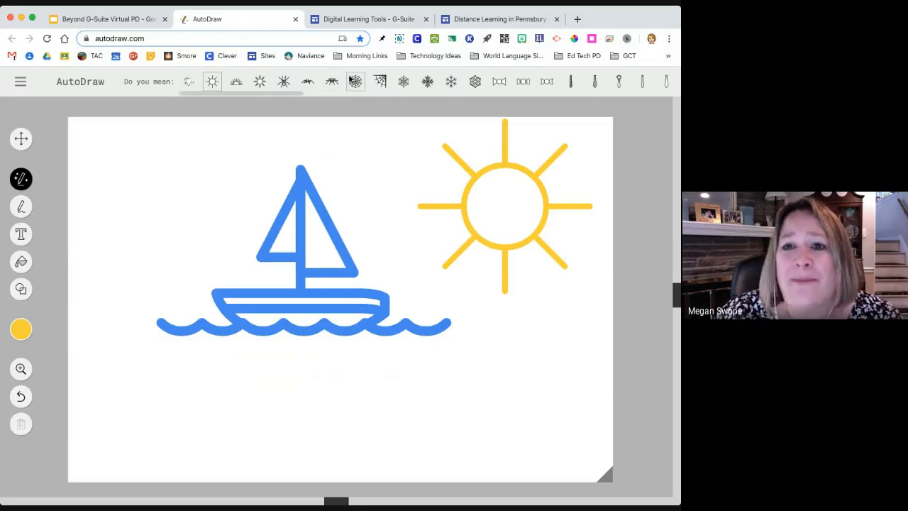
pyautogui.click(355, 81)
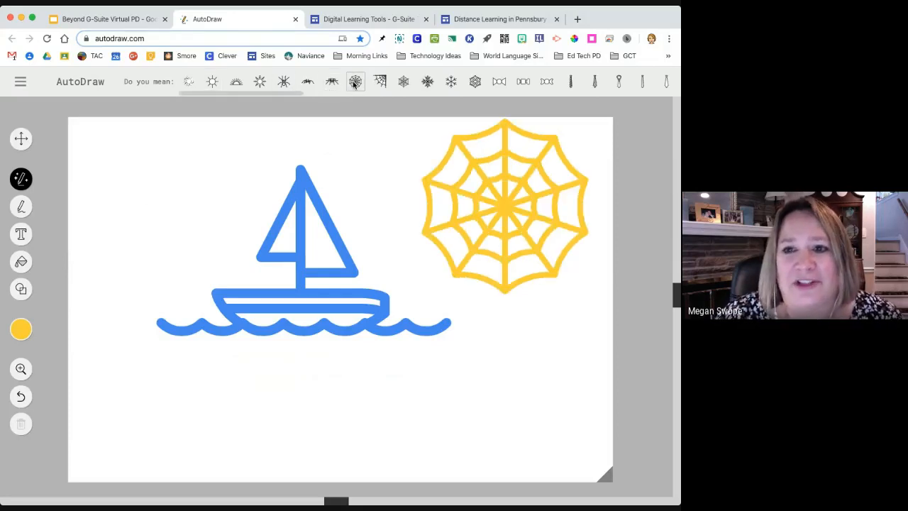
pyautogui.click(425, 80)
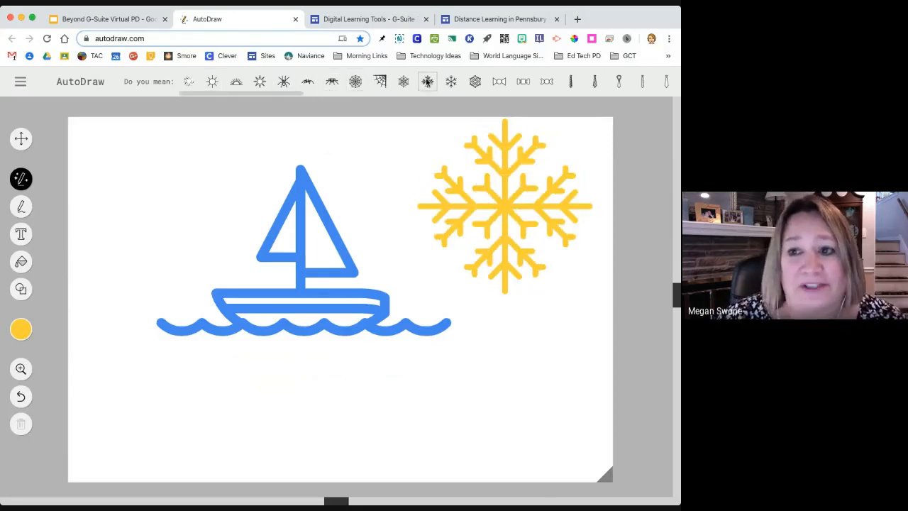
pyautogui.click(474, 81)
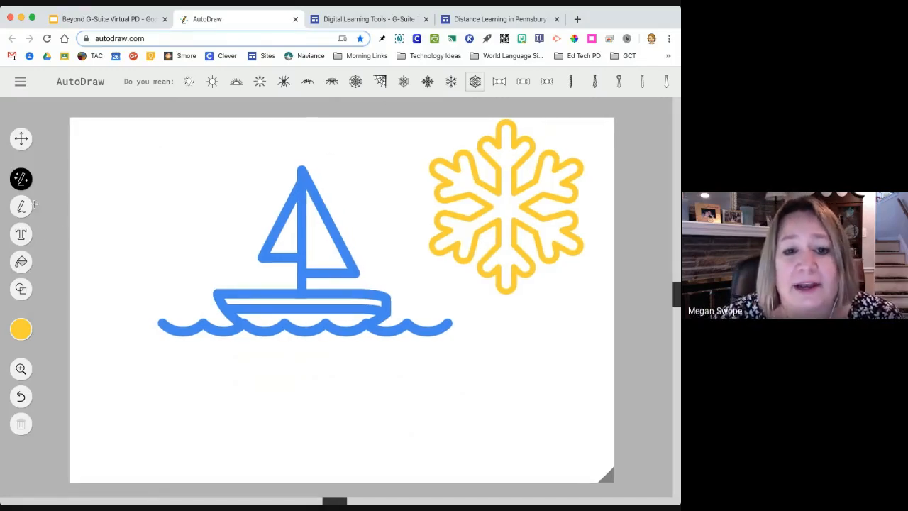
pyautogui.moveTo(20, 207)
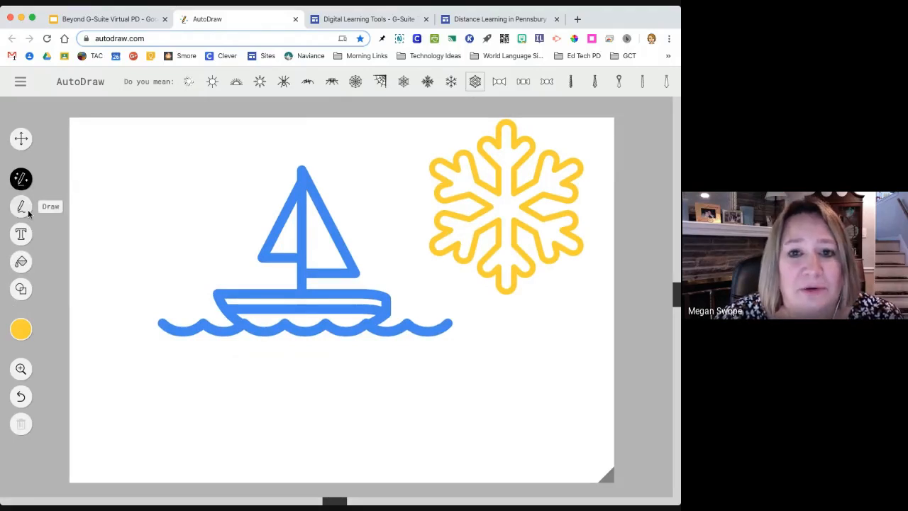
# Fill both triangular sails of the sailboat with yellow using the Fill tool
pyautogui.click(20, 207)
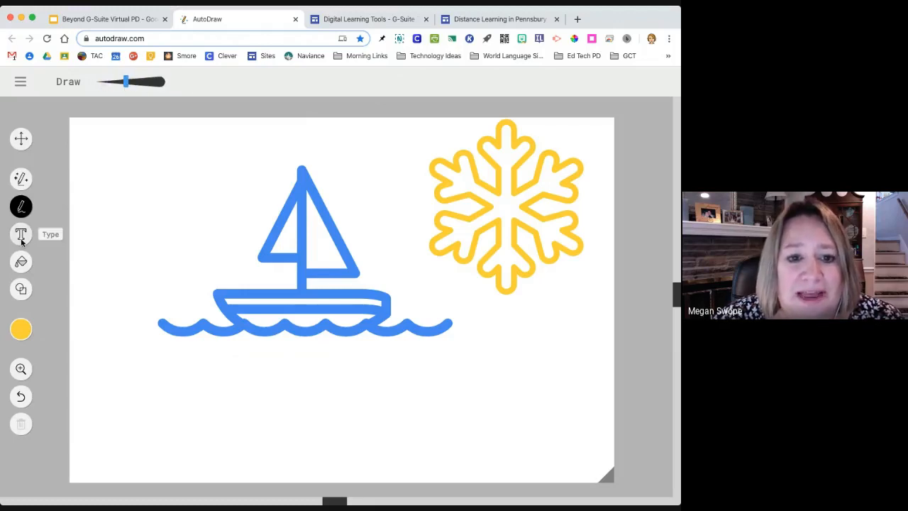
pyautogui.click(20, 261)
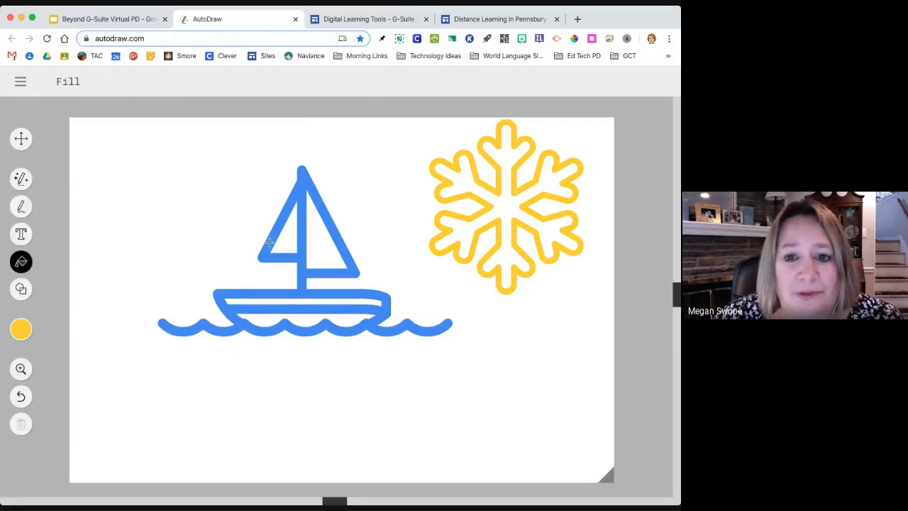
pyautogui.click(284, 234)
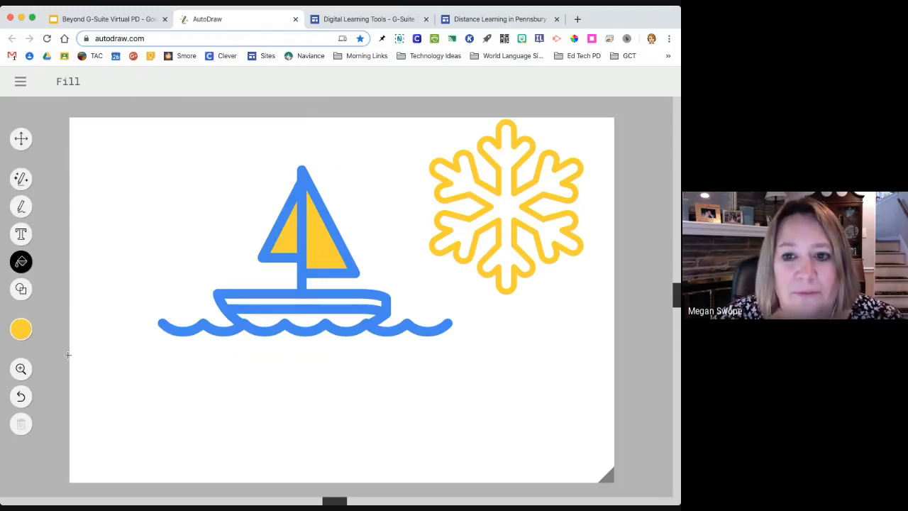
pyautogui.moveTo(20, 369)
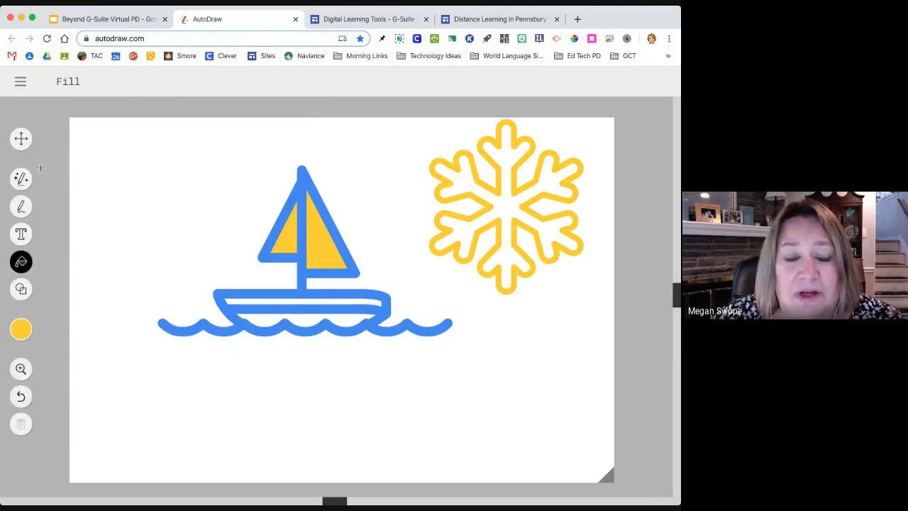
pyautogui.moveTo(341, 310)
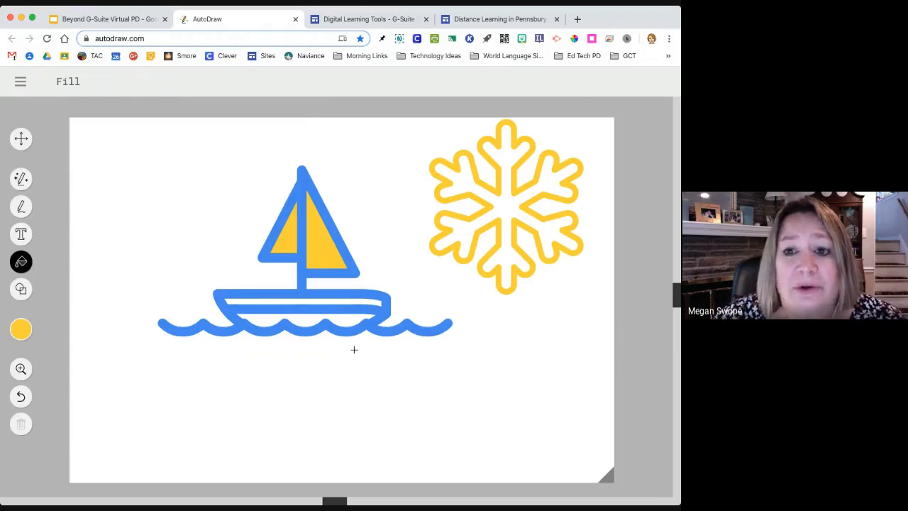
pyautogui.moveTo(215, 241)
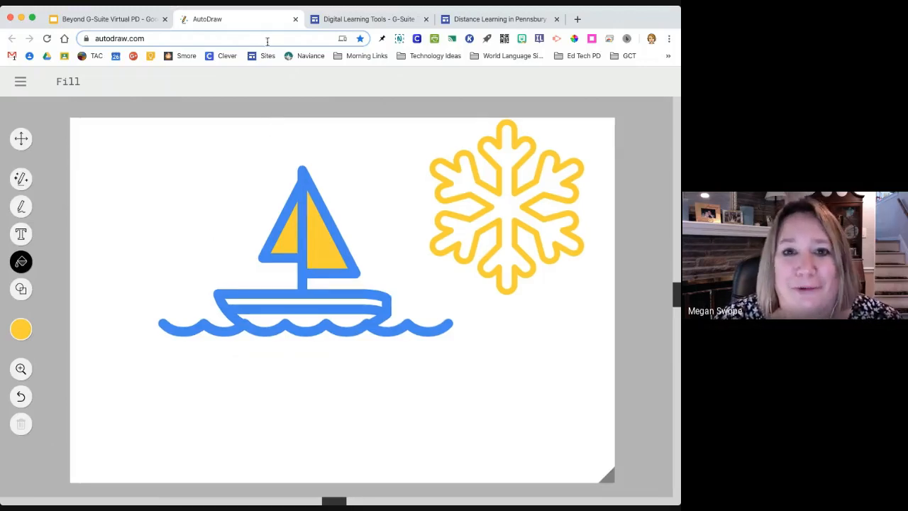
pyautogui.moveTo(294, 21)
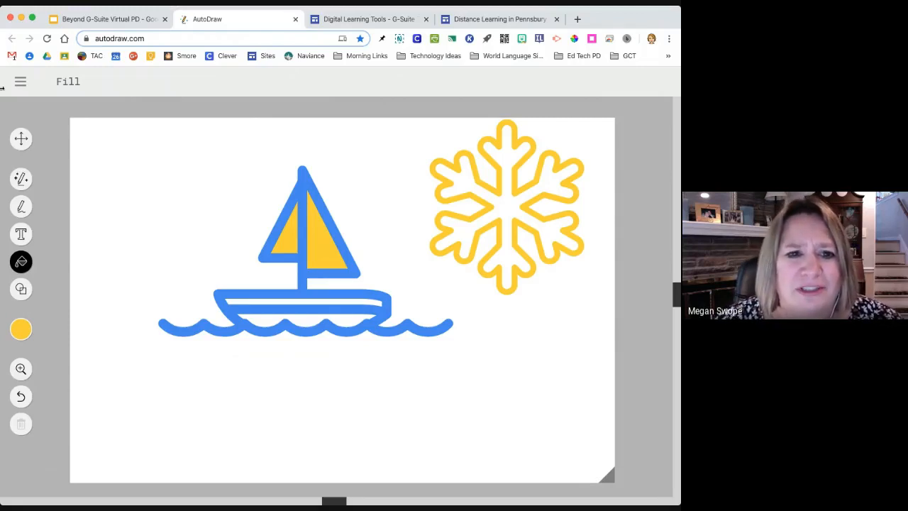
# Start over with a blank page, view the Artists credits, then return to the menu
pyautogui.click(20, 80)
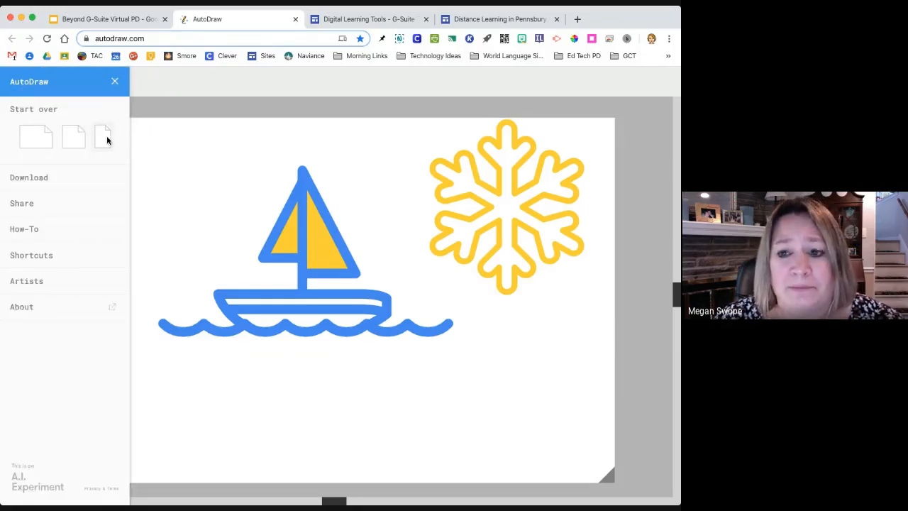
pyautogui.moveTo(83, 107)
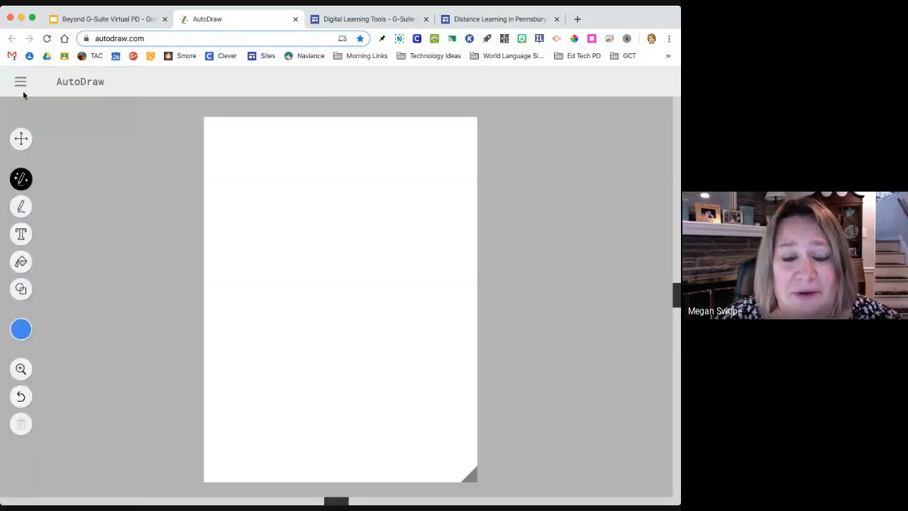
pyautogui.moveTo(20, 396)
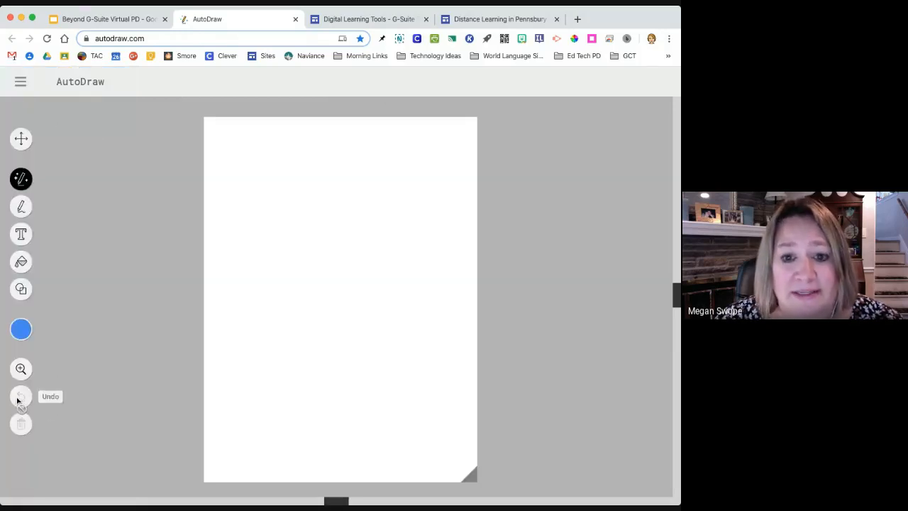
pyautogui.click(20, 81)
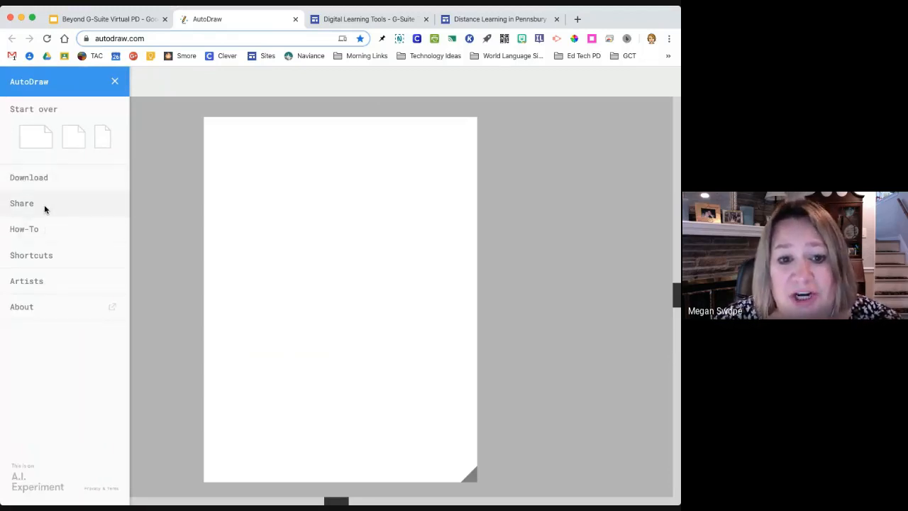
pyautogui.click(27, 281)
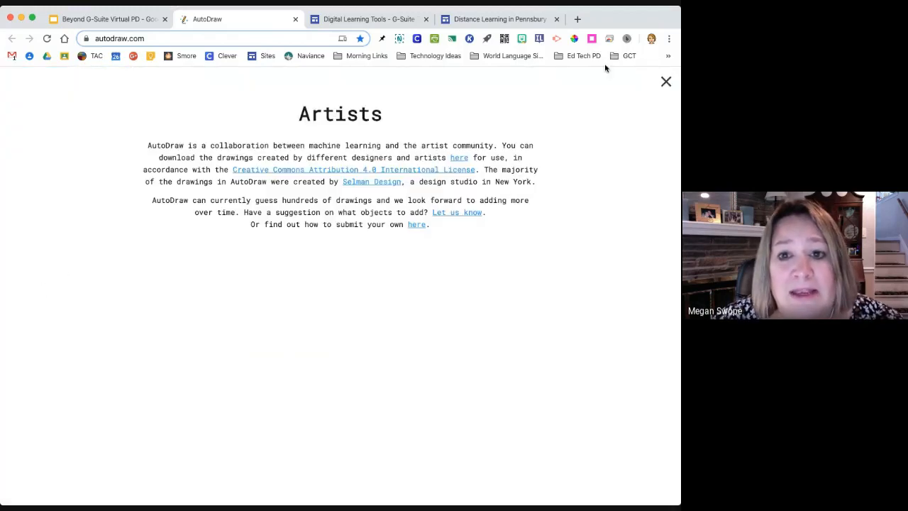
pyautogui.moveTo(337, 250)
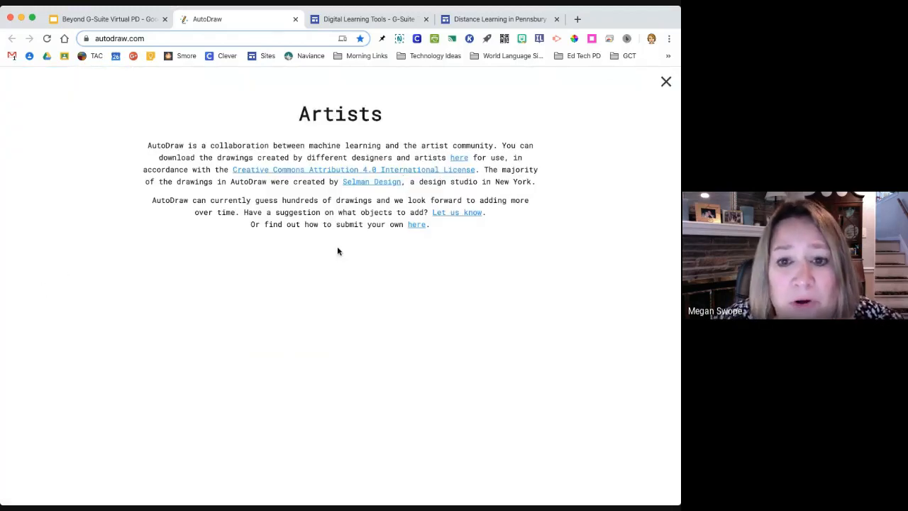
pyautogui.moveTo(363, 178)
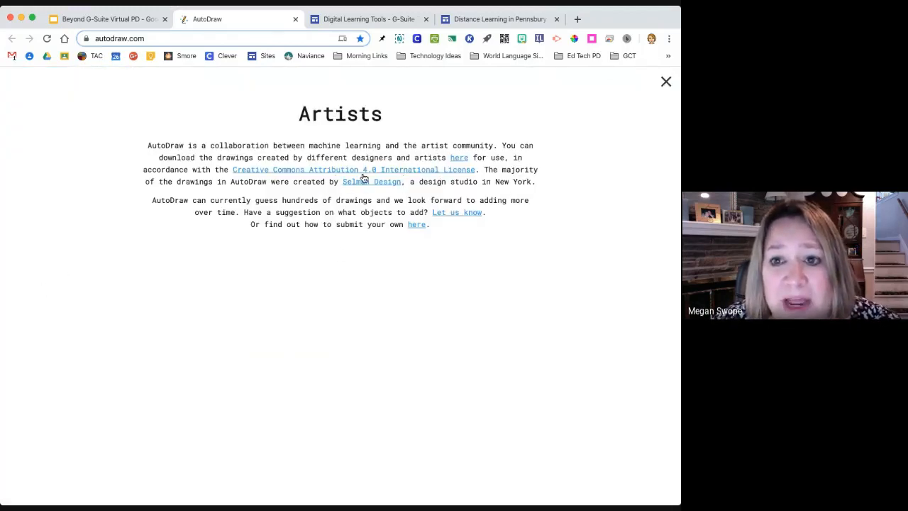
pyautogui.moveTo(635, 97)
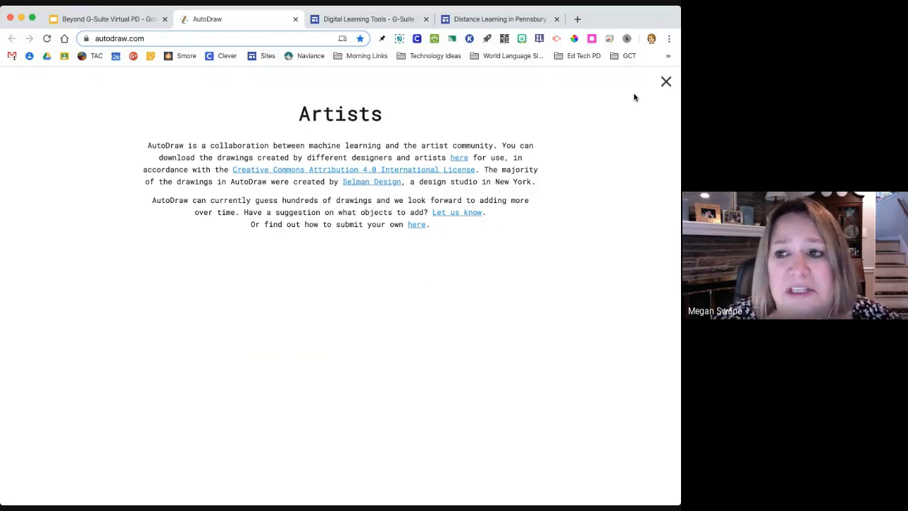
pyautogui.click(666, 81)
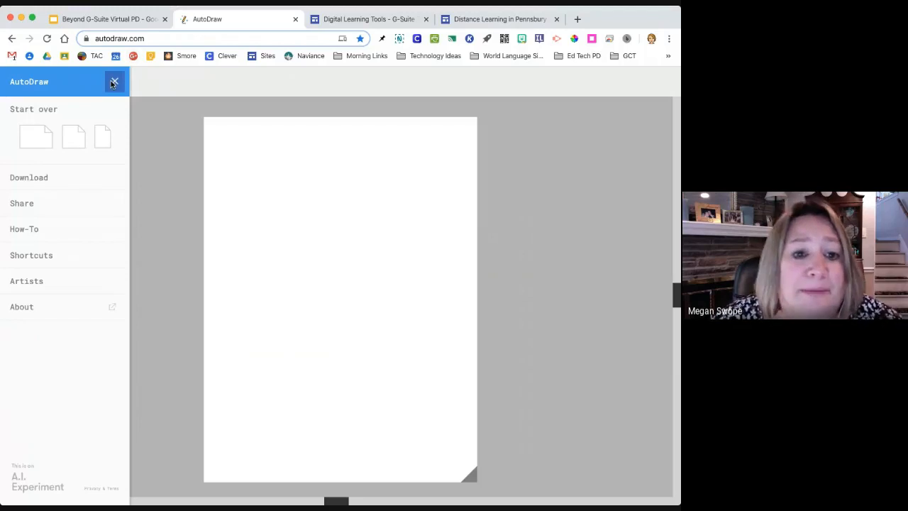
# Dismiss the AutoDraw menu and return to the Today's Tools slide
pyautogui.click(114, 80)
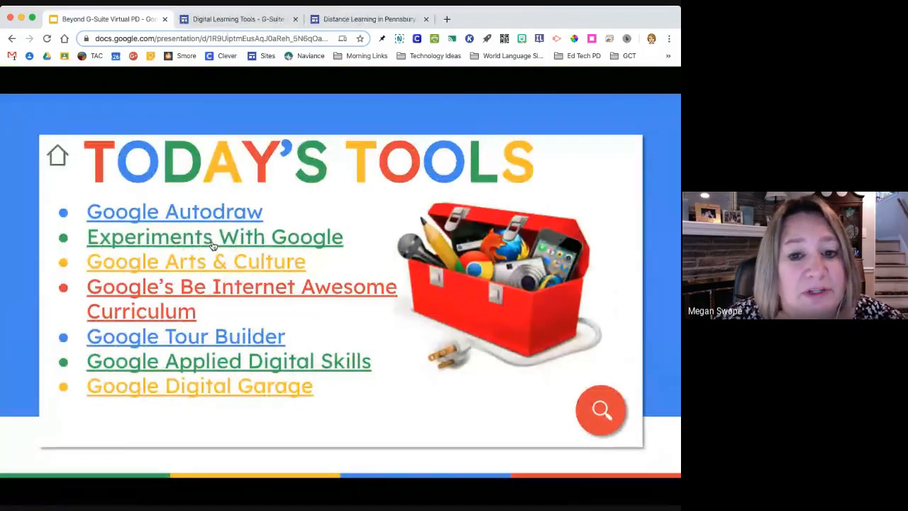
pyautogui.moveTo(351, 200)
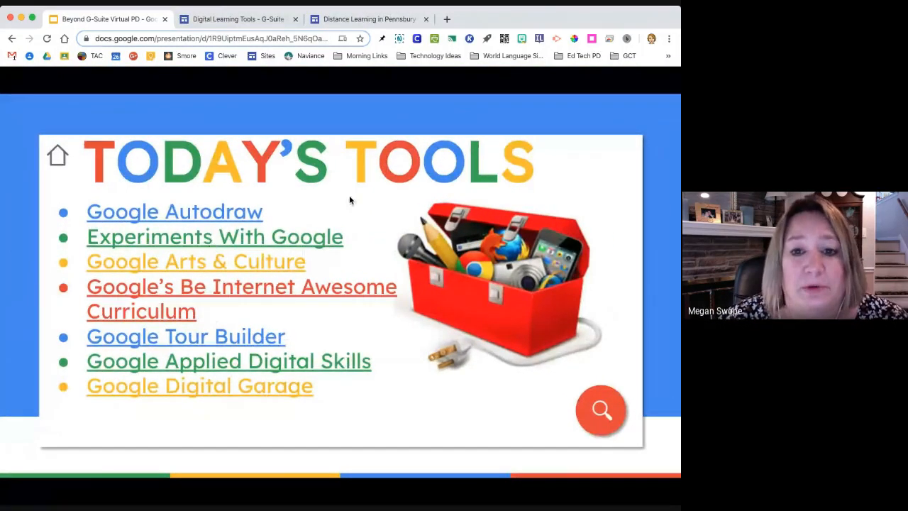
# Open the Experiments with Google site and scroll to its Featured Collections
pyautogui.click(216, 236)
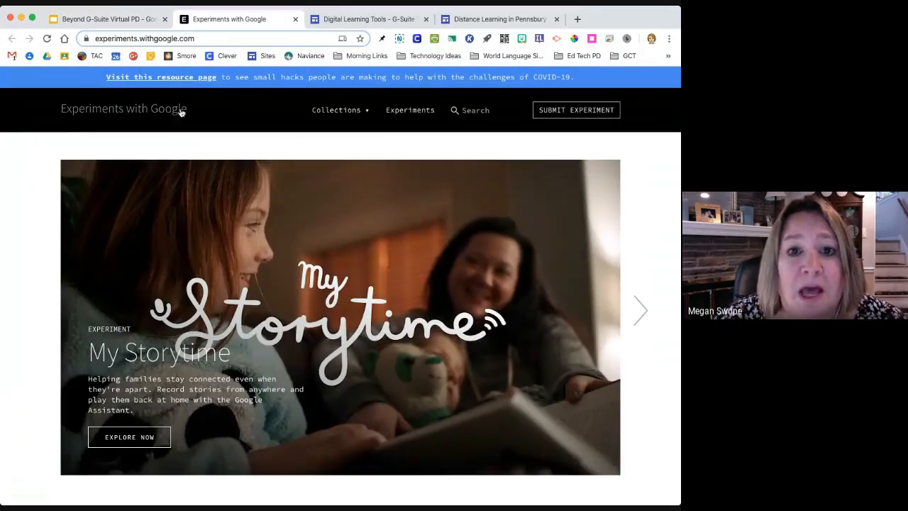
pyautogui.moveTo(258, 128)
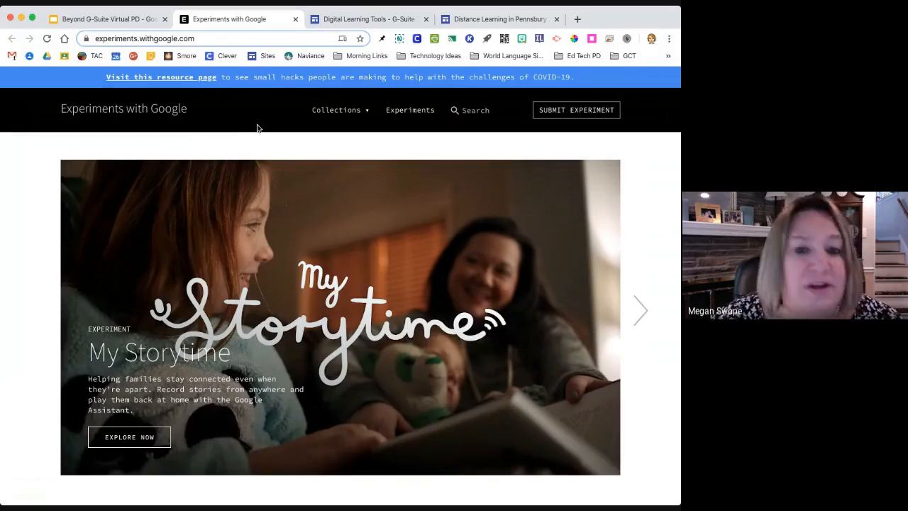
pyautogui.moveTo(340, 142)
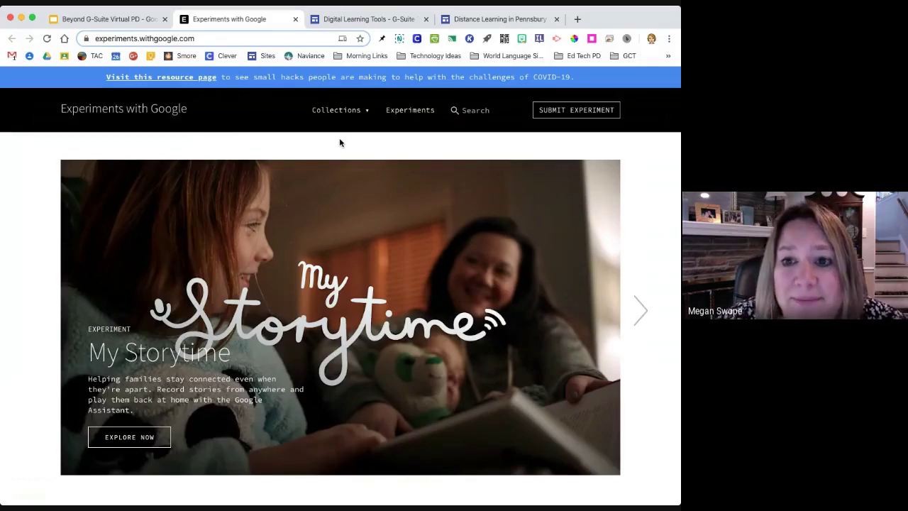
pyautogui.scroll(-3)
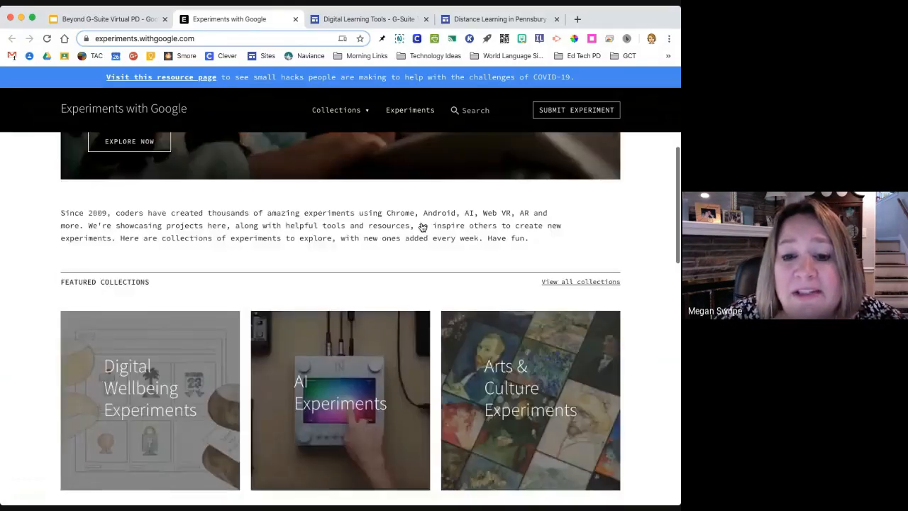
pyautogui.scroll(-3)
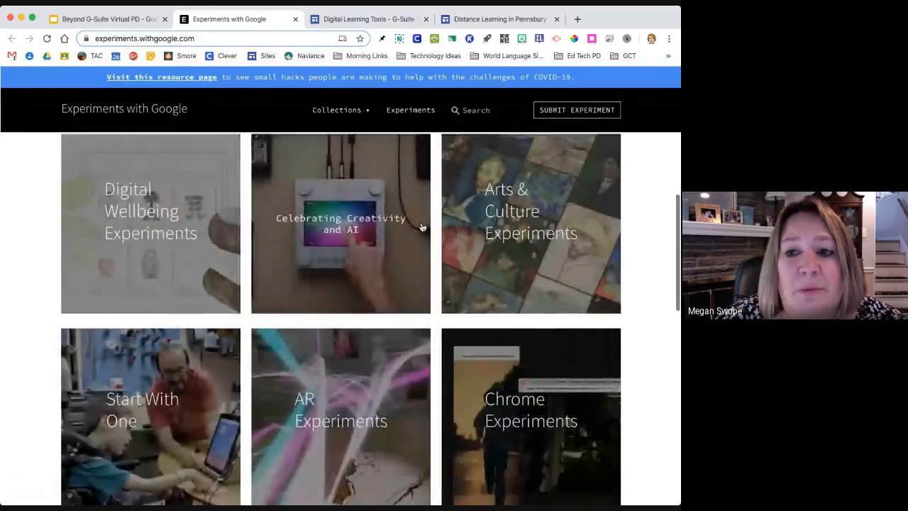
pyautogui.scroll(3)
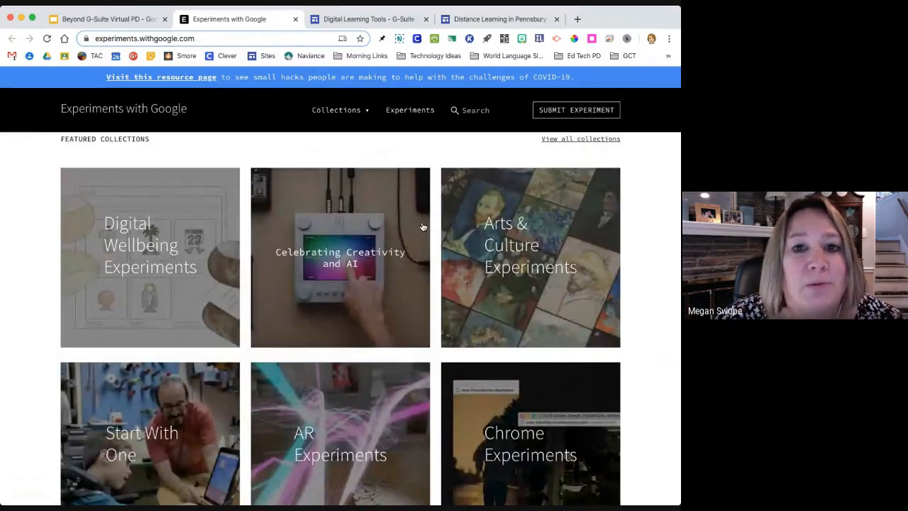
pyautogui.moveTo(503, 216)
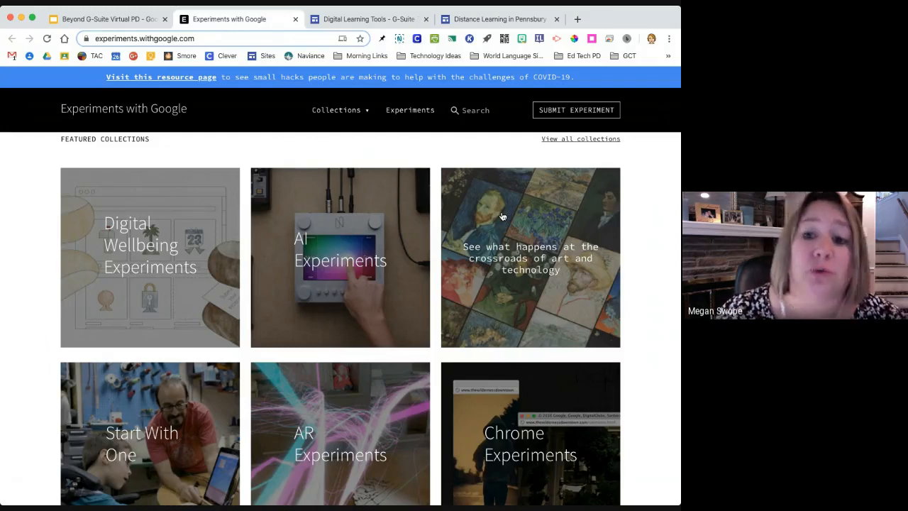
pyautogui.moveTo(554, 273)
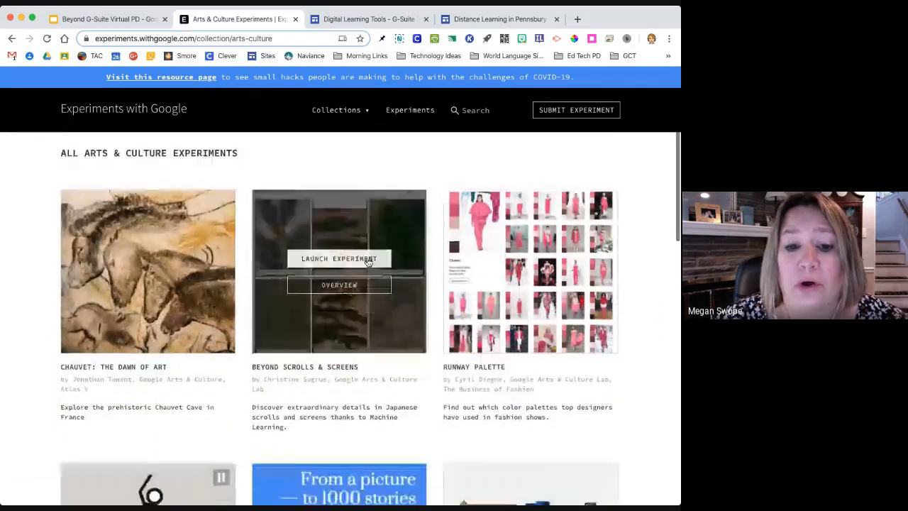
# Browse the Arts & Culture experiments and open the Beyond Scrolls & Screens overview
pyautogui.scroll(-3)
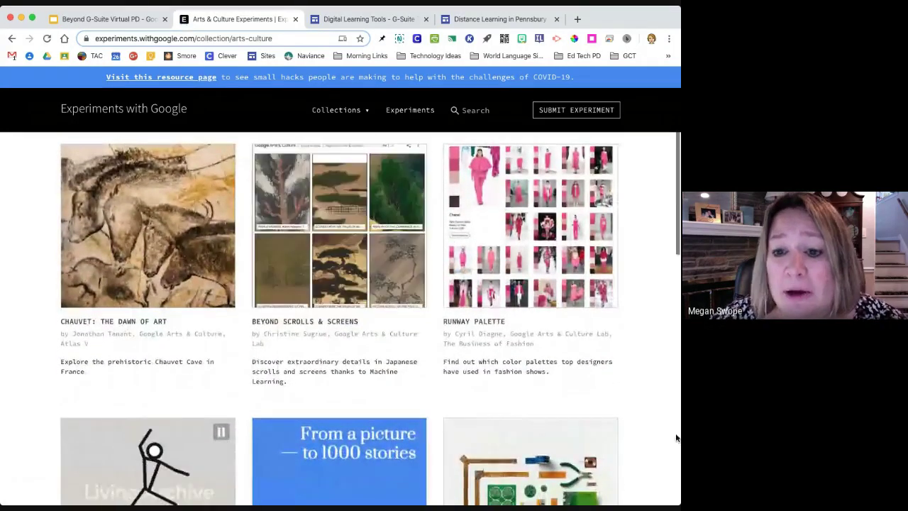
pyautogui.scroll(-3)
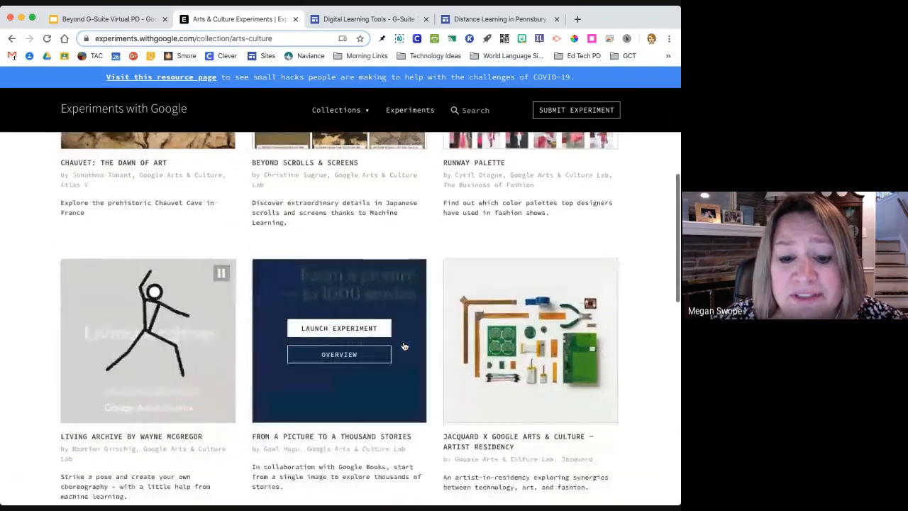
pyautogui.scroll(-3)
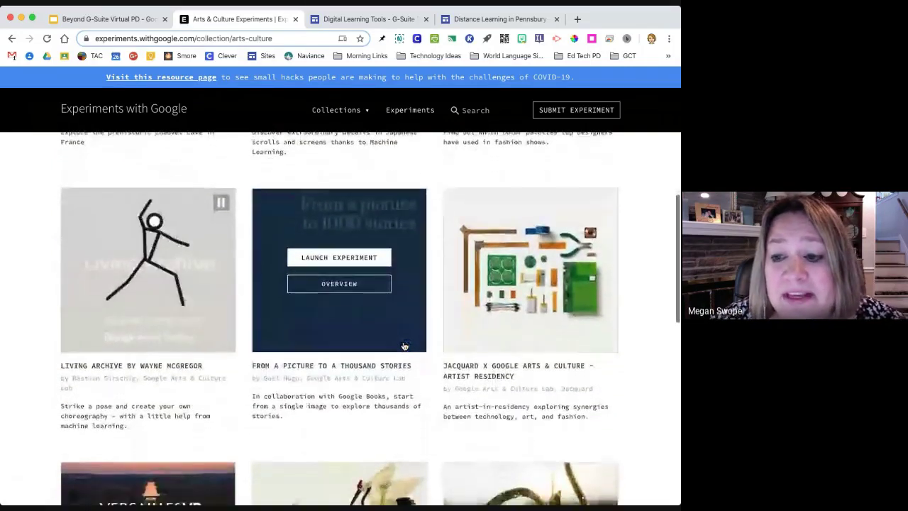
pyautogui.scroll(3)
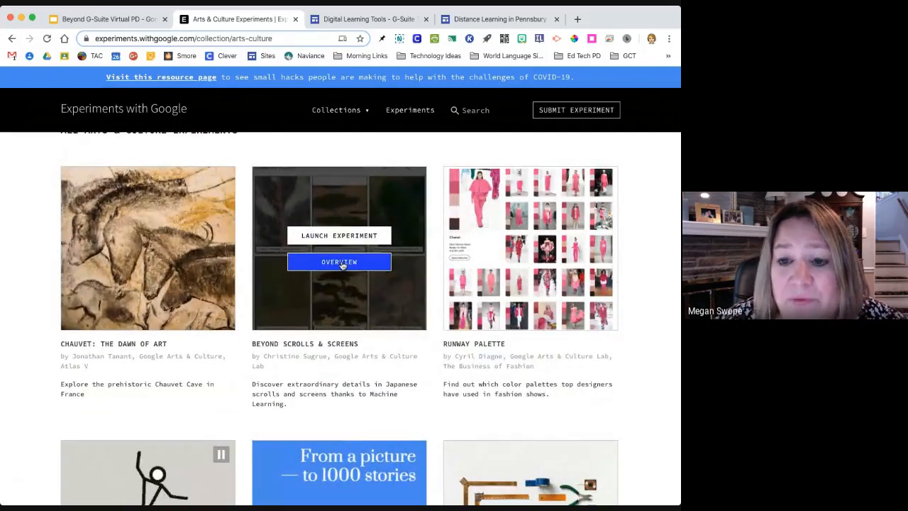
pyautogui.click(338, 261)
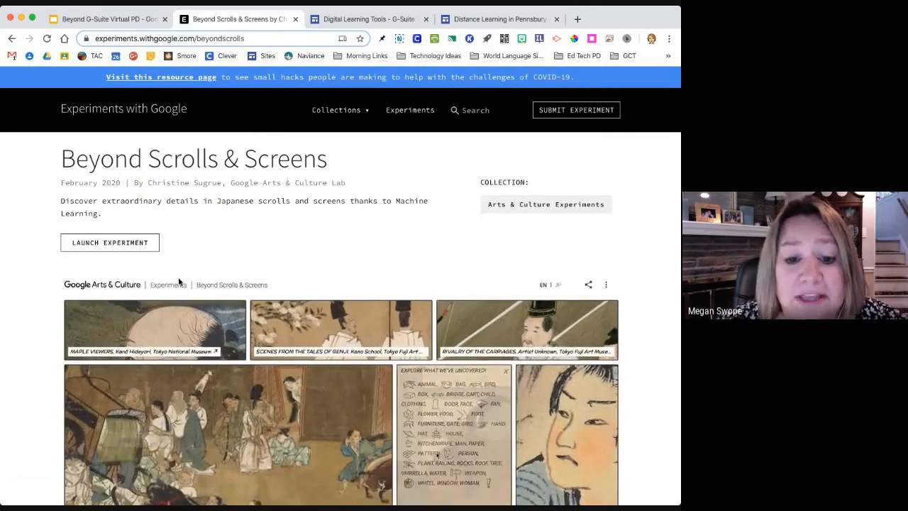
# Read through the Beyond Scrolls & Screens description and launch the experiment in a new tab
pyautogui.scroll(-3)
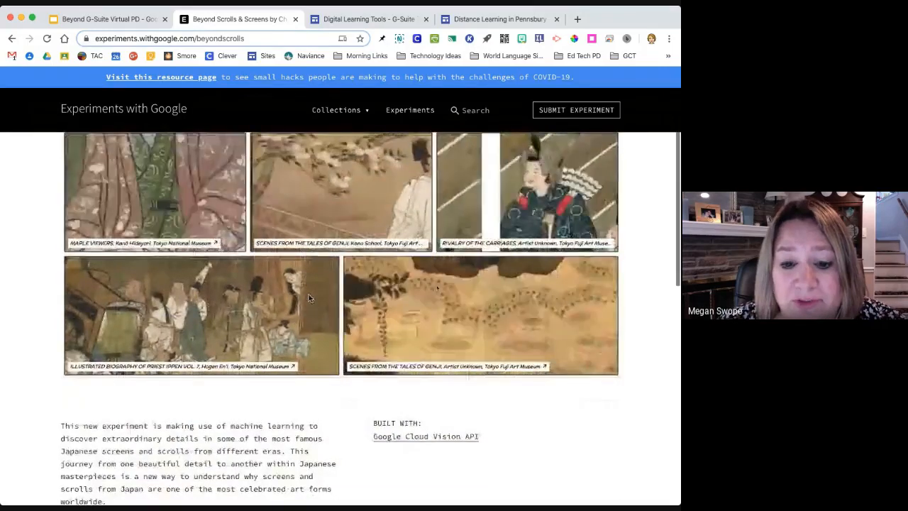
pyautogui.scroll(-3)
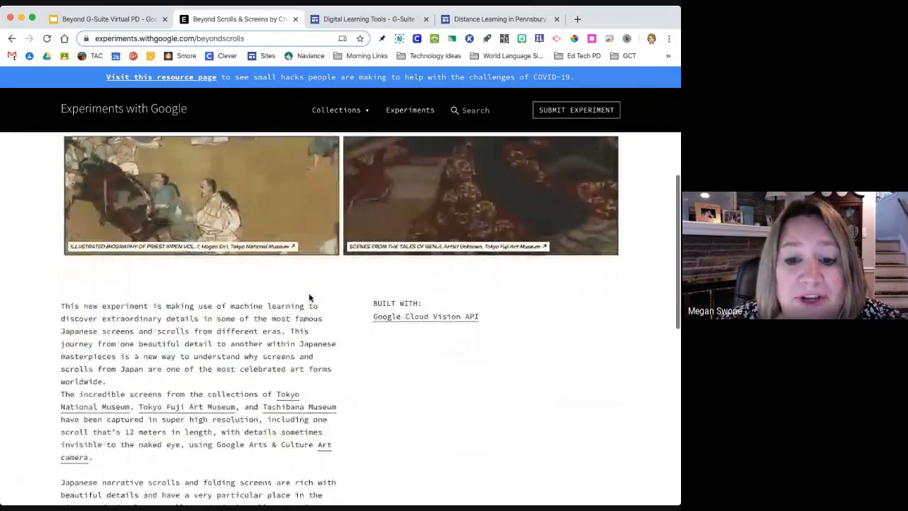
pyautogui.scroll(-3)
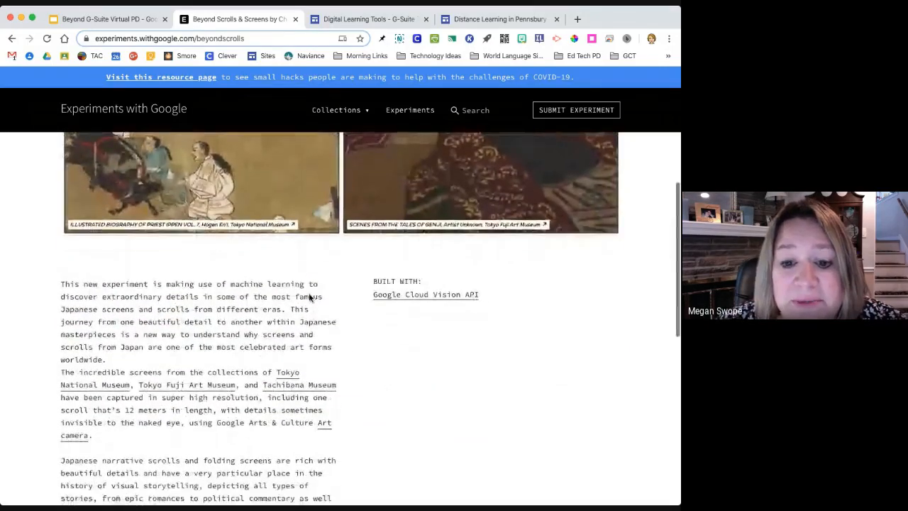
pyautogui.scroll(-3)
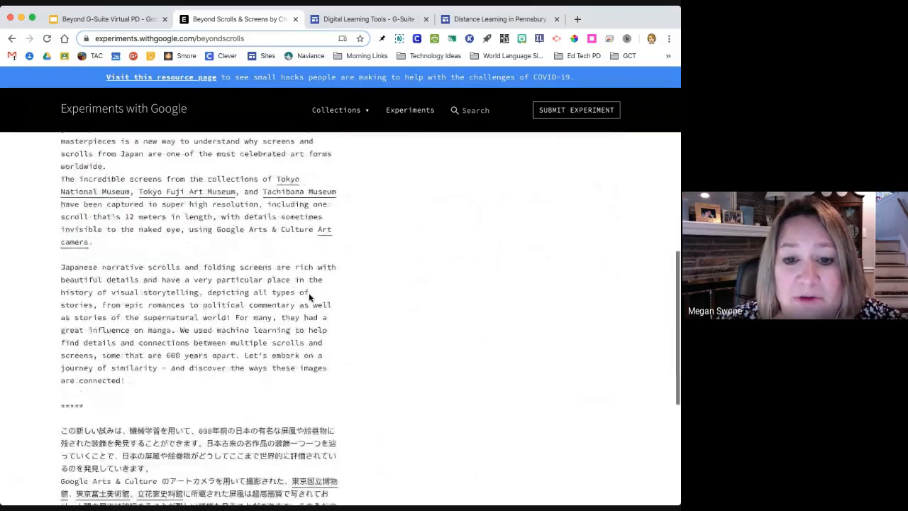
pyautogui.scroll(-3)
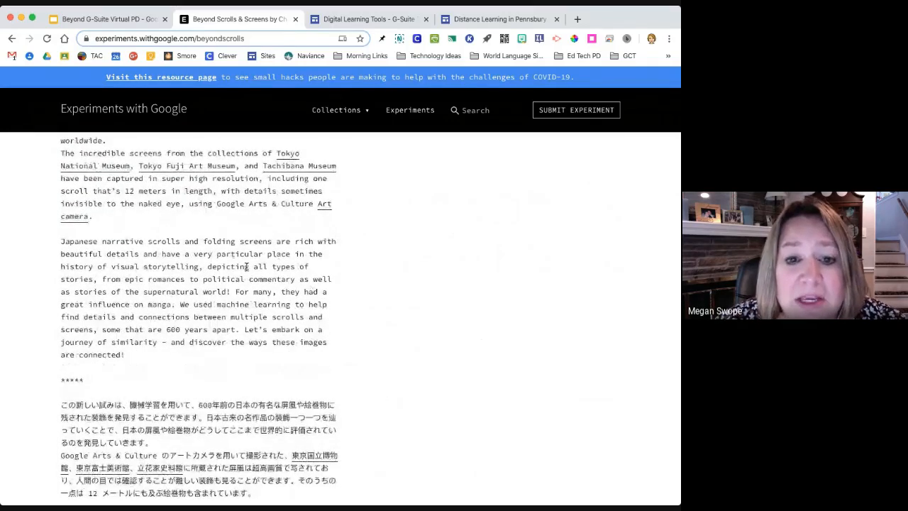
pyautogui.scroll(3)
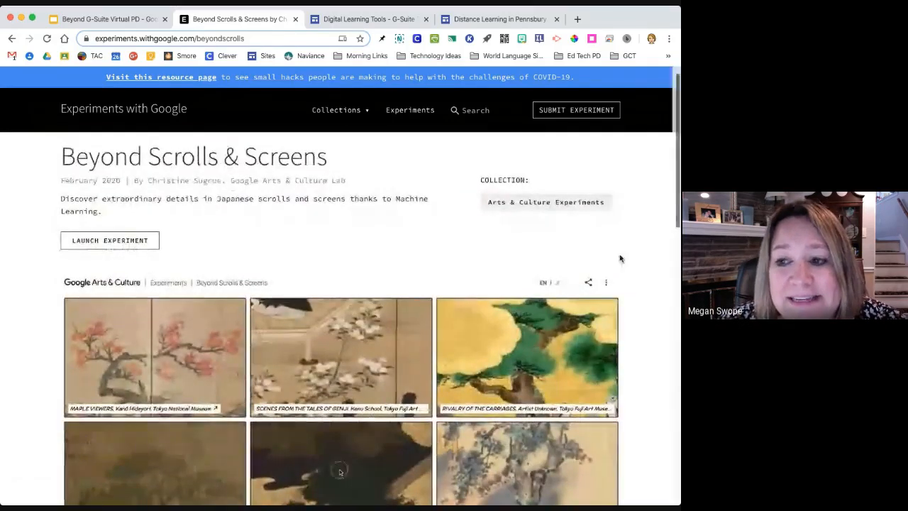
pyautogui.click(111, 240)
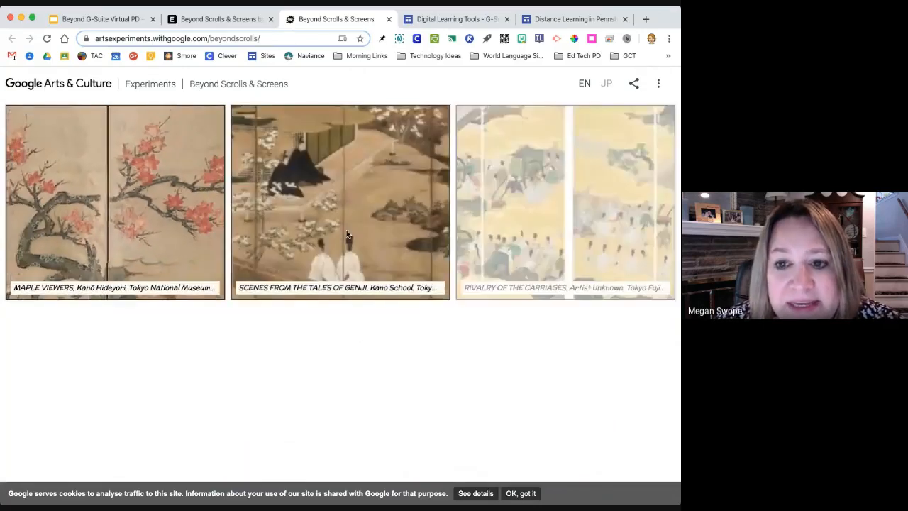
# View Rivalry of the Carriages with its uncovered detail tags, close the panel and explore another screen
pyautogui.scroll(-3)
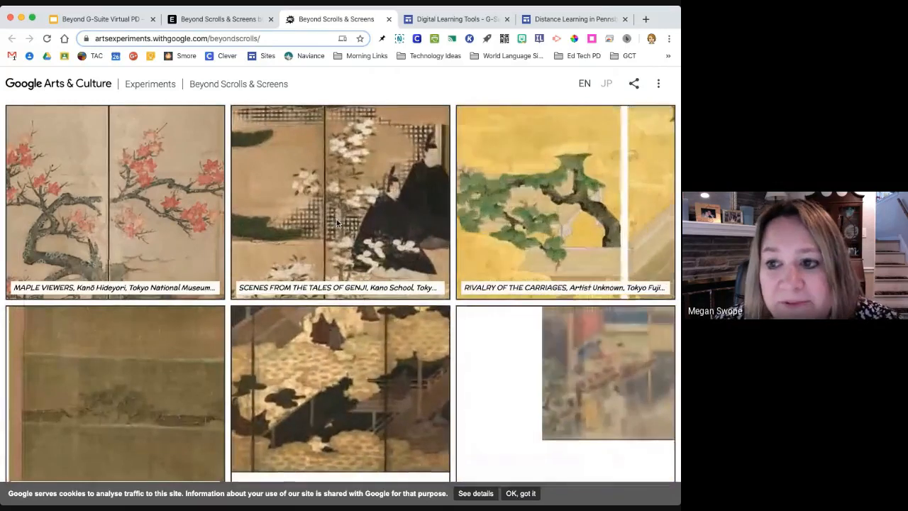
pyautogui.click(564, 202)
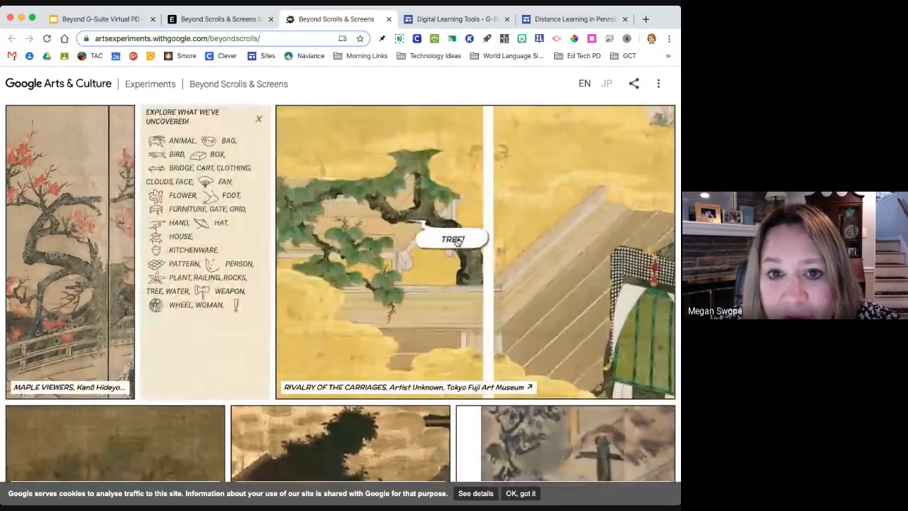
pyautogui.click(259, 118)
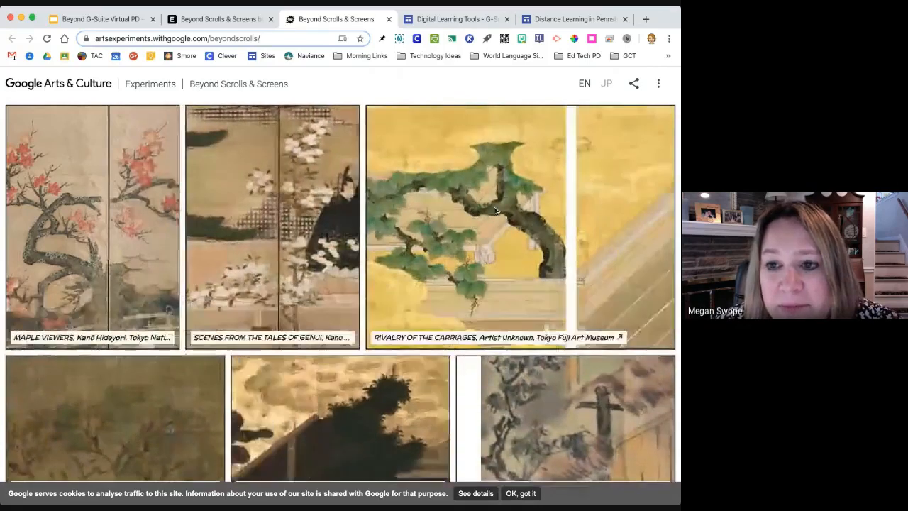
pyautogui.click(272, 219)
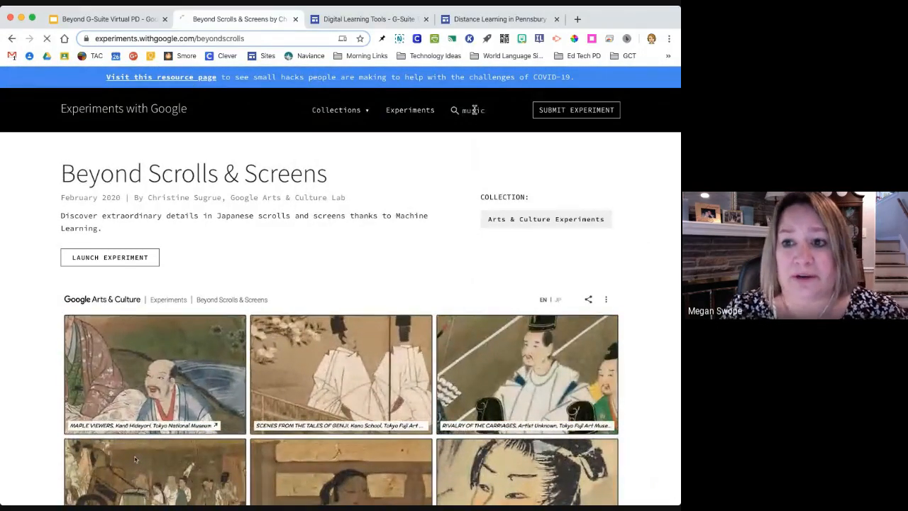
# Search Experiments with Google for 'music' and browse results like Semi-Conductor and Seeing Music
pyautogui.press('Enter')
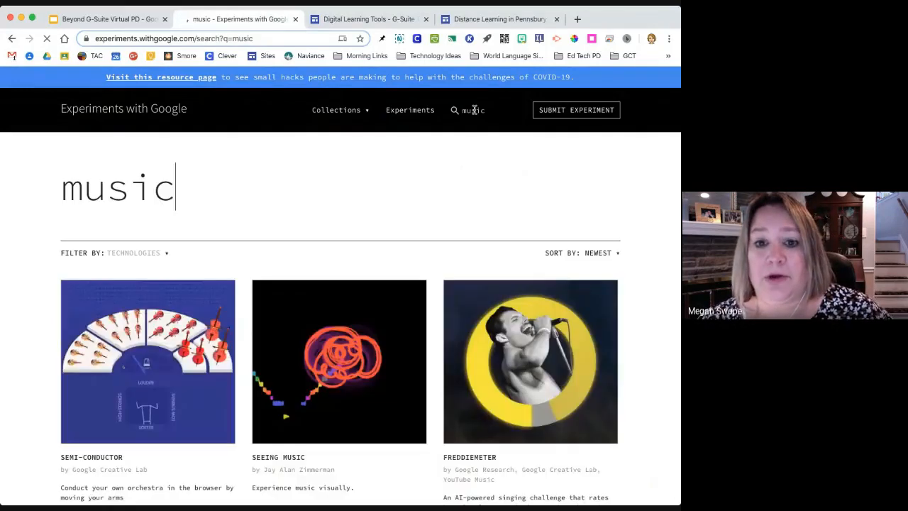
pyautogui.scroll(-3)
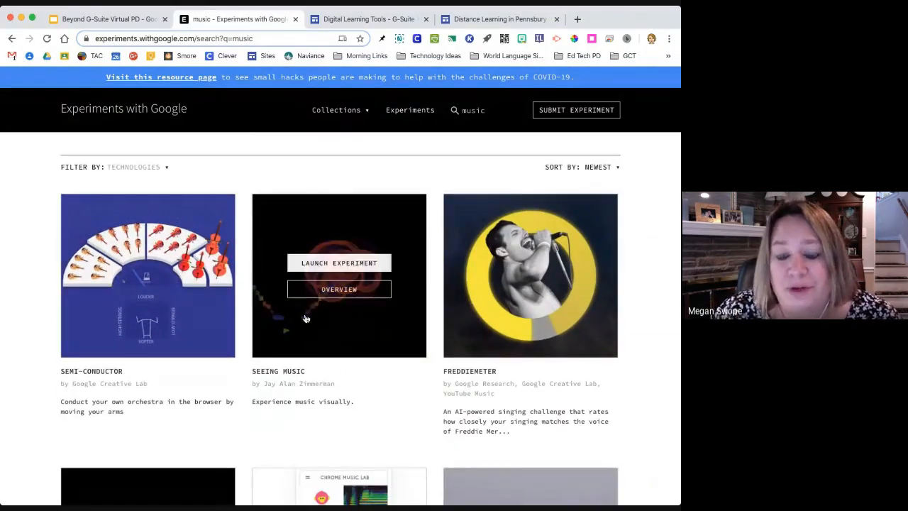
pyautogui.moveTo(278, 360)
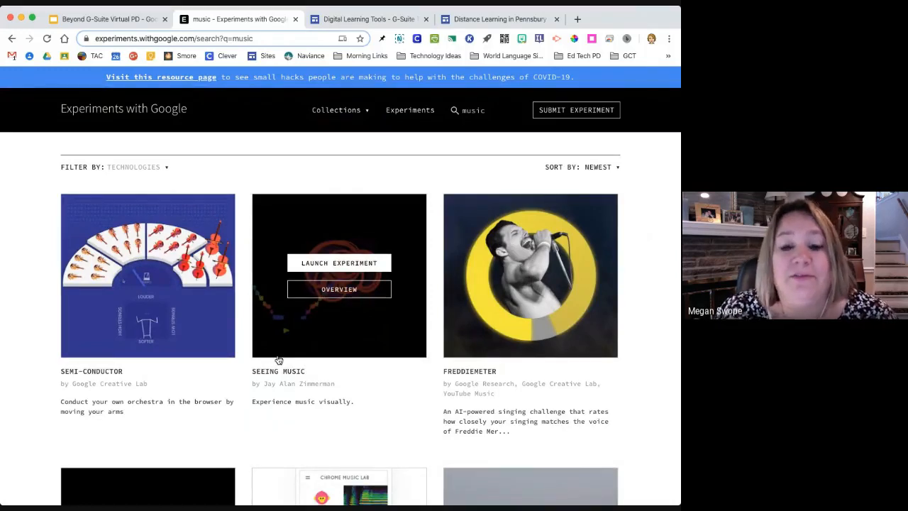
pyautogui.scroll(-3)
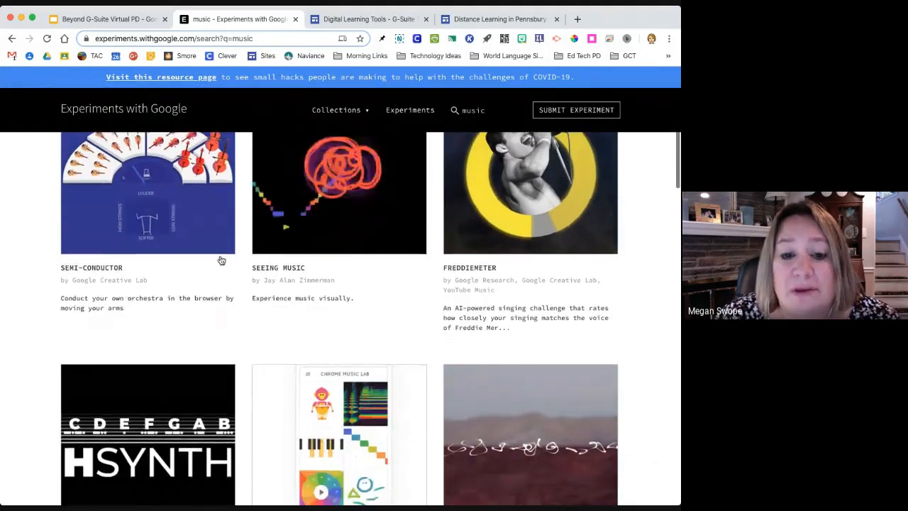
pyautogui.moveTo(97, 266)
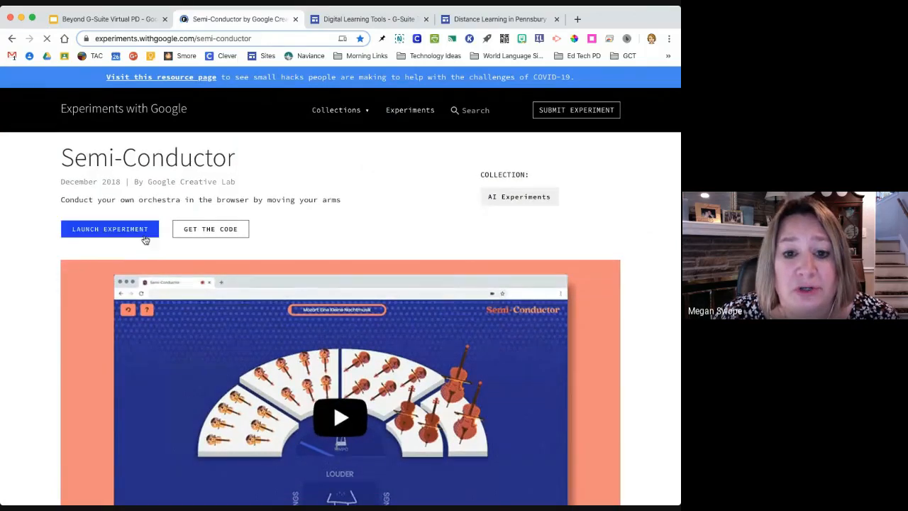
# Launch Semi-Conductor and go through Start and its three instruction screens to begin conducting
pyautogui.click(111, 229)
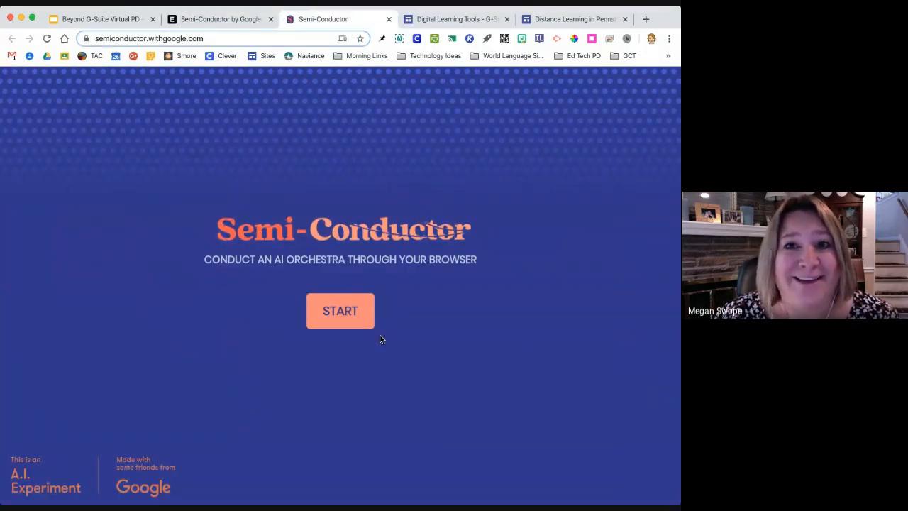
pyautogui.click(340, 310)
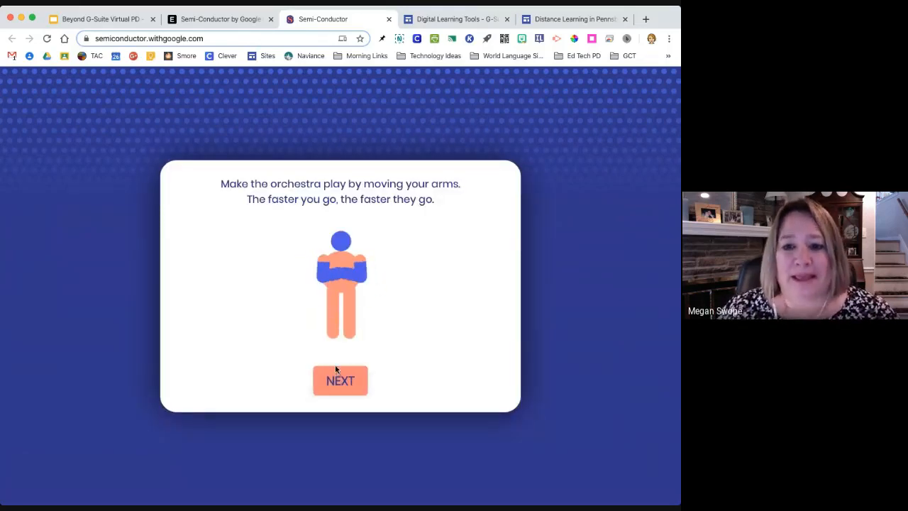
pyautogui.click(340, 380)
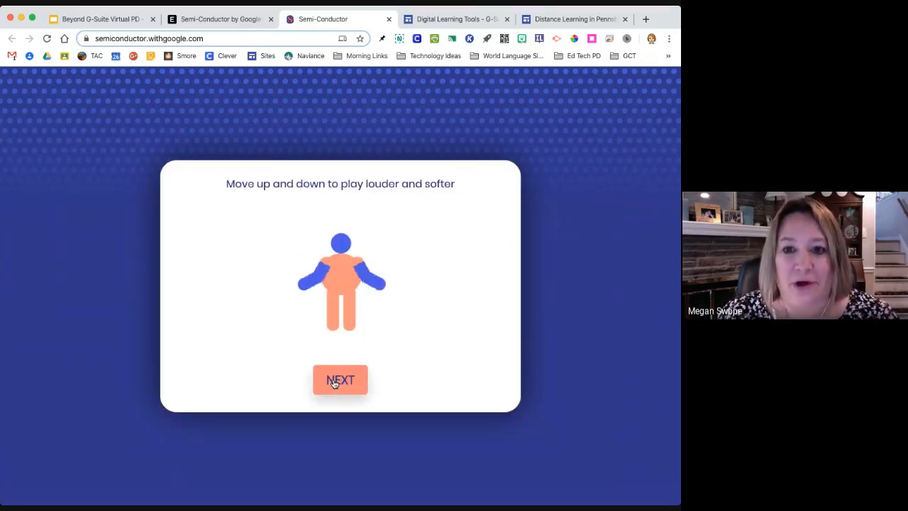
pyautogui.click(340, 380)
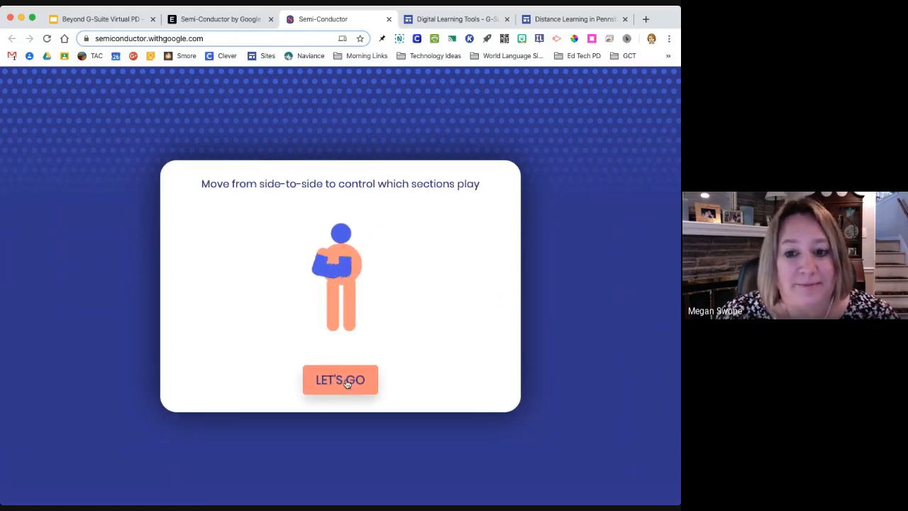
pyautogui.click(340, 380)
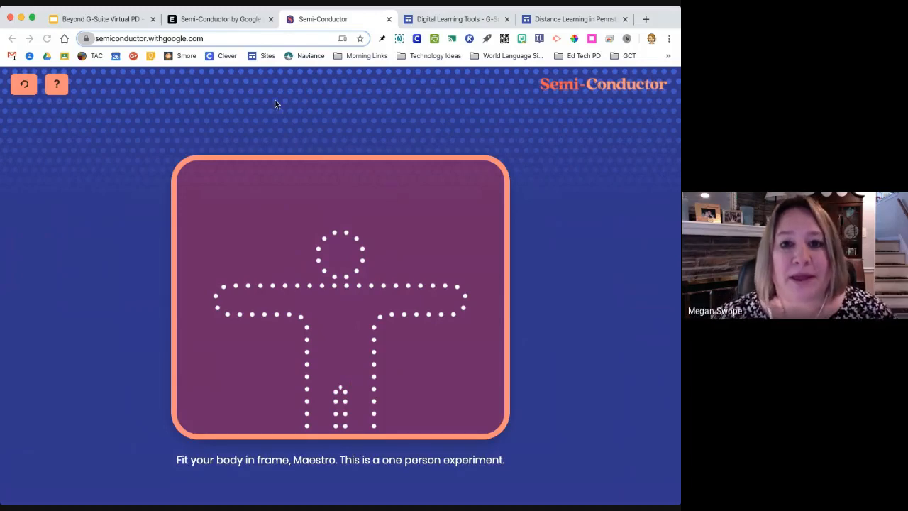
pyautogui.moveTo(298, 275)
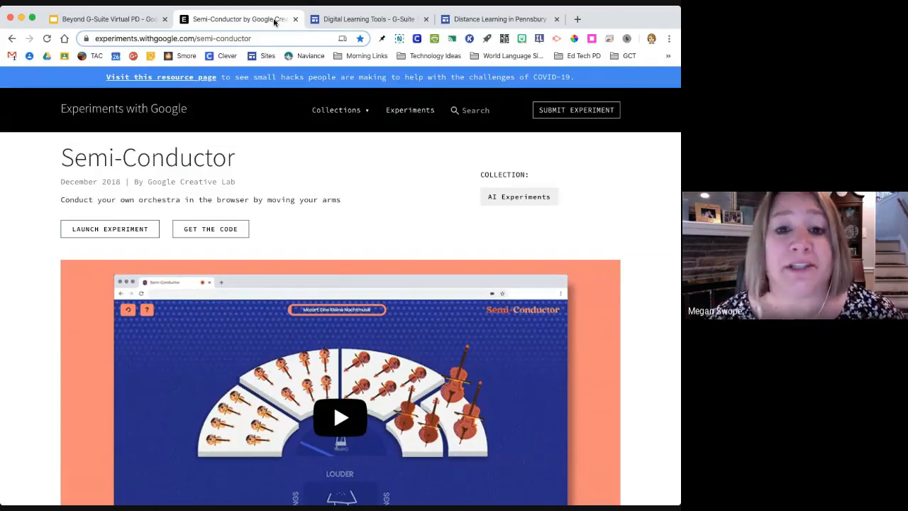
# Close the Semi-Conductor tab and open the Google Arts & Culture link from the Today's Tools slide
pyautogui.click(297, 17)
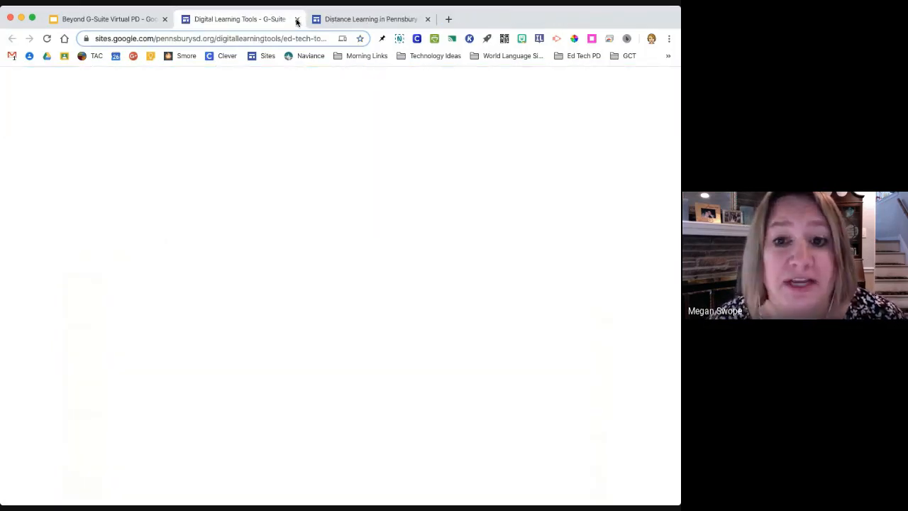
pyautogui.click(106, 20)
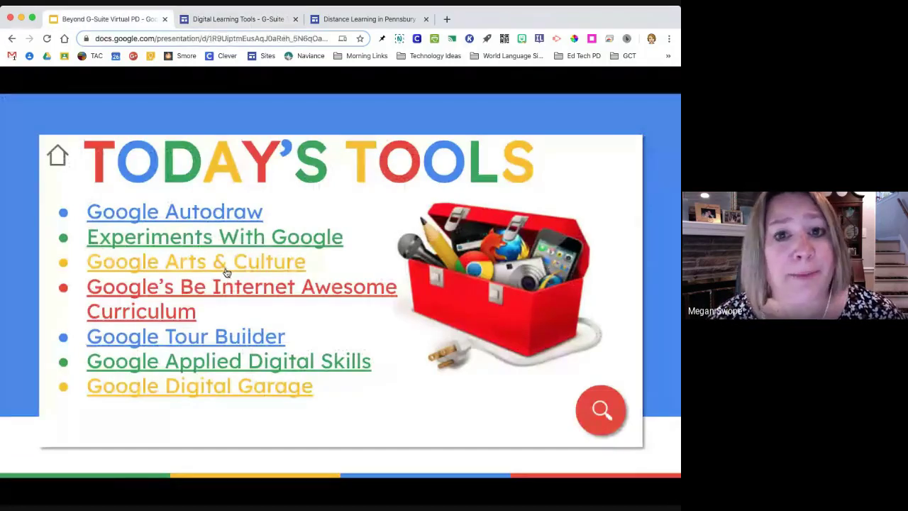
pyautogui.click(195, 261)
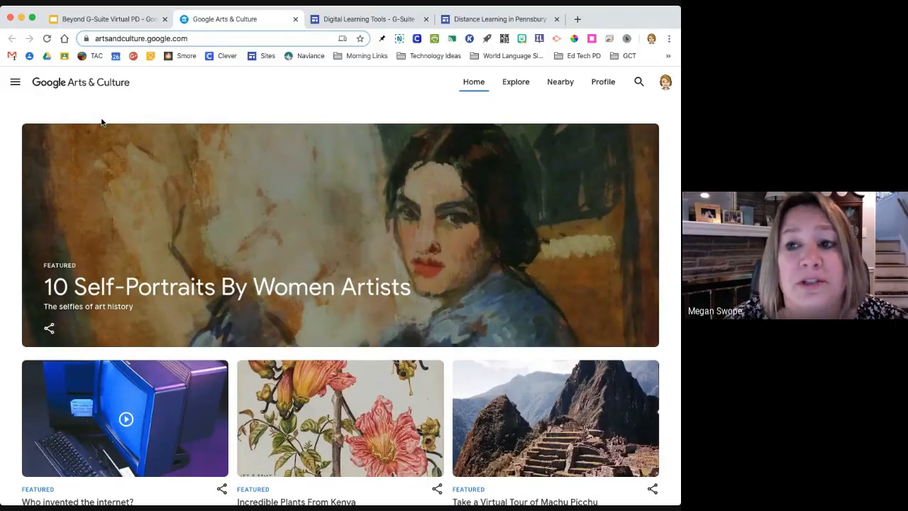
pyautogui.moveTo(515, 81)
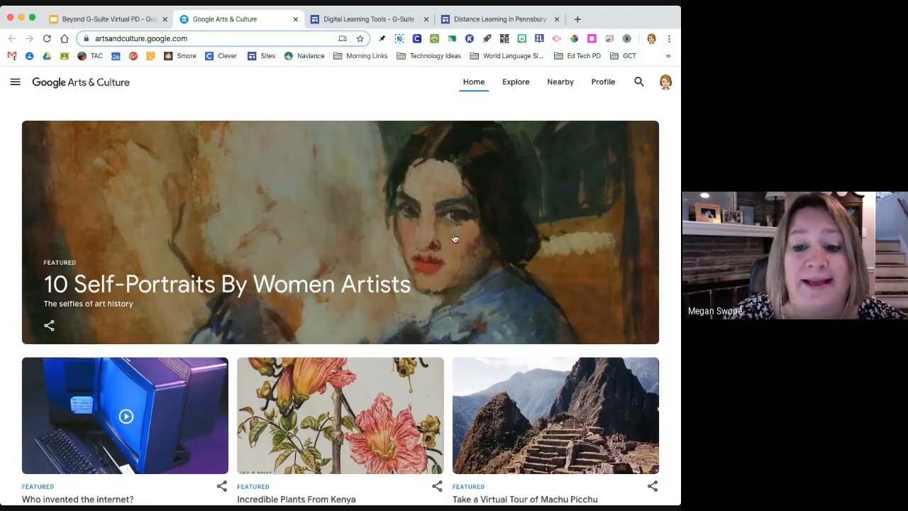
# Scroll the Arts & Culture homepage past Trending and Street View destinations to the animal pictures section
pyautogui.scroll(-3)
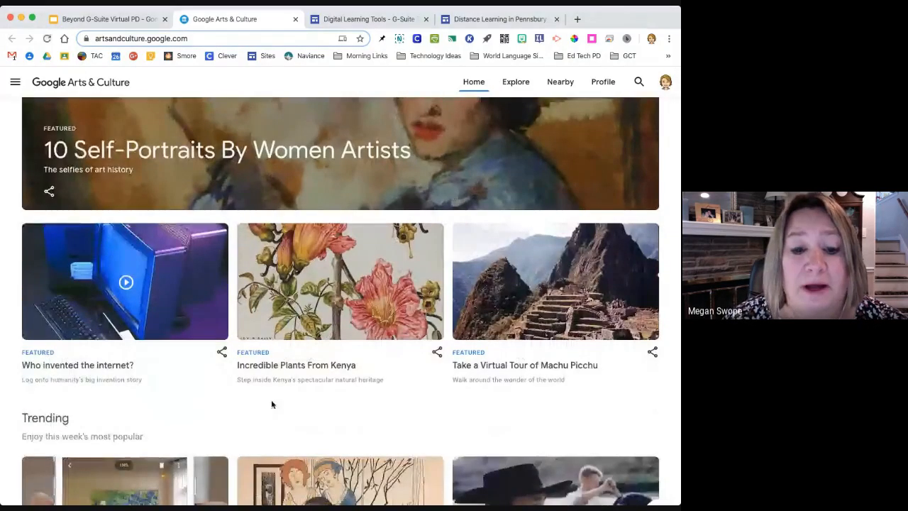
pyautogui.scroll(-3)
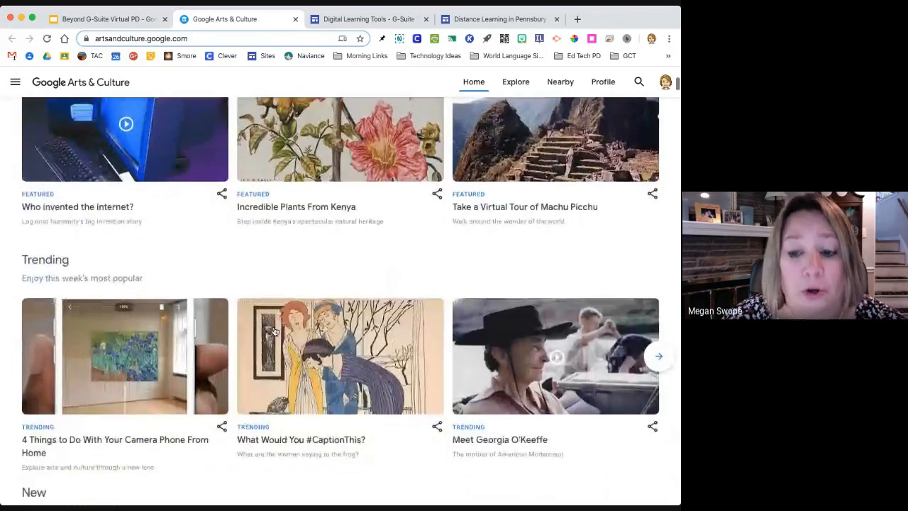
pyautogui.scroll(-3)
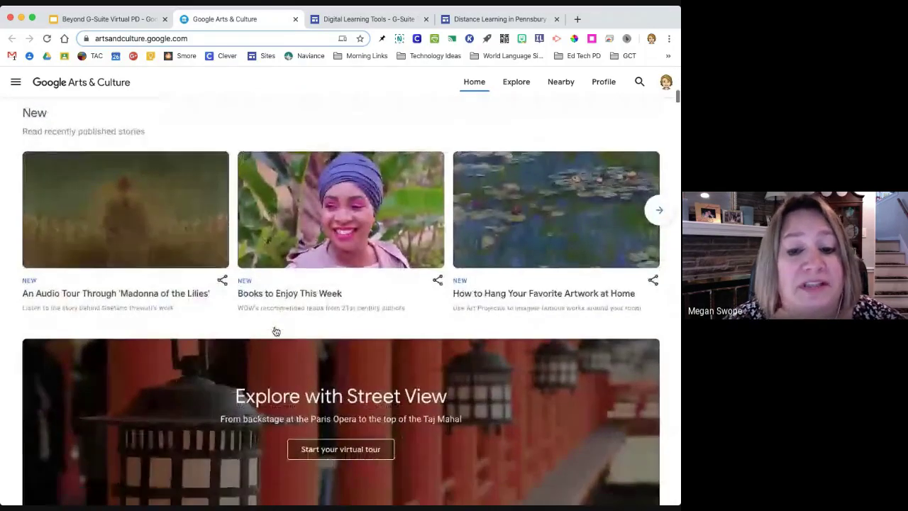
pyautogui.scroll(-3)
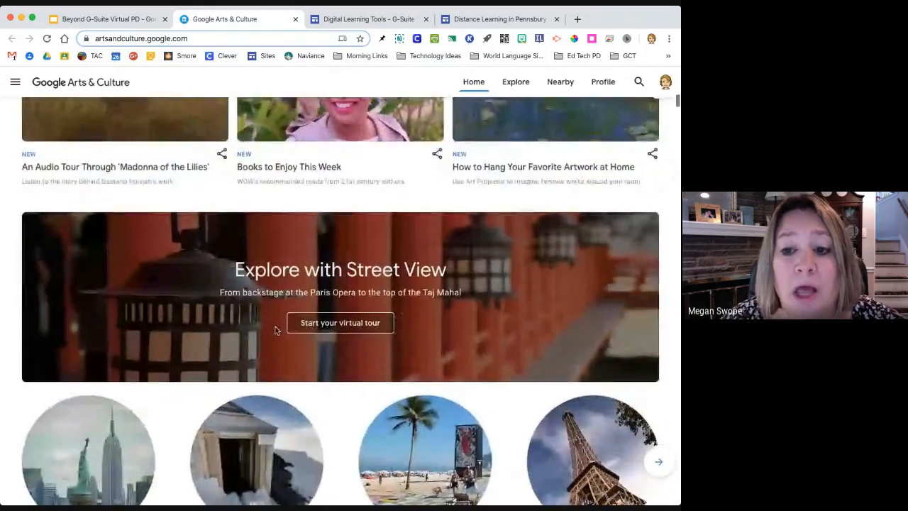
pyautogui.scroll(-3)
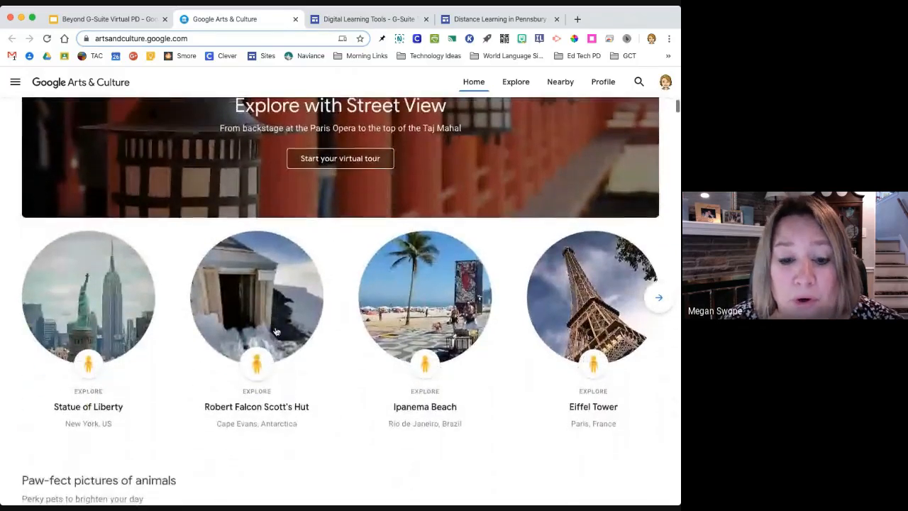
pyautogui.scroll(-3)
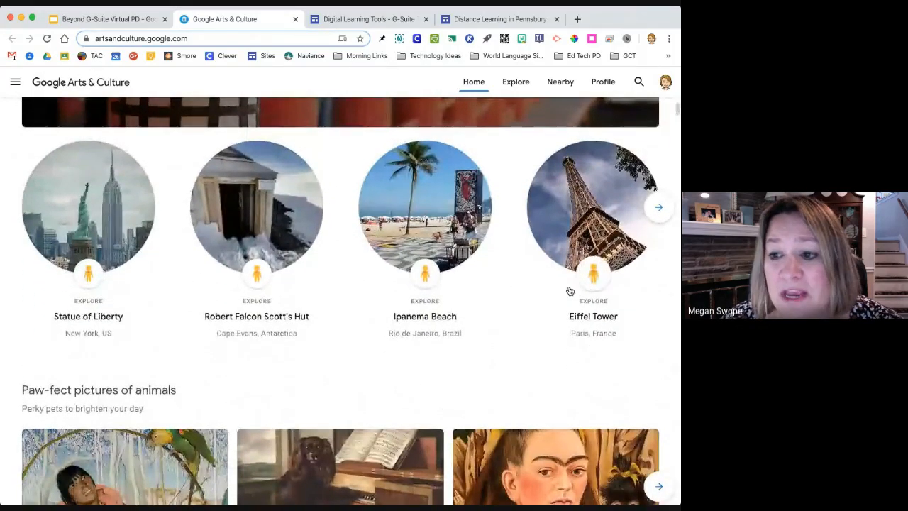
pyautogui.moveTo(593, 275)
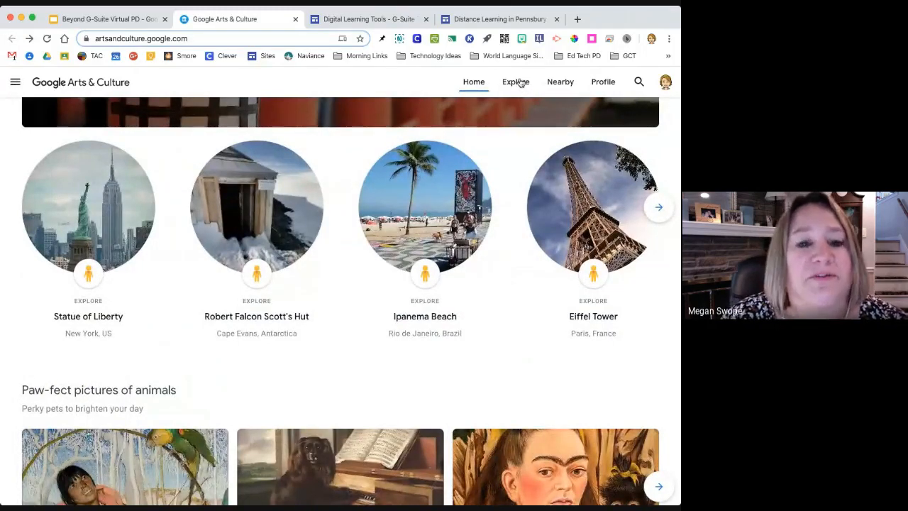
# Go to the Explore page and scroll past Highlights and Categories to Explore by time and color
pyautogui.click(515, 81)
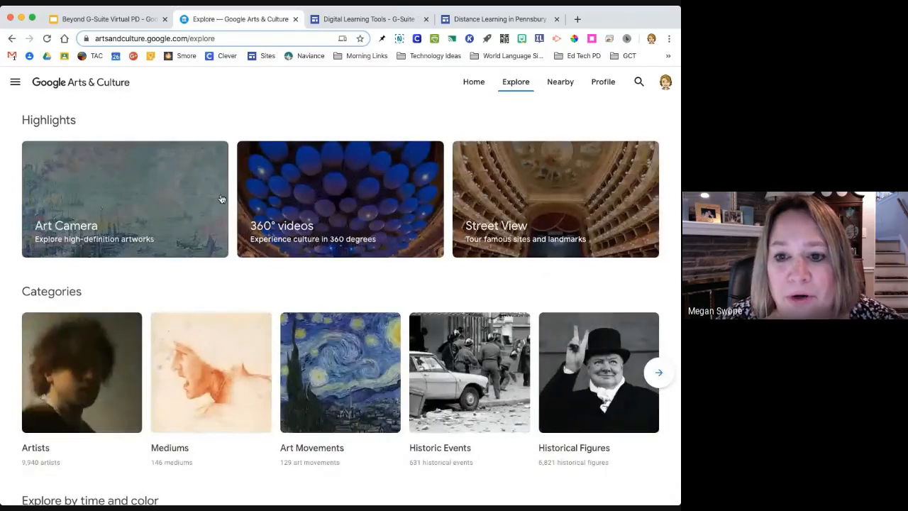
pyautogui.moveTo(130, 210)
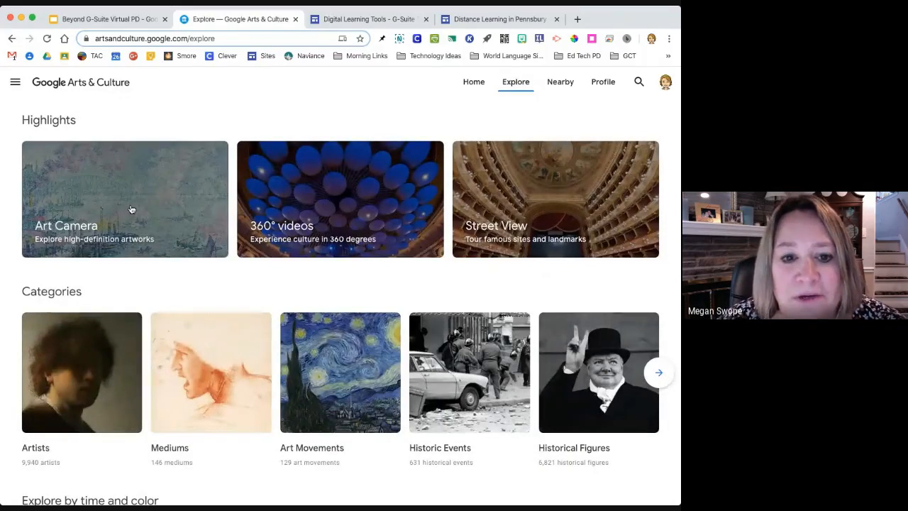
pyautogui.moveTo(528, 254)
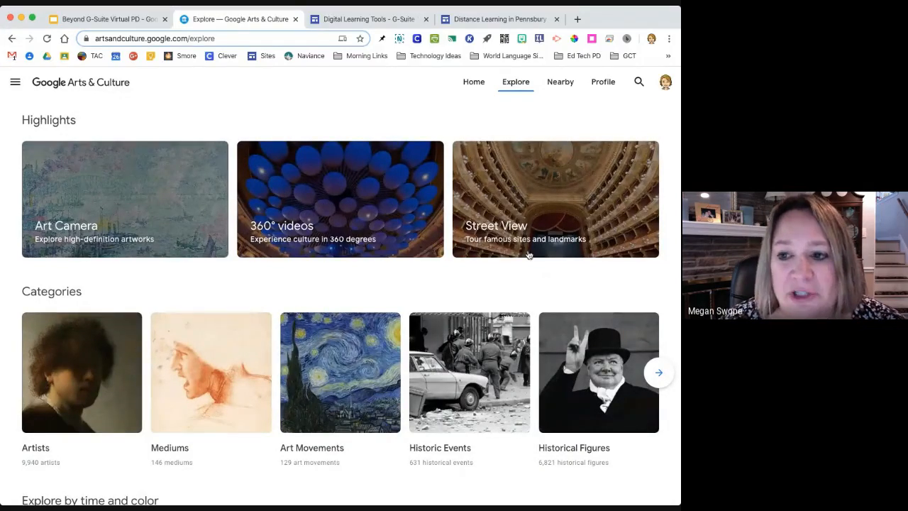
pyautogui.moveTo(516, 238)
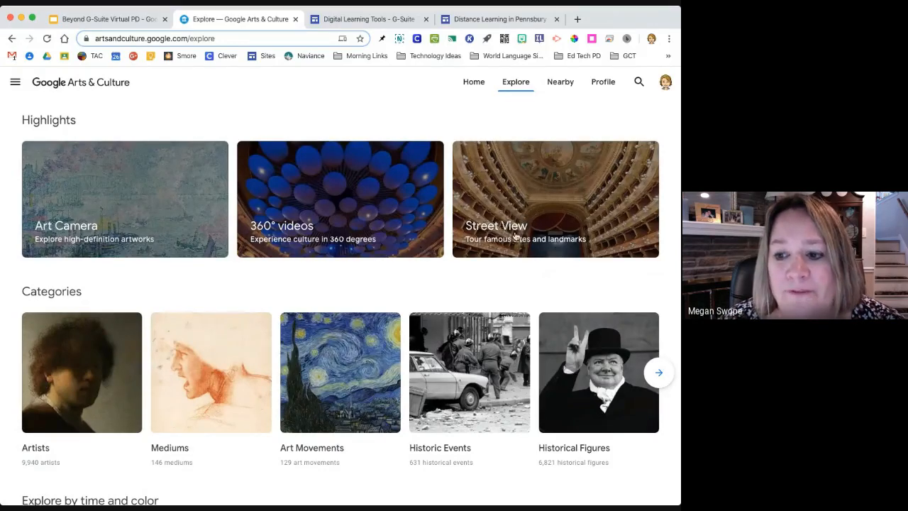
pyautogui.scroll(-3)
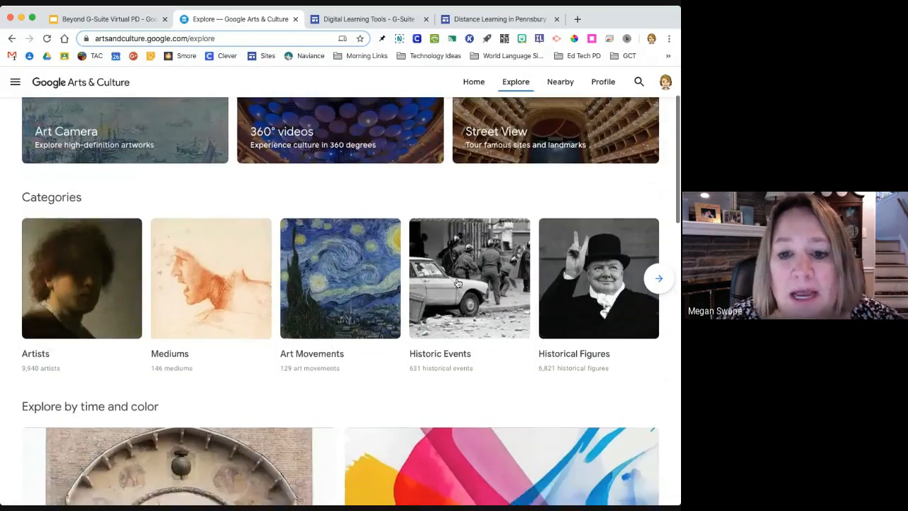
pyautogui.scroll(-3)
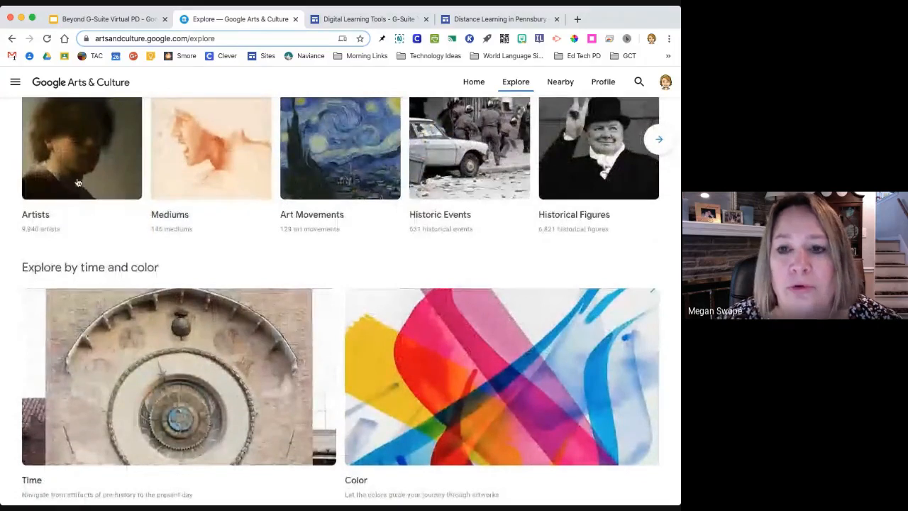
pyautogui.moveTo(182, 165)
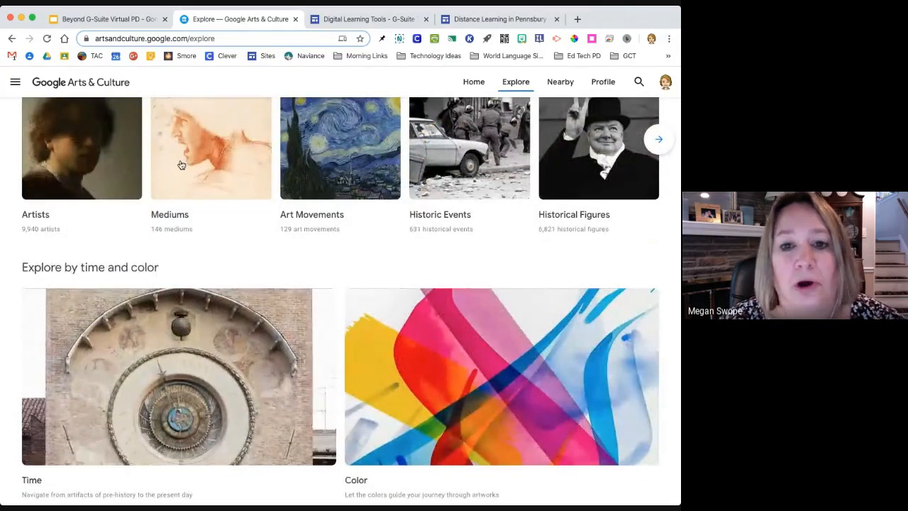
pyautogui.moveTo(425, 167)
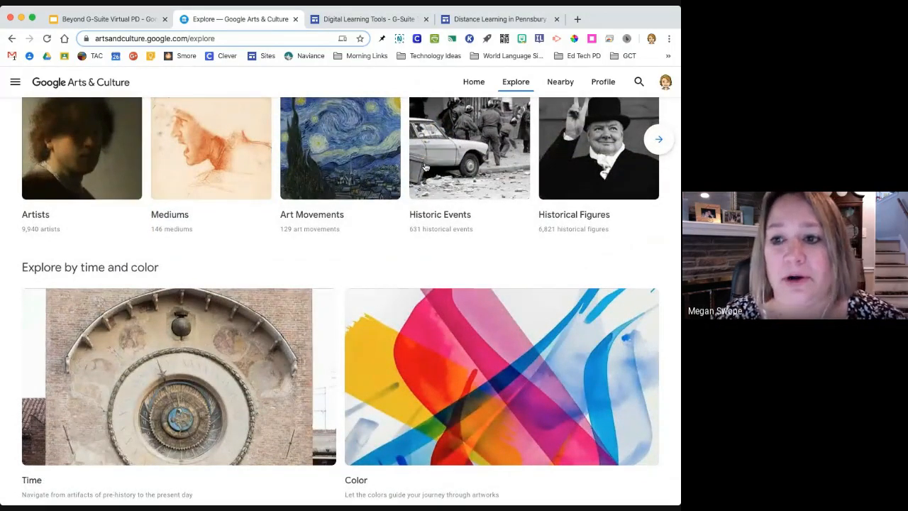
pyautogui.moveTo(333, 173)
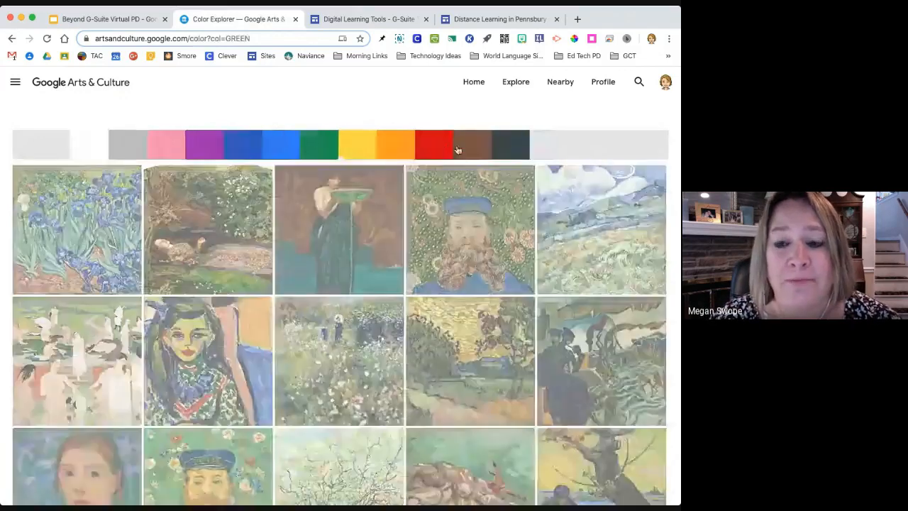
# Select red in the Color Explorer and browse red-dominated artworks such as a Mondrian composition
pyautogui.click(427, 145)
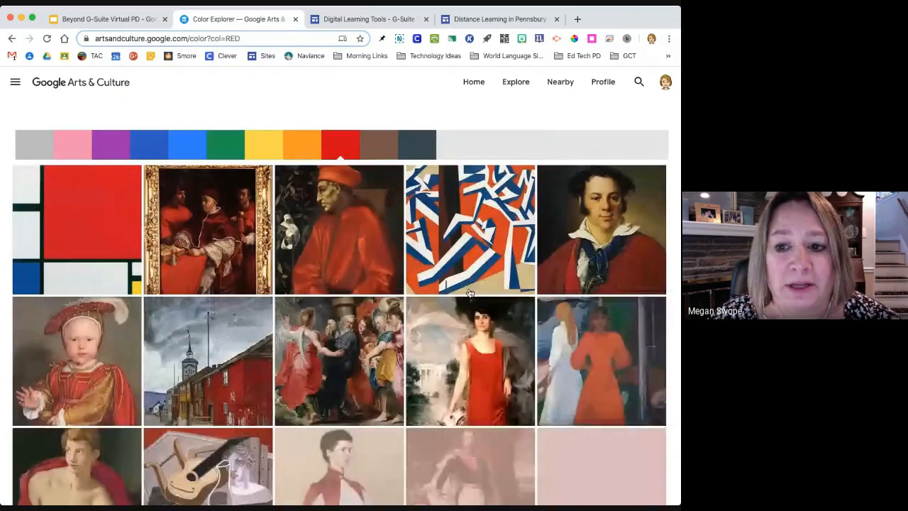
pyautogui.scroll(-3)
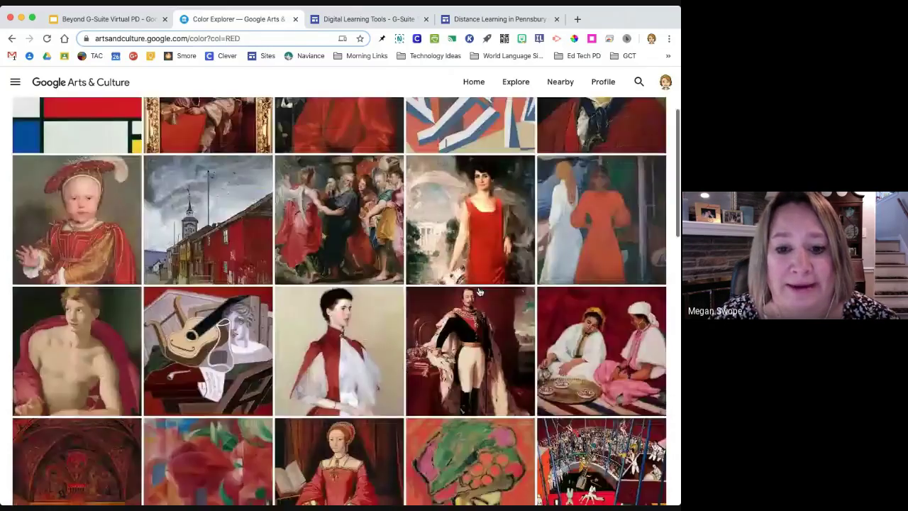
pyautogui.scroll(-3)
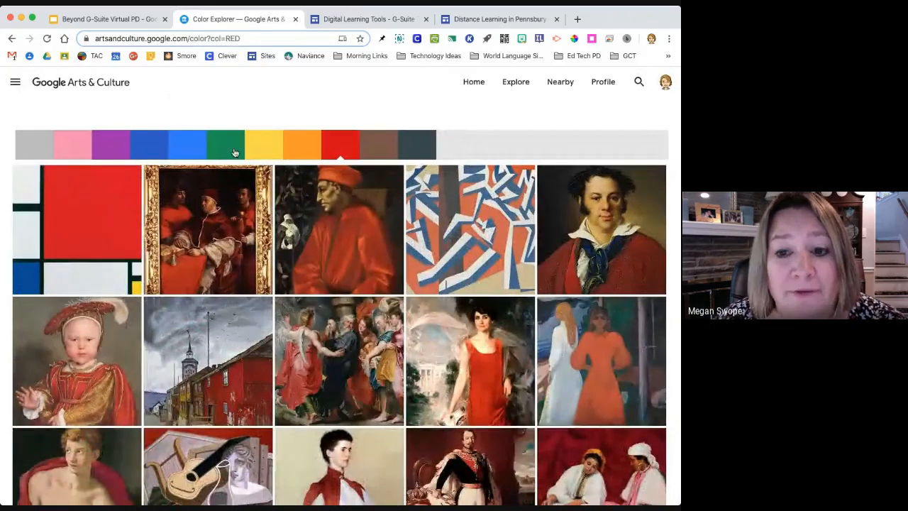
pyautogui.moveTo(159, 105)
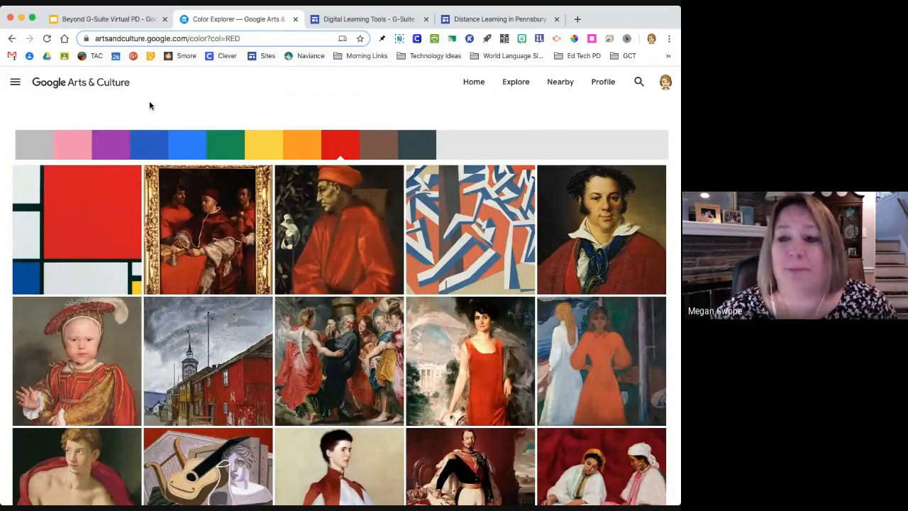
pyautogui.moveTo(283, 108)
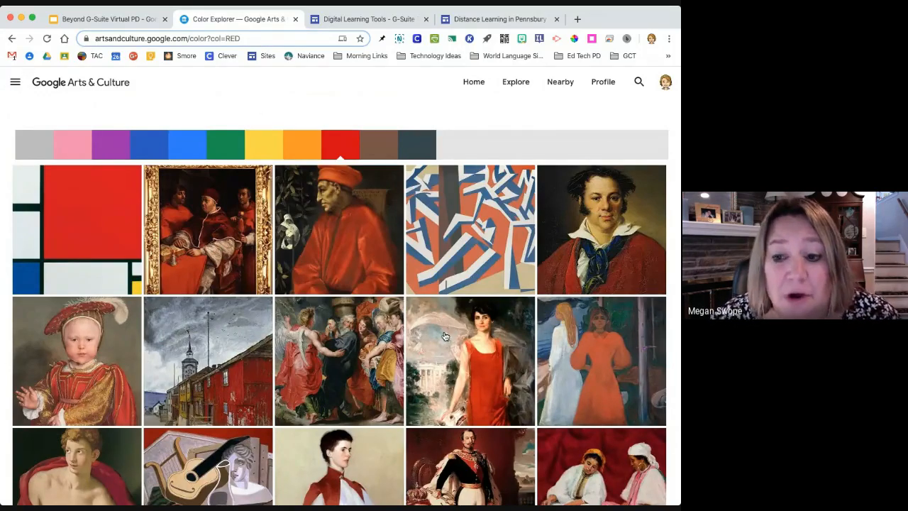
pyautogui.scroll(-3)
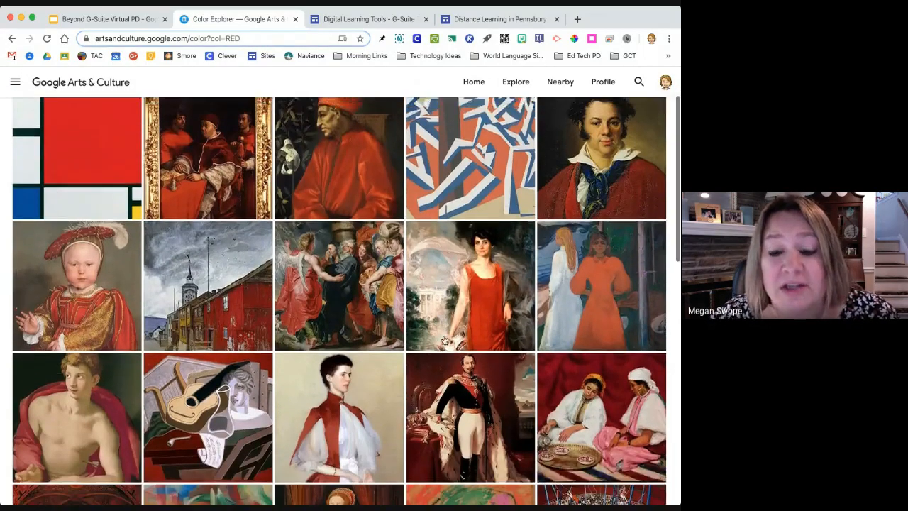
pyautogui.scroll(-3)
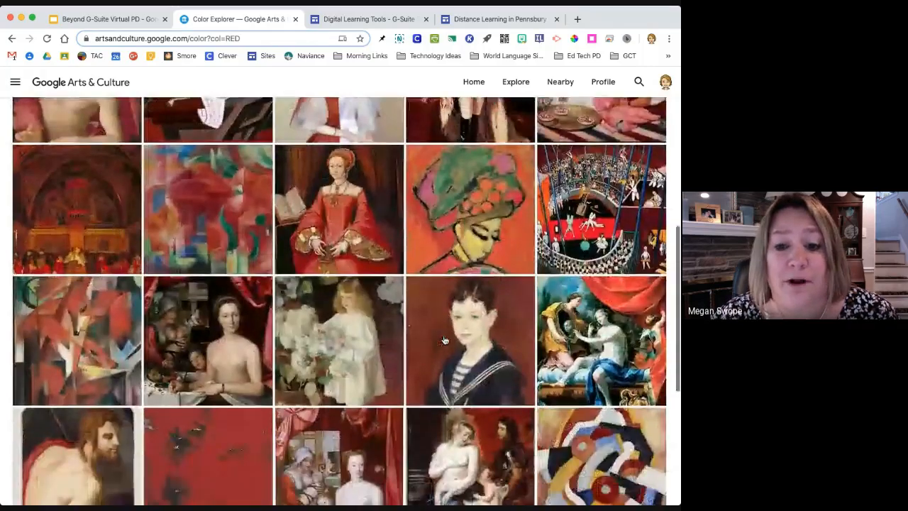
pyautogui.scroll(-3)
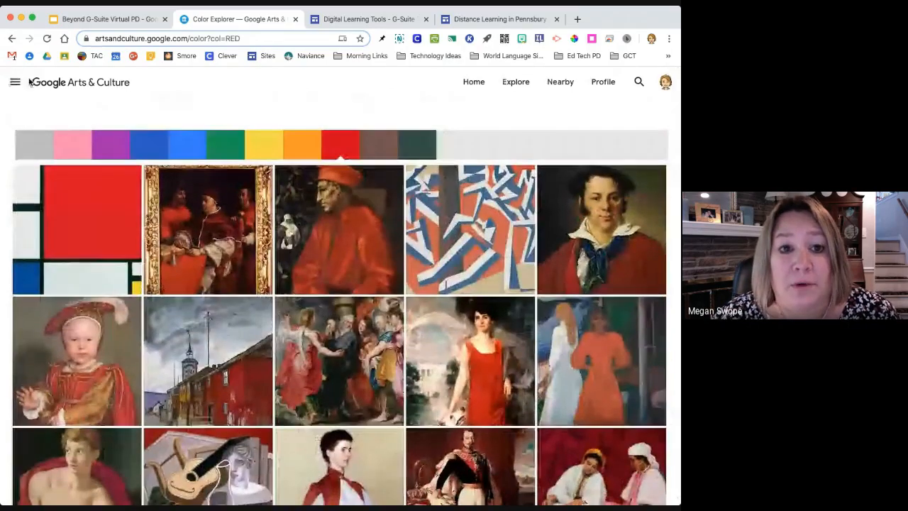
# Show the site's side navigation listing Collections, Themes, Experiments and Artists
pyautogui.click(20, 81)
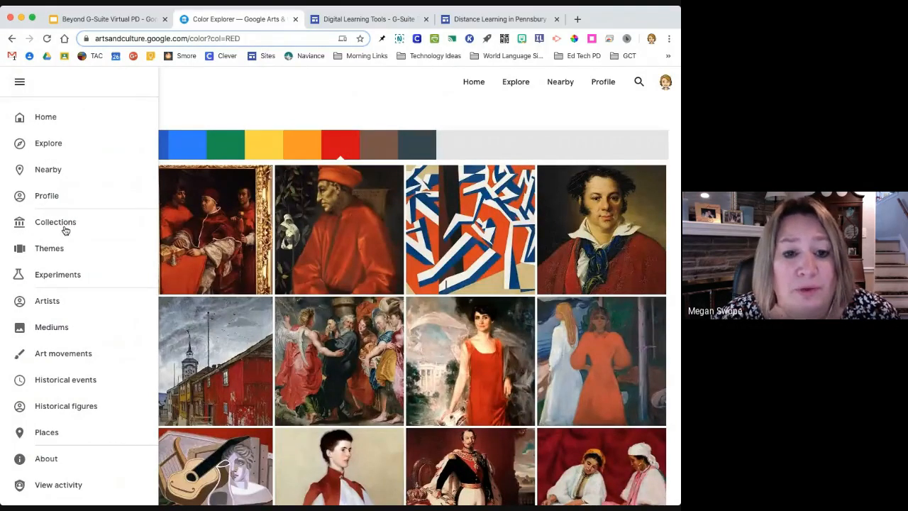
pyautogui.moveTo(116, 315)
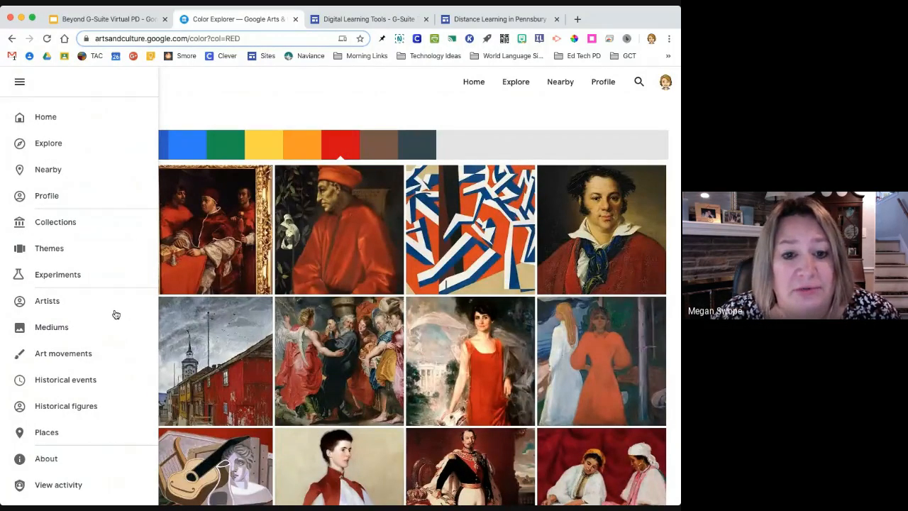
pyautogui.moveTo(46, 283)
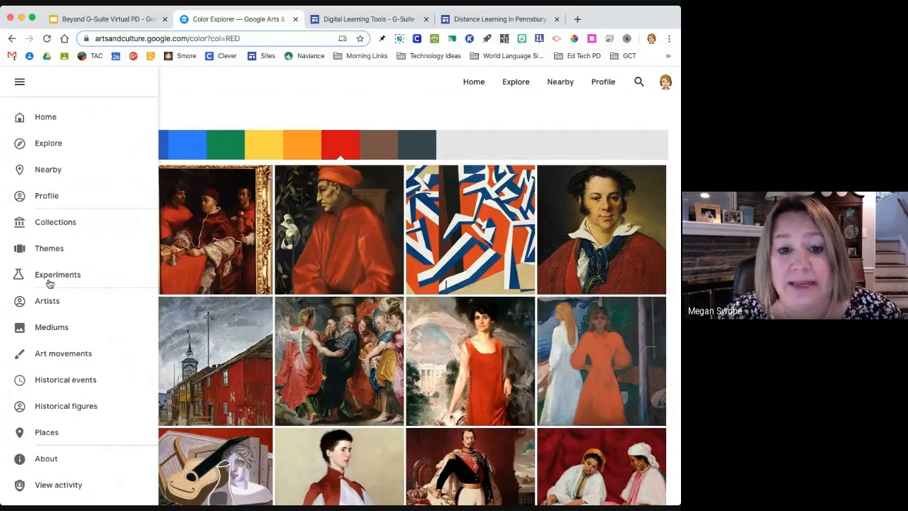
pyautogui.moveTo(427, 238)
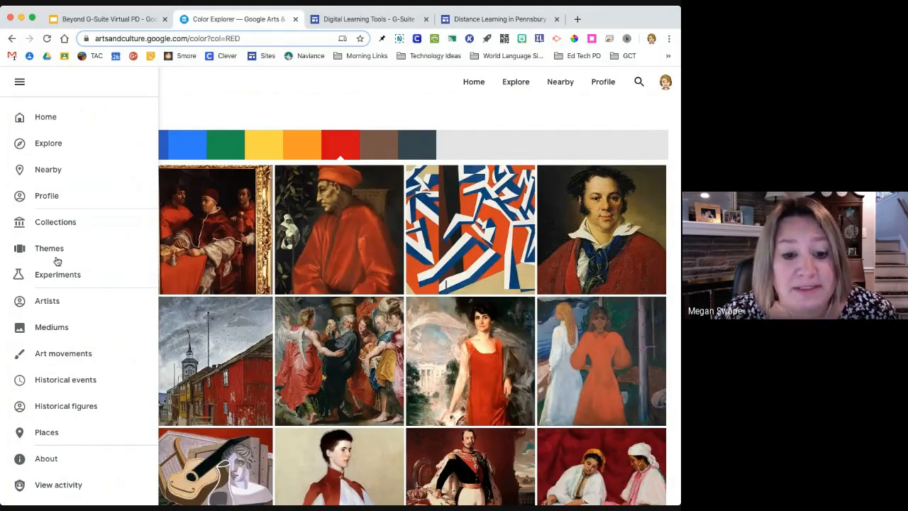
pyautogui.moveTo(66, 333)
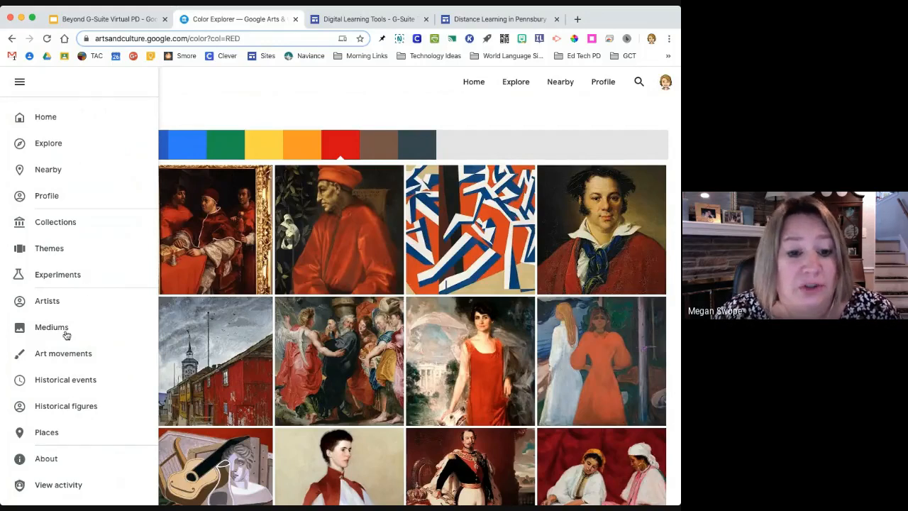
pyautogui.moveTo(84, 397)
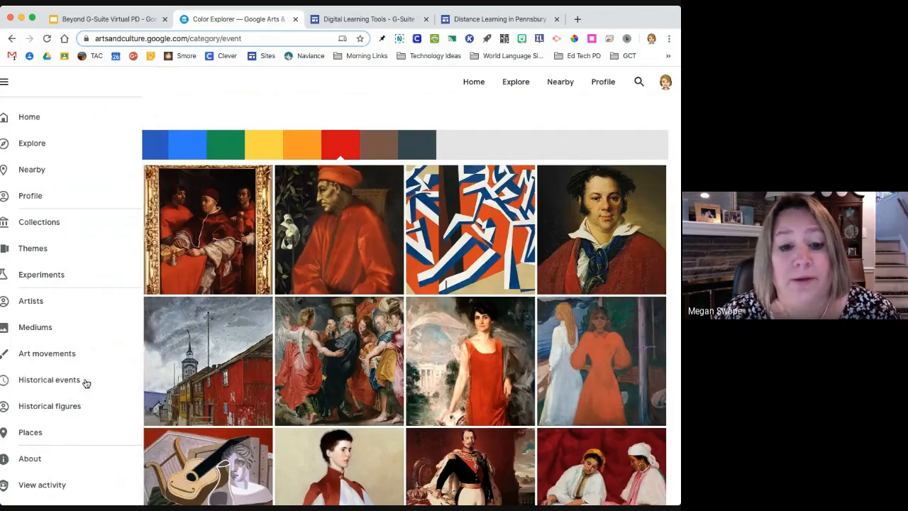
pyautogui.click(48, 380)
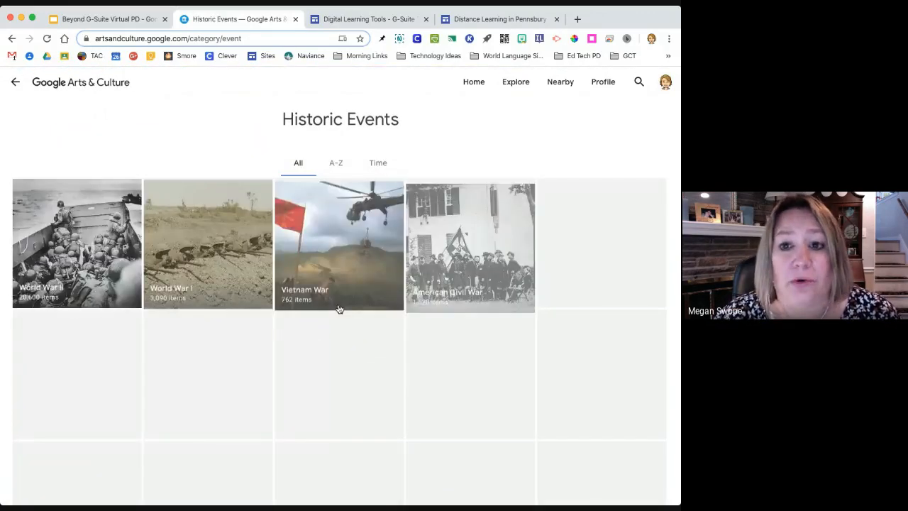
pyautogui.scroll(-3)
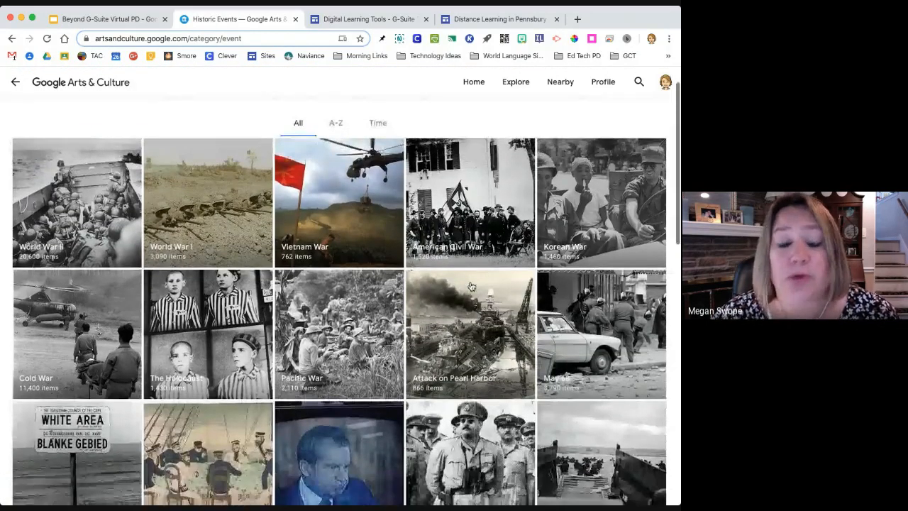
pyautogui.scroll(-3)
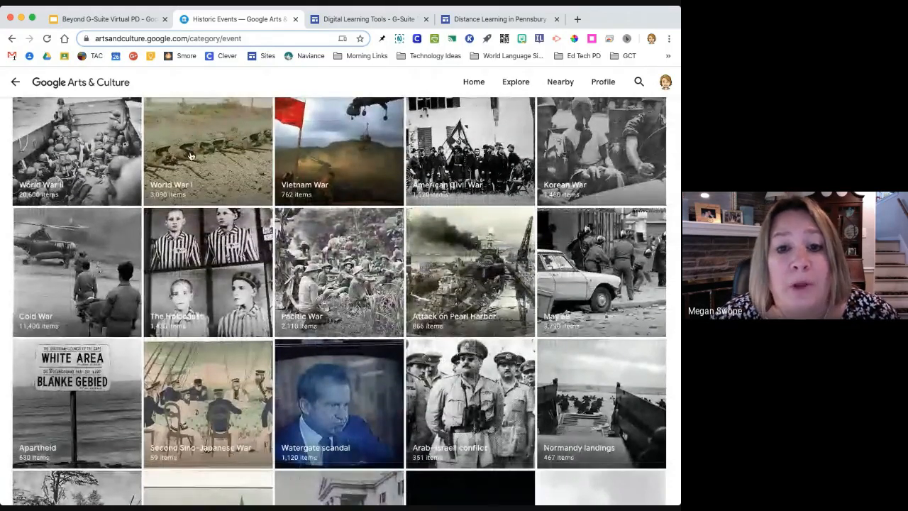
pyautogui.click(190, 154)
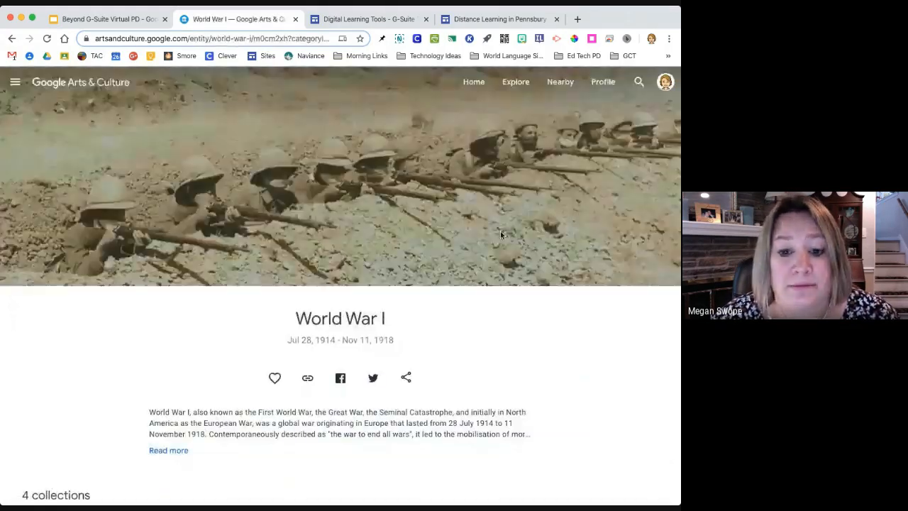
pyautogui.scroll(-3)
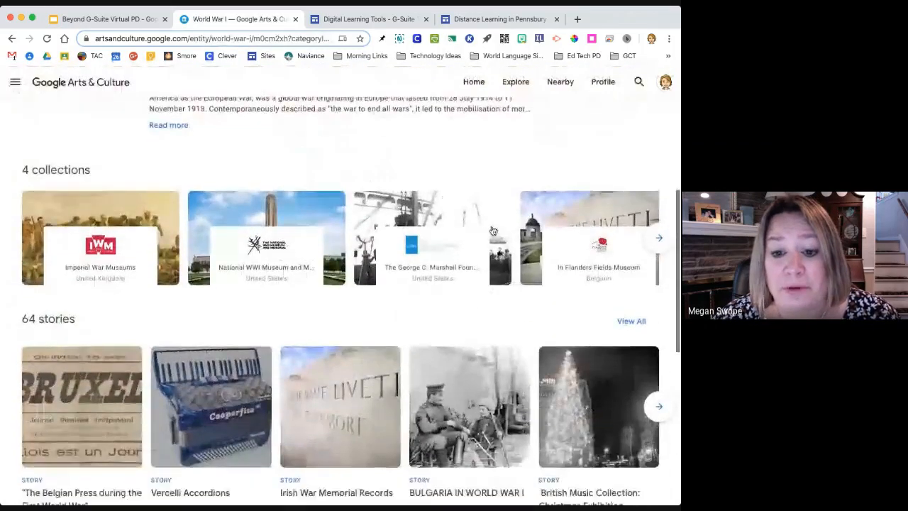
pyautogui.scroll(-3)
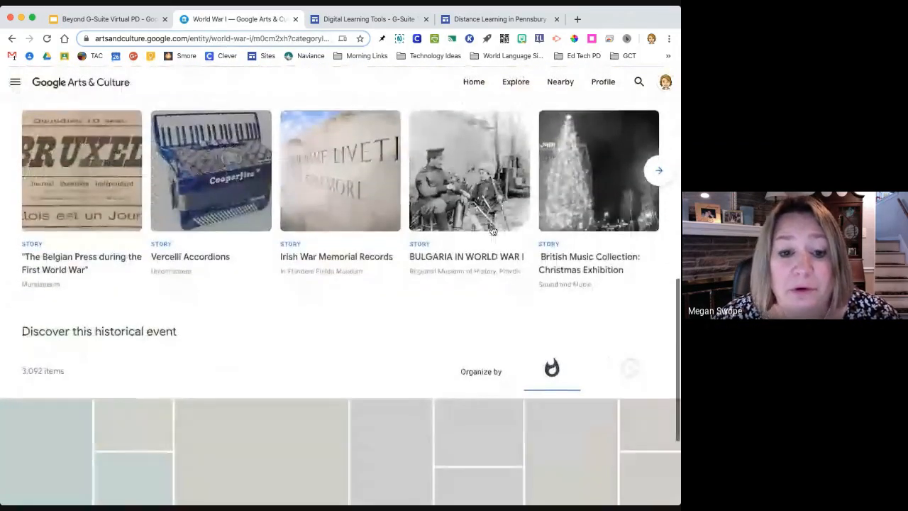
pyautogui.scroll(-3)
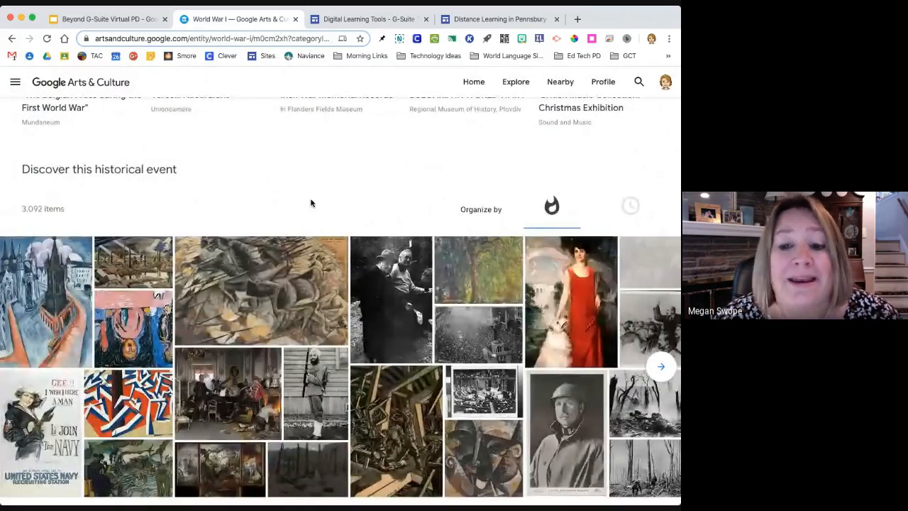
pyautogui.scroll(-3)
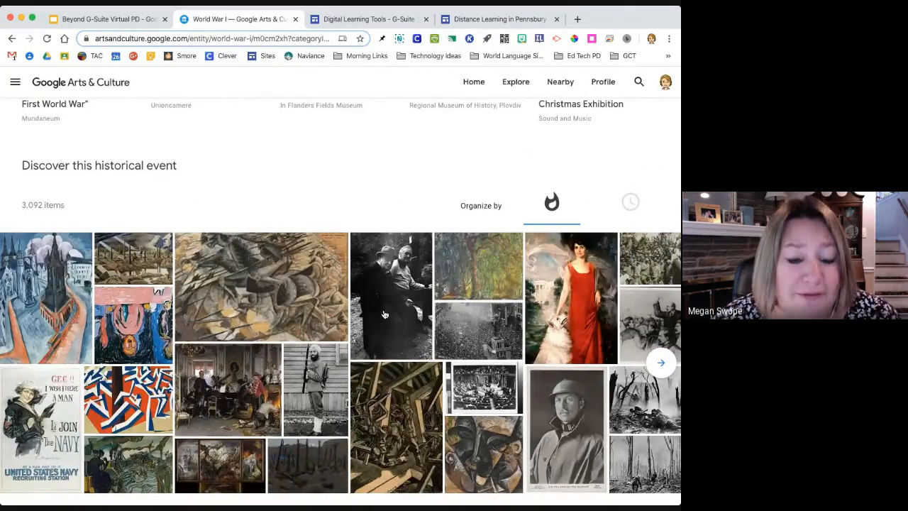
pyautogui.moveTo(34, 94)
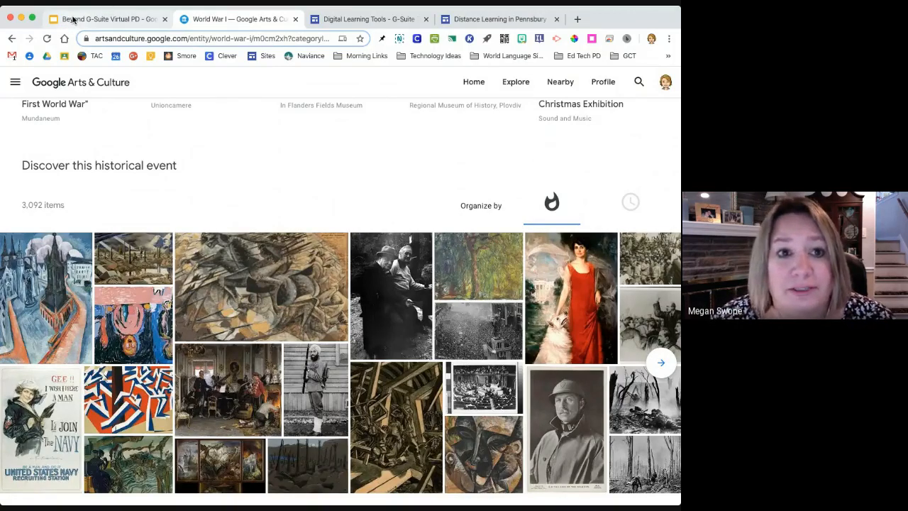
# Return to the Today's Tools slide in the Beyond G-Suite presentation
pyautogui.click(107, 19)
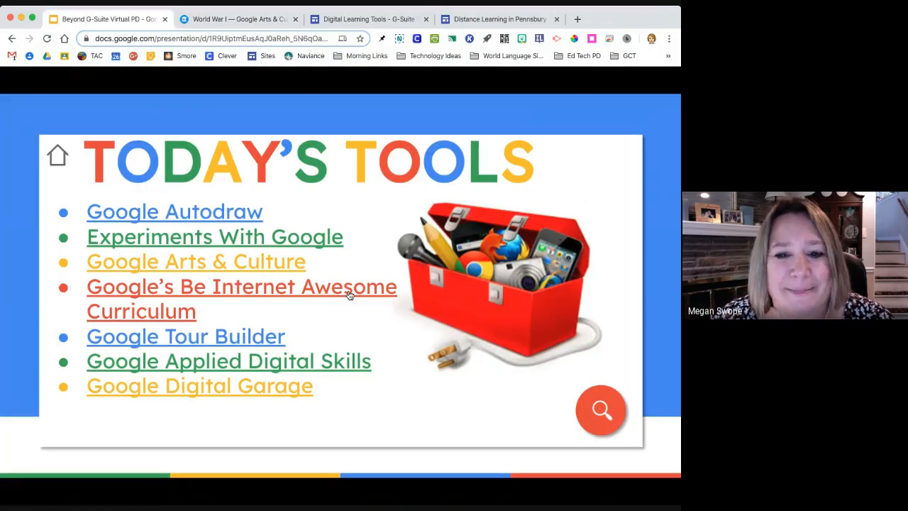
pyautogui.moveTo(372, 300)
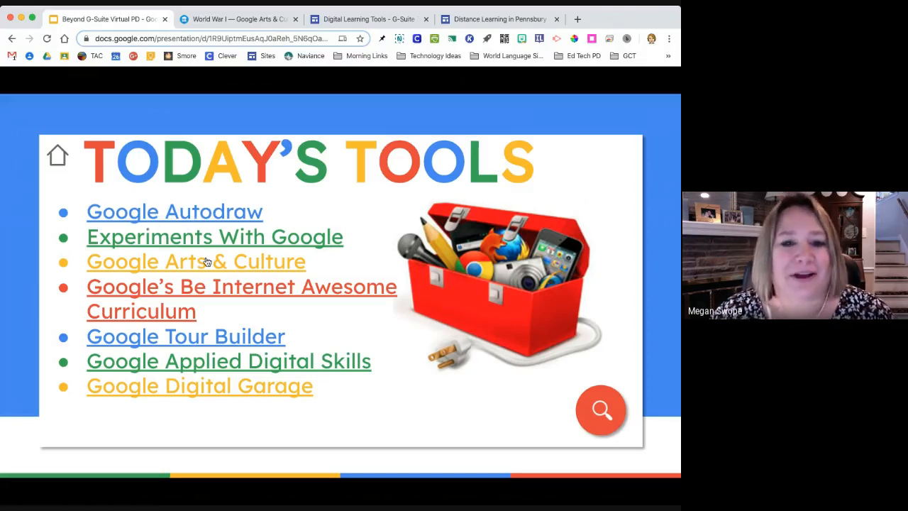
pyautogui.moveTo(218, 296)
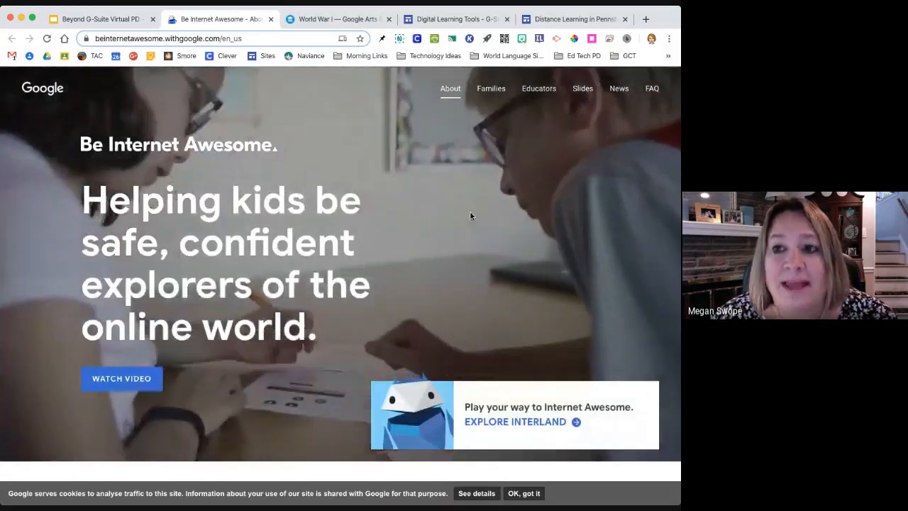
pyautogui.scroll(-3)
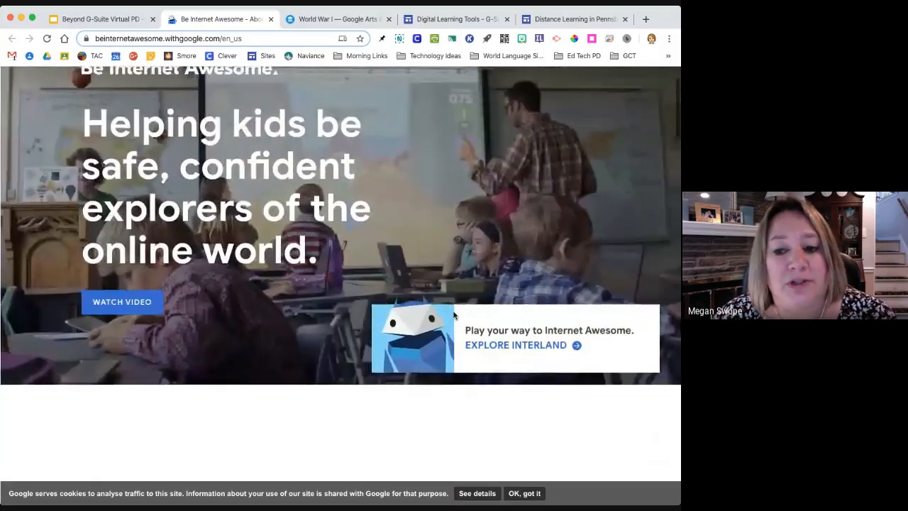
pyautogui.scroll(-3)
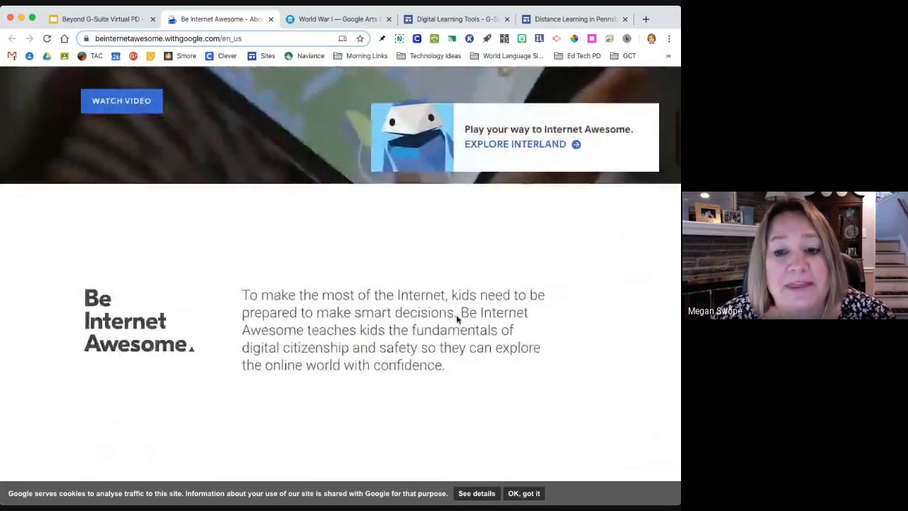
pyautogui.scroll(-3)
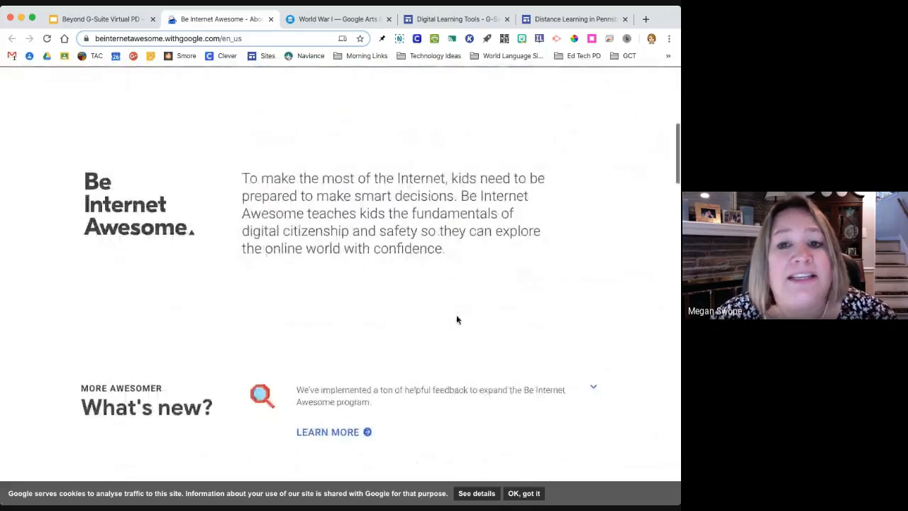
pyautogui.scroll(-3)
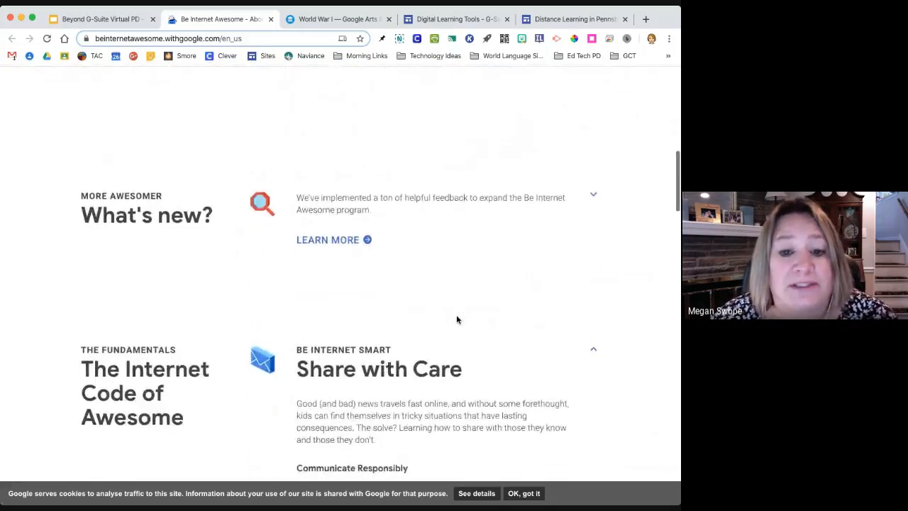
pyautogui.scroll(-3)
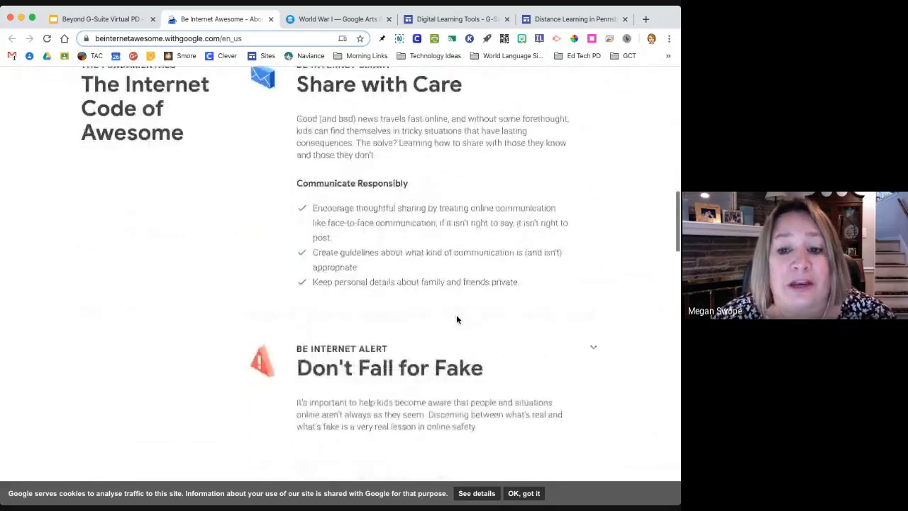
pyautogui.scroll(3)
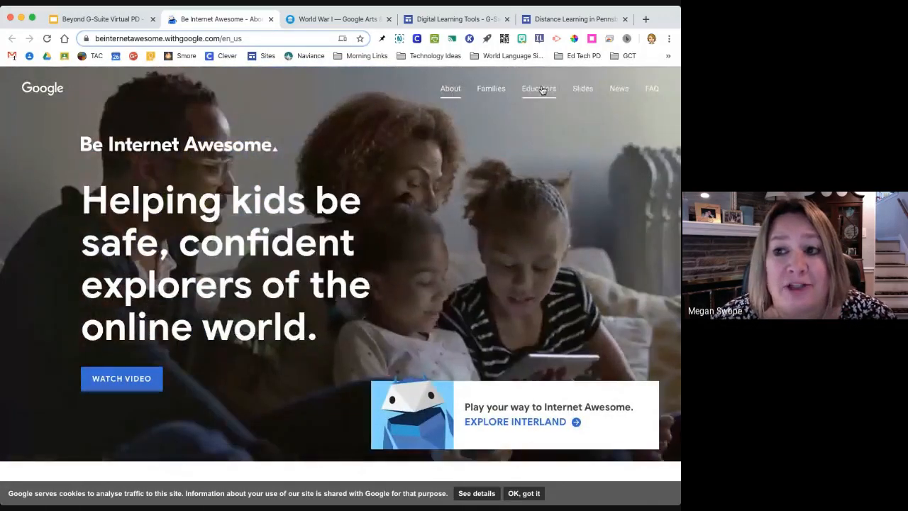
# Browse the Educators page down through the curriculum downloads
pyautogui.click(539, 88)
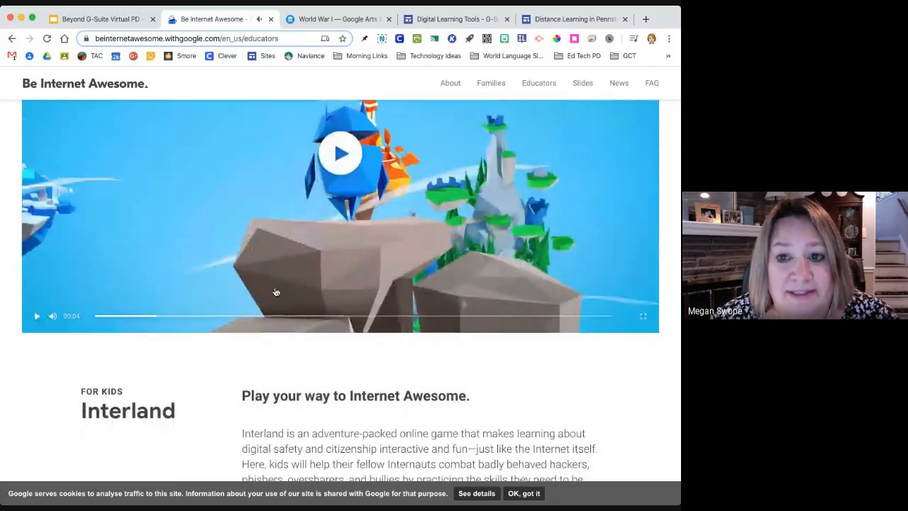
pyautogui.scroll(-3)
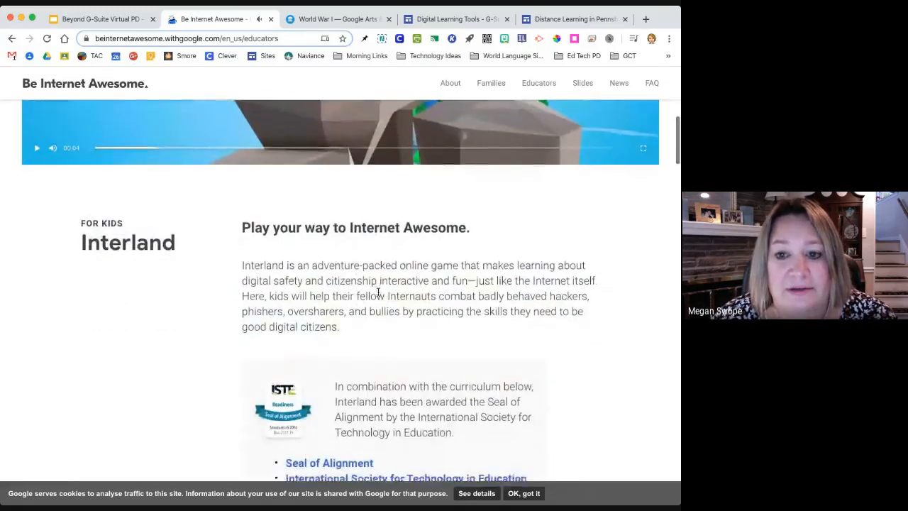
pyautogui.scroll(-3)
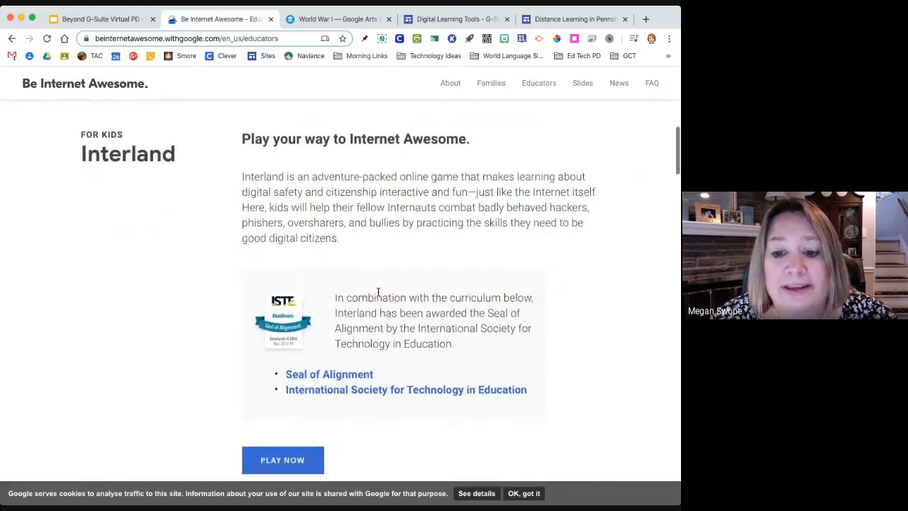
pyautogui.scroll(-3)
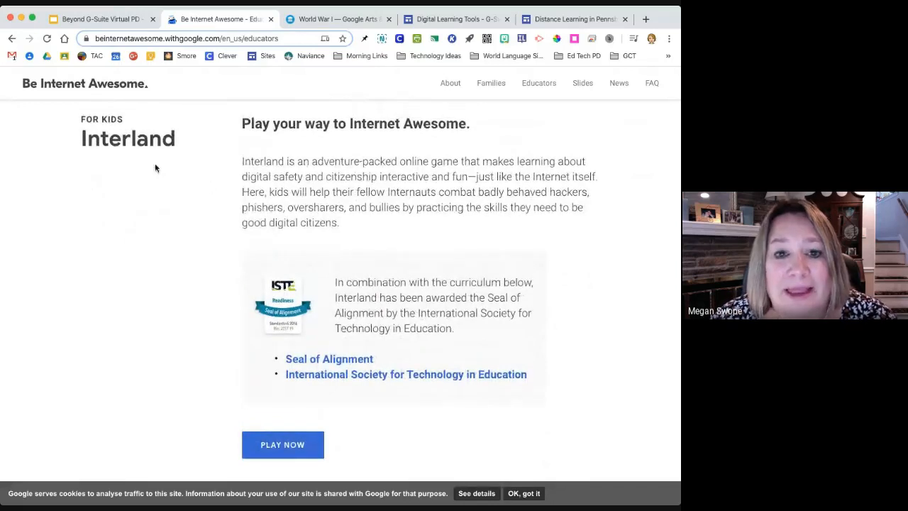
pyautogui.moveTo(509, 142)
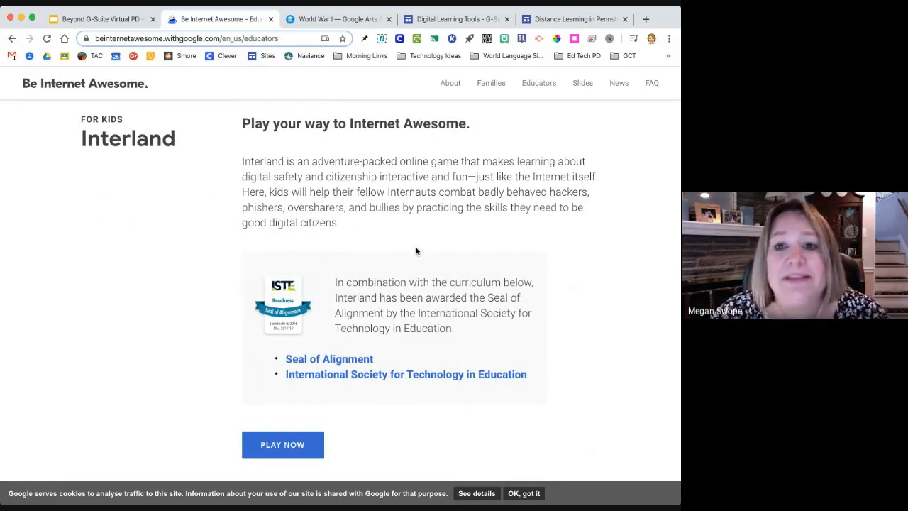
pyautogui.scroll(-3)
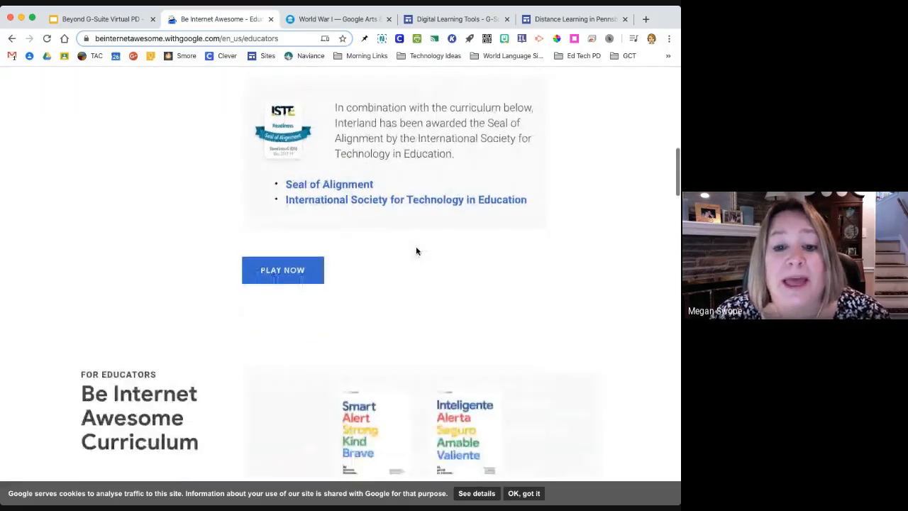
pyautogui.scroll(-3)
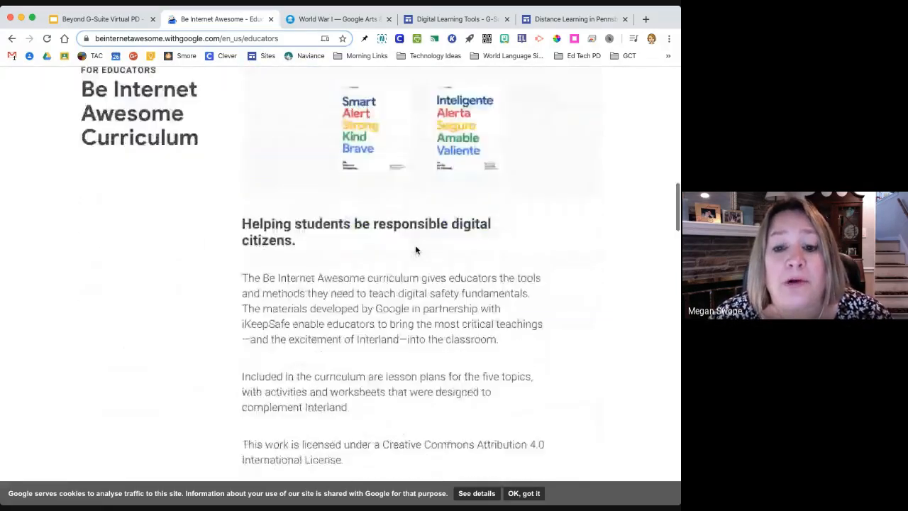
pyautogui.scroll(-3)
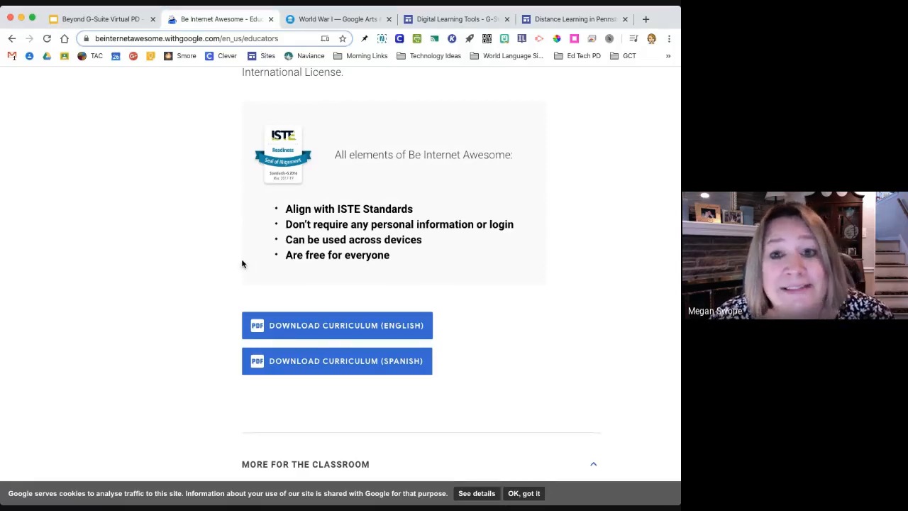
pyautogui.moveTo(193, 267)
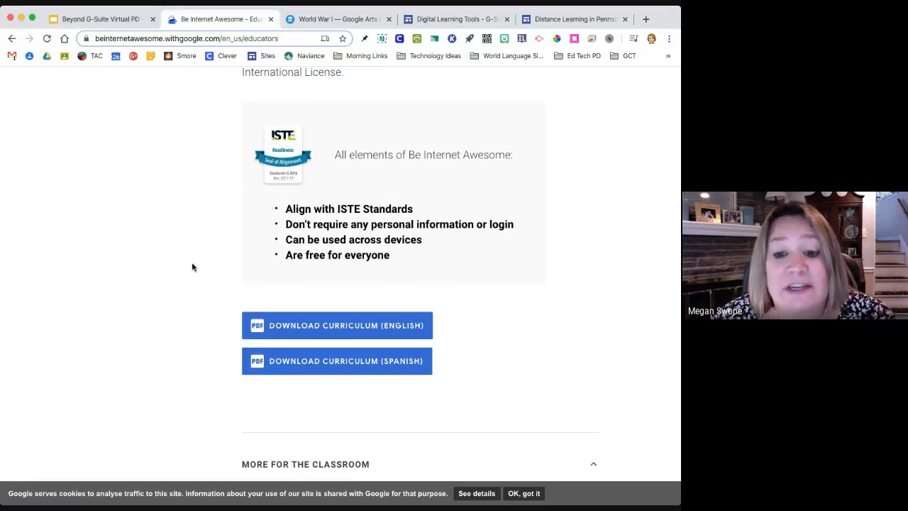
# Continue down to the More for the Classroom resources and Ready-to-teach Google Slides
pyautogui.scroll(-3)
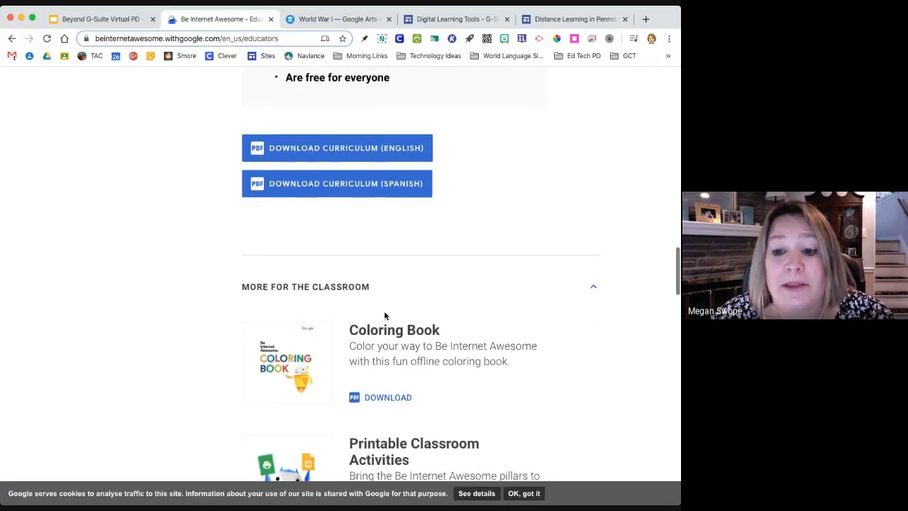
pyautogui.scroll(-3)
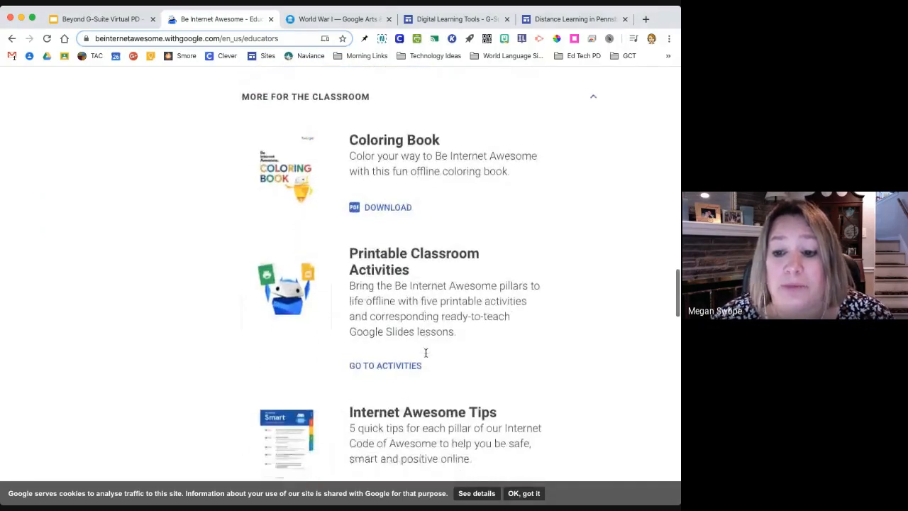
pyautogui.scroll(-3)
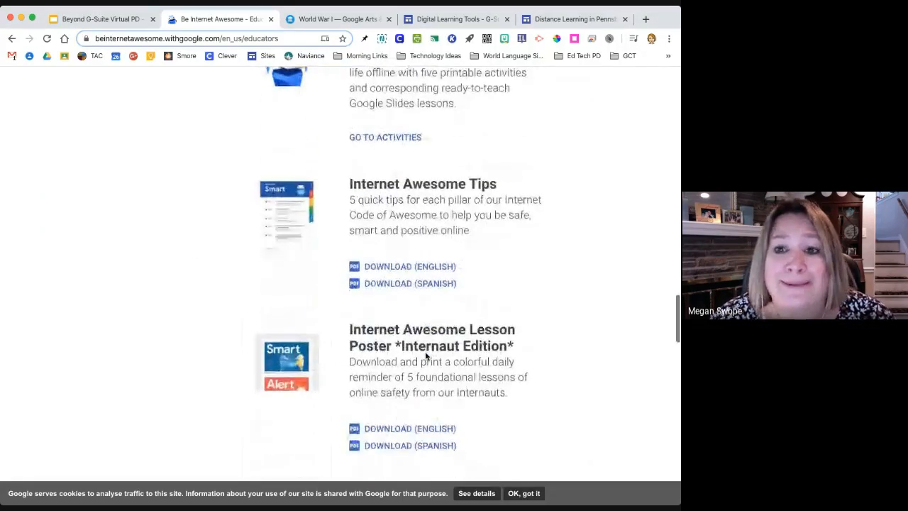
pyautogui.scroll(-3)
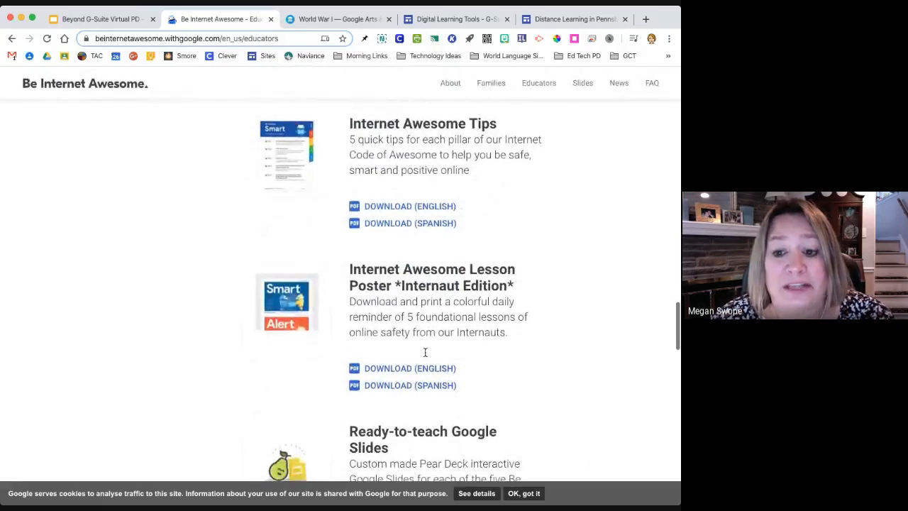
pyautogui.scroll(-3)
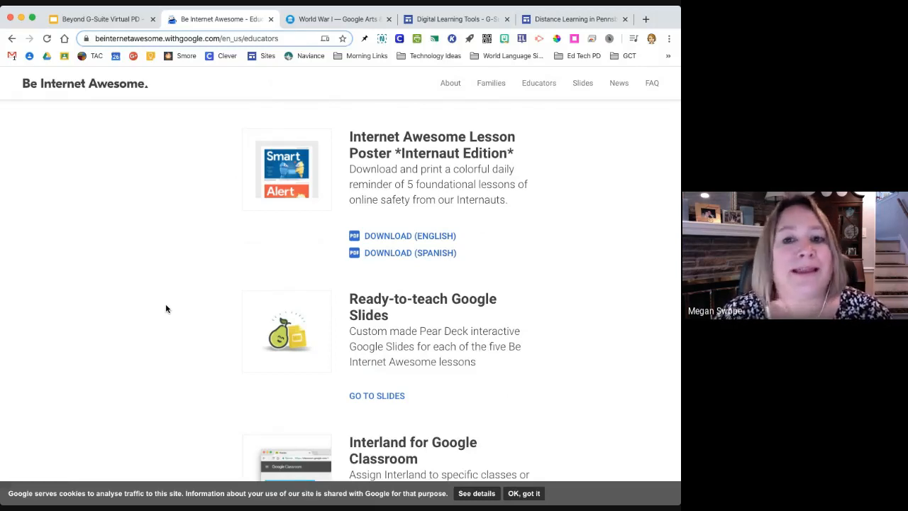
pyautogui.moveTo(382, 92)
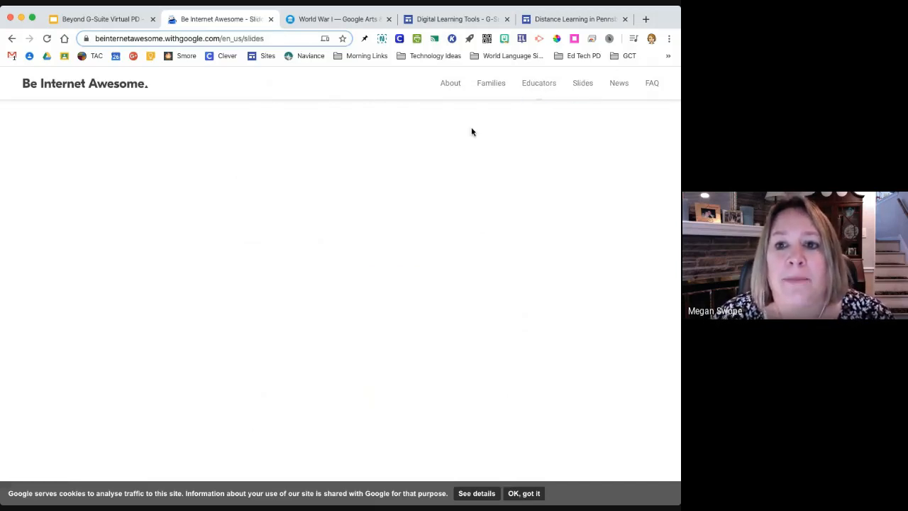
# Browse the lesson activity slide decks, then return to the Today's Tools slide
pyautogui.scroll(-3)
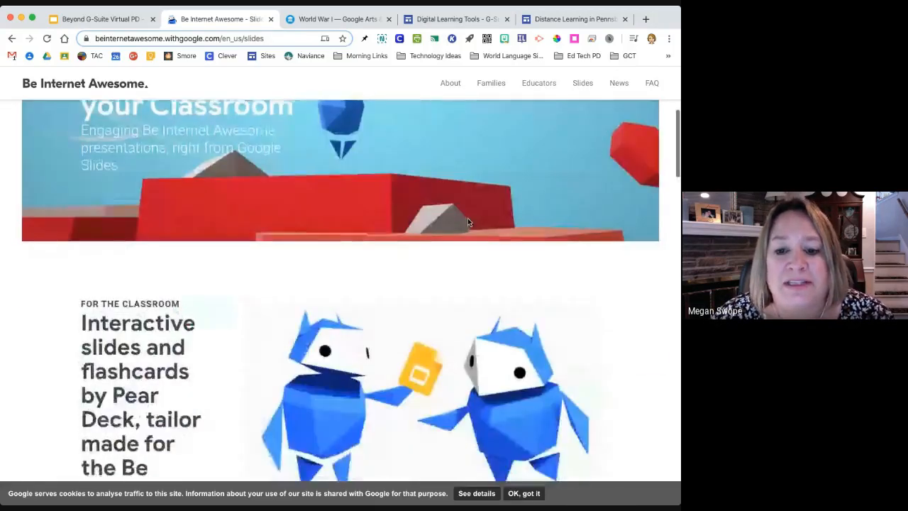
pyautogui.scroll(-3)
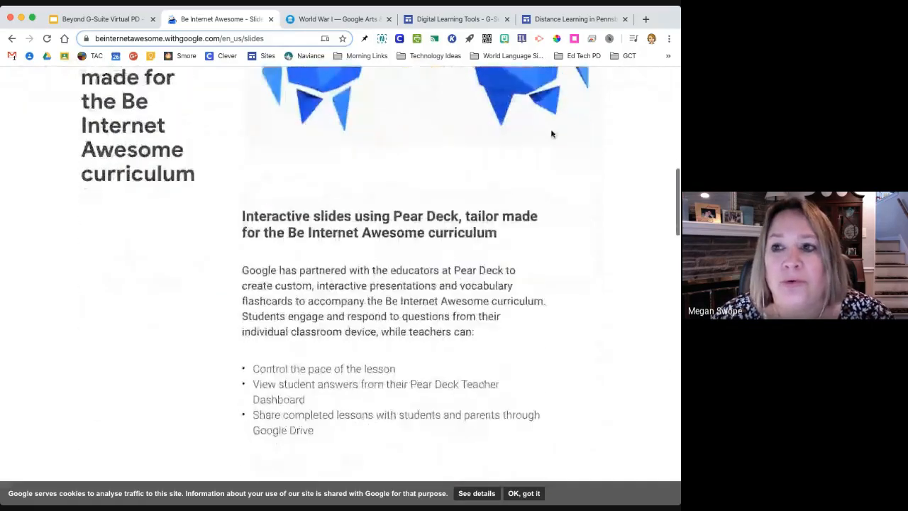
pyautogui.scroll(3)
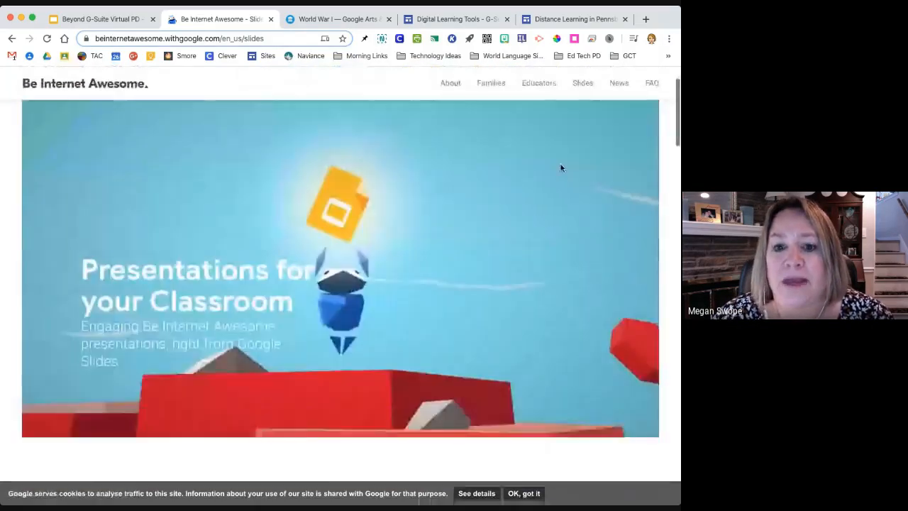
pyautogui.scroll(-3)
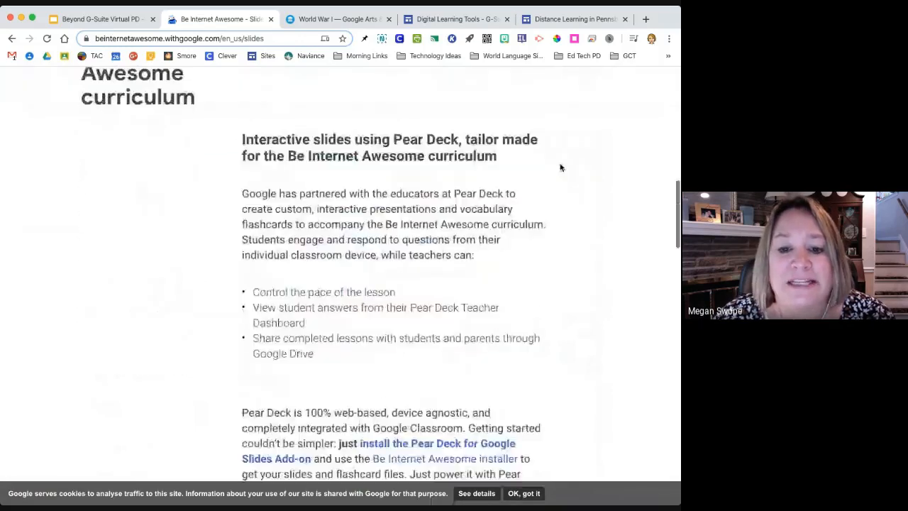
pyautogui.scroll(-3)
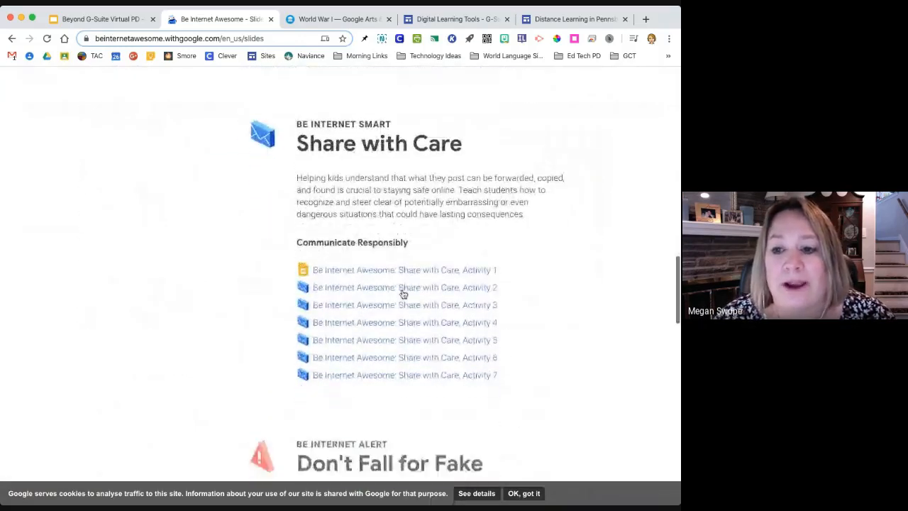
pyautogui.scroll(-3)
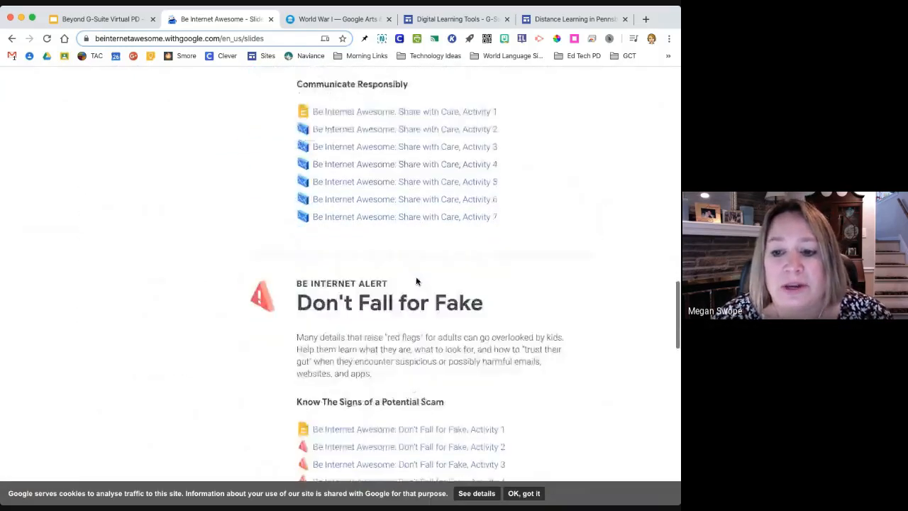
pyautogui.scroll(-3)
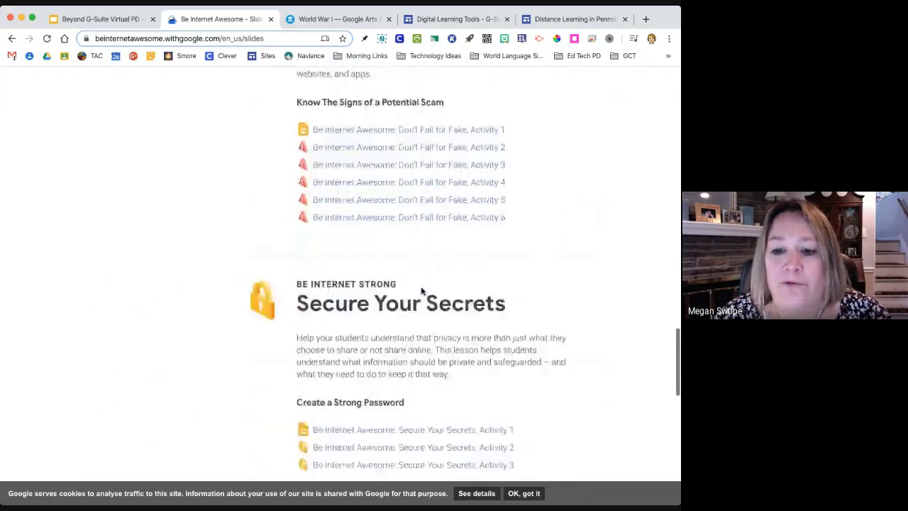
pyautogui.scroll(-3)
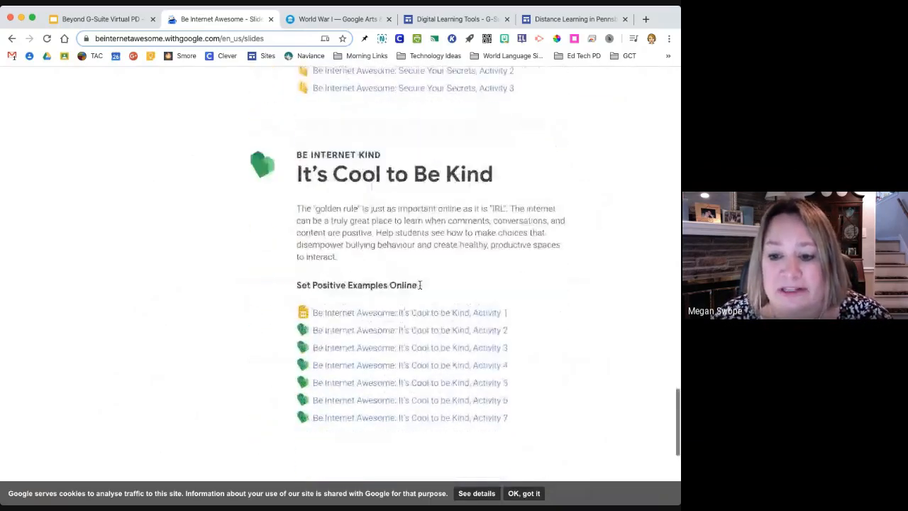
pyautogui.scroll(-3)
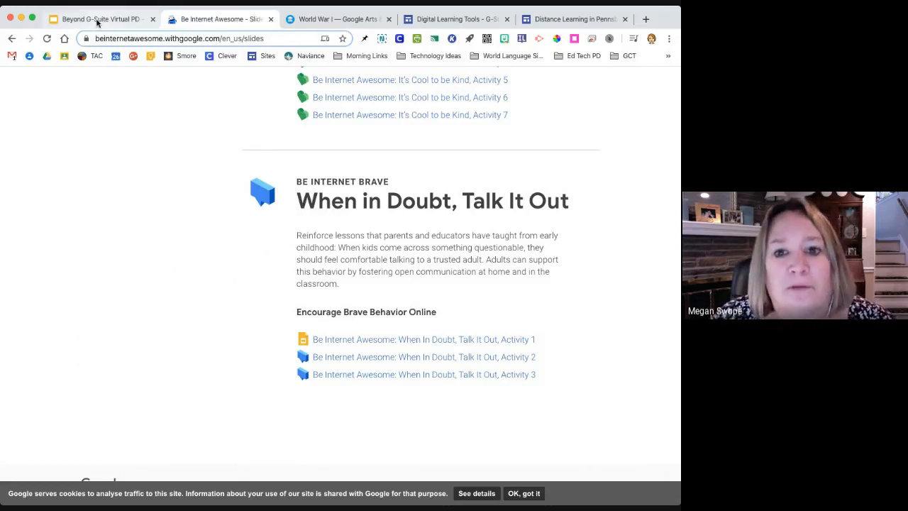
pyautogui.click(99, 20)
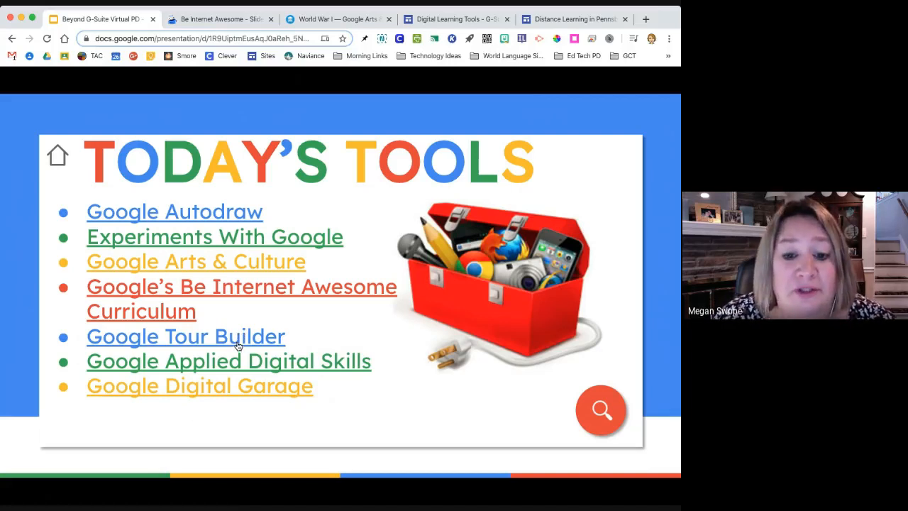
pyautogui.click(185, 336)
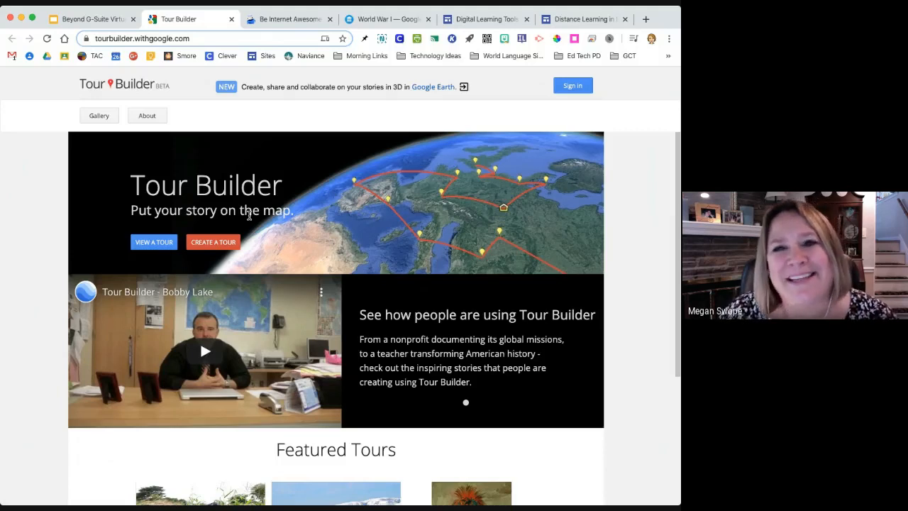
pyautogui.moveTo(465, 110)
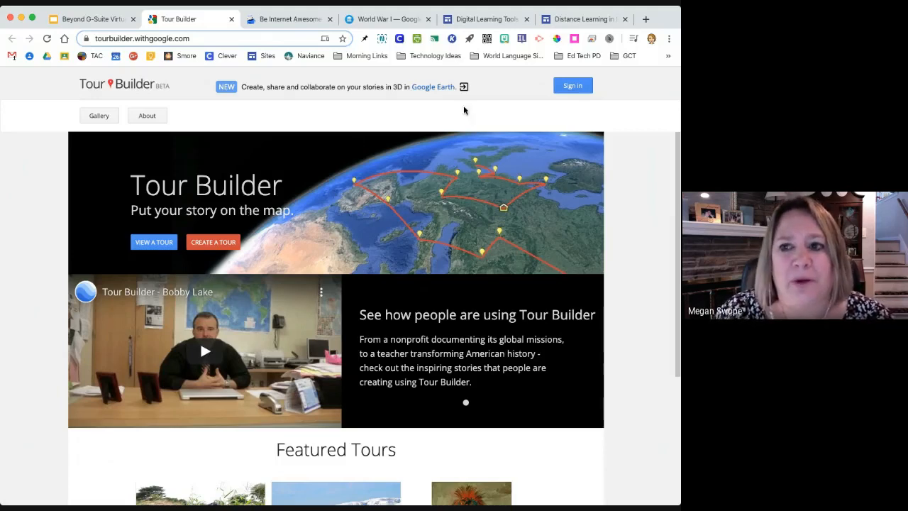
pyautogui.moveTo(210, 113)
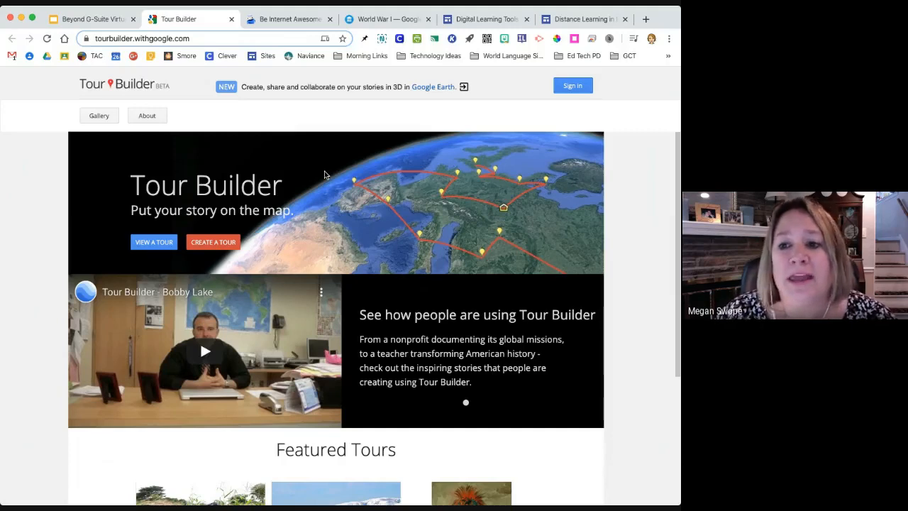
pyautogui.moveTo(440, 97)
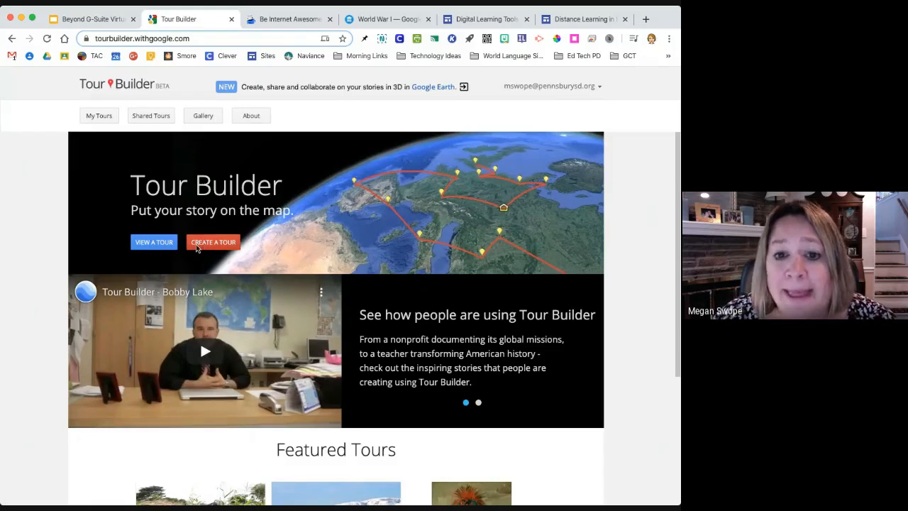
# Start a new tour from the Tour Builder home page via Create a Tour
pyautogui.scroll(-3)
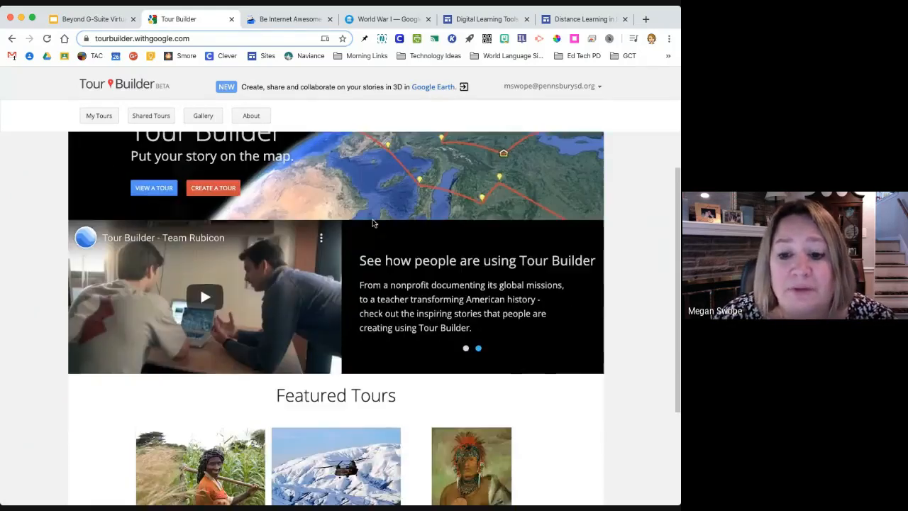
pyautogui.scroll(3)
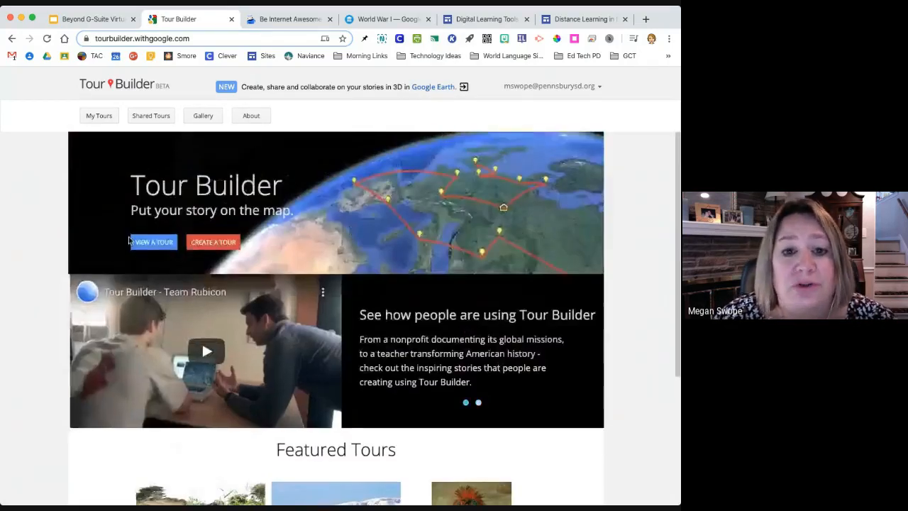
pyautogui.click(152, 241)
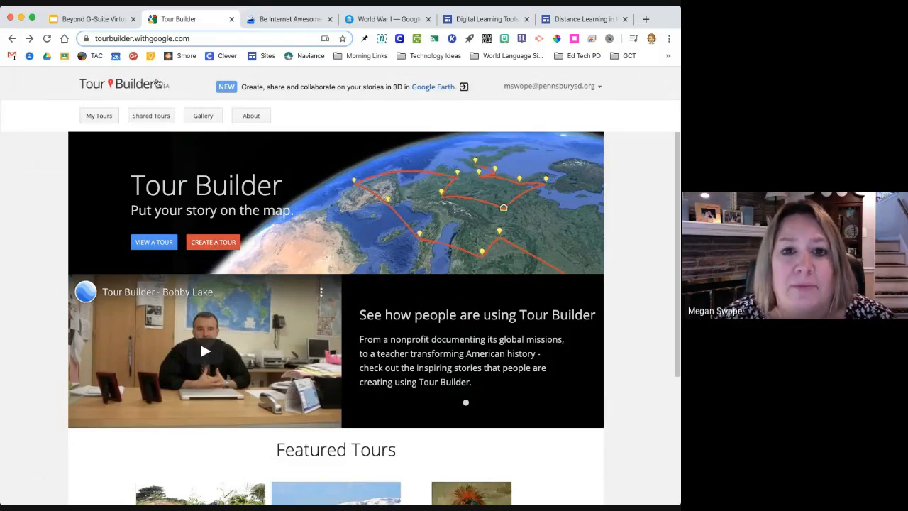
pyautogui.moveTo(179, 105)
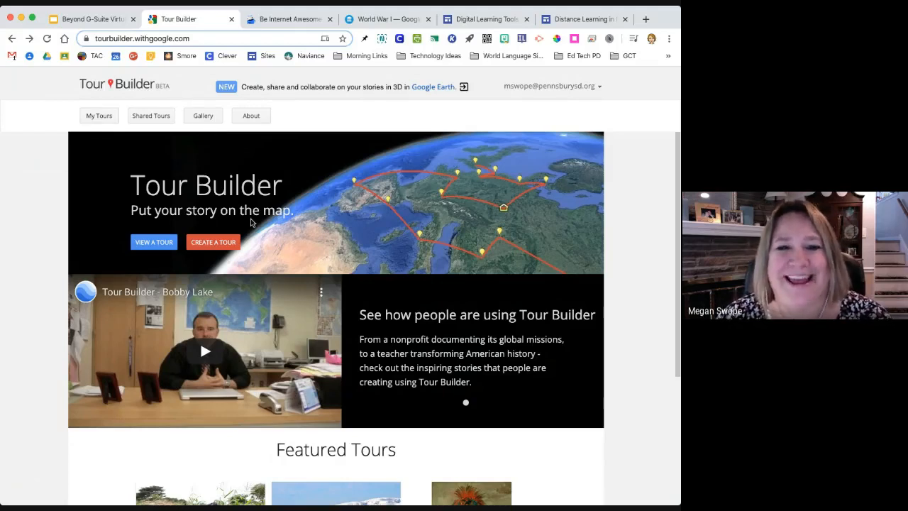
pyautogui.moveTo(241, 229)
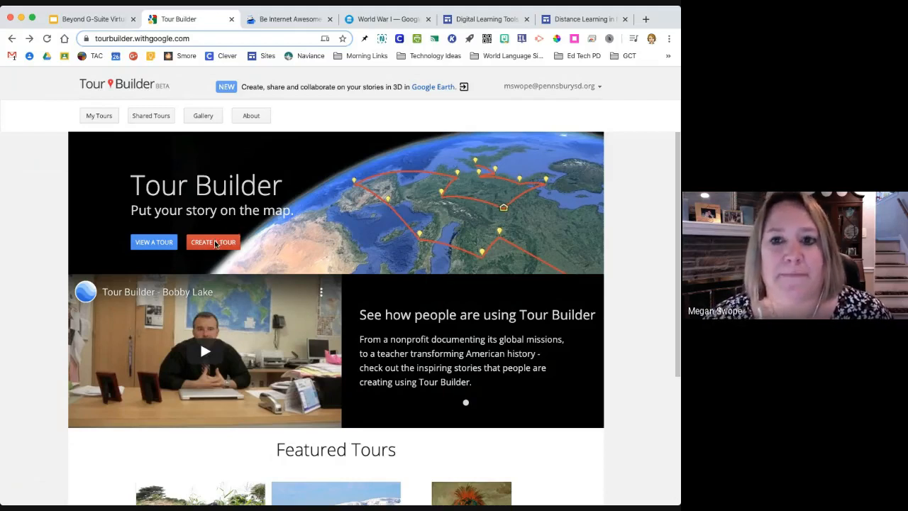
pyautogui.moveTo(302, 74)
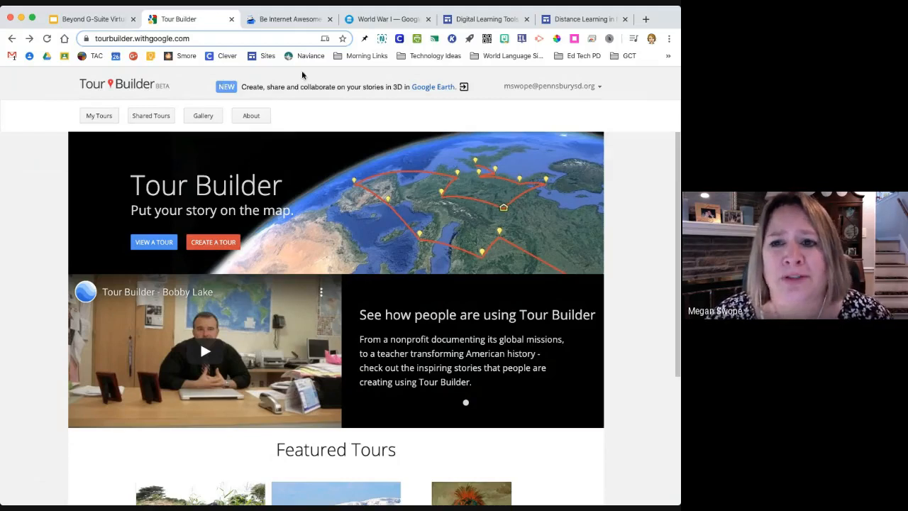
pyautogui.moveTo(394, 78)
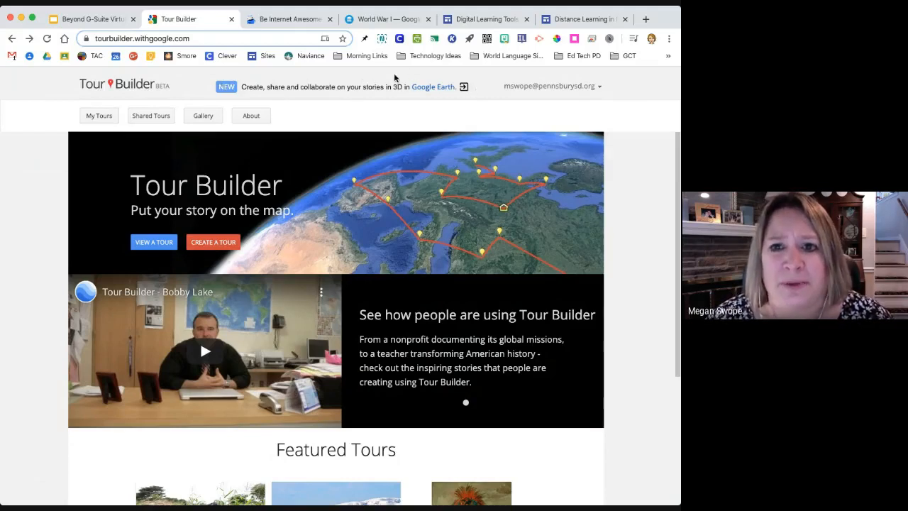
pyautogui.moveTo(415, 94)
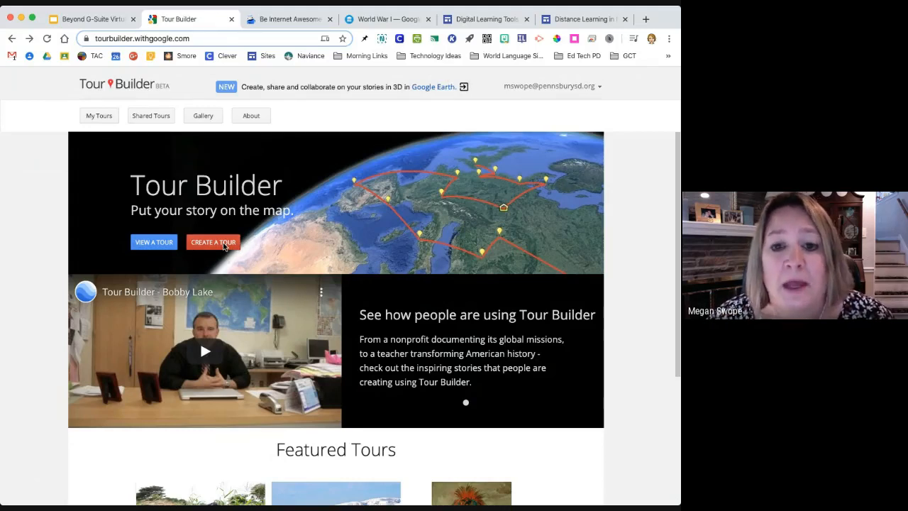
pyautogui.click(212, 241)
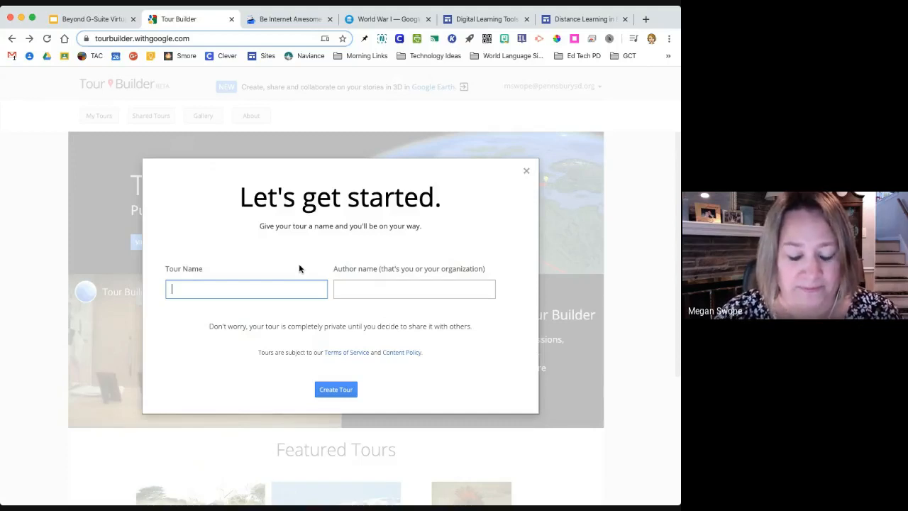
# Create a tour named 'Vacation Spots' with author 'Mrs. Swope'
pyautogui.write('Vacation Sp')
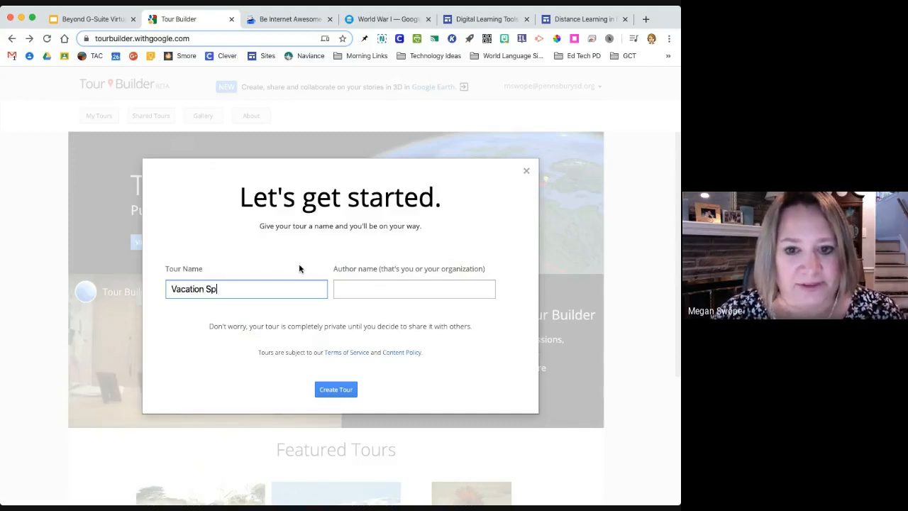
pyautogui.write('ots')
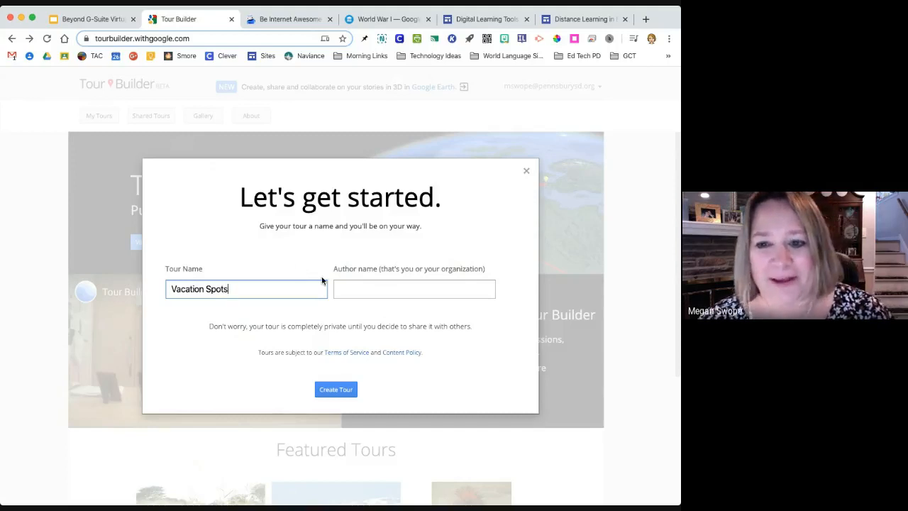
pyautogui.click(415, 289)
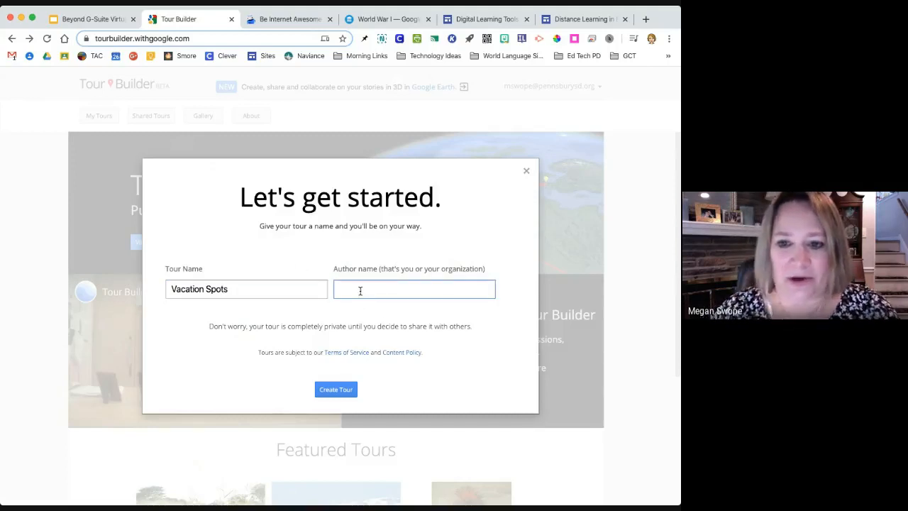
pyautogui.write('Mrs. Swope')
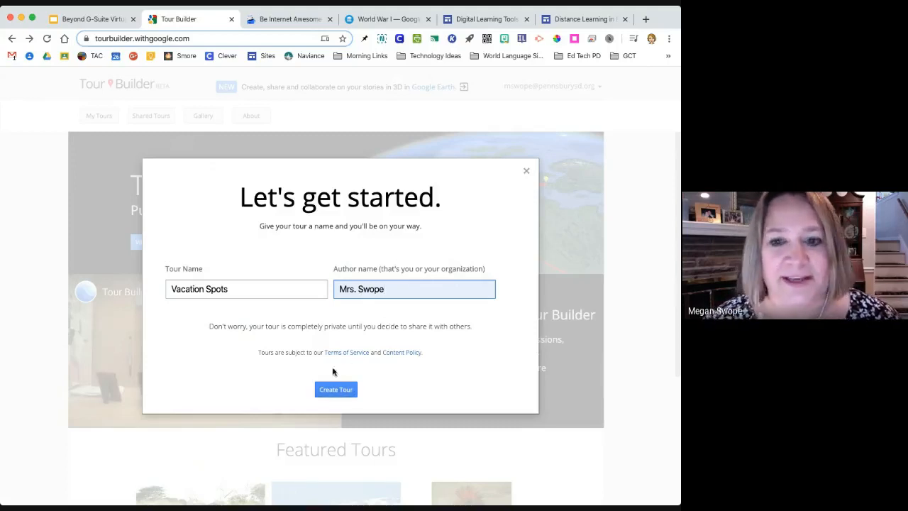
pyautogui.click(335, 389)
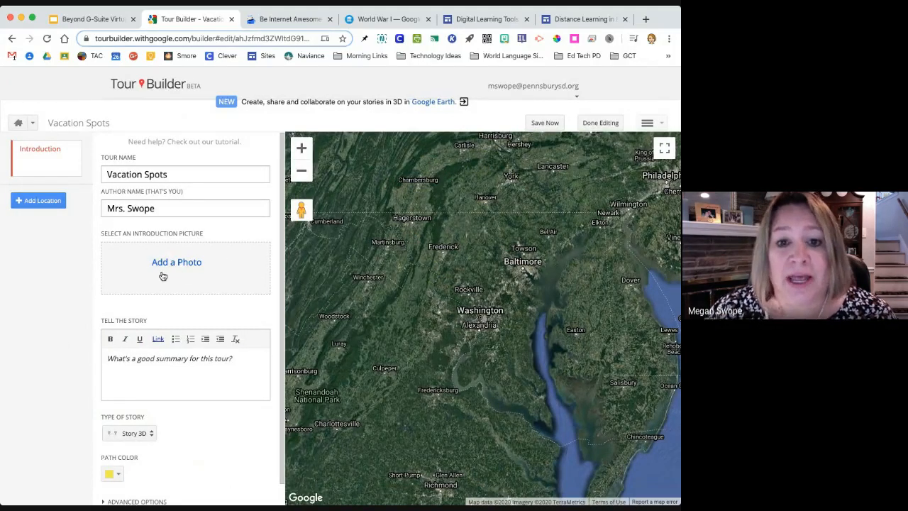
# Search images for 'vacation' and select the beach photo with palm trees as introduction picture
pyautogui.click(175, 261)
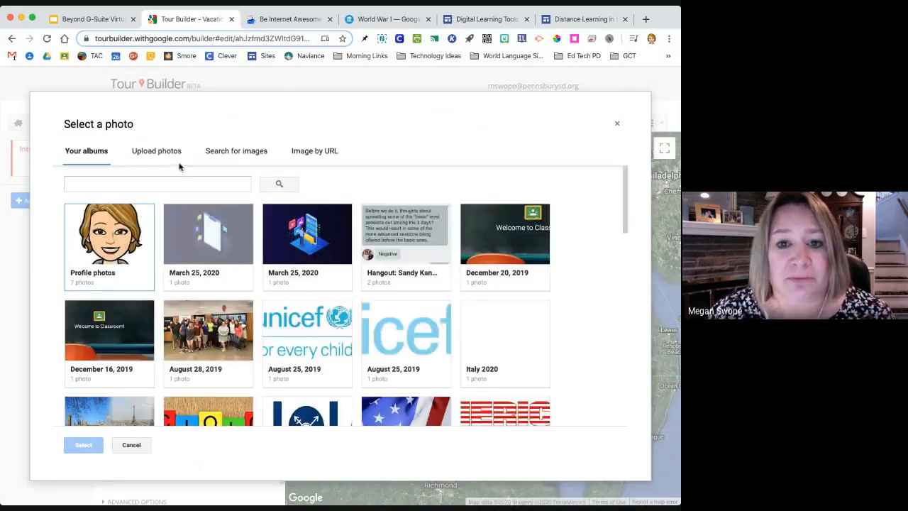
pyautogui.click(235, 150)
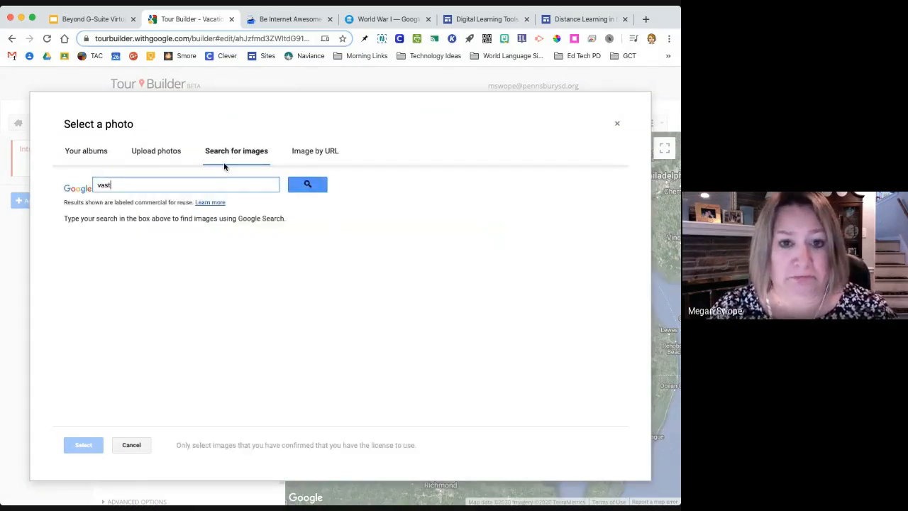
pyautogui.write('vacato')
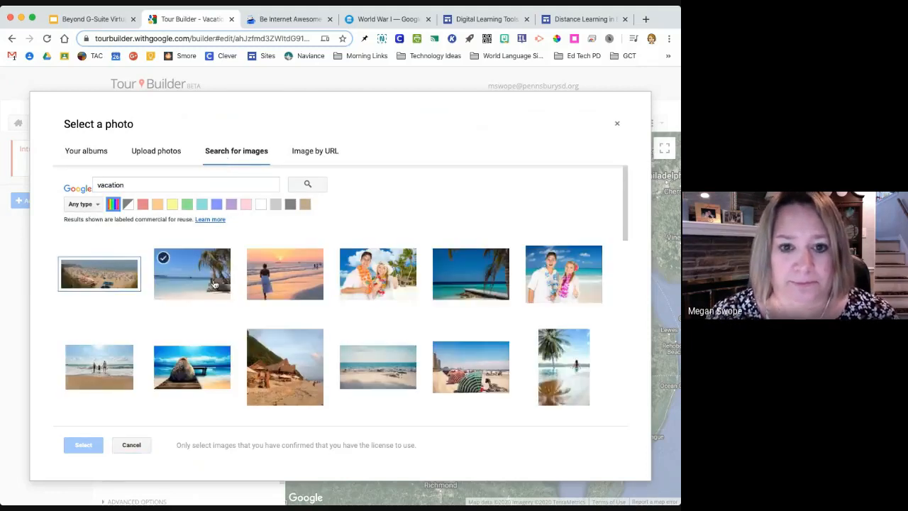
pyautogui.click(191, 273)
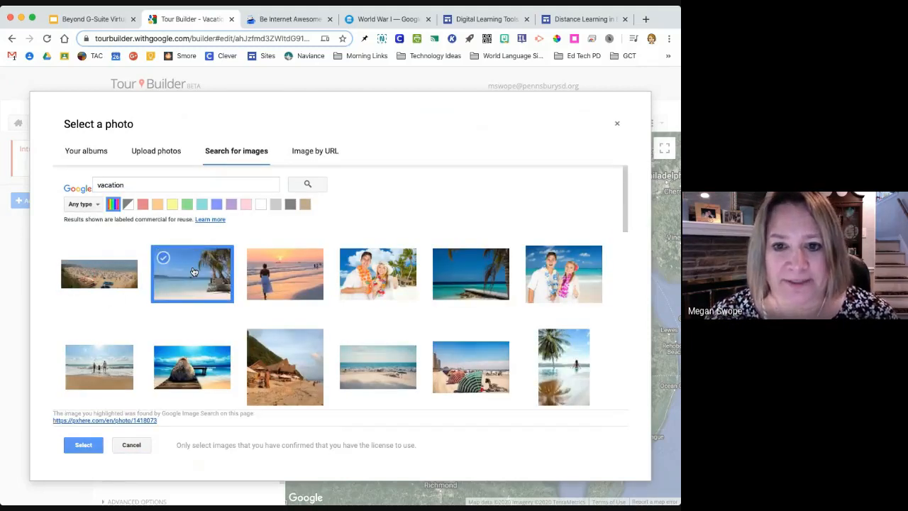
pyautogui.click(83, 445)
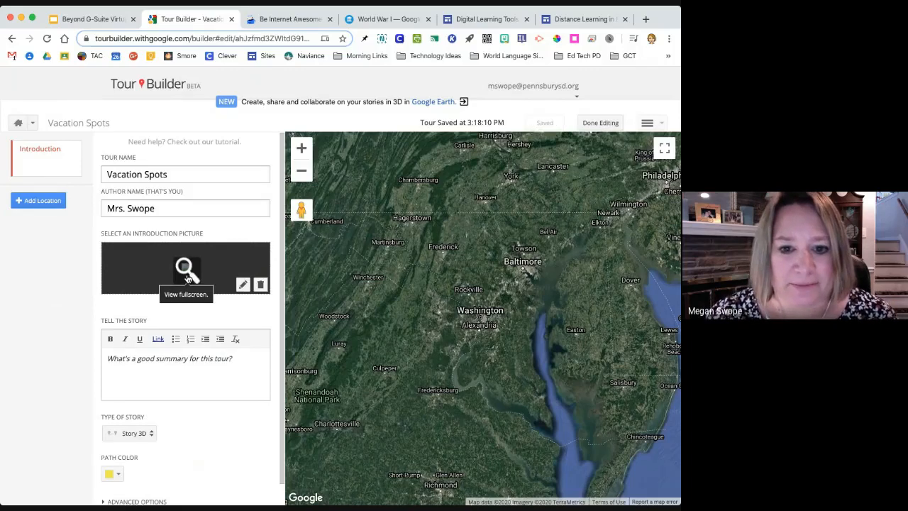
# Reopen the photo picker and set the smiling couple photo as the introduction picture
pyautogui.click(186, 270)
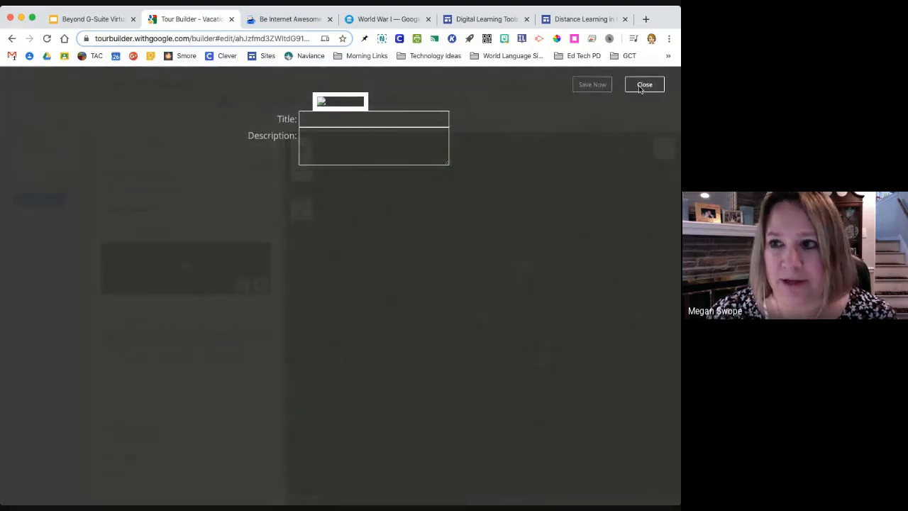
pyautogui.click(644, 85)
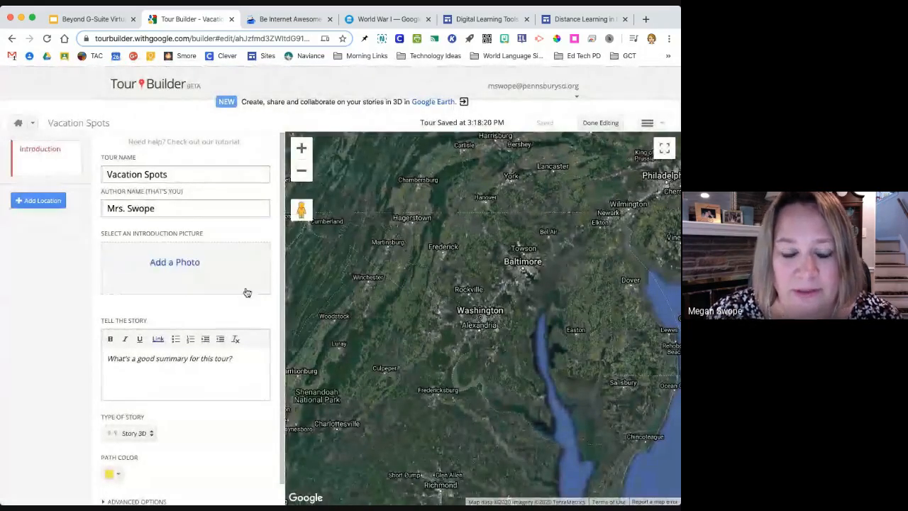
pyautogui.click(175, 261)
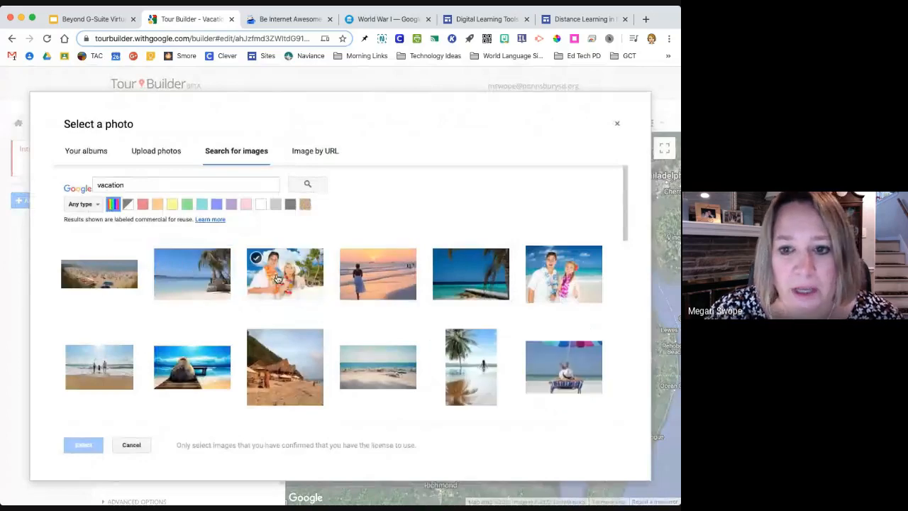
pyautogui.click(284, 274)
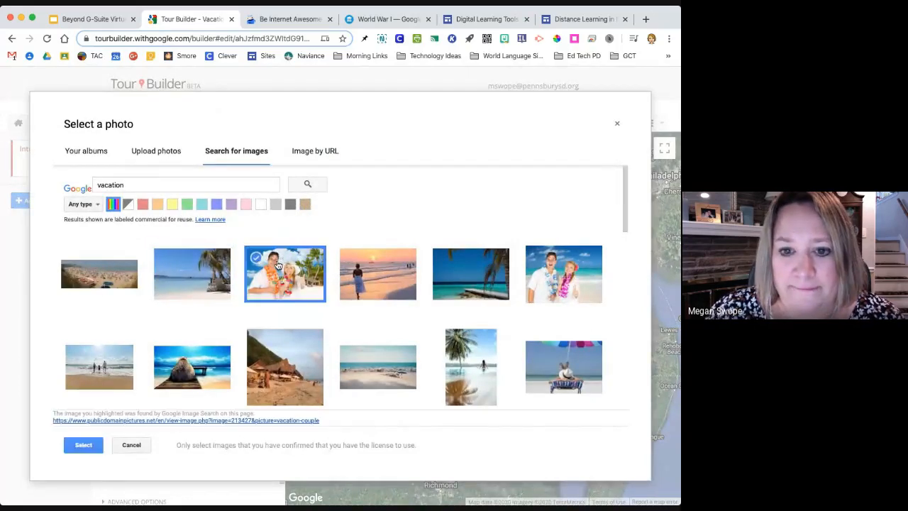
pyautogui.click(82, 445)
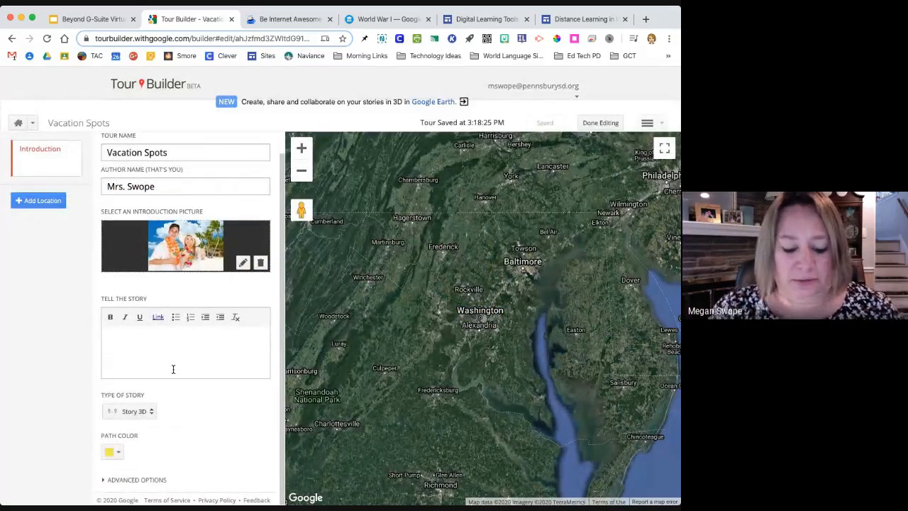
# Write the story summary 'I would rather be here than quarantined.'
pyautogui.write('I would')
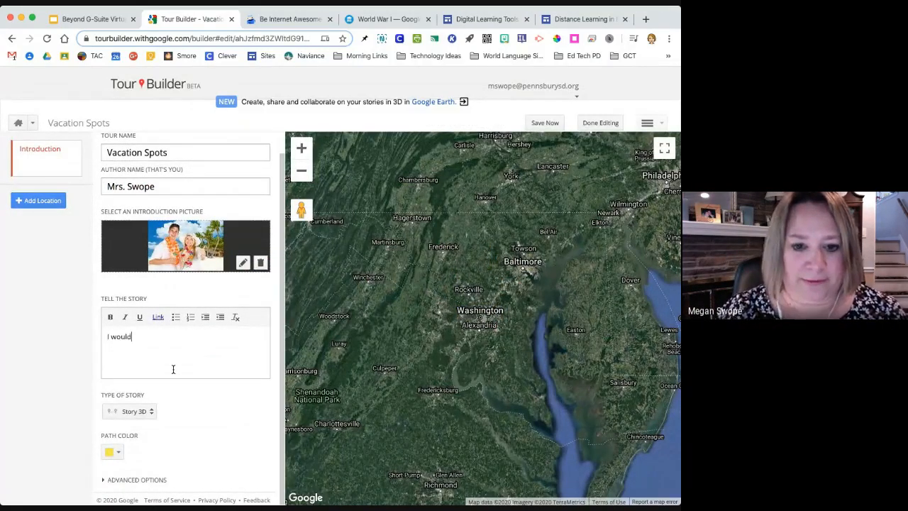
pyautogui.write('rather be here than a')
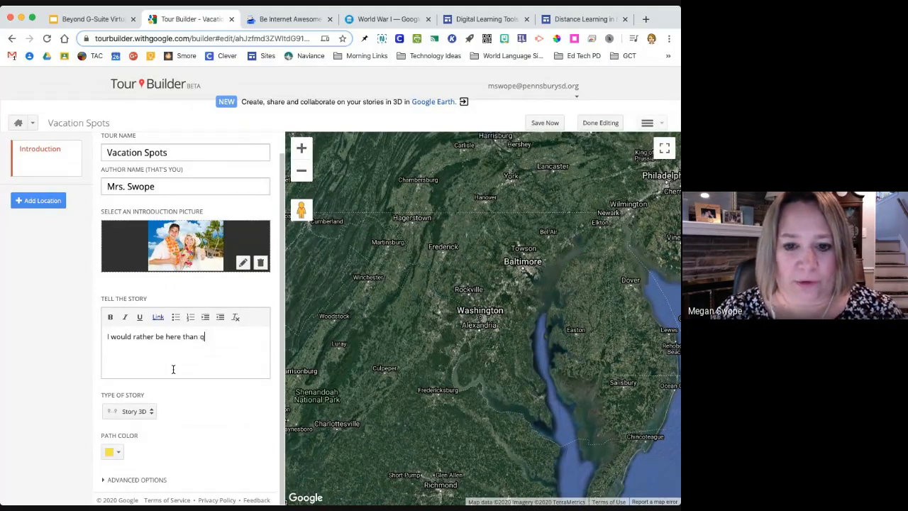
pyautogui.write('uarantined.')
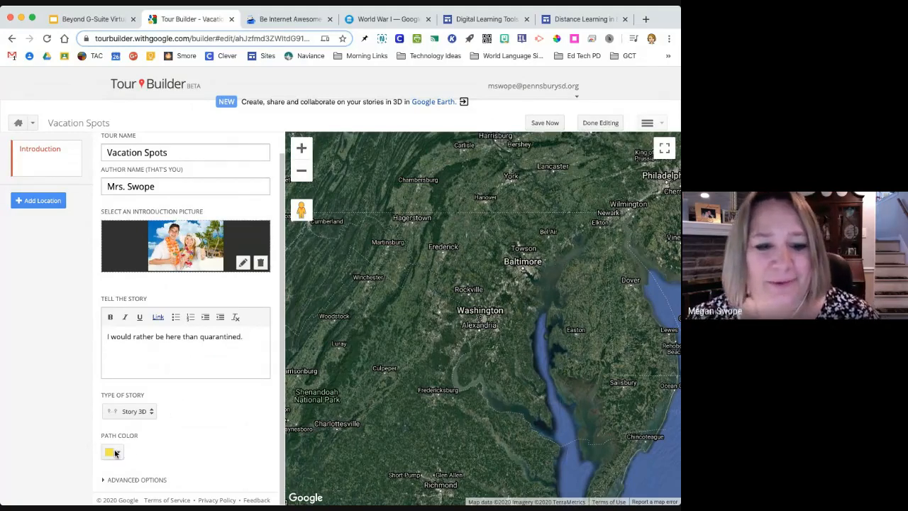
# Keep the 3D story type and path colour, and enable Roads in the advanced map style
pyautogui.click(129, 411)
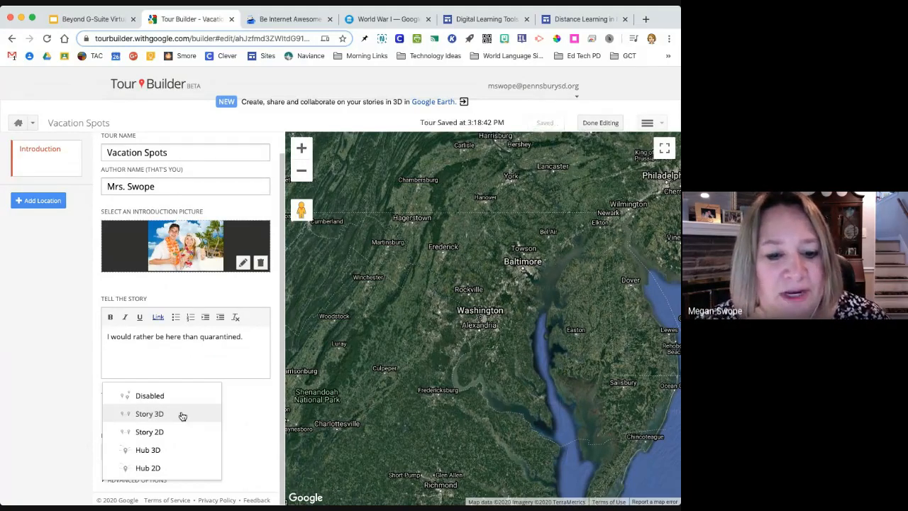
pyautogui.click(149, 414)
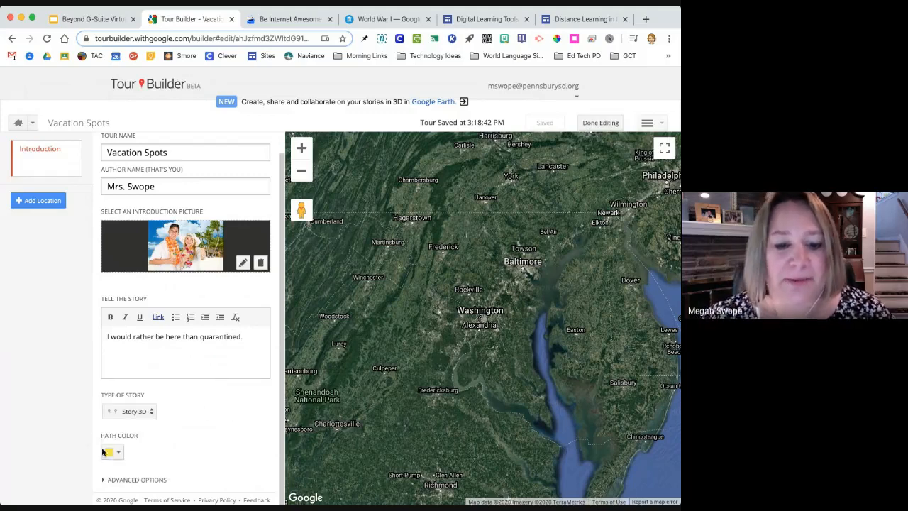
pyautogui.moveTo(117, 454)
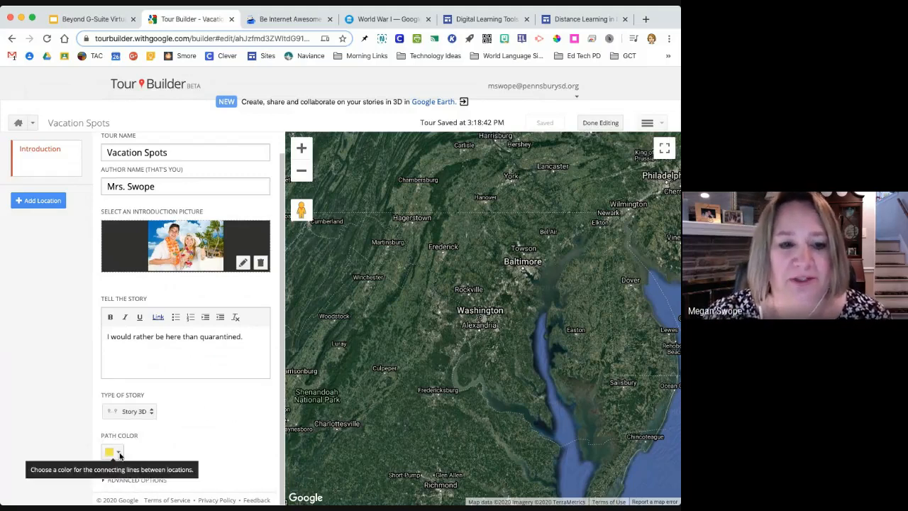
pyautogui.click(110, 452)
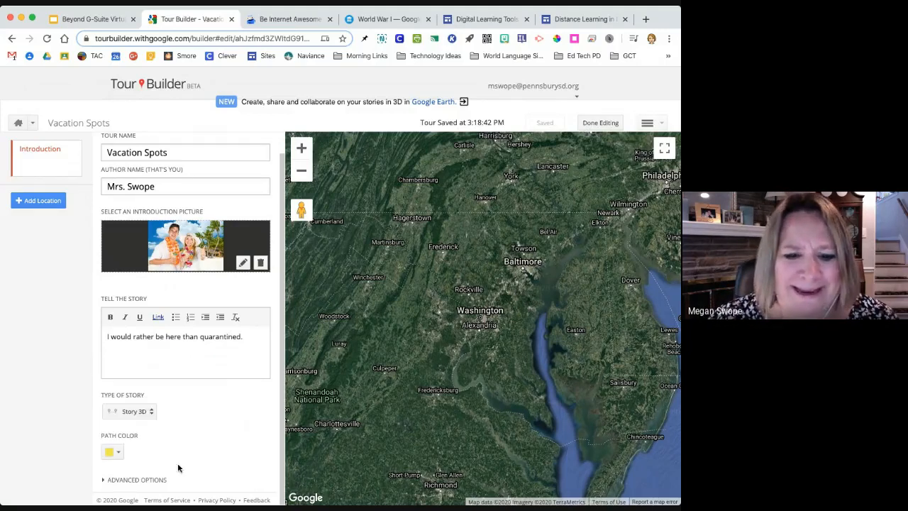
pyautogui.click(136, 479)
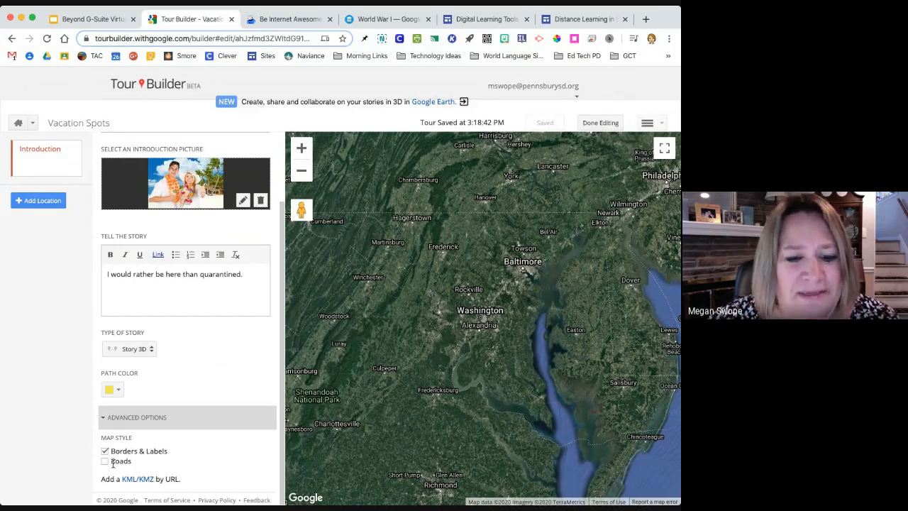
pyautogui.click(105, 460)
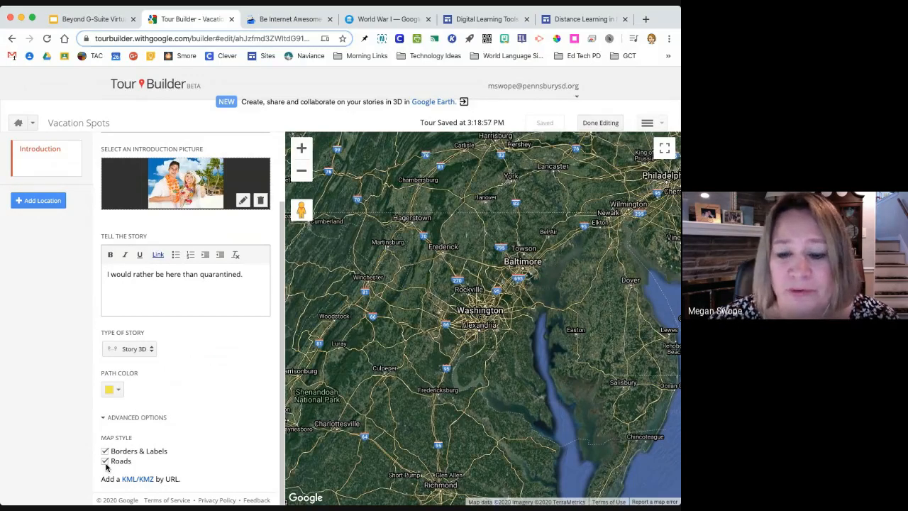
pyautogui.click(105, 459)
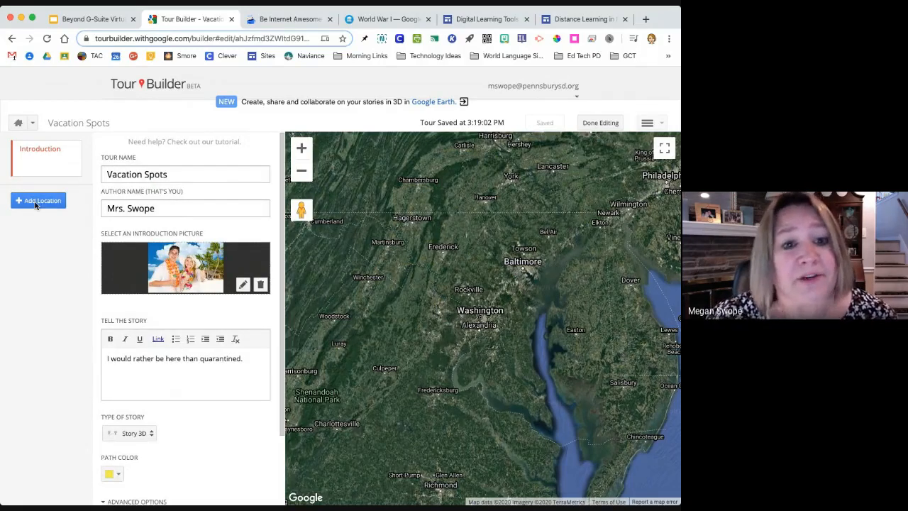
# Add a new location by dropping a placemark on Washington
pyautogui.click(38, 200)
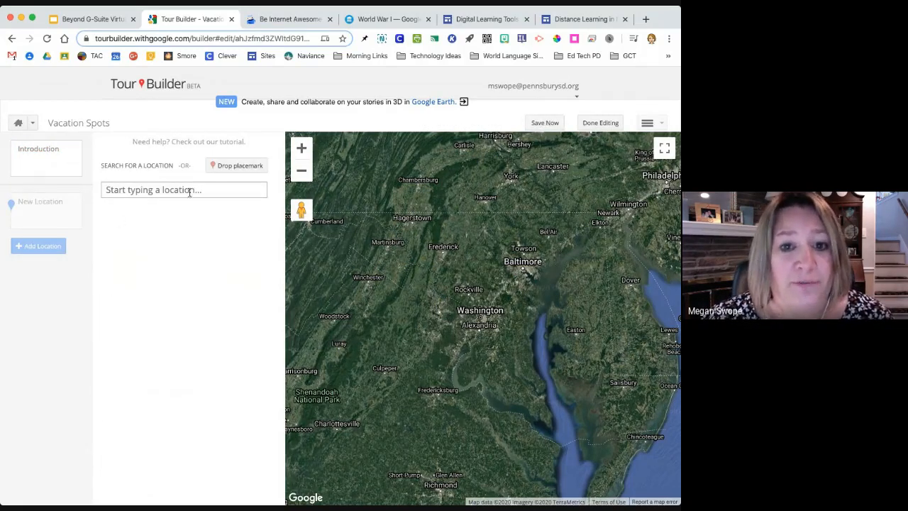
pyautogui.moveTo(170, 191)
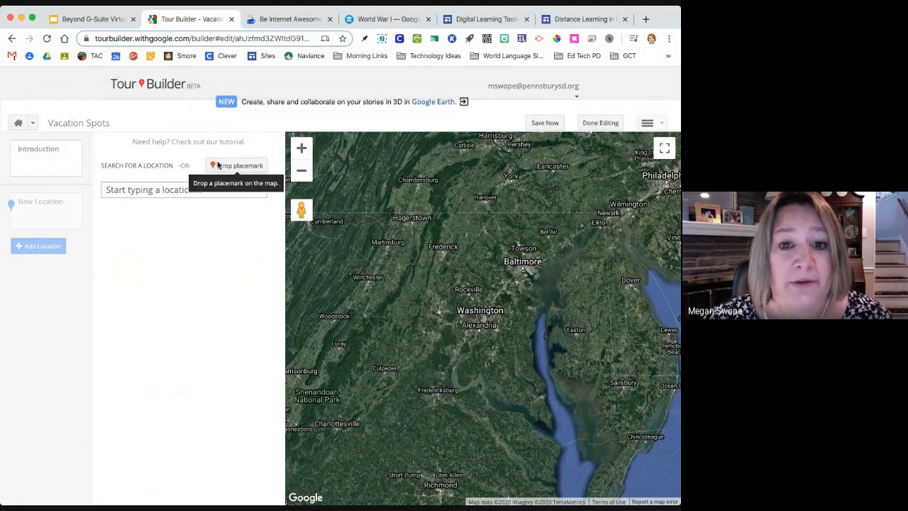
pyautogui.moveTo(234, 164)
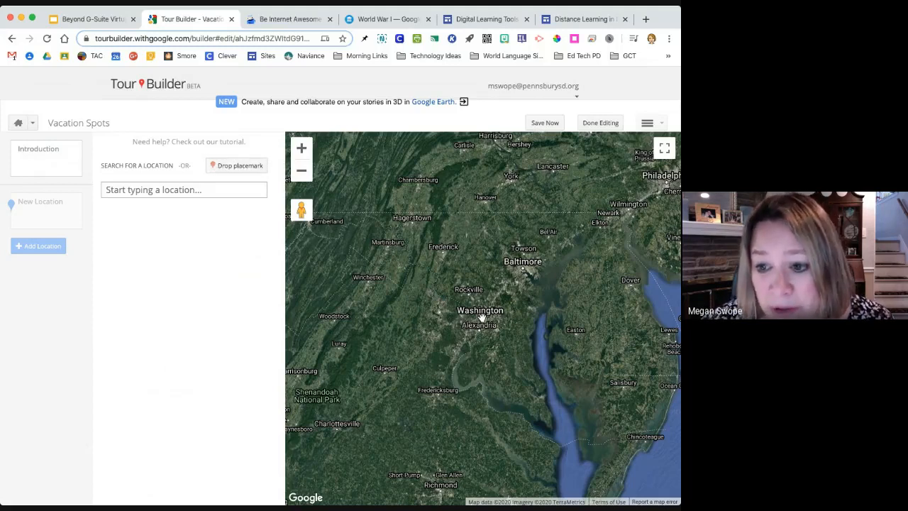
pyautogui.click(235, 165)
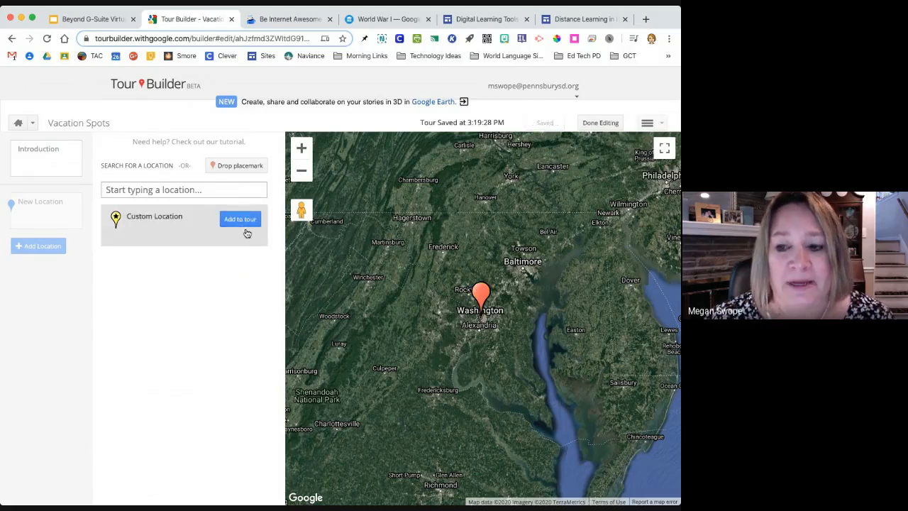
# Add the placemark to the tour as a location named 'Washington, DC'
pyautogui.click(240, 219)
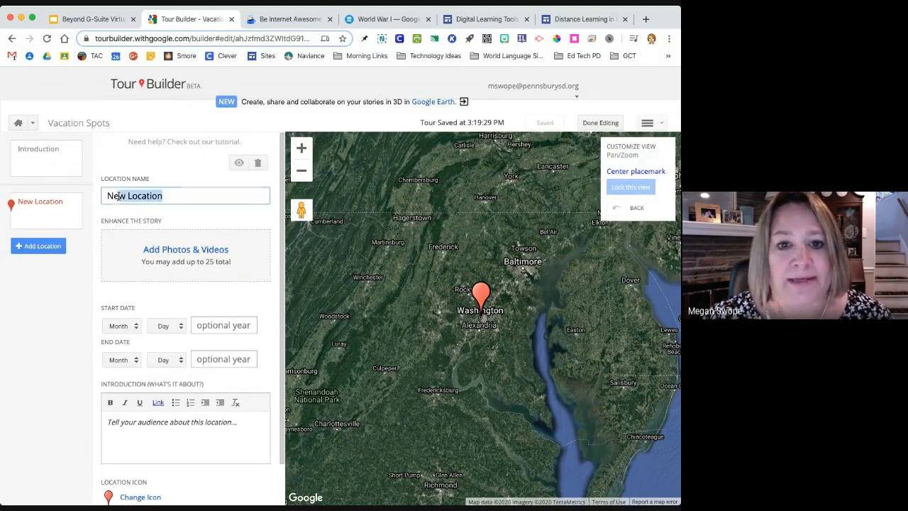
pyautogui.write('W')
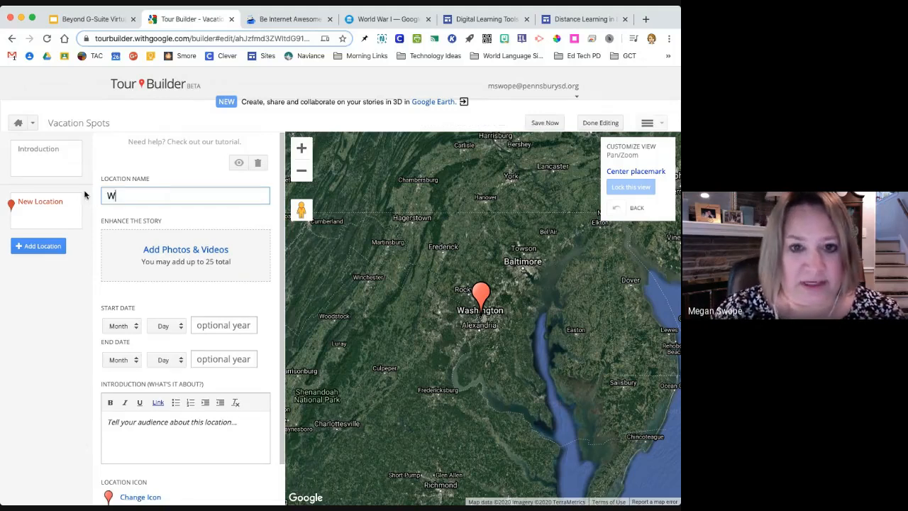
pyautogui.write('ashington, DC')
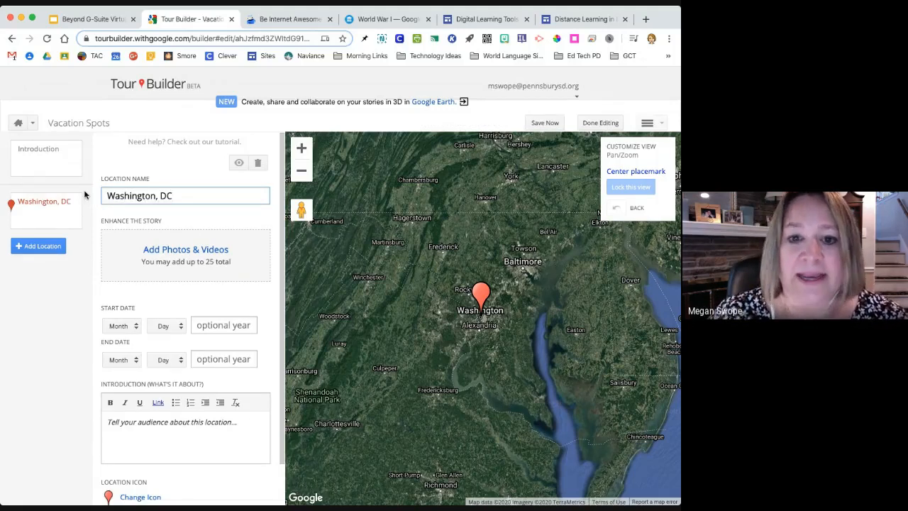
pyautogui.click(185, 249)
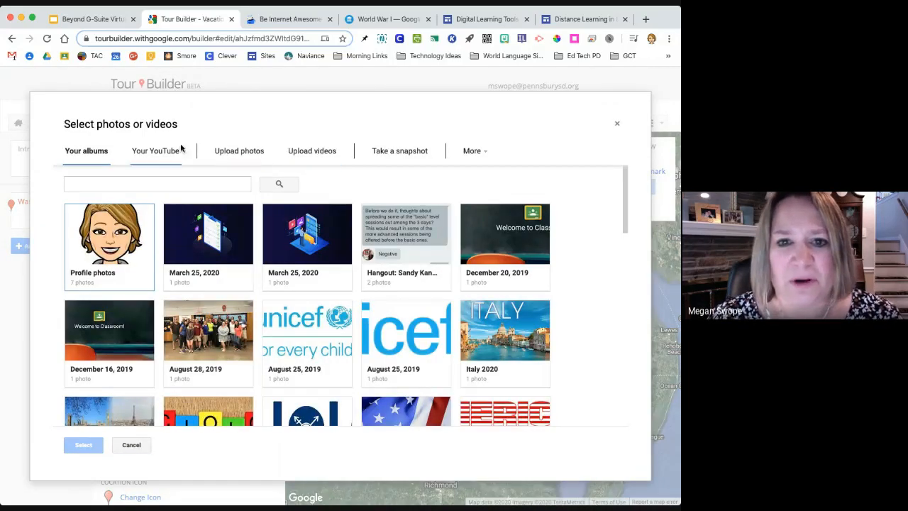
pyautogui.moveTo(474, 150)
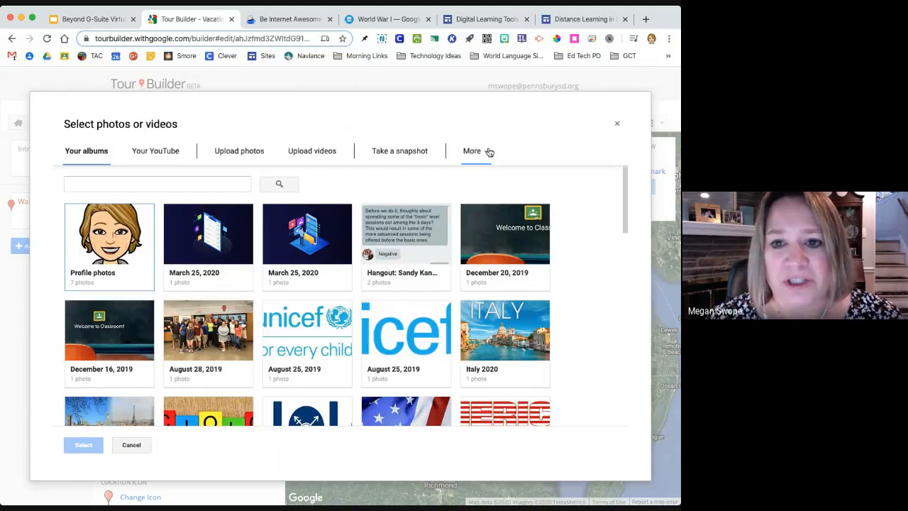
# Search the web for 'washington dc' images in the photo picker
pyautogui.click(472, 150)
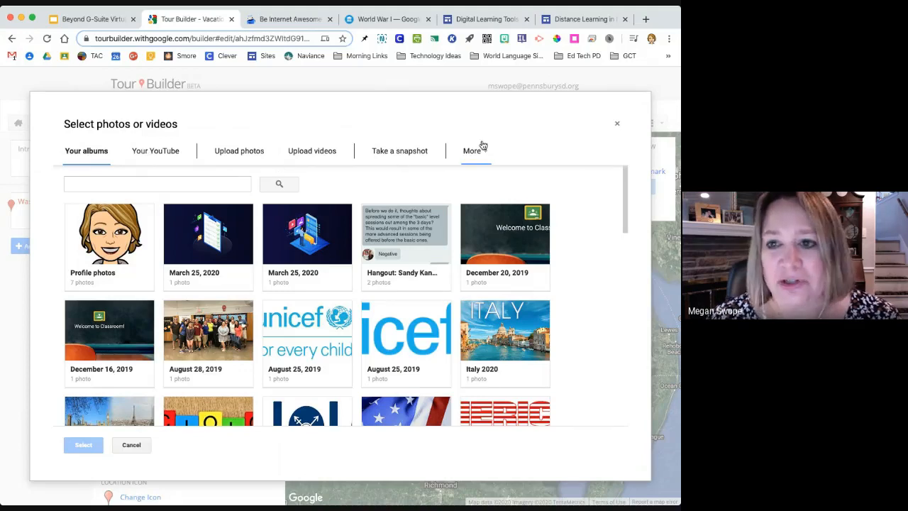
pyautogui.click(472, 151)
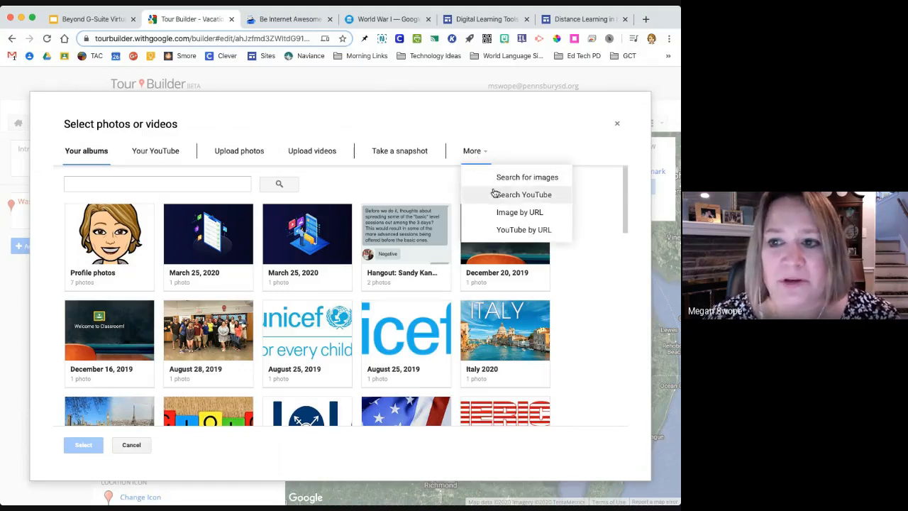
pyautogui.click(528, 176)
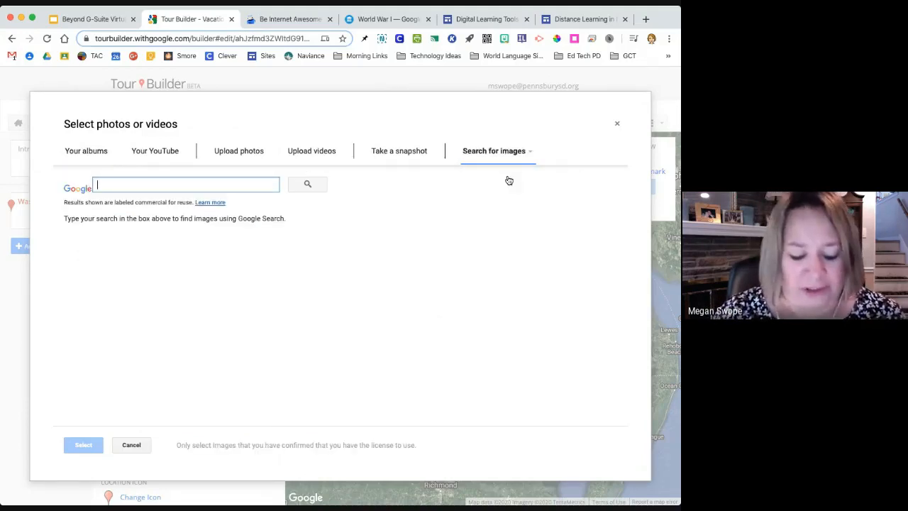
pyautogui.write('was')
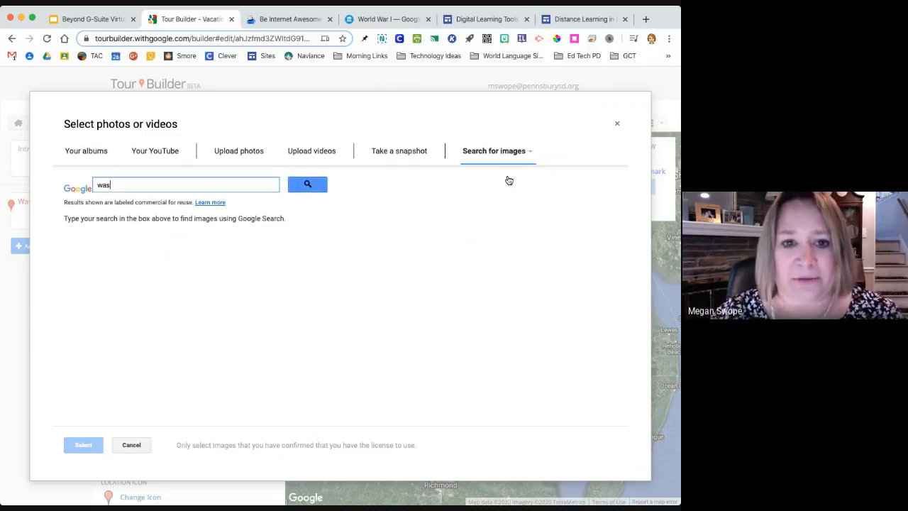
pyautogui.write('washington dc')
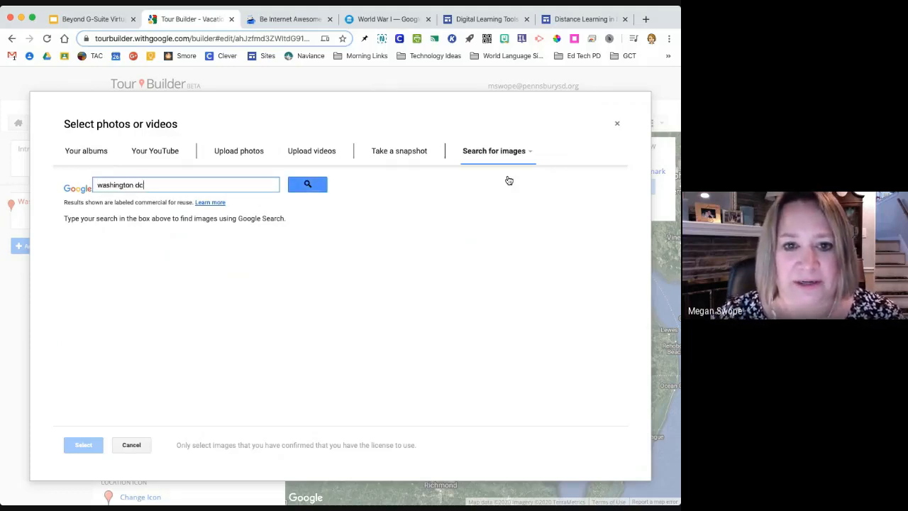
pyautogui.click(306, 185)
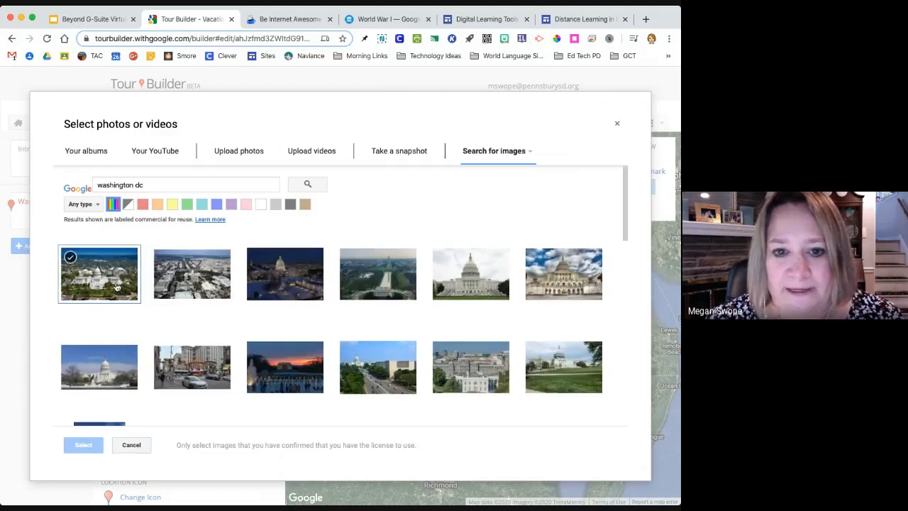
# Select the Capitol photo and other Washington DC photos and attach them to the location
pyautogui.click(192, 273)
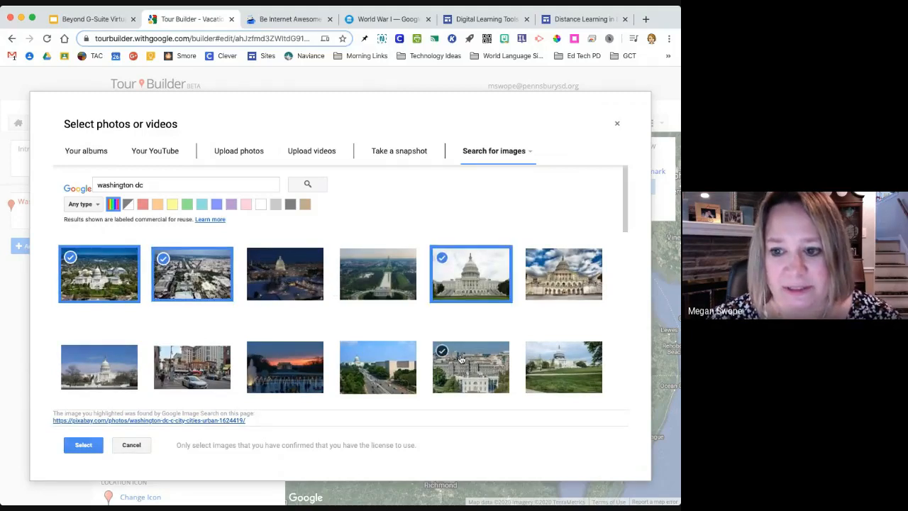
pyautogui.click(100, 369)
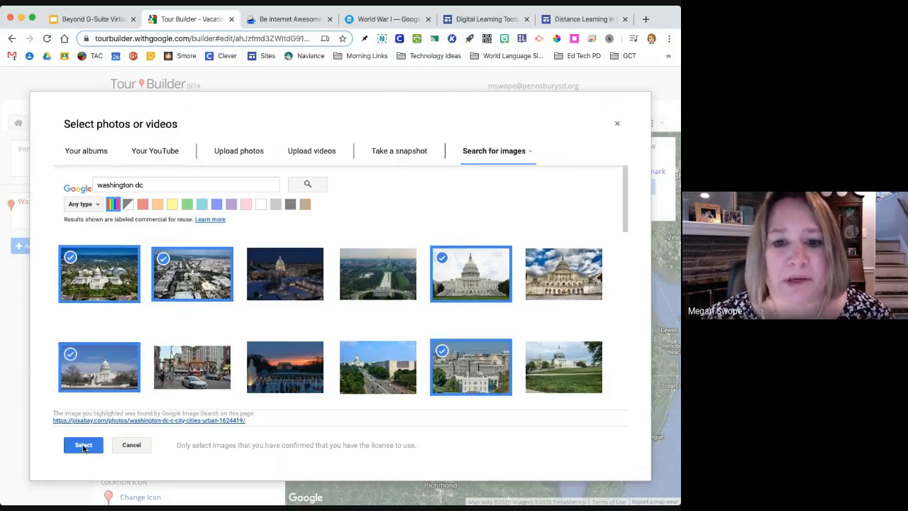
pyautogui.click(83, 446)
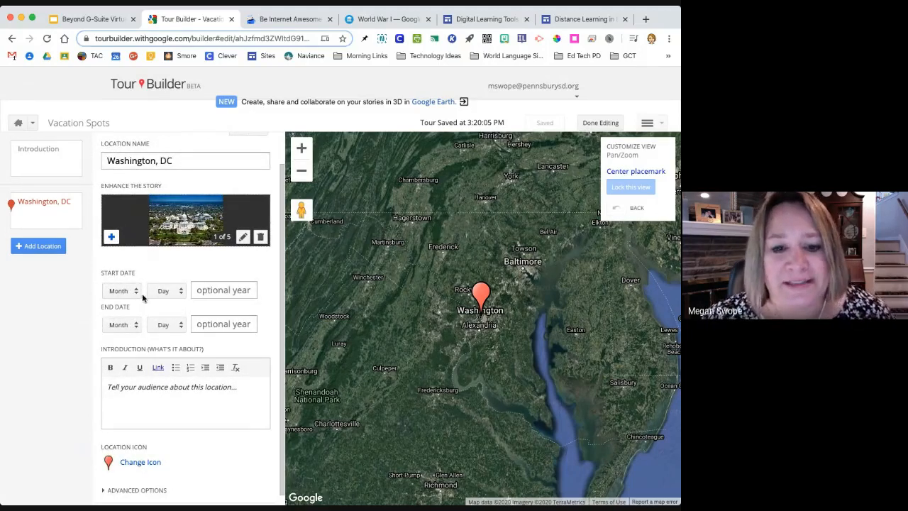
pyautogui.moveTo(162, 290)
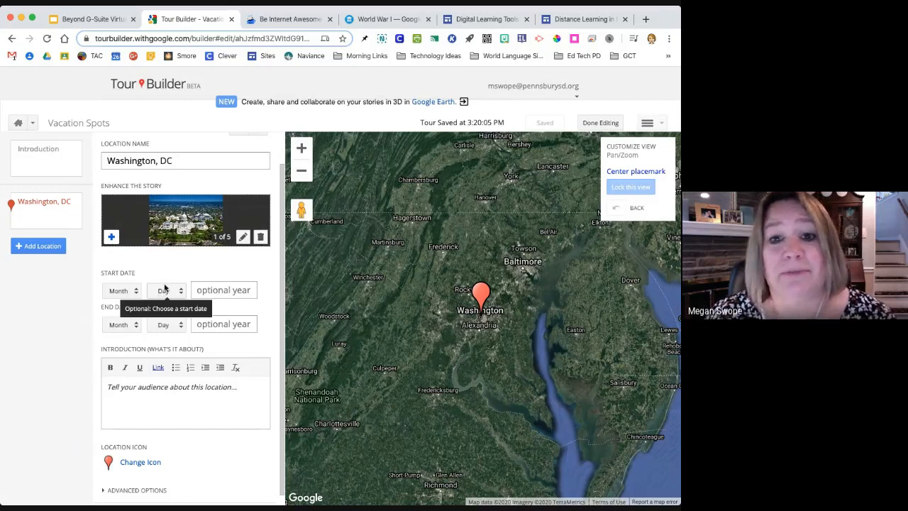
pyautogui.moveTo(176, 273)
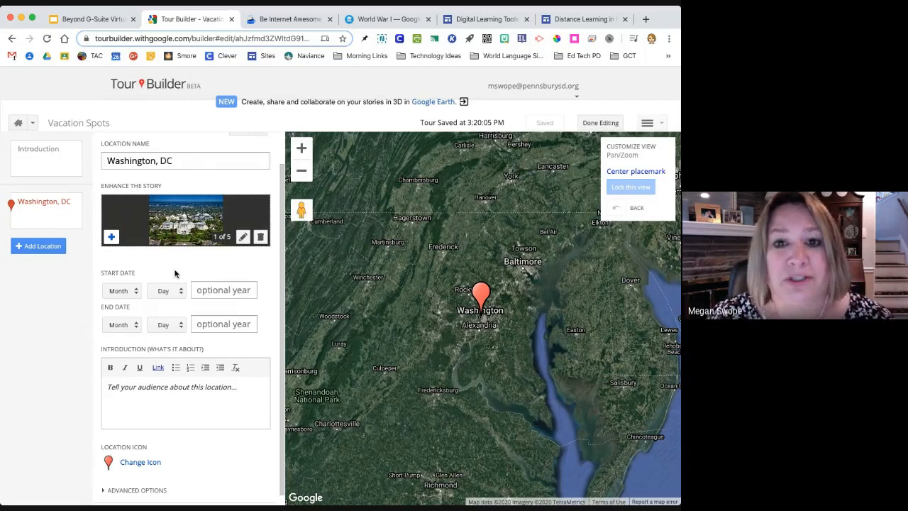
# Write the introduction 'Let's go to the Smithsonian & Capitol Bldg.' and make the placemark an airplane
pyautogui.click(186, 397)
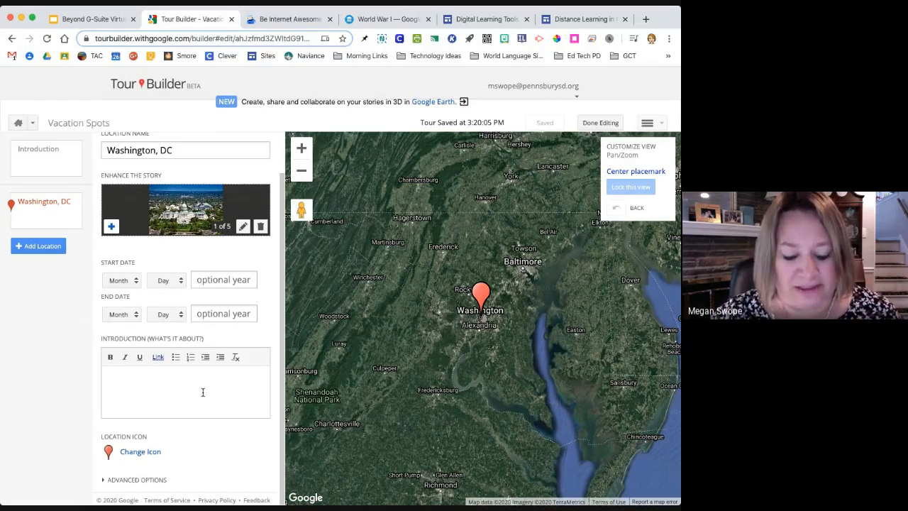
pyautogui.write("Let's g")
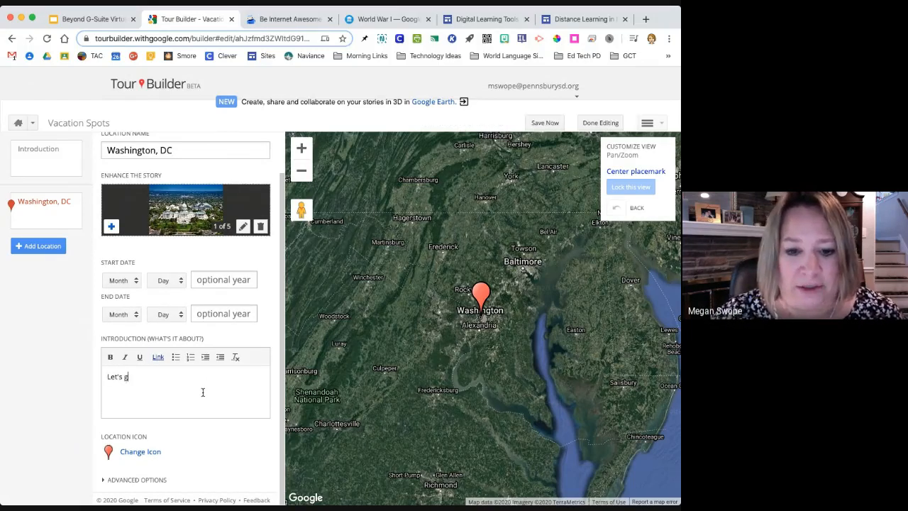
pyautogui.write('o to the Smith')
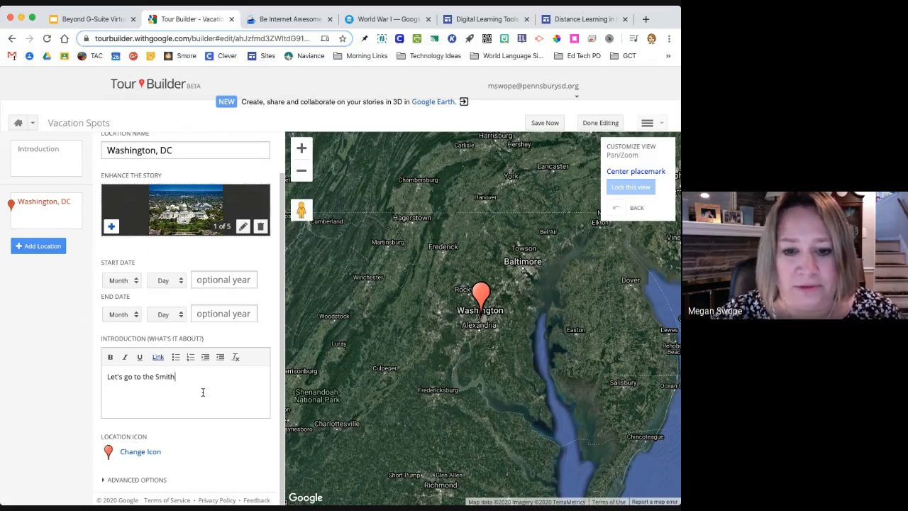
pyautogui.write('onian *')
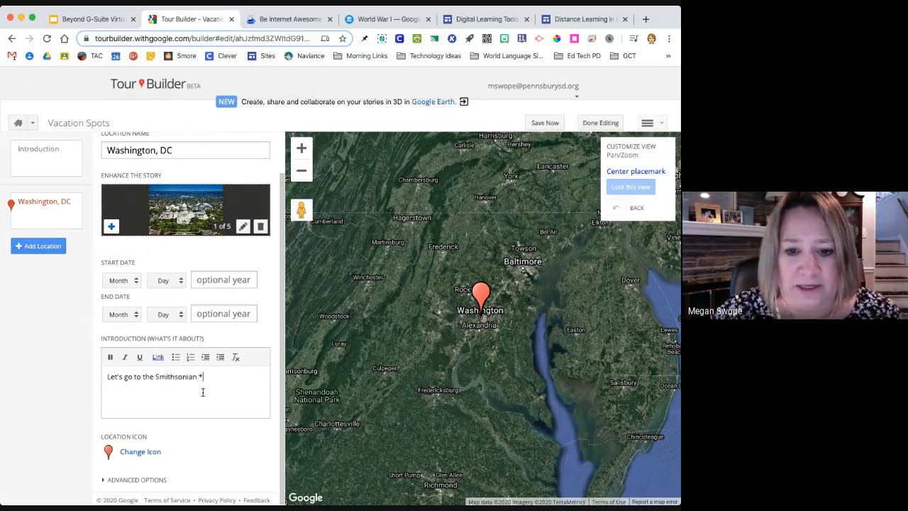
pyautogui.write('& Capi')
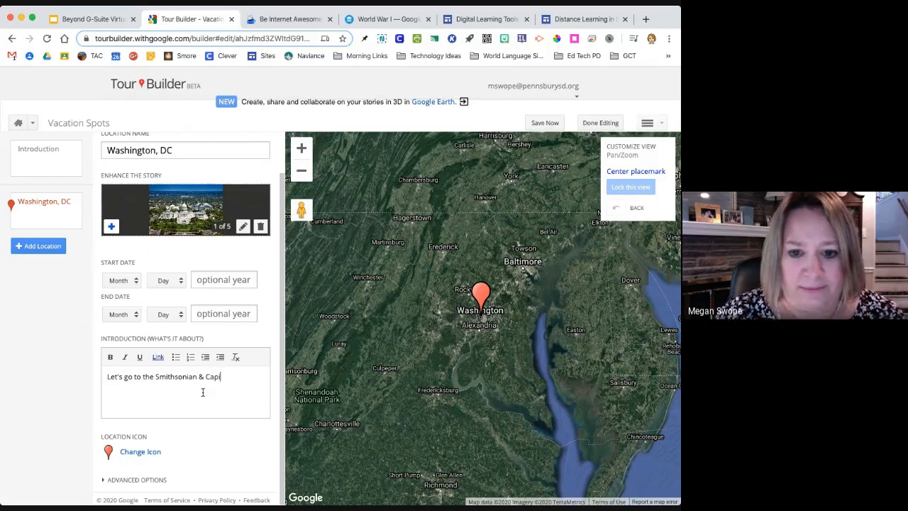
pyautogui.write('tol Bldg.')
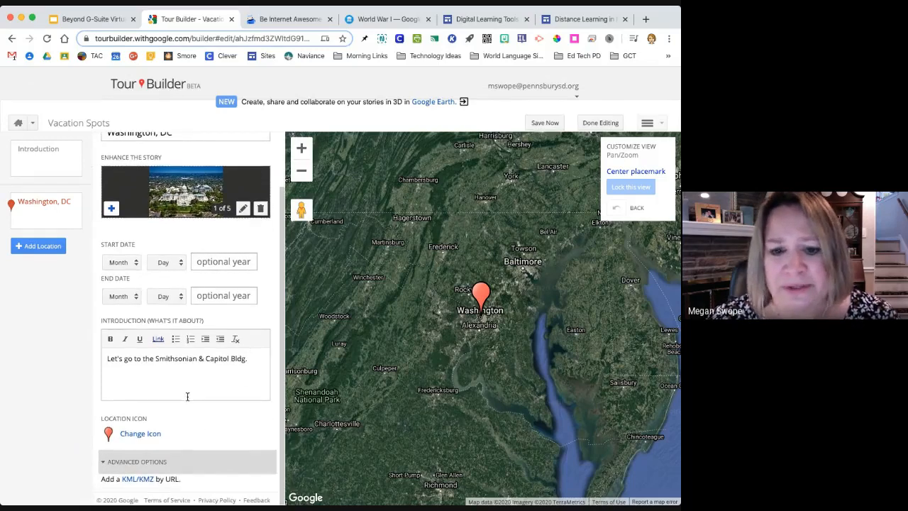
pyautogui.click(139, 434)
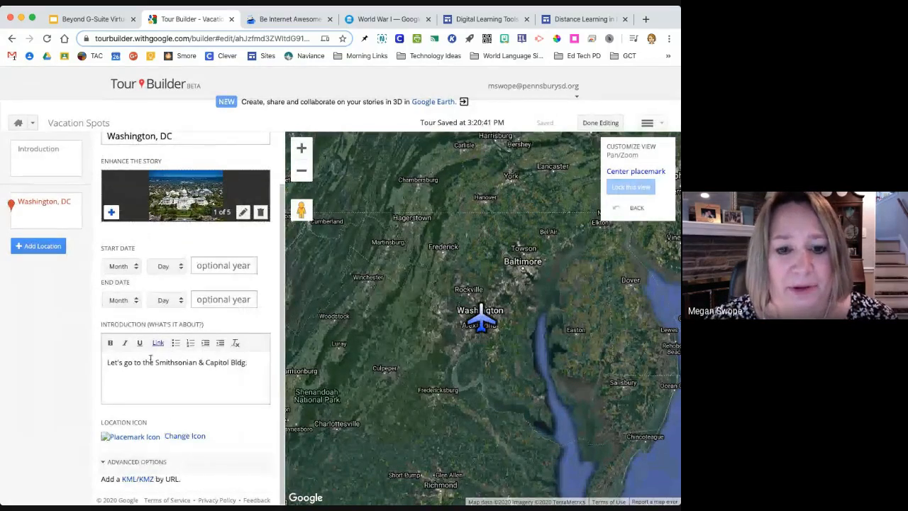
pyautogui.moveTo(253, 247)
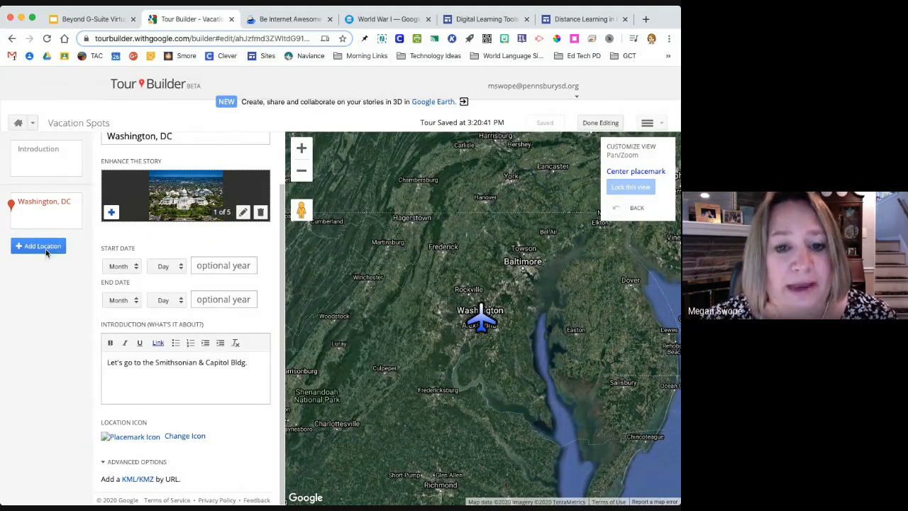
# Search 'honolulu', choose Honolulu, HI, USA and add it to the tour
pyautogui.click(37, 245)
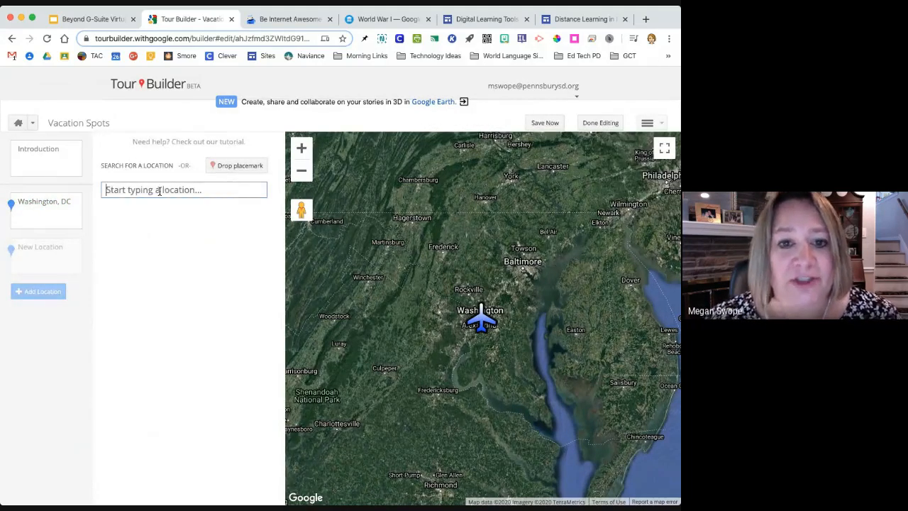
pyautogui.write('honolu')
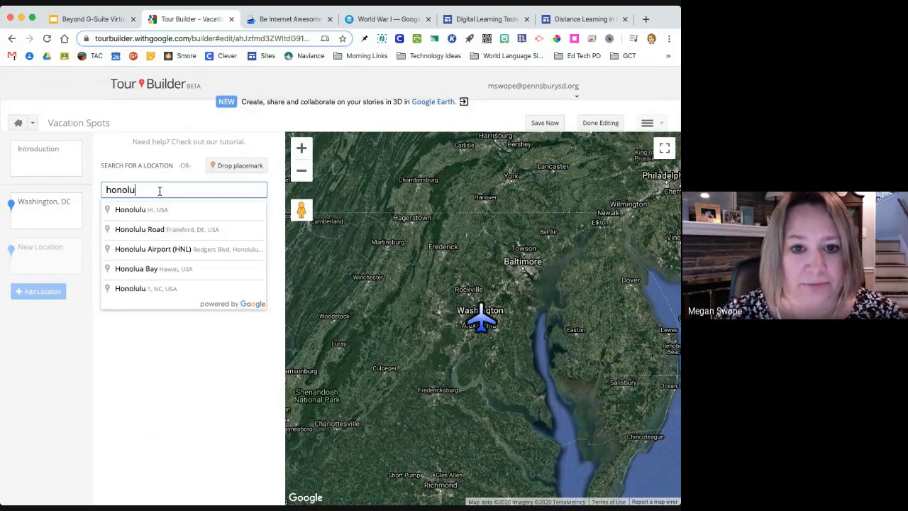
pyautogui.click(140, 210)
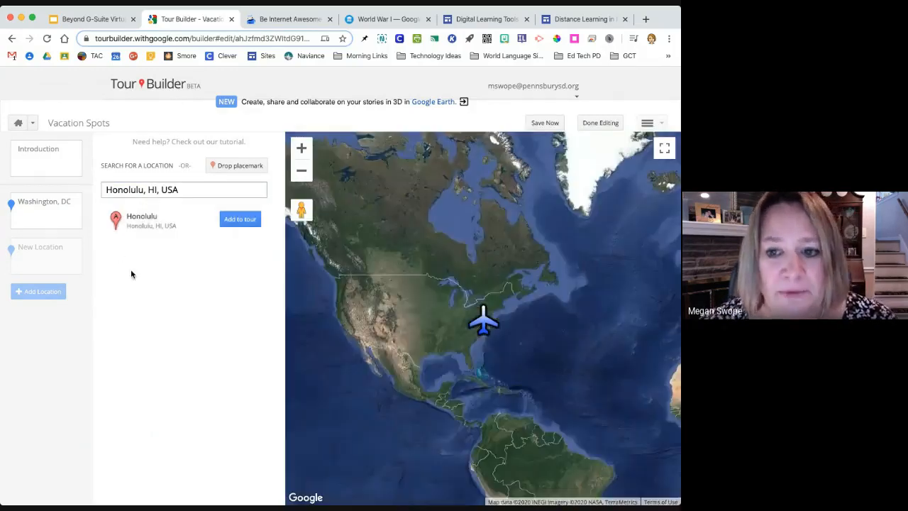
pyautogui.click(142, 219)
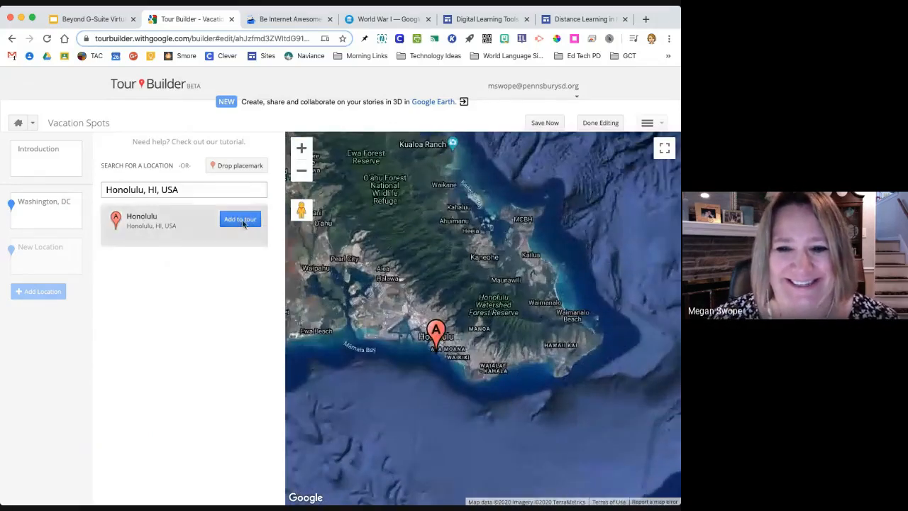
pyautogui.moveTo(244, 221)
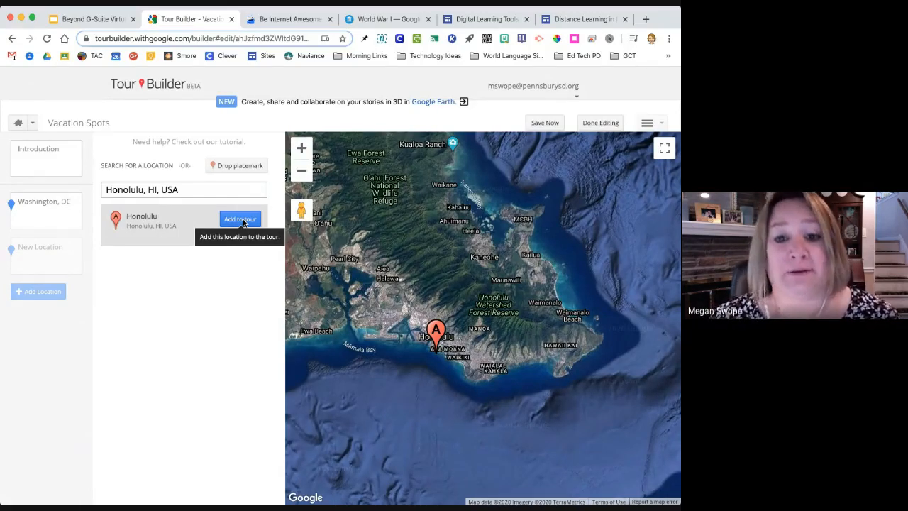
pyautogui.click(240, 219)
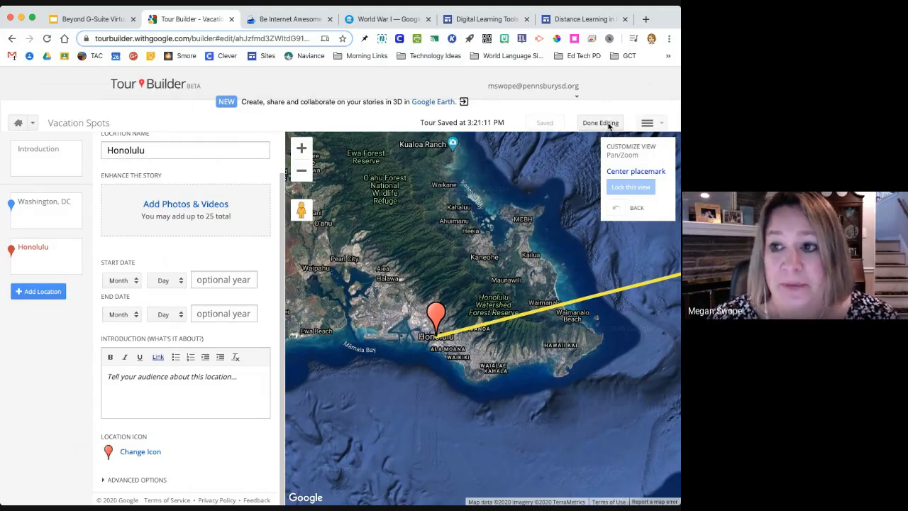
# Finish editing and step through the tour's introduction, Honolulu and Washington, DC stops
pyautogui.click(600, 122)
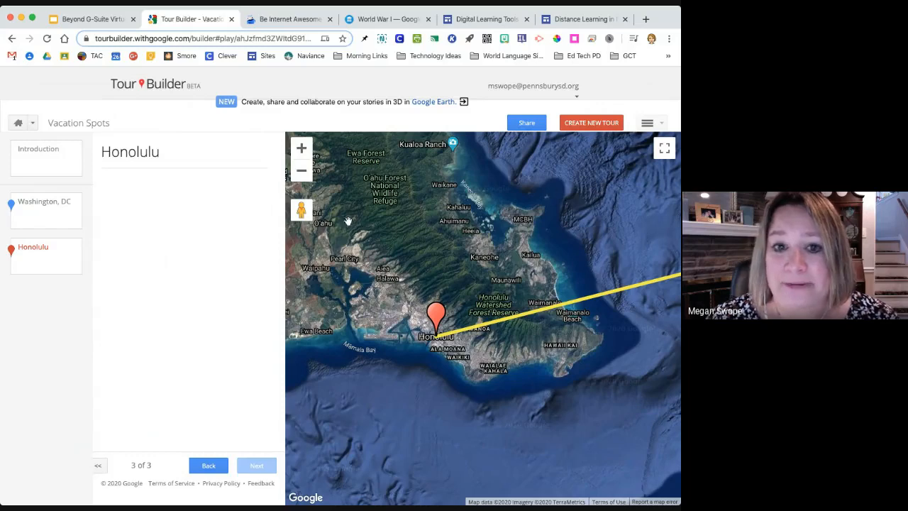
pyautogui.click(40, 158)
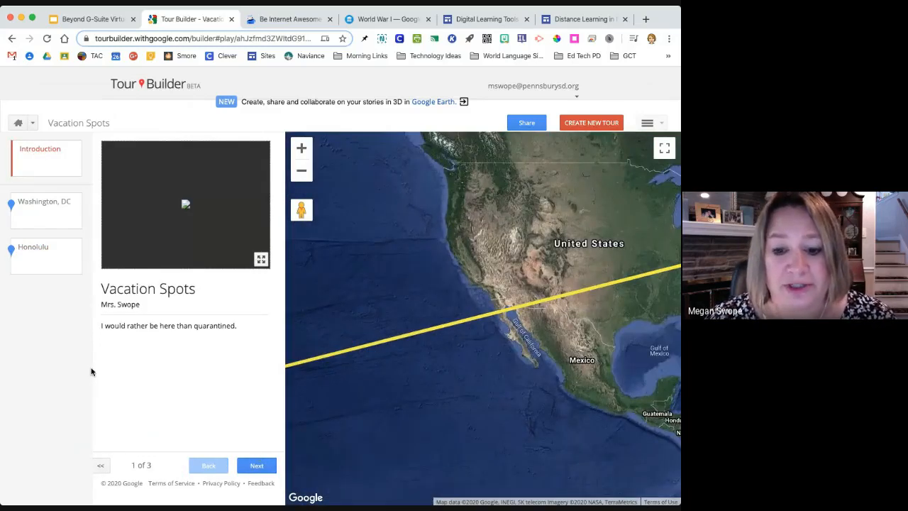
pyautogui.click(255, 466)
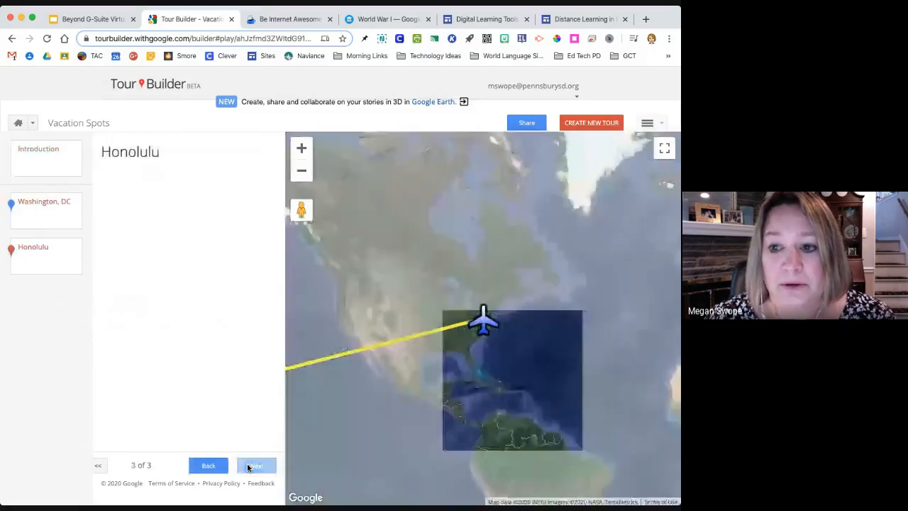
pyautogui.click(256, 465)
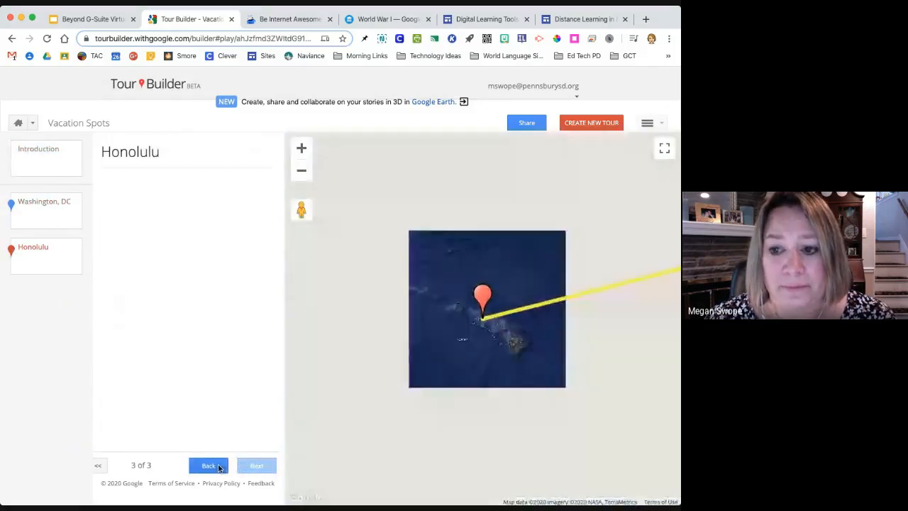
pyautogui.click(208, 465)
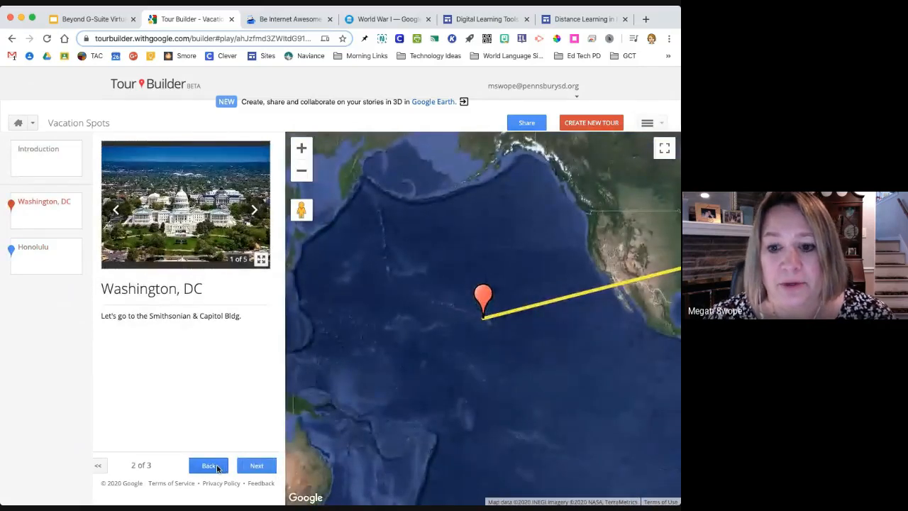
# Zoom the viewer in on Washington and reopen the tour for editing
pyautogui.click(207, 465)
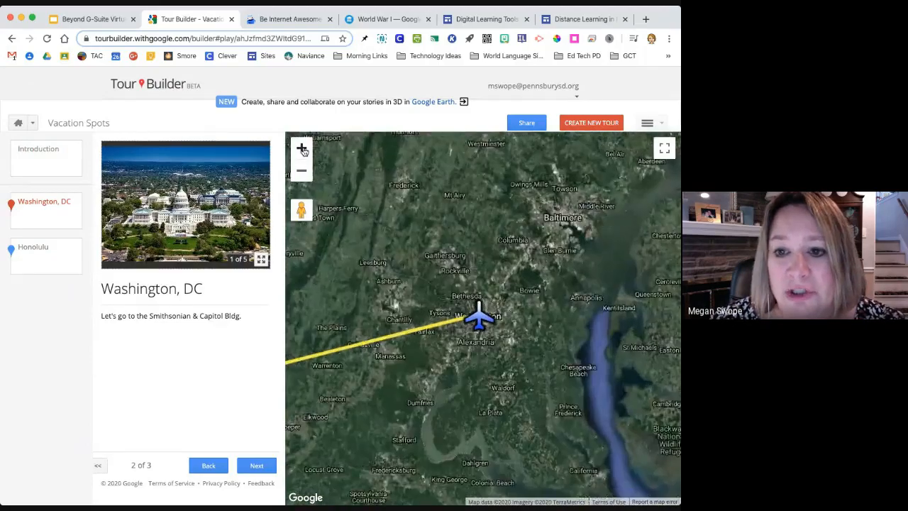
pyautogui.click(301, 150)
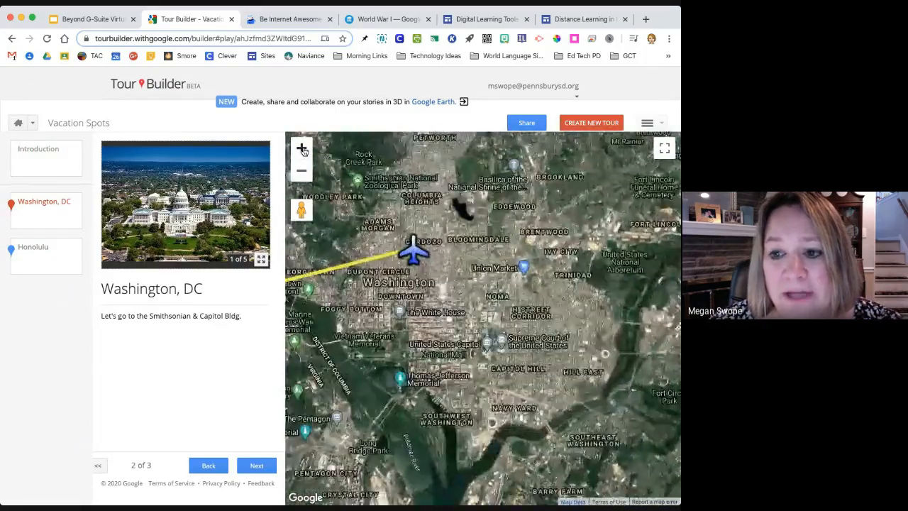
pyautogui.click(301, 149)
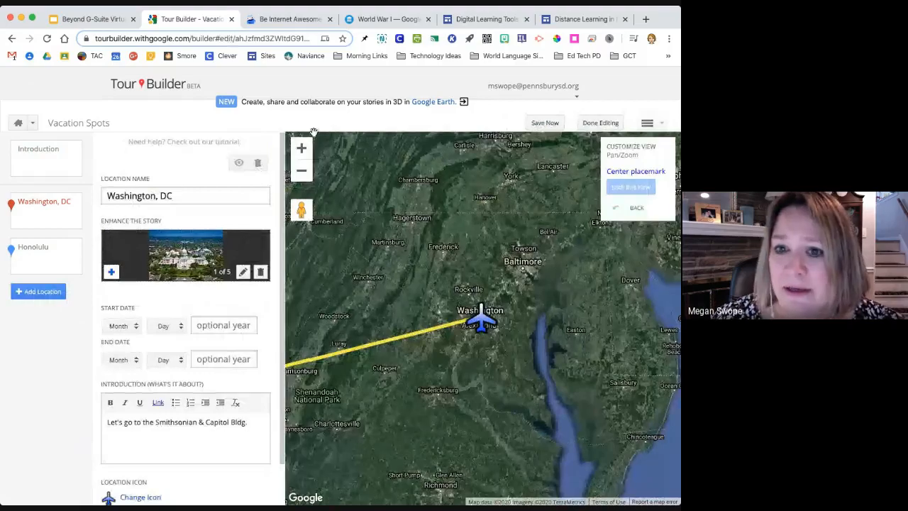
# Drop Pegman near the Washington Monument, lock that Street View and save despite the hidden-placemark warning
pyautogui.click(301, 148)
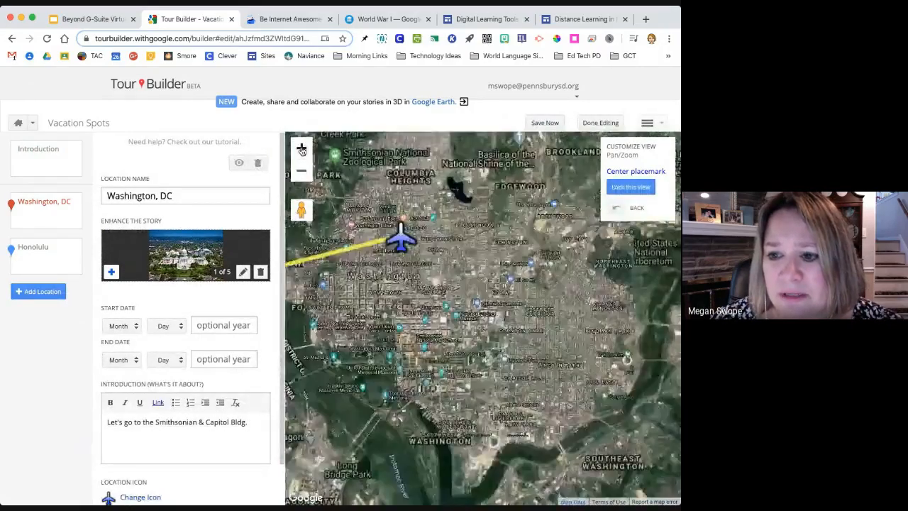
pyautogui.click(301, 149)
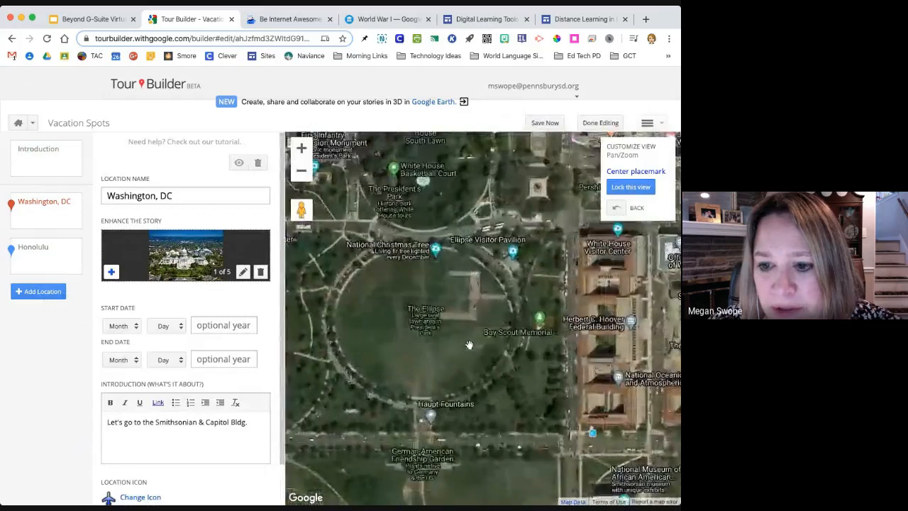
pyautogui.moveTo(468, 347); pyautogui.dragTo(483, 277)
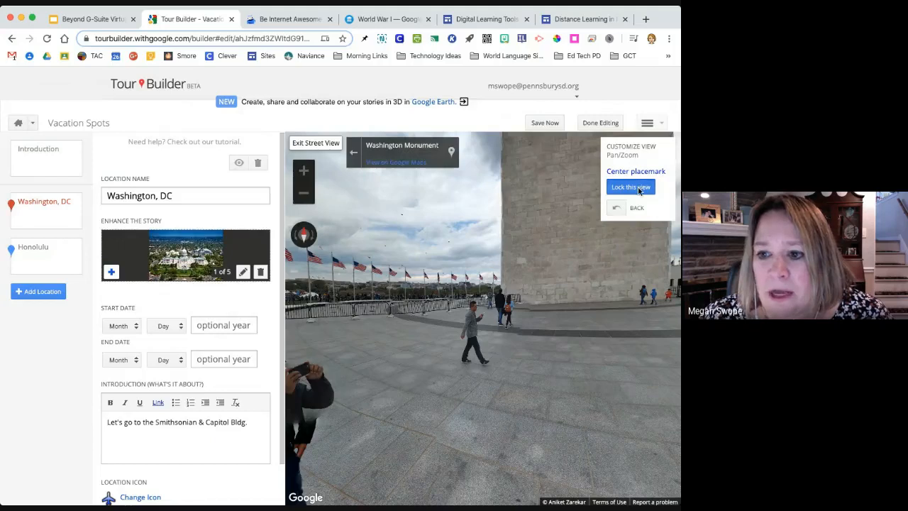
pyautogui.click(630, 187)
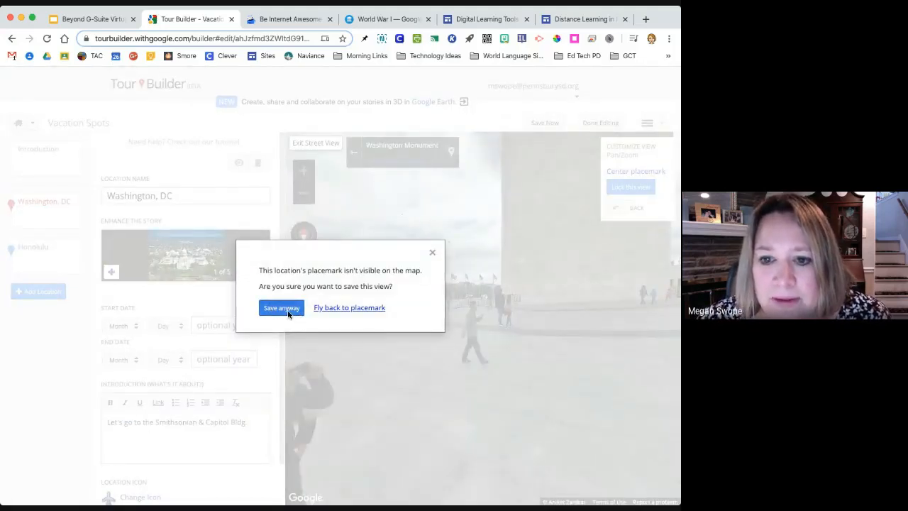
pyautogui.click(281, 308)
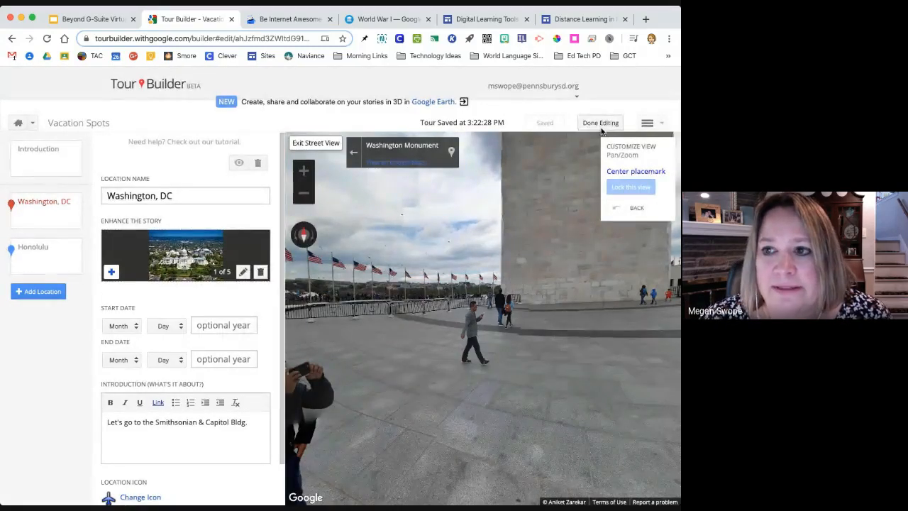
# Finish editing and bring up the Vacation Spots sharing settings with its link
pyautogui.click(600, 122)
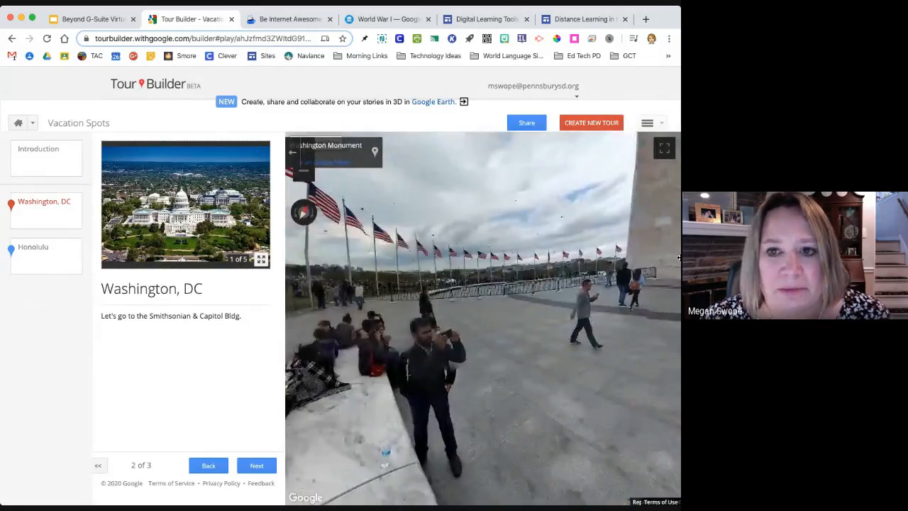
pyautogui.click(524, 122)
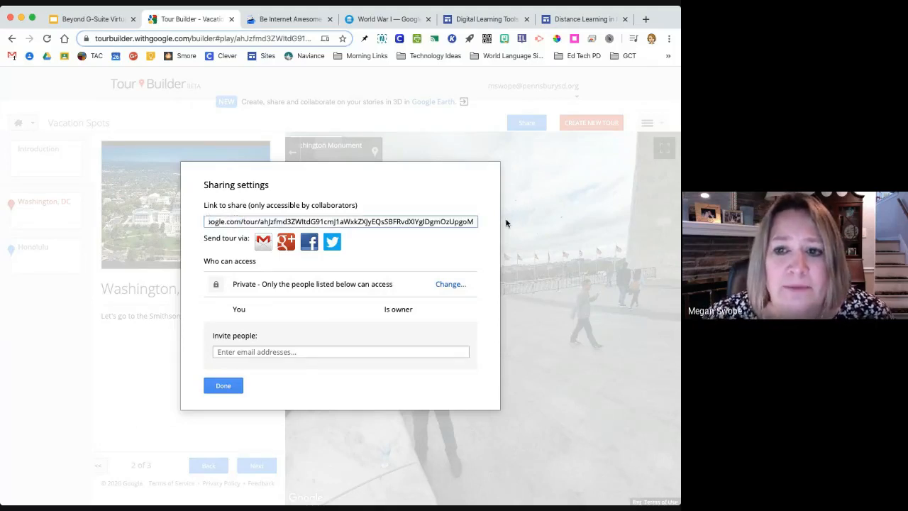
# Change visibility to 'Anyone who has the link' and save the setting
pyautogui.click(340, 221)
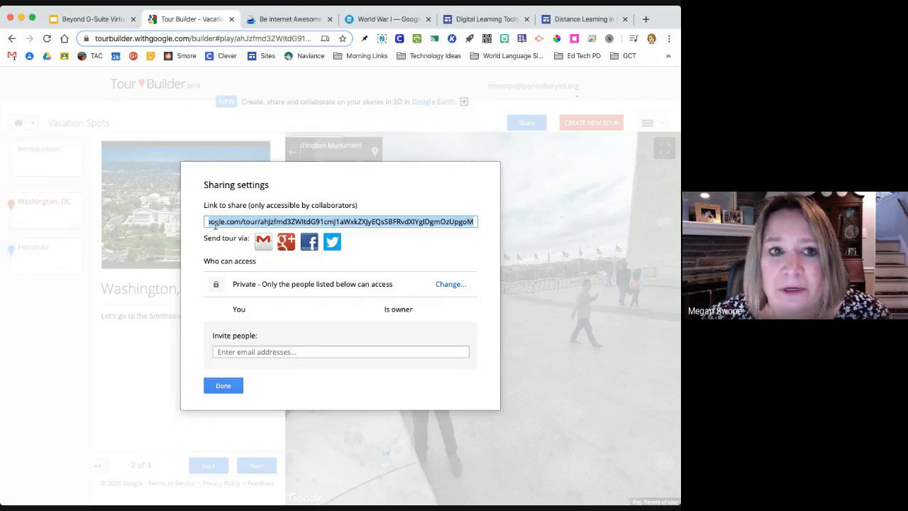
pyautogui.moveTo(81, 228)
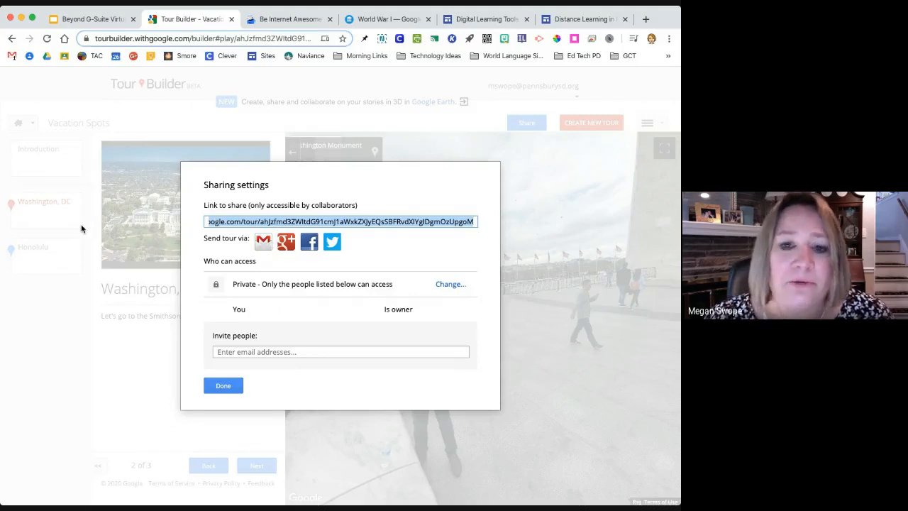
pyautogui.moveTo(134, 222)
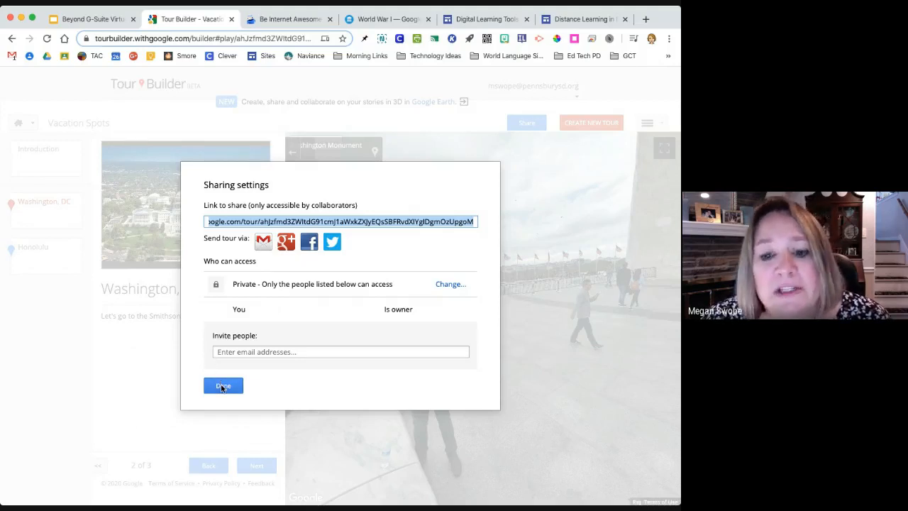
pyautogui.moveTo(227, 370)
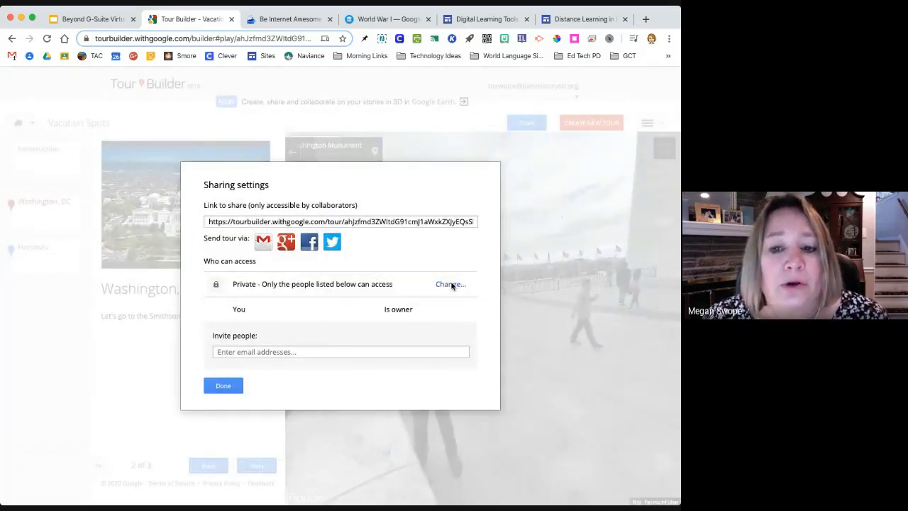
pyautogui.click(449, 284)
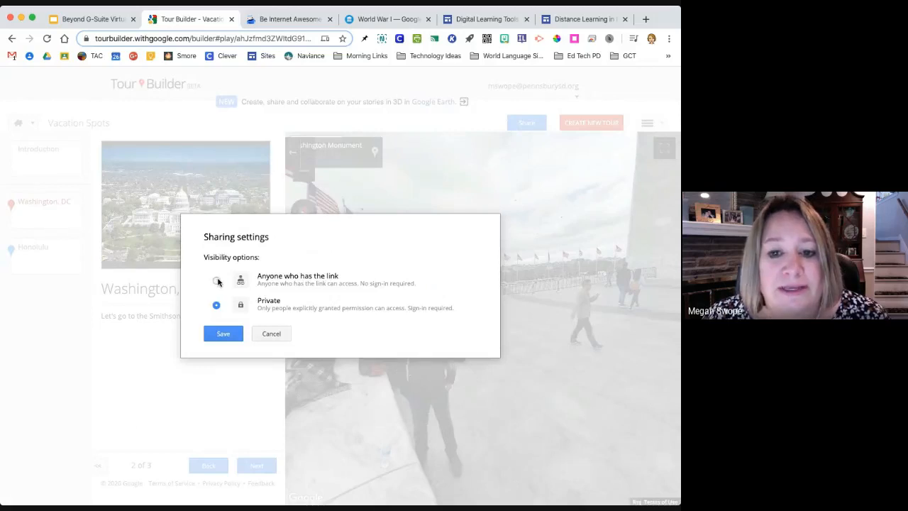
pyautogui.click(216, 279)
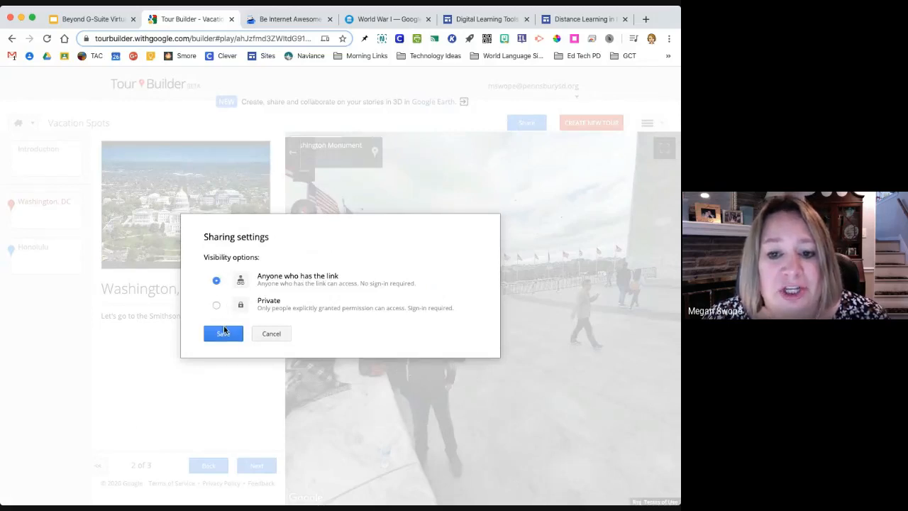
pyautogui.click(223, 333)
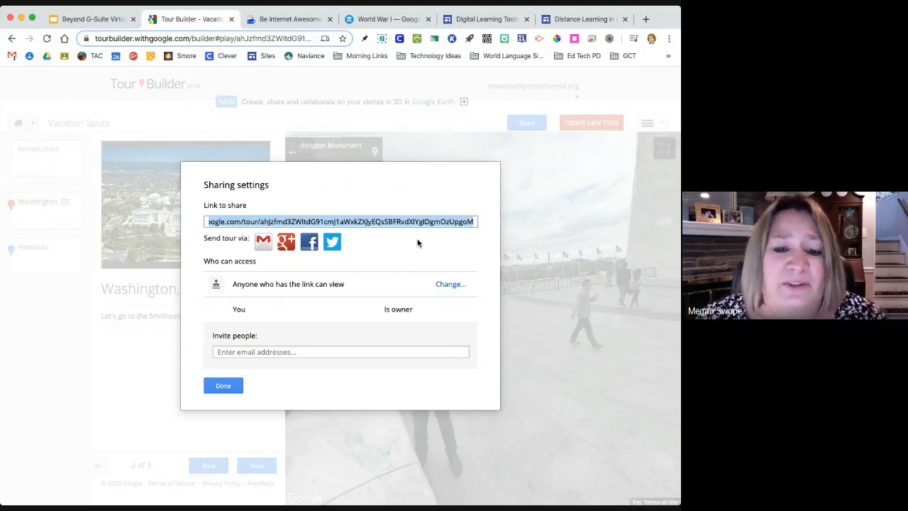
pyautogui.moveTo(457, 258)
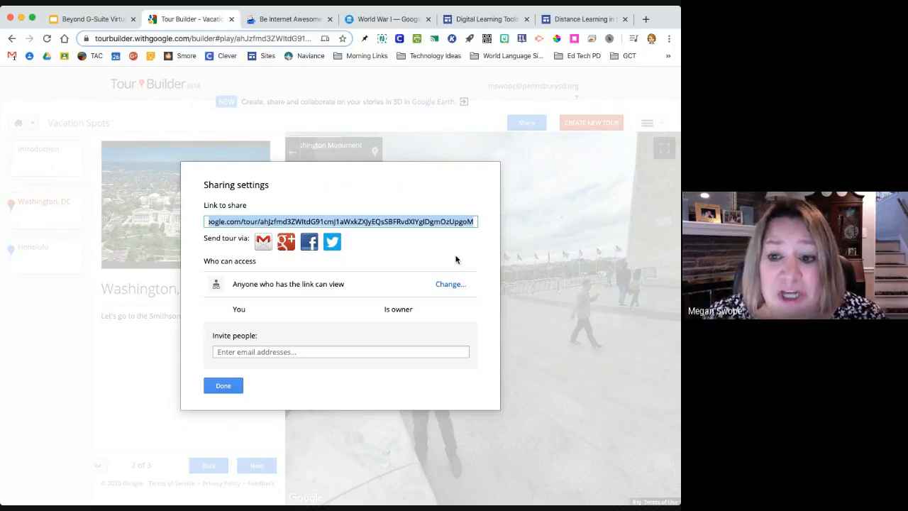
pyautogui.moveTo(461, 290)
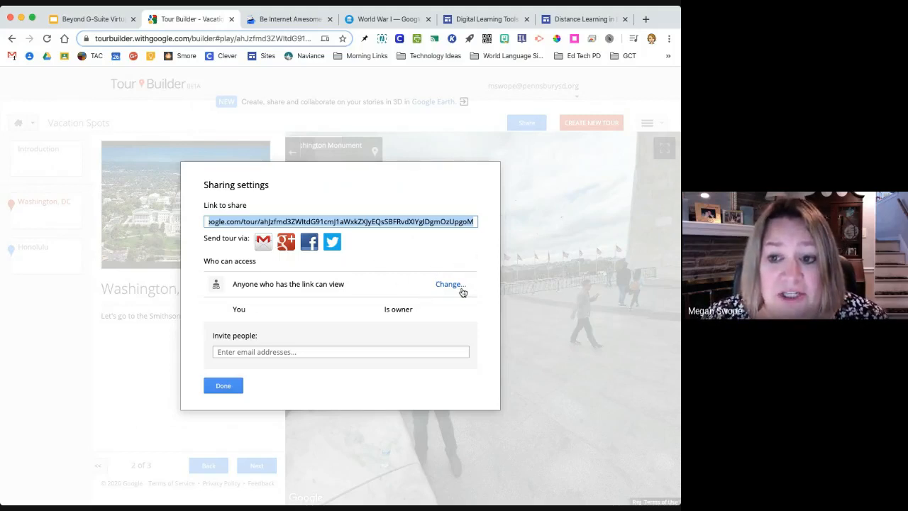
pyautogui.moveTo(456, 275)
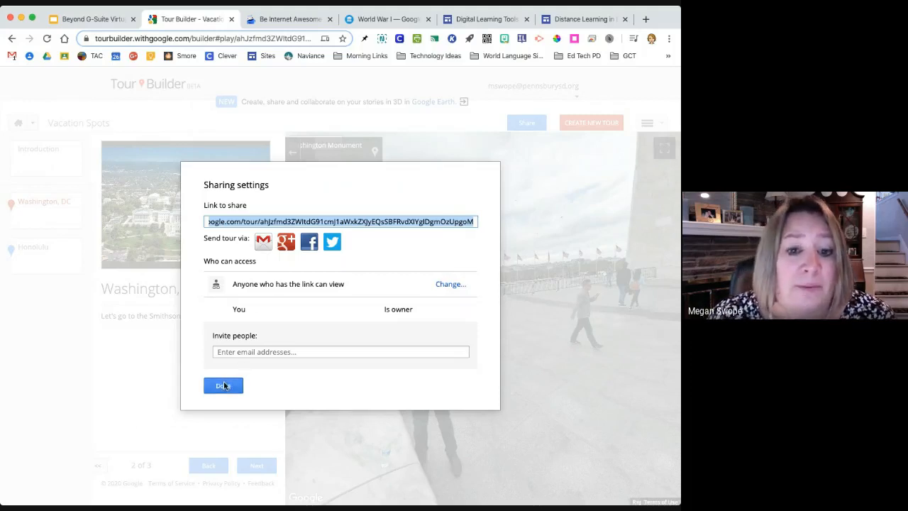
# Close the sharing settings to show the Washington, DC Street View stop
pyautogui.click(223, 386)
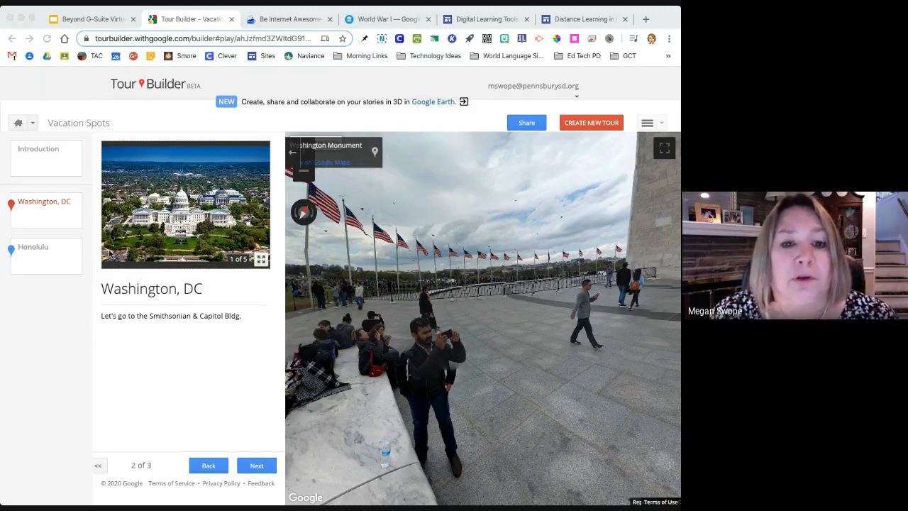
pyautogui.moveTo(147, 284)
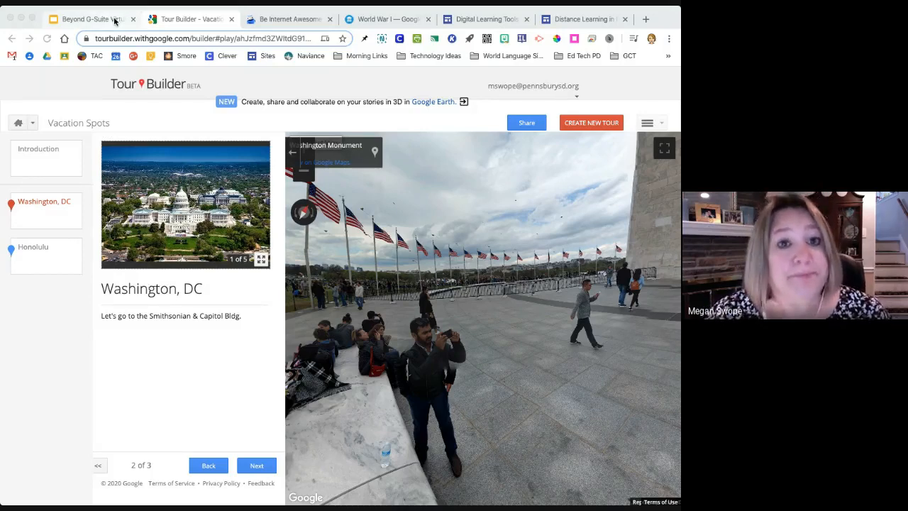
# Switch to the Beyond G-Suite tab showing the Today's Tools slide
pyautogui.click(92, 20)
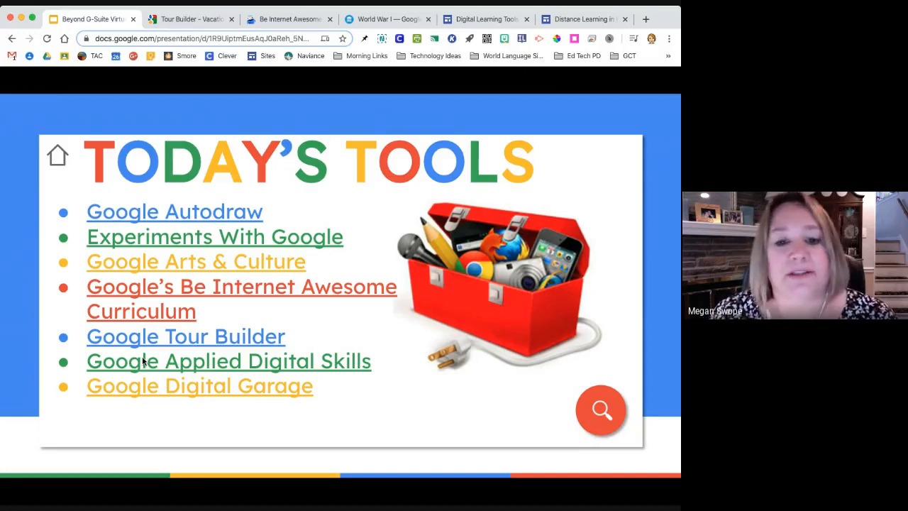
# Go to the Applied Digital Skills site from the slide and skim its home page
pyautogui.click(229, 362)
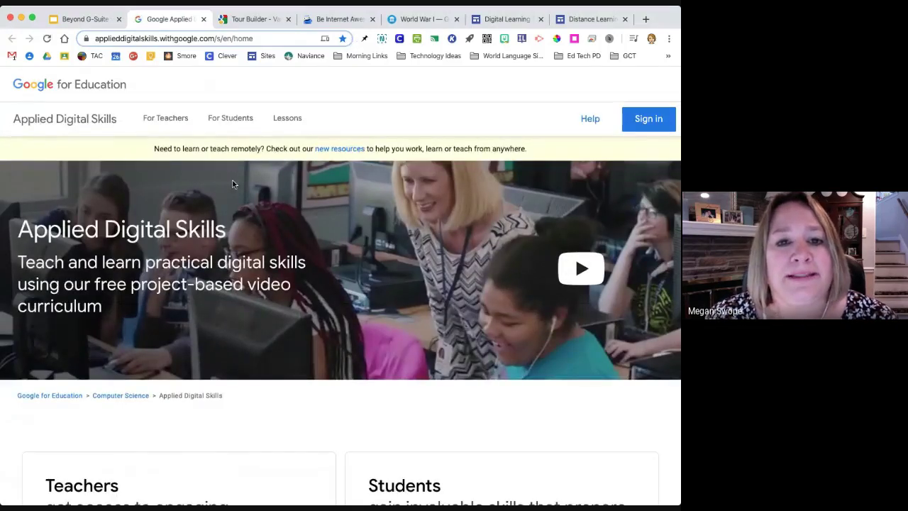
pyautogui.scroll(-3)
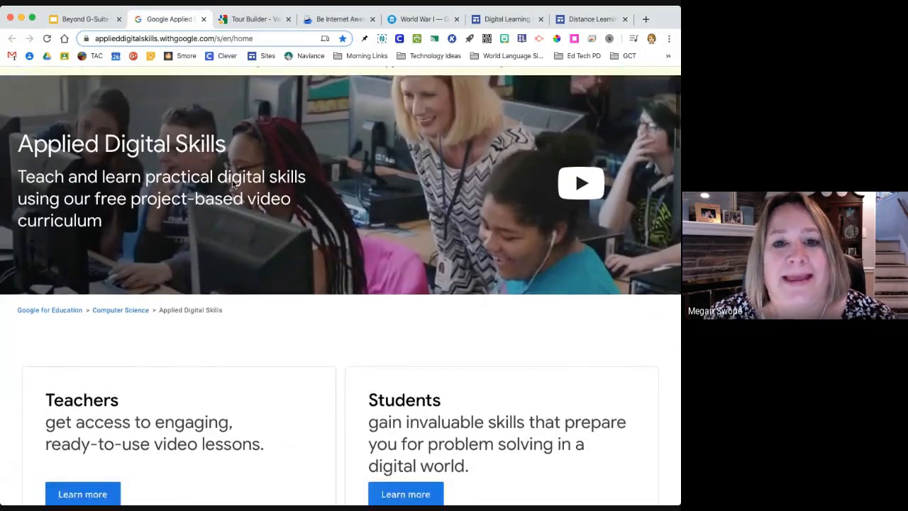
pyautogui.scroll(-3)
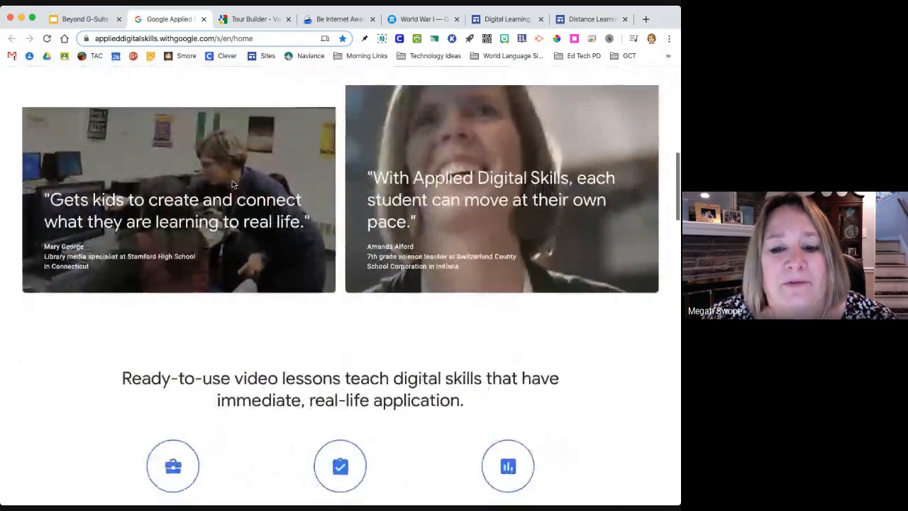
pyautogui.scroll(3)
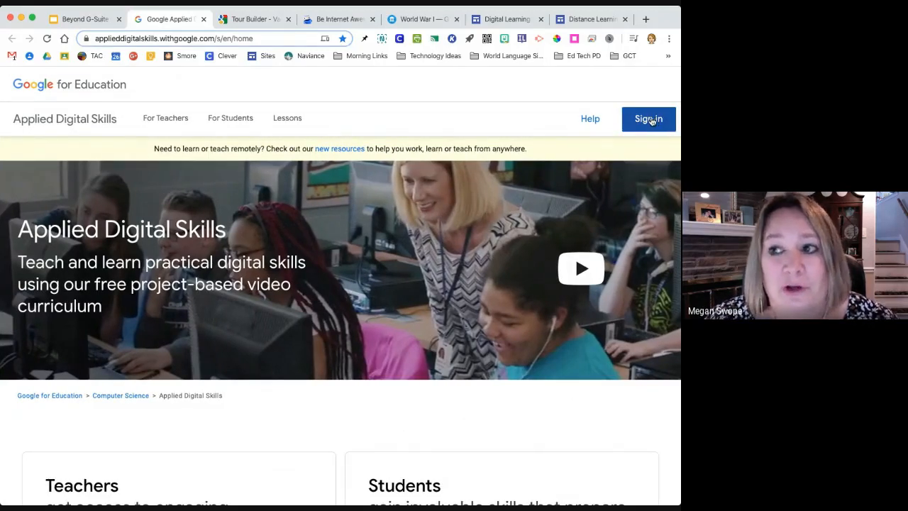
pyautogui.moveTo(154, 118)
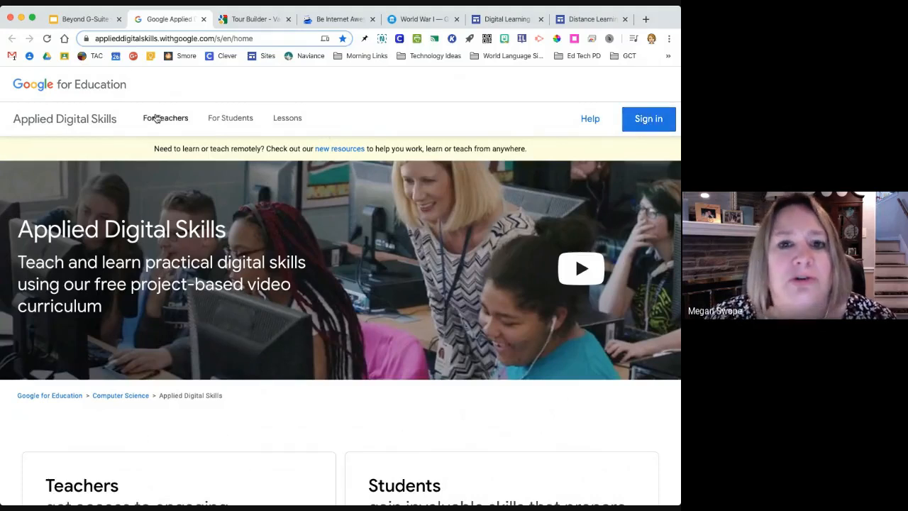
pyautogui.moveTo(153, 124)
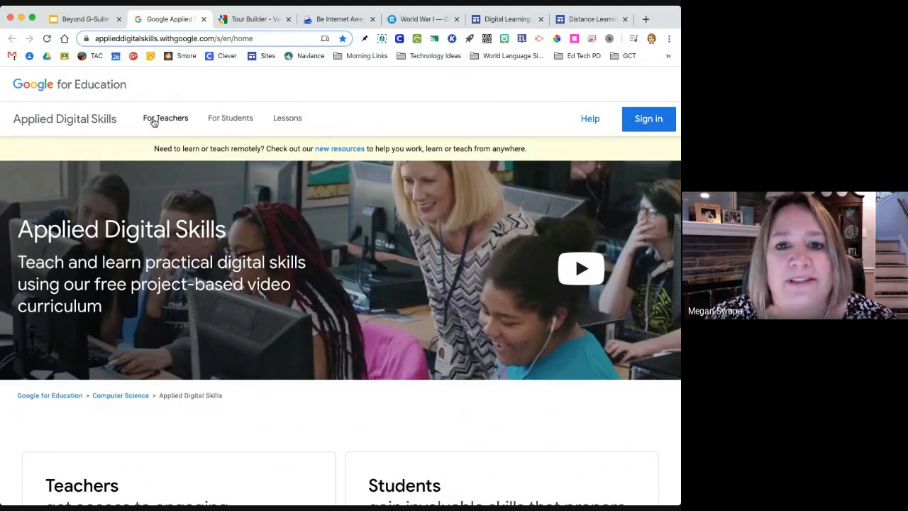
# Browse the For Teachers page through its curriculum lessons, then head to Lessons
pyautogui.click(165, 118)
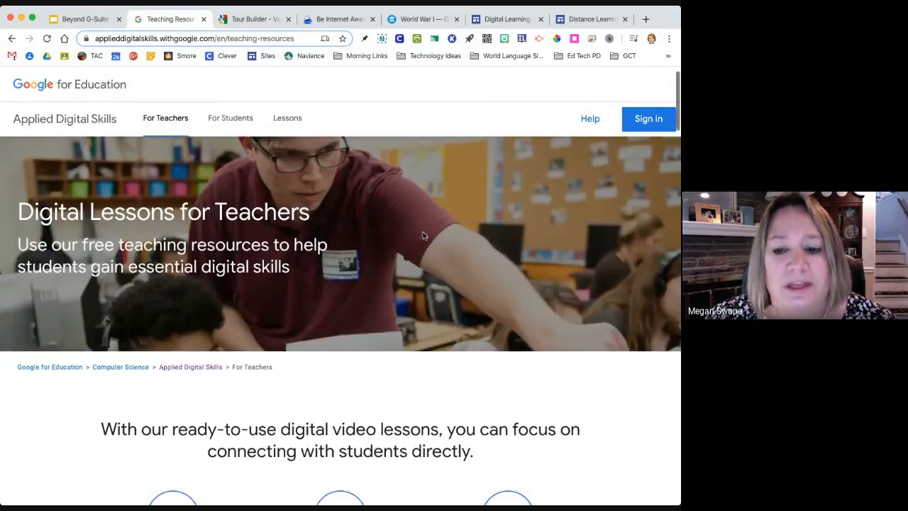
pyautogui.scroll(-3)
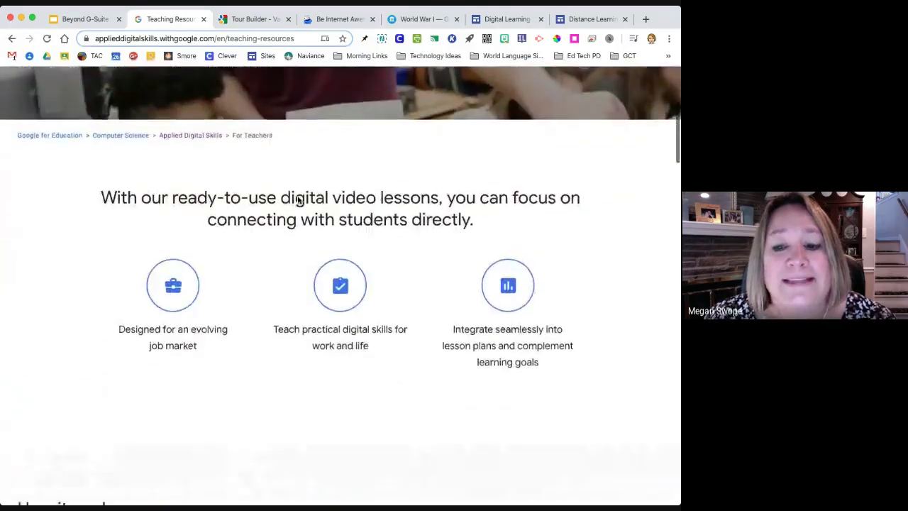
pyautogui.scroll(-3)
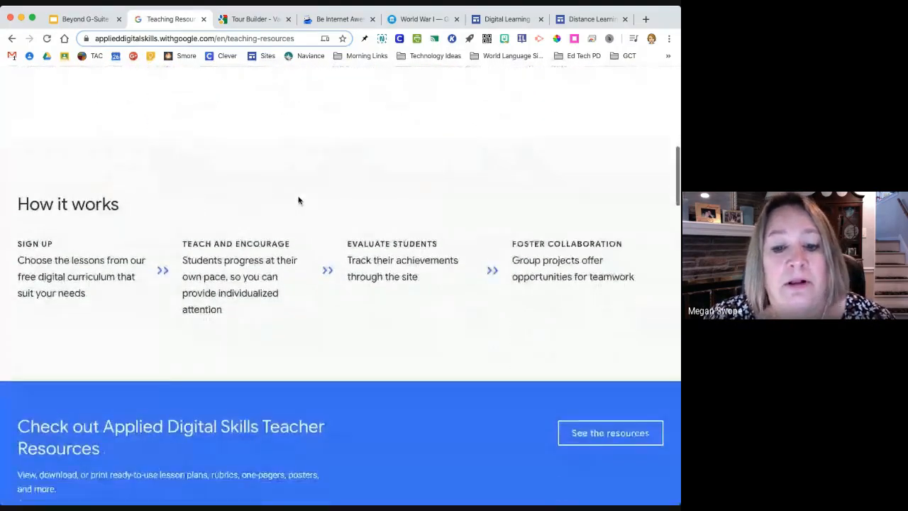
pyautogui.scroll(-3)
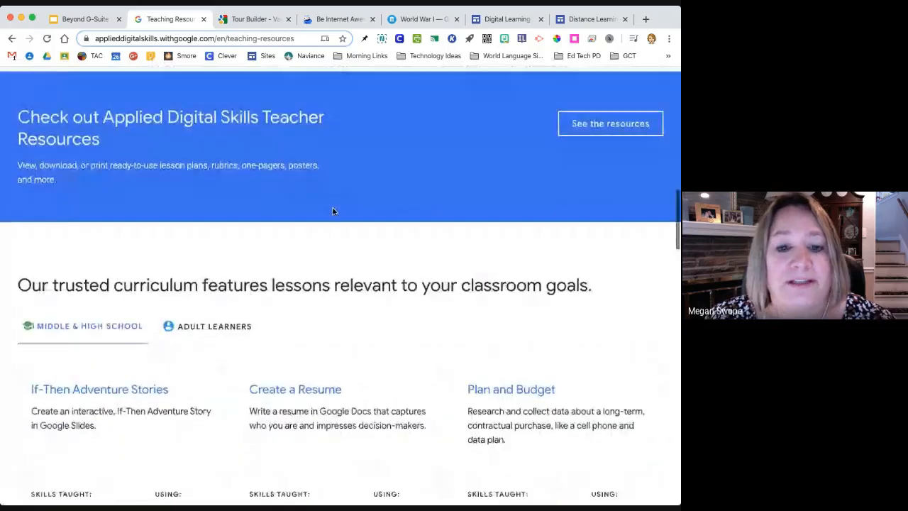
pyautogui.scroll(-3)
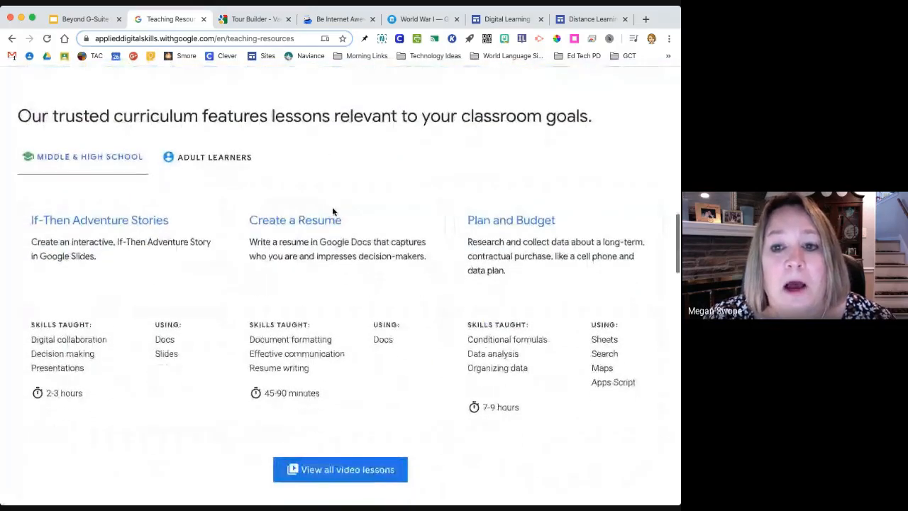
pyautogui.scroll(-3)
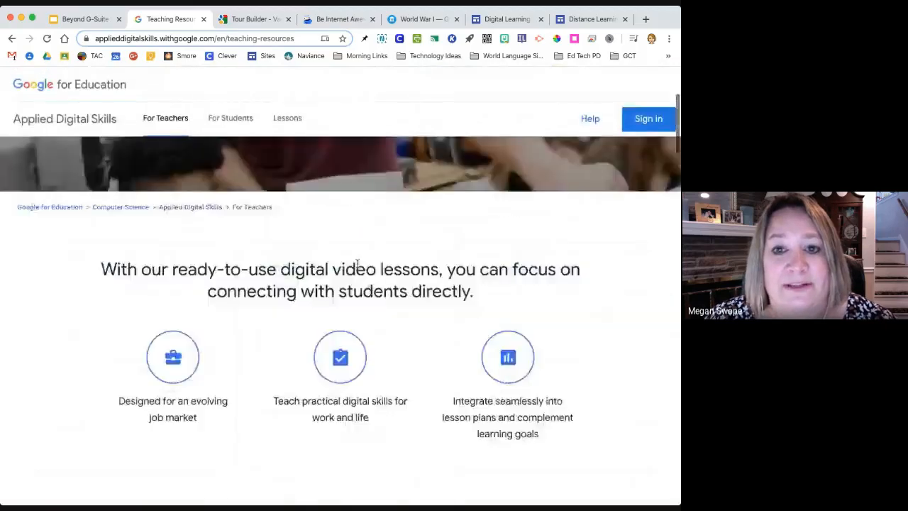
pyautogui.click(287, 118)
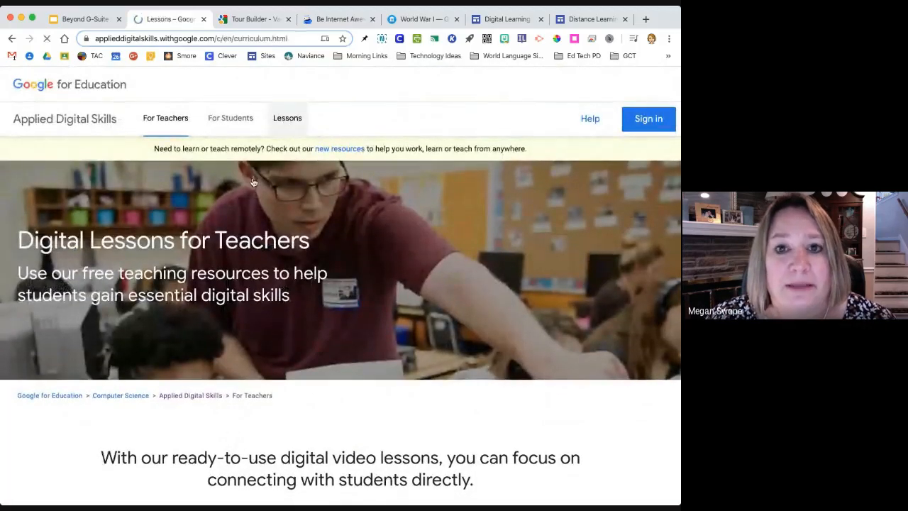
# On the Lessons catalogue, expand the Digital tool filter, toggle Calendar and scroll to the Topic filters
pyautogui.click(287, 118)
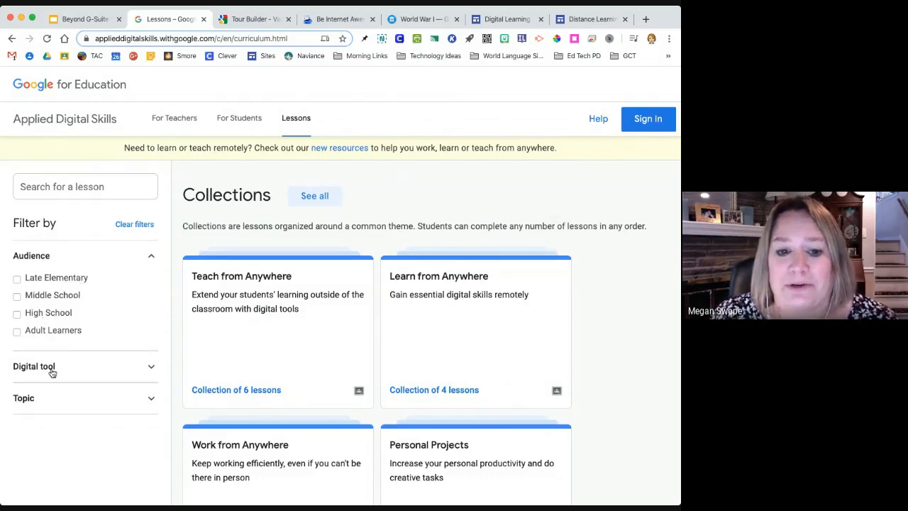
pyautogui.click(34, 366)
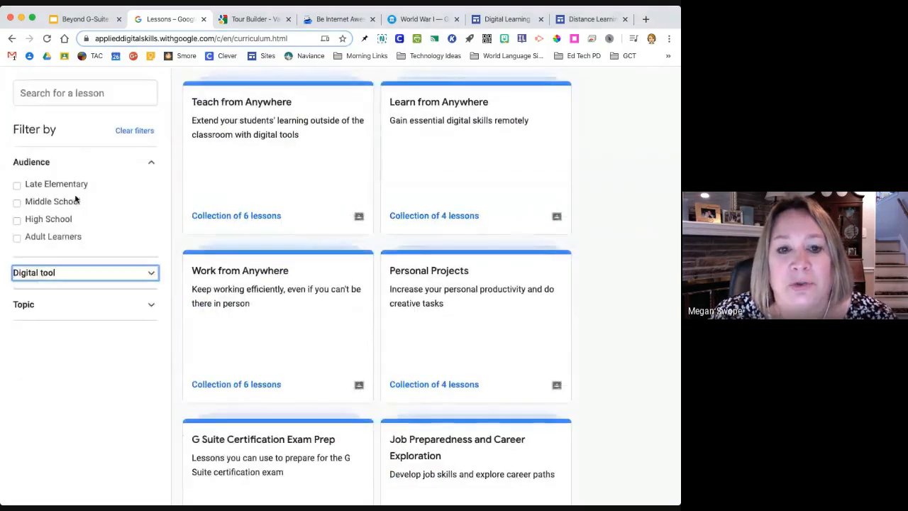
pyautogui.click(85, 303)
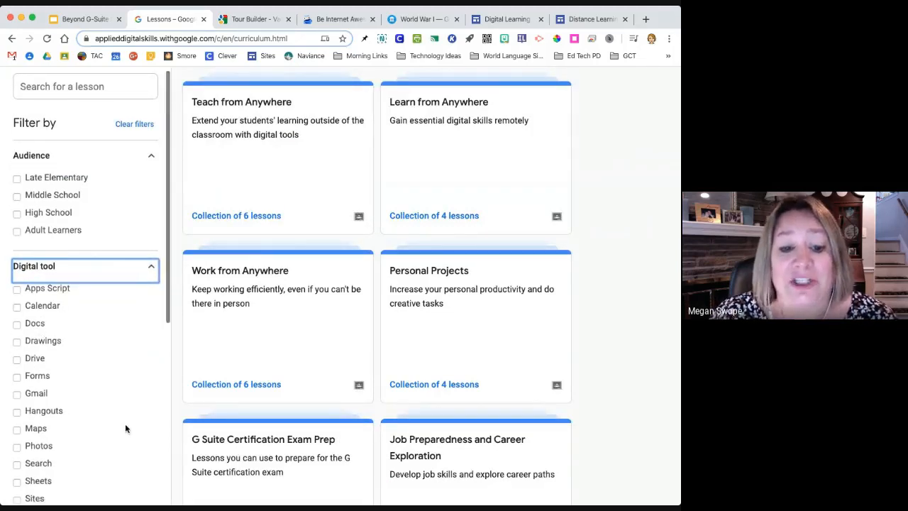
pyautogui.scroll(-3)
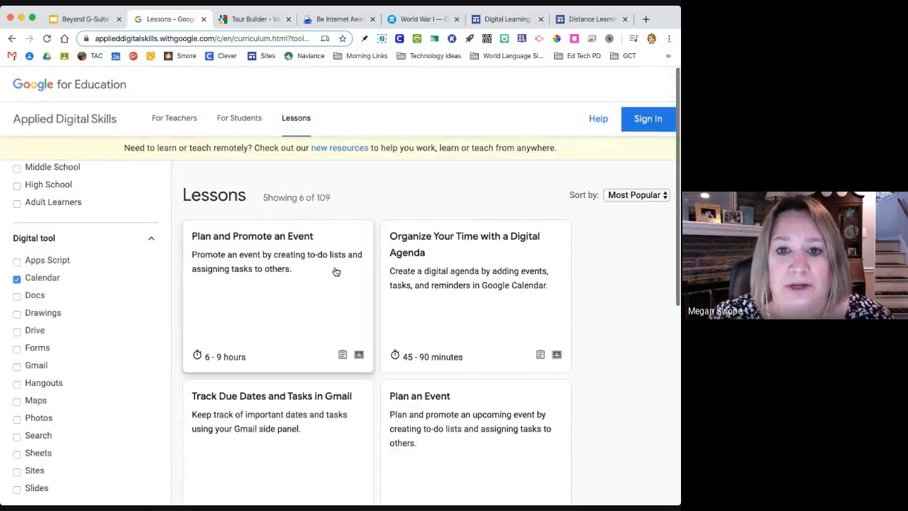
pyautogui.scroll(-3)
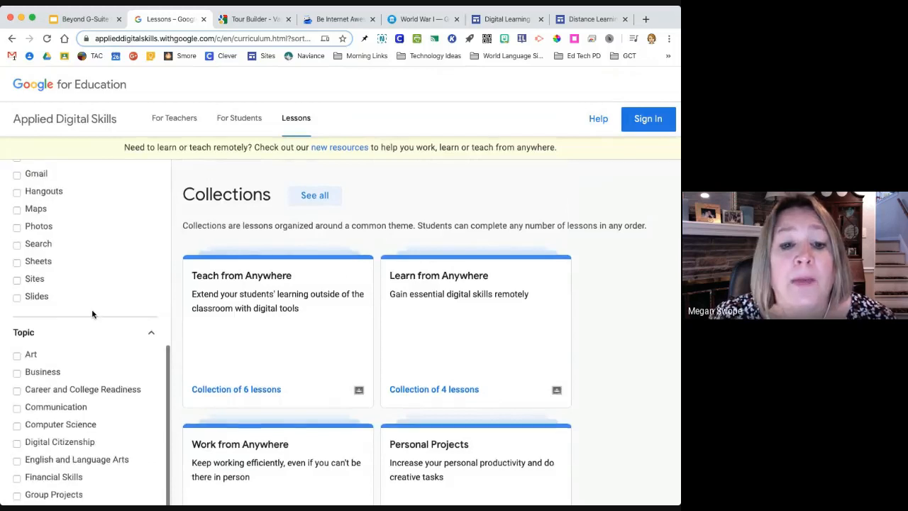
# Scroll through the 14 Study Skills and Organization lesson cards
pyautogui.scroll(-3)
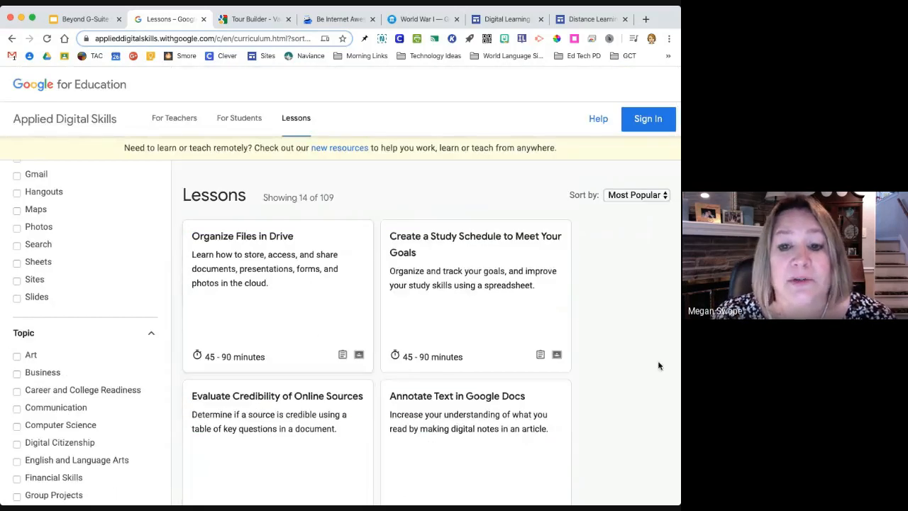
pyautogui.scroll(-3)
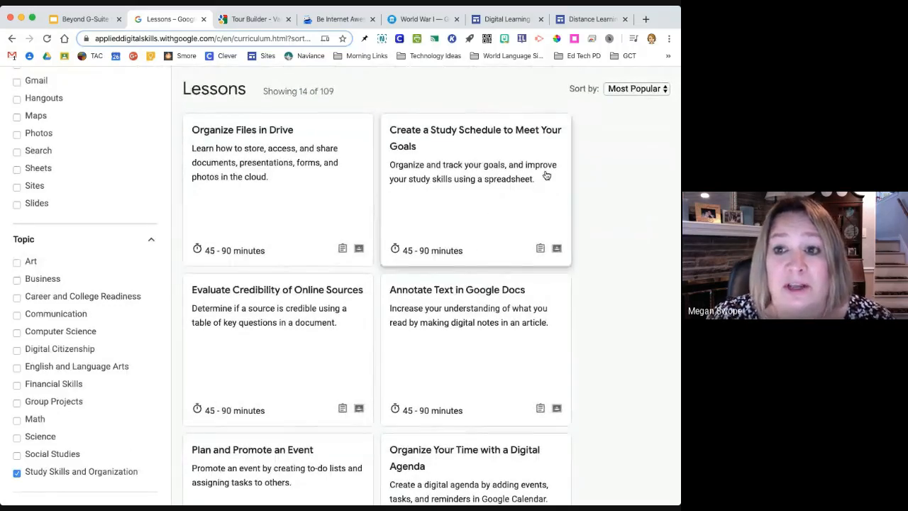
pyautogui.moveTo(418, 337)
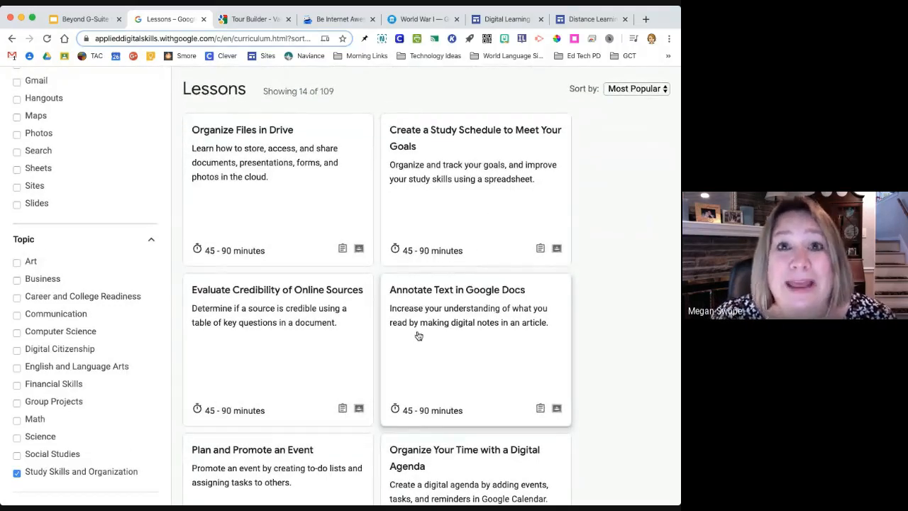
pyautogui.scroll(-3)
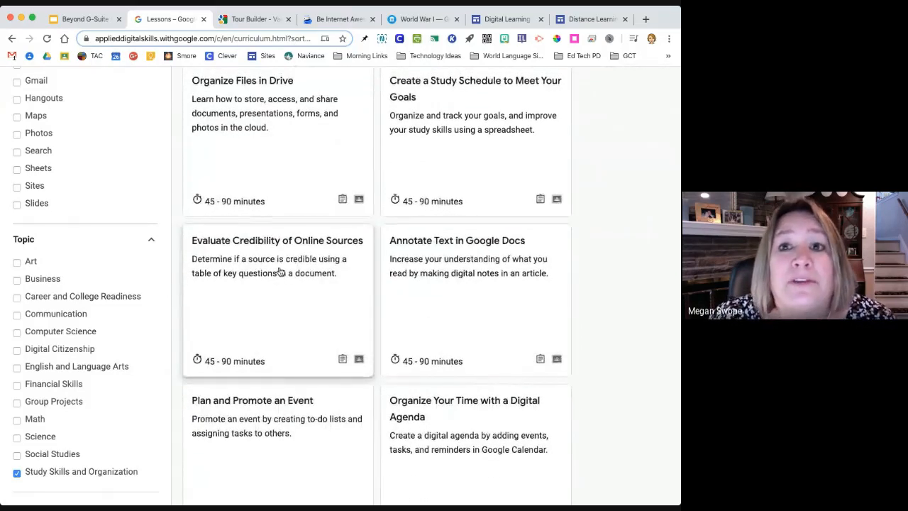
pyautogui.scroll(-3)
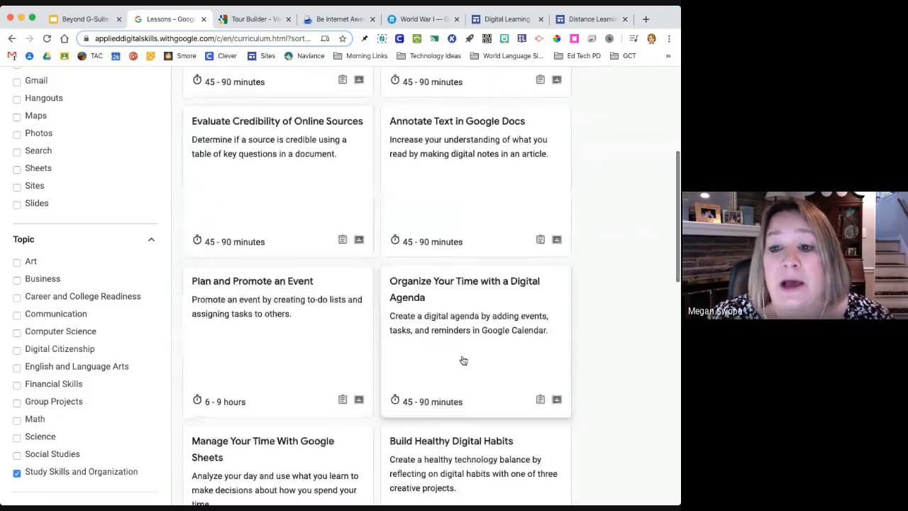
pyautogui.scroll(-3)
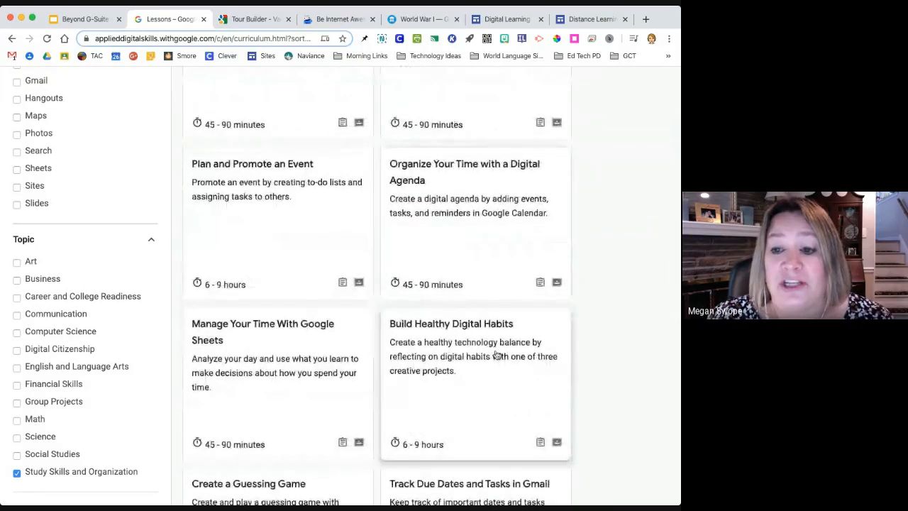
pyautogui.scroll(-3)
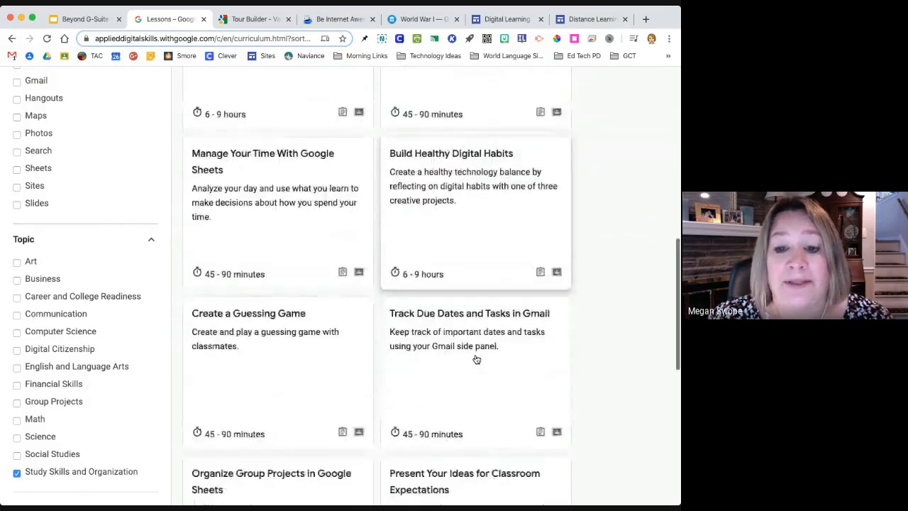
pyautogui.scroll(-3)
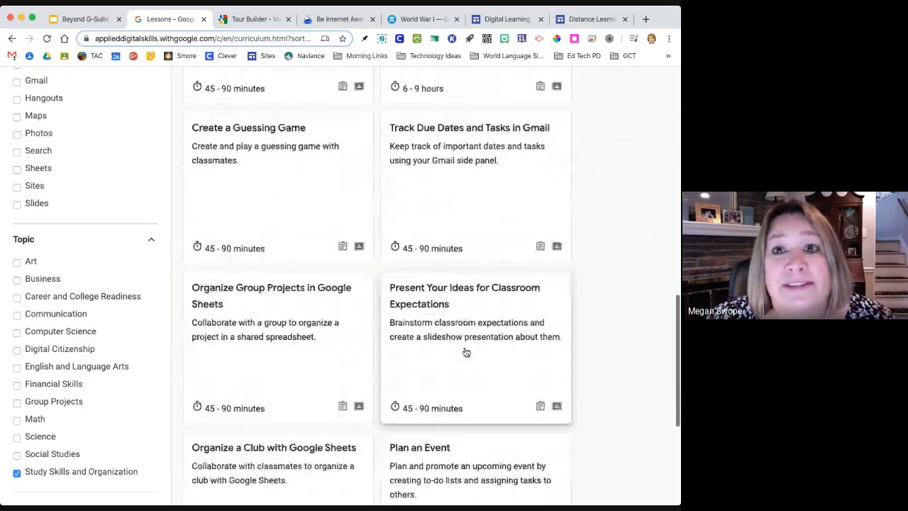
pyautogui.scroll(-3)
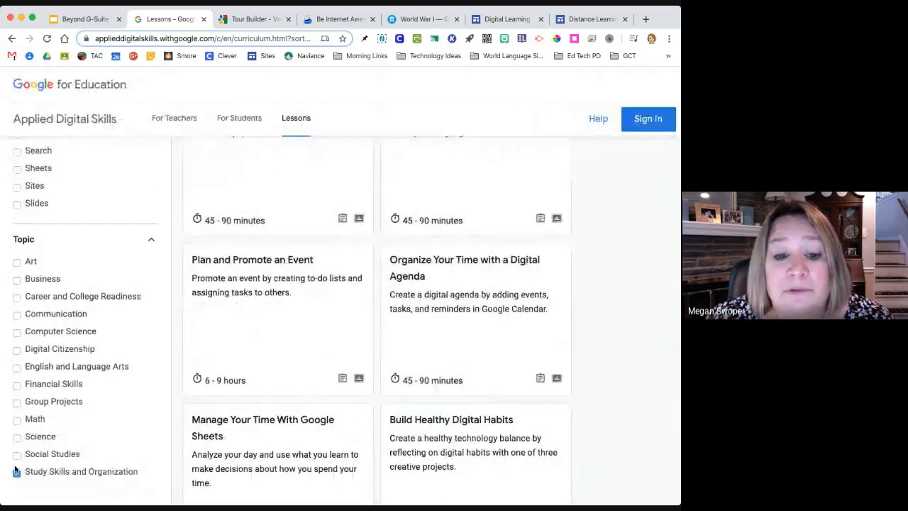
# Swap the topic filter to Career and College Readiness and browse its 35 lessons down to the certification ones
pyautogui.click(14, 471)
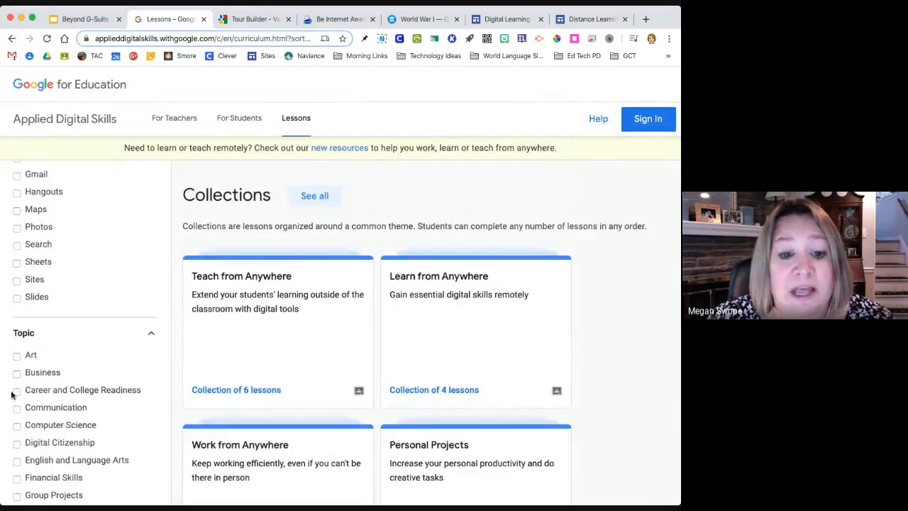
pyautogui.click(17, 390)
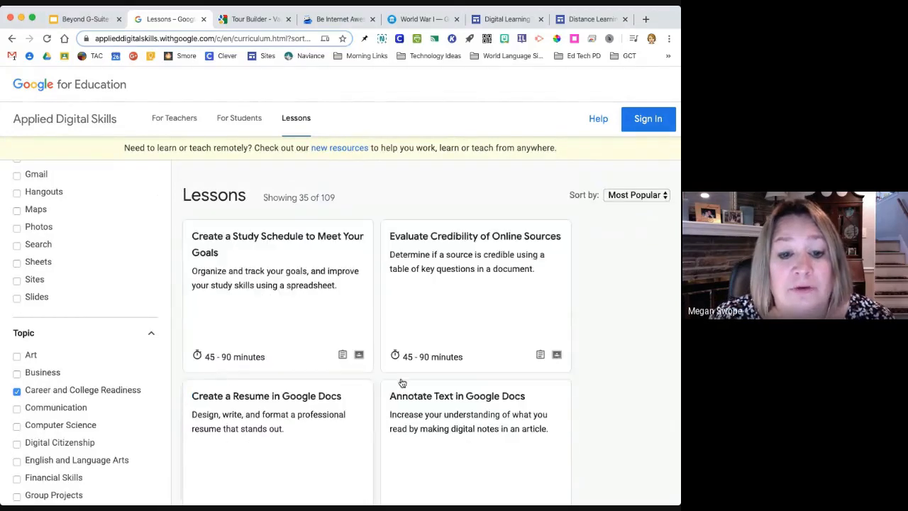
pyautogui.scroll(-3)
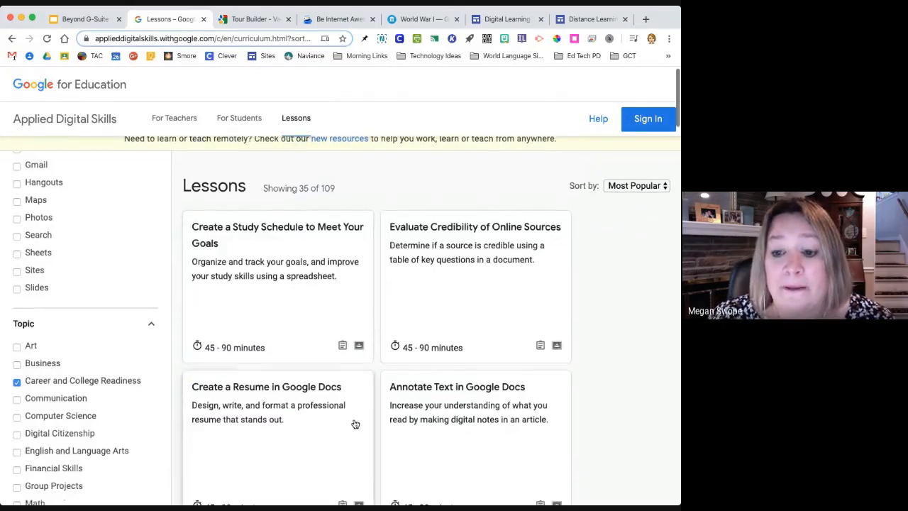
pyautogui.scroll(-3)
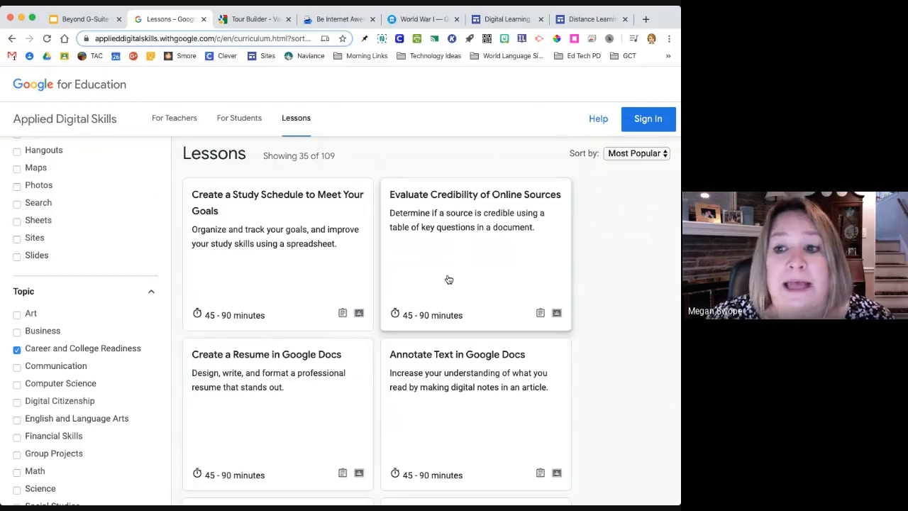
pyautogui.scroll(-3)
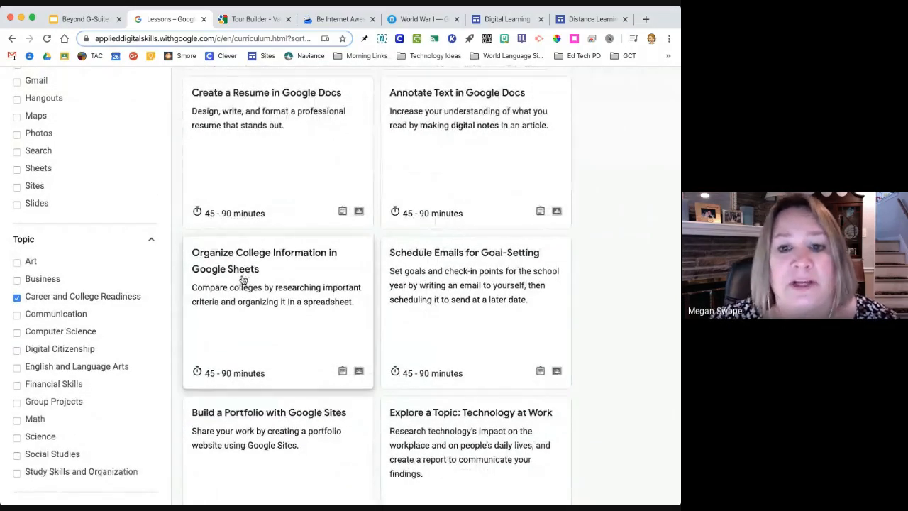
pyautogui.moveTo(356, 329)
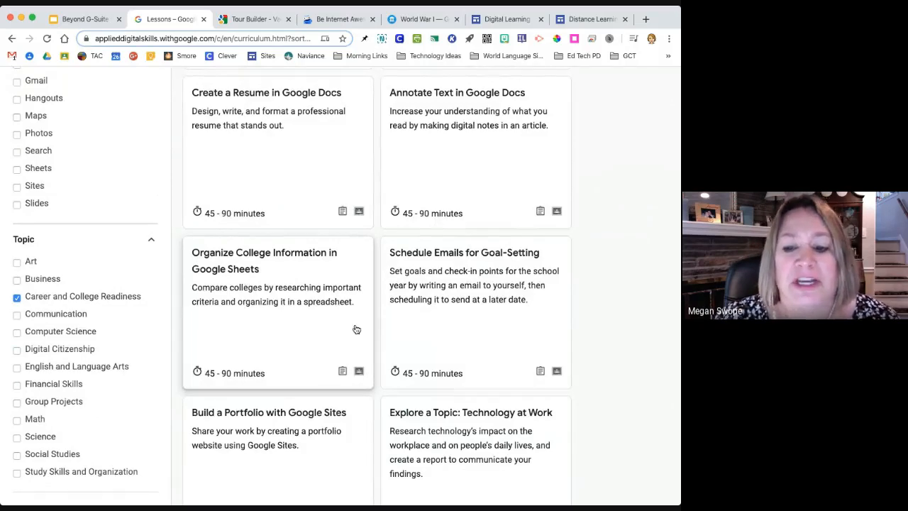
pyautogui.scroll(-3)
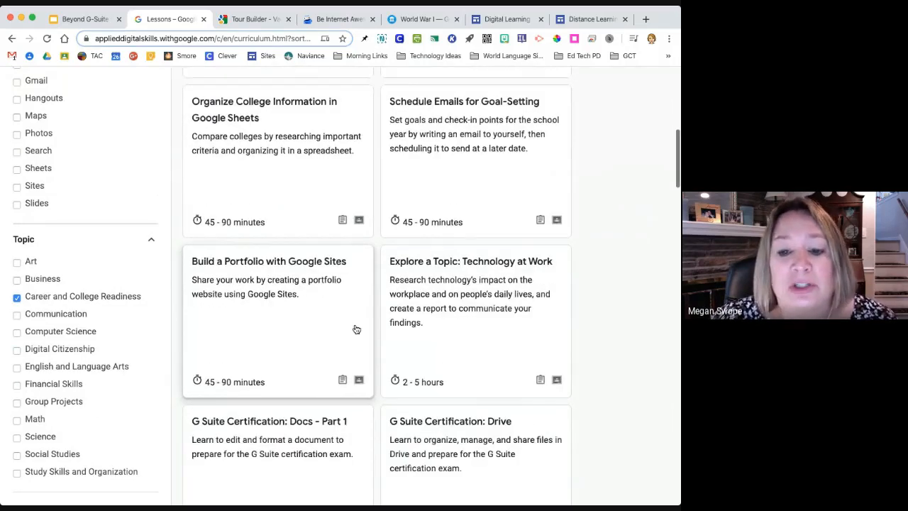
pyautogui.scroll(-3)
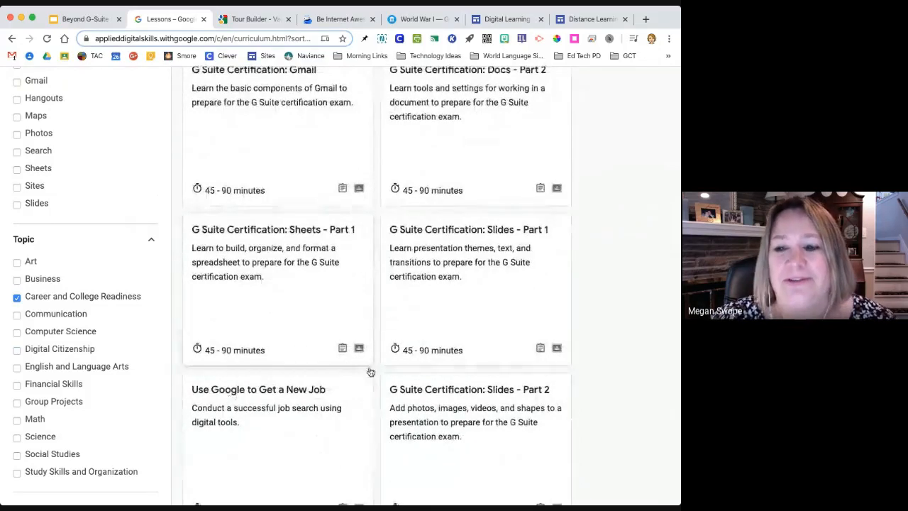
pyautogui.scroll(-3)
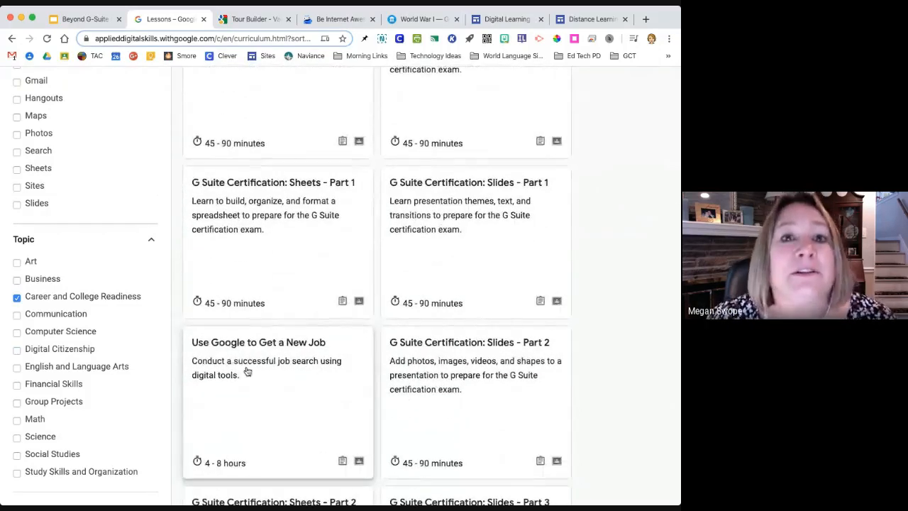
pyautogui.moveTo(92, 314)
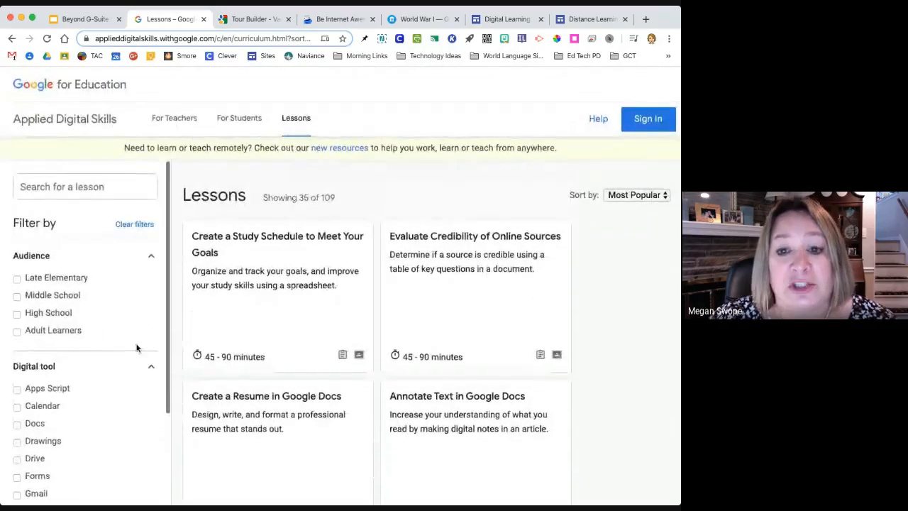
pyautogui.moveTo(248, 329)
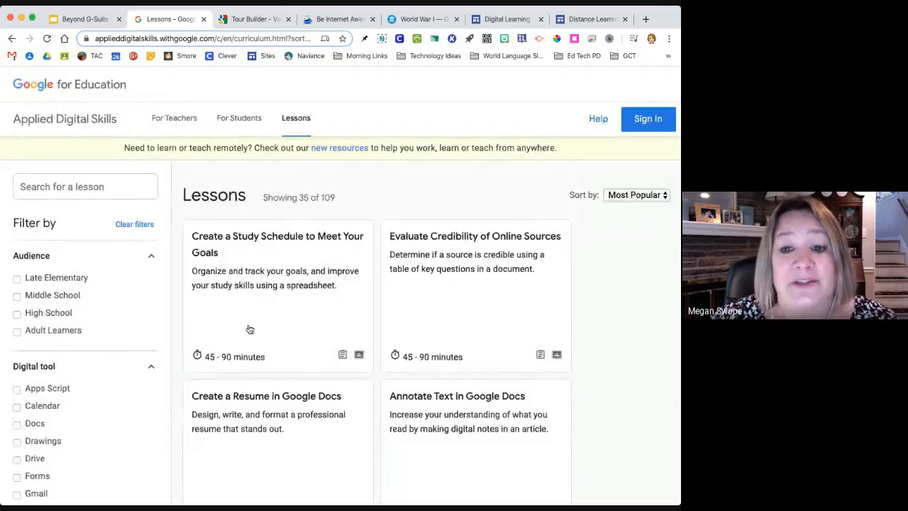
pyautogui.scroll(-3)
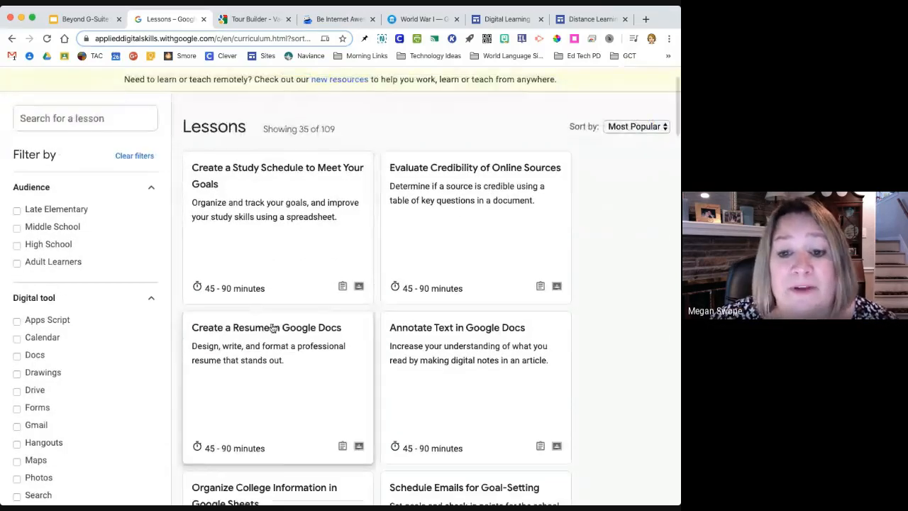
pyautogui.click(267, 328)
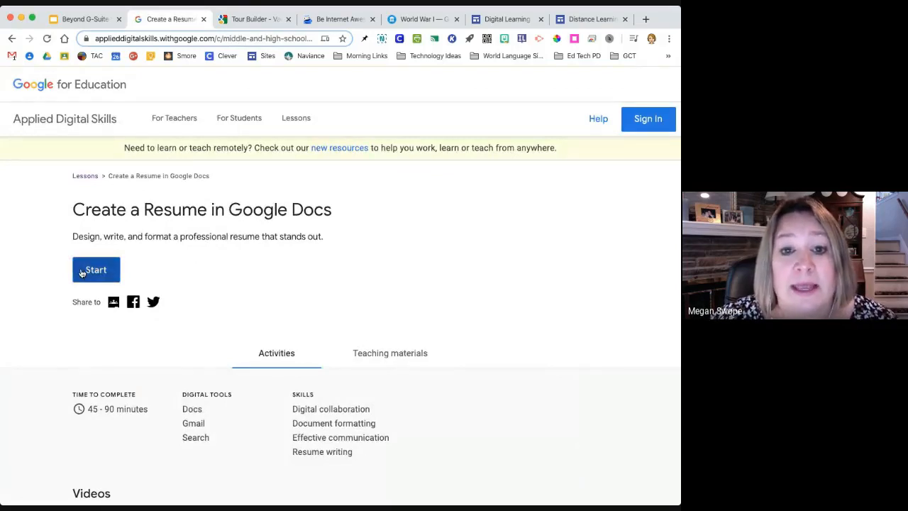
pyautogui.click(97, 269)
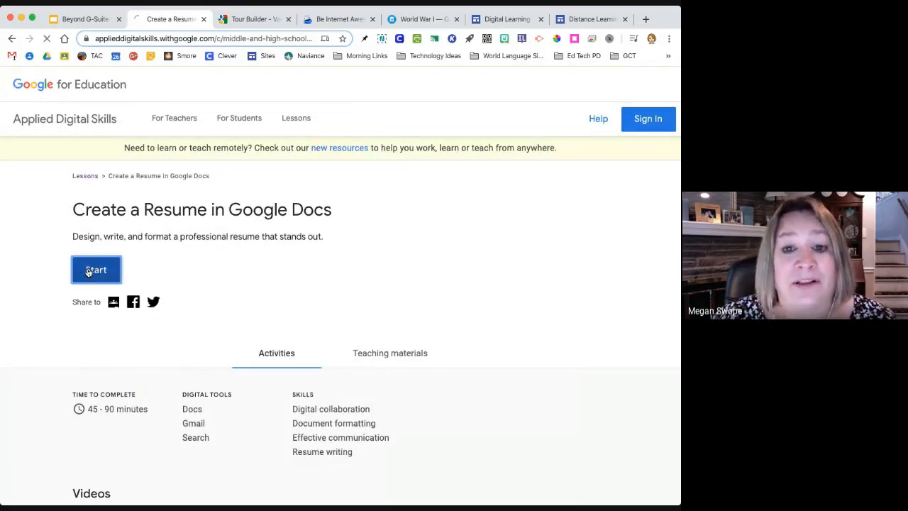
pyautogui.click(97, 270)
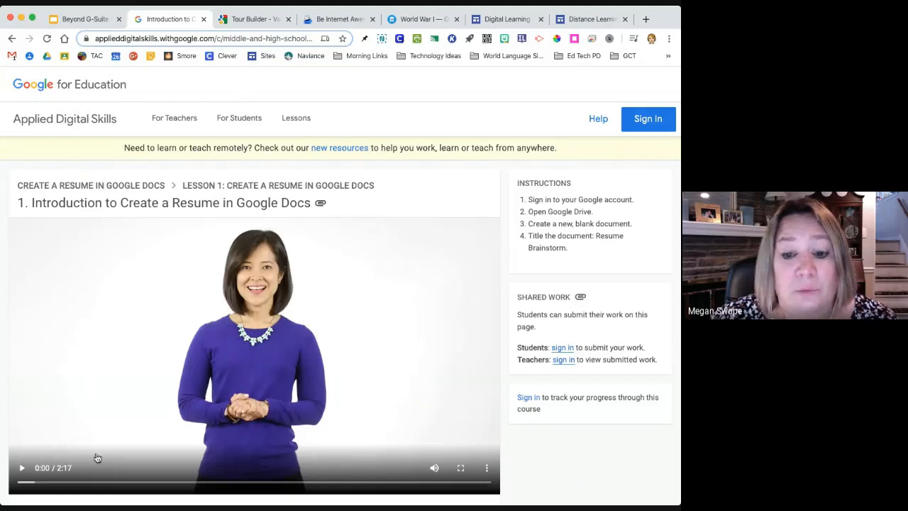
pyautogui.scroll(-3)
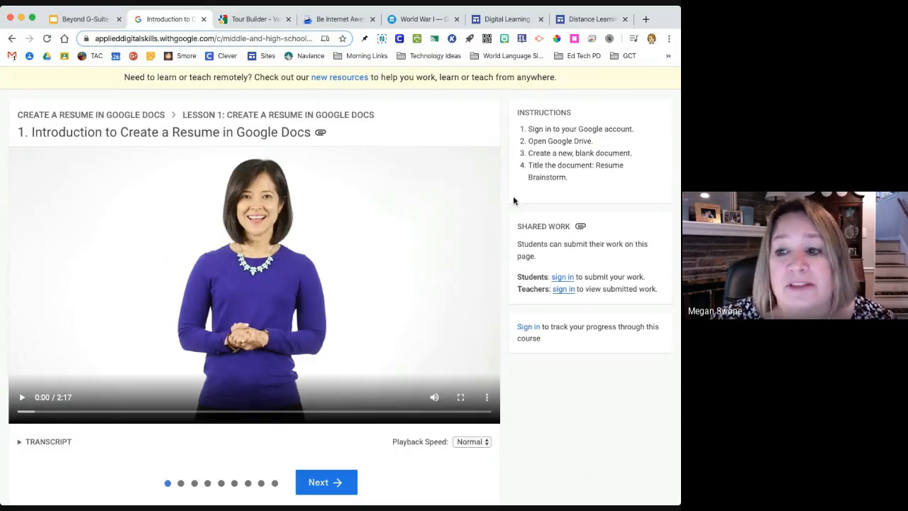
pyautogui.moveTo(590, 303)
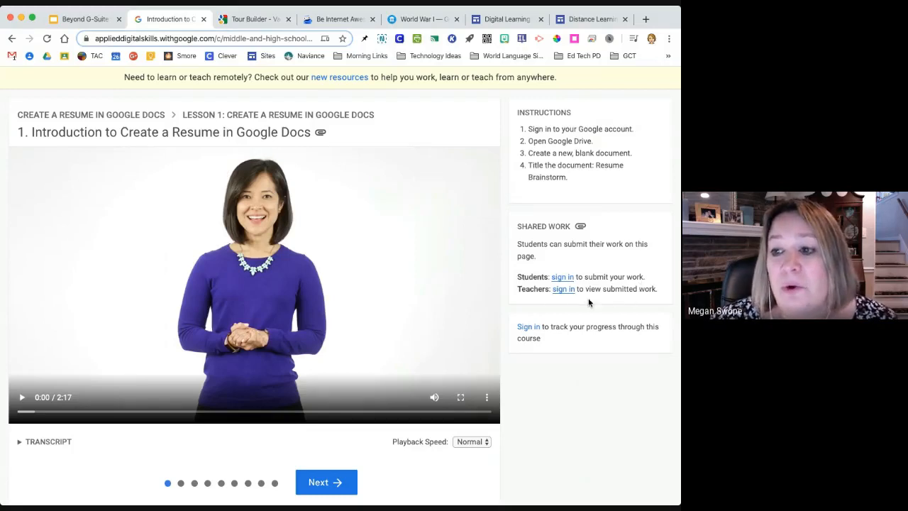
pyautogui.moveTo(582, 244)
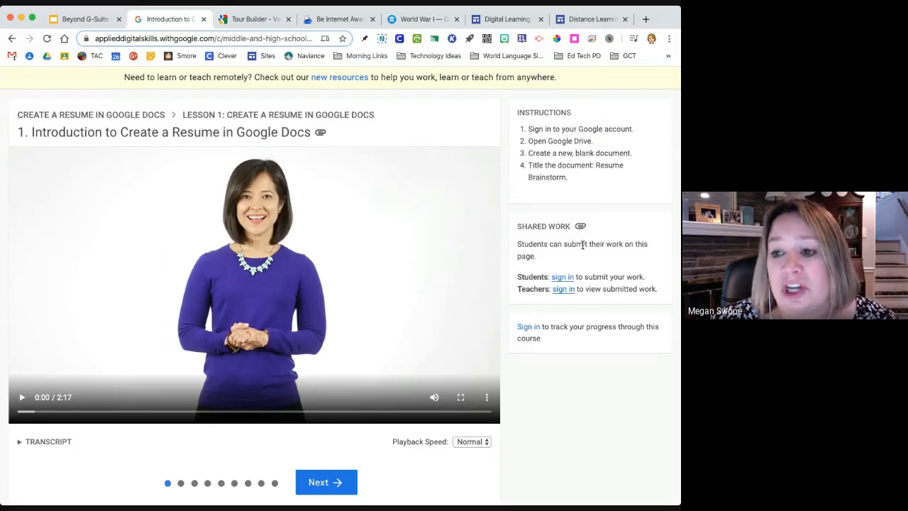
pyautogui.moveTo(451, 280)
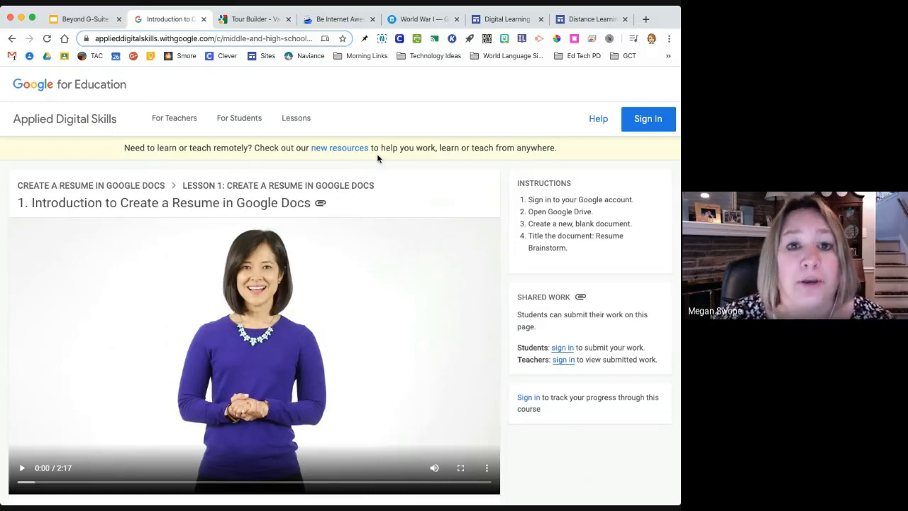
pyautogui.moveTo(304, 93)
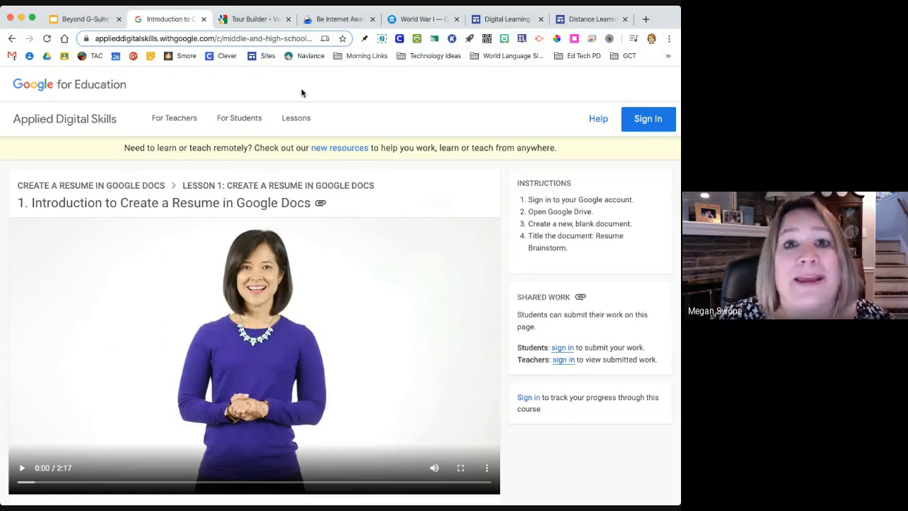
pyautogui.moveTo(298, 219)
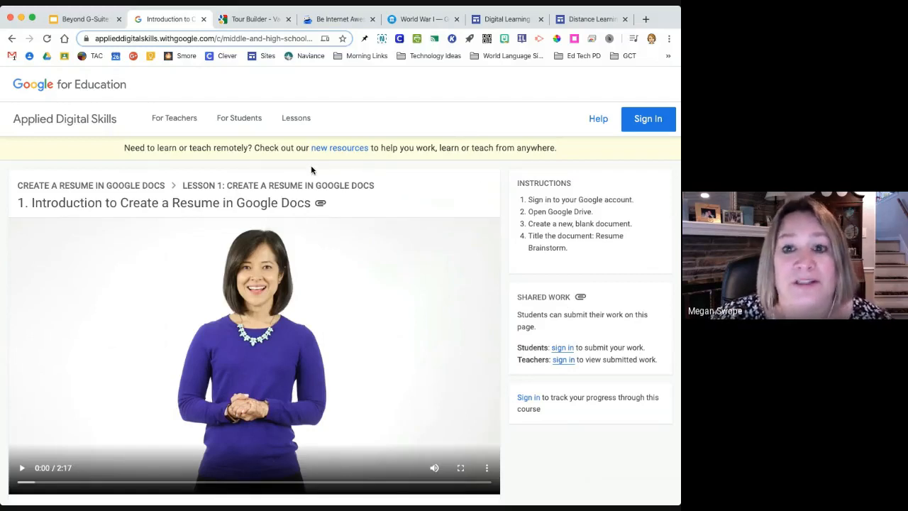
pyautogui.moveTo(98, 108)
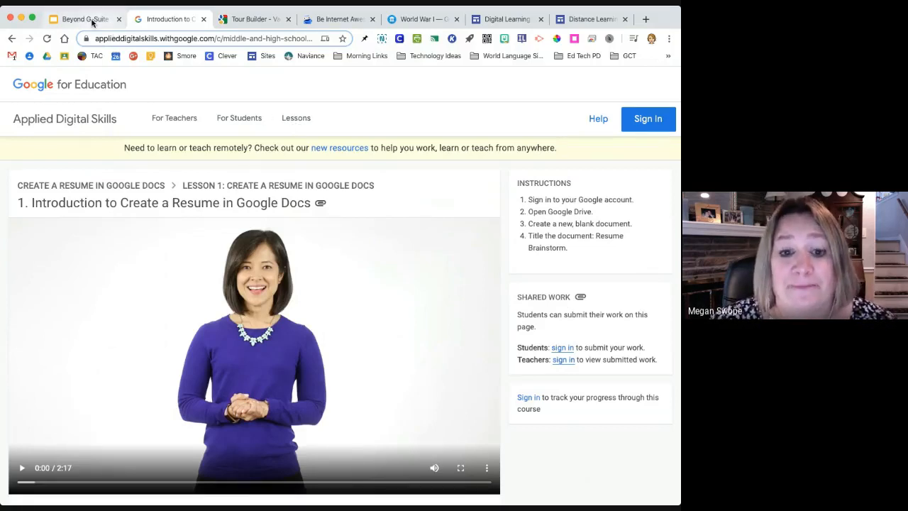
# Return to the slides, follow the Google Digital Garage link and scroll its home page to Why learn with Google
pyautogui.click(80, 20)
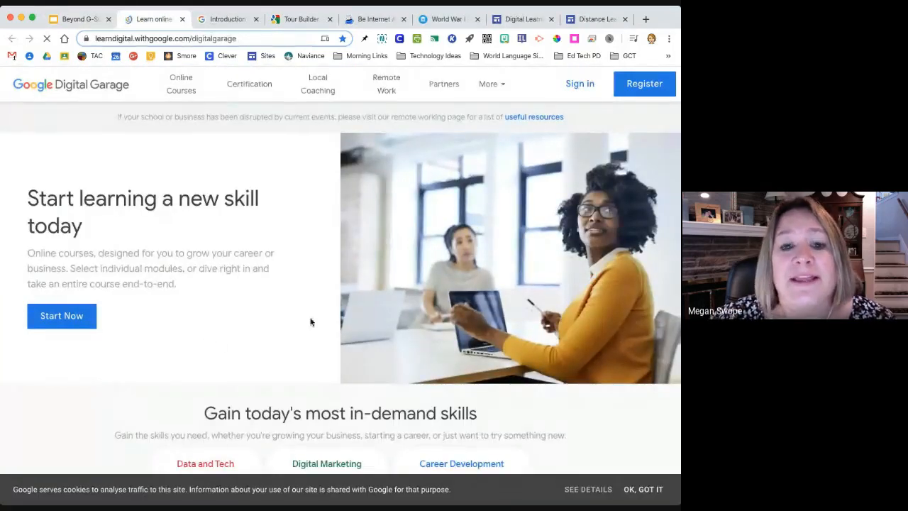
pyautogui.scroll(-3)
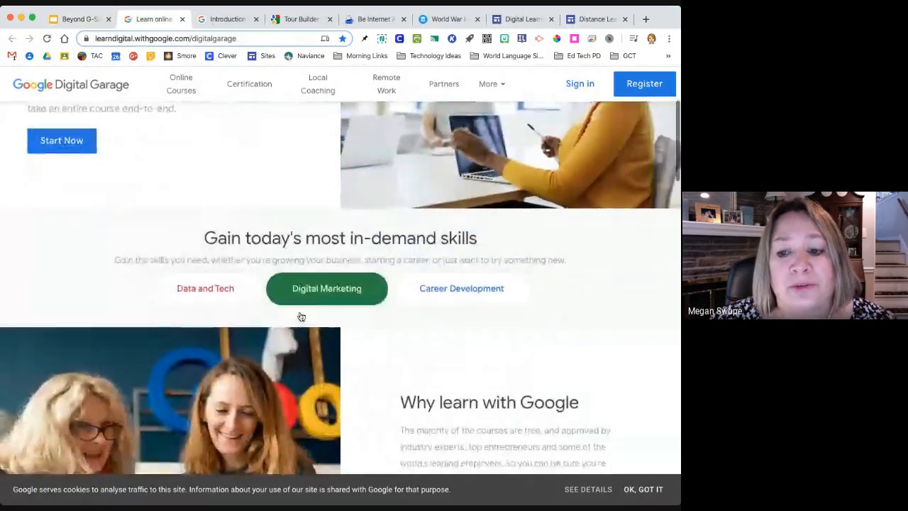
pyautogui.scroll(-3)
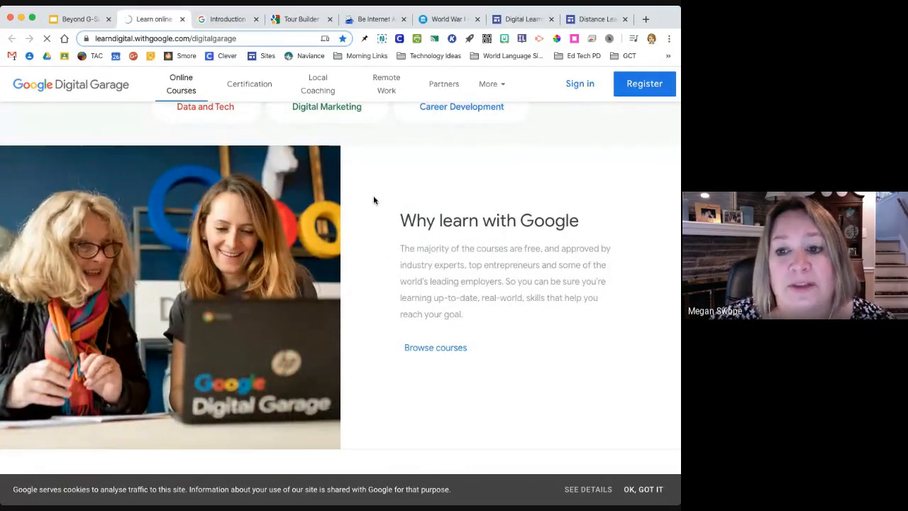
# Show the Online Courses catalogue of 126 courses and browse cards like Fundamentals of digital marketing and Land your next job
pyautogui.click(434, 348)
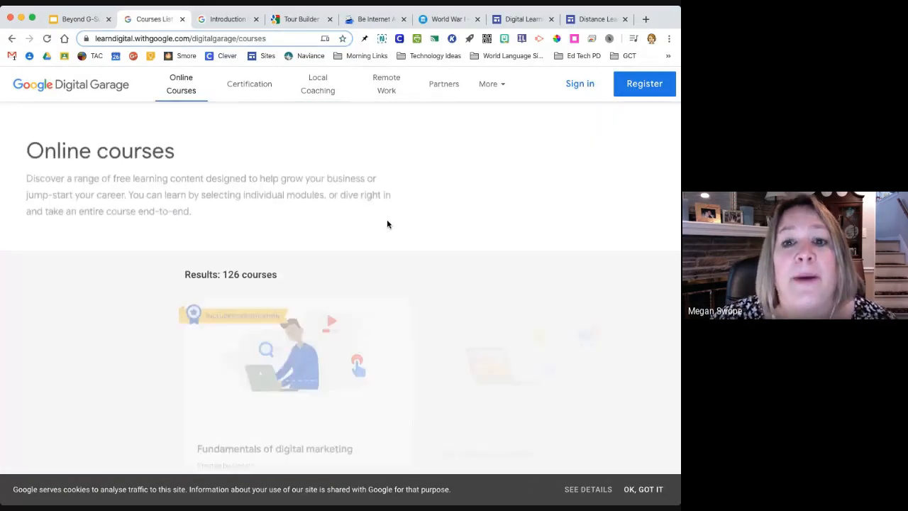
pyautogui.scroll(-3)
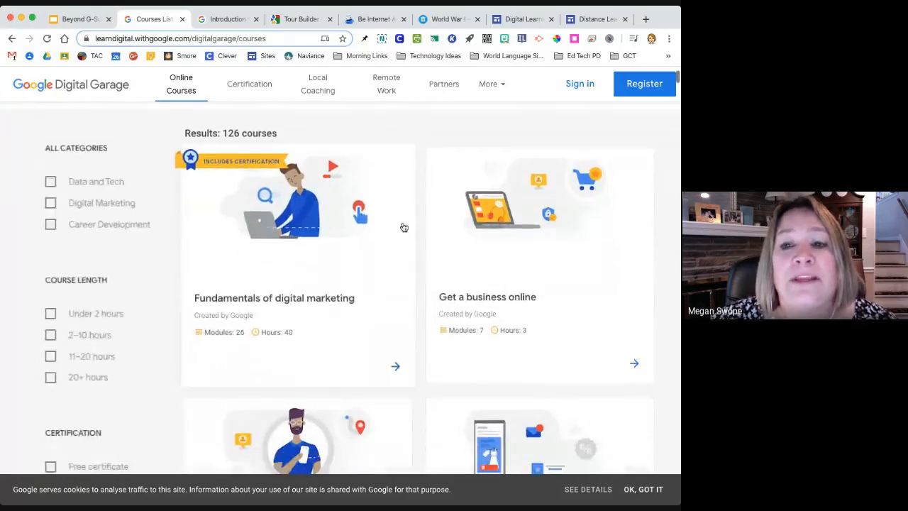
pyautogui.scroll(-3)
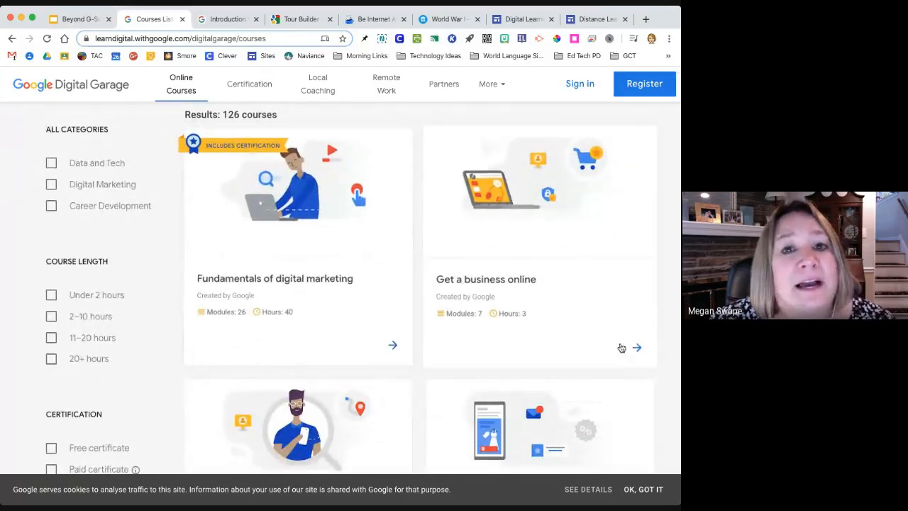
pyautogui.moveTo(449, 123)
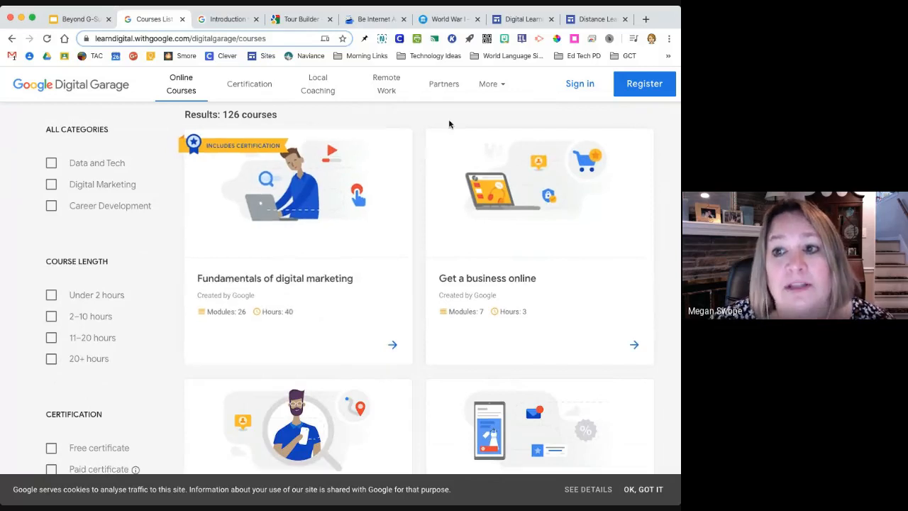
pyautogui.scroll(-3)
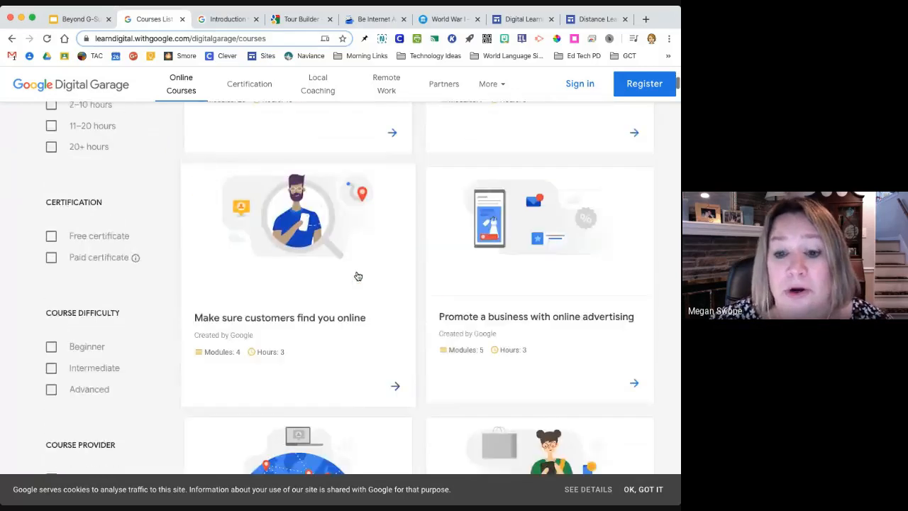
pyautogui.scroll(-3)
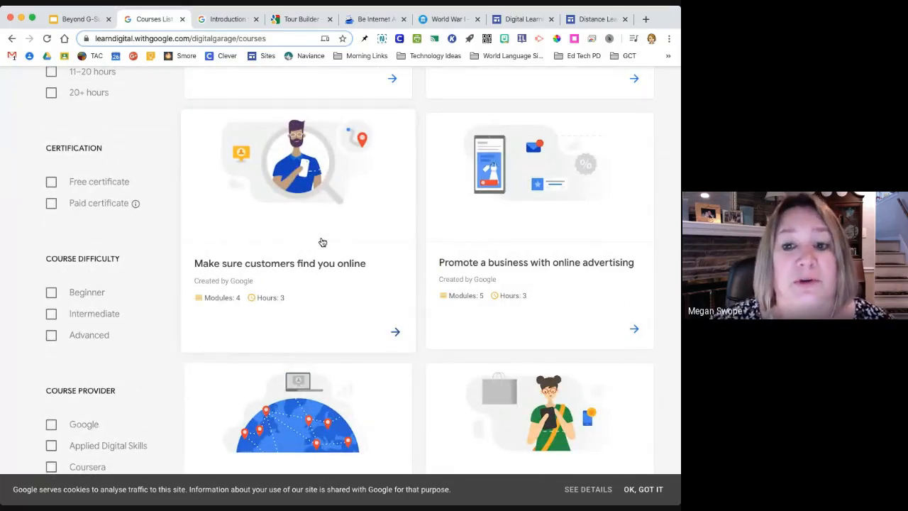
pyautogui.moveTo(329, 253)
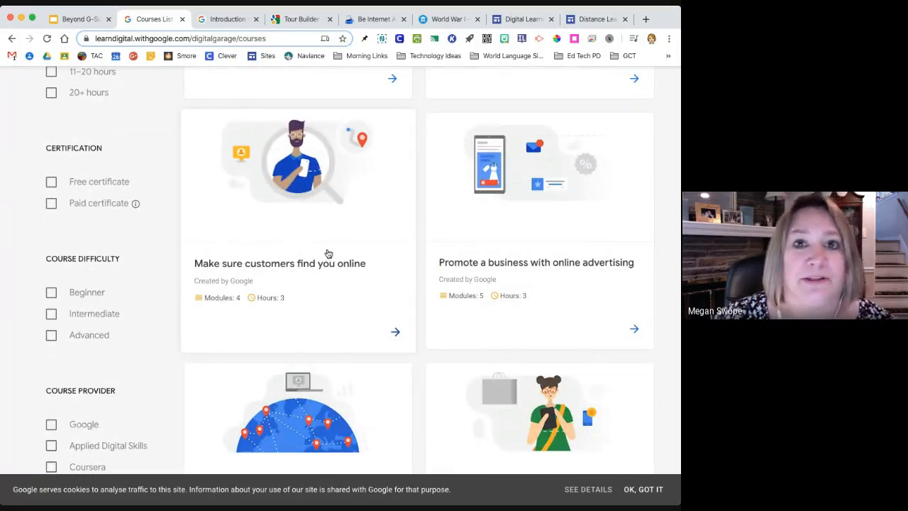
pyautogui.scroll(-3)
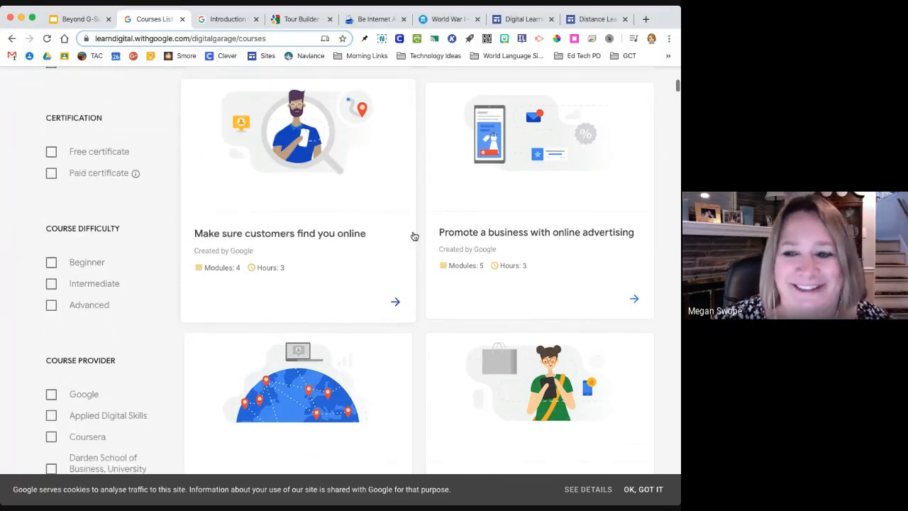
pyautogui.scroll(-3)
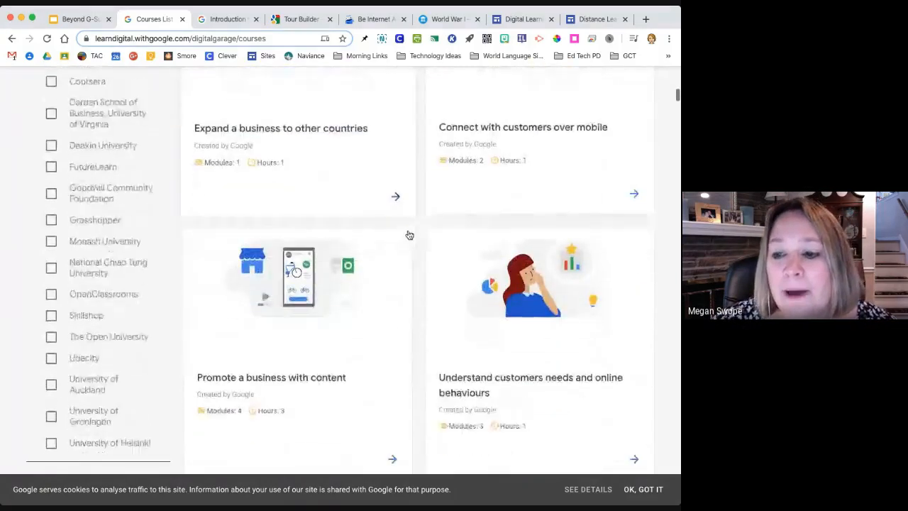
pyautogui.scroll(-3)
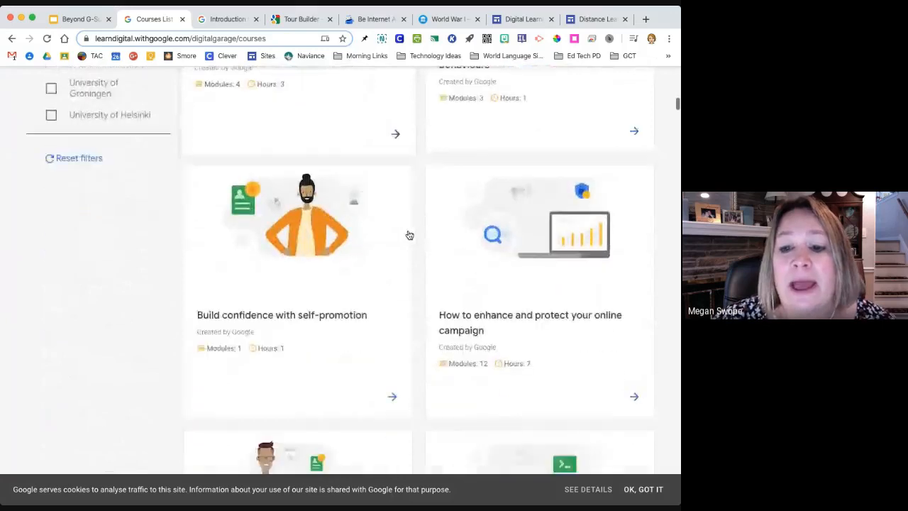
pyautogui.scroll(-3)
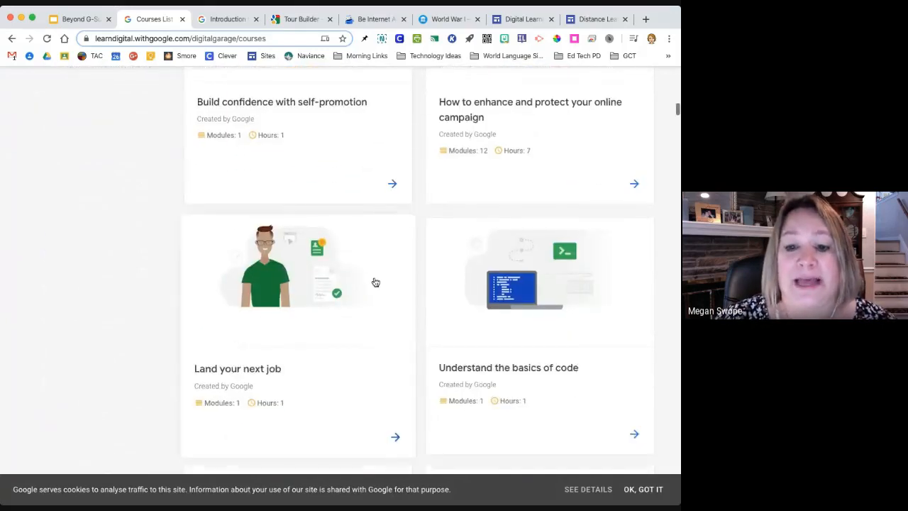
pyautogui.scroll(-3)
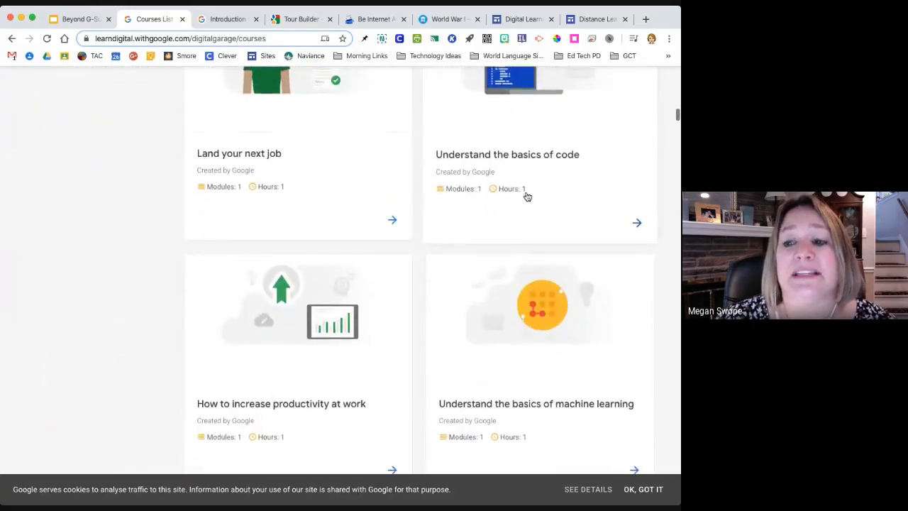
pyautogui.scroll(-3)
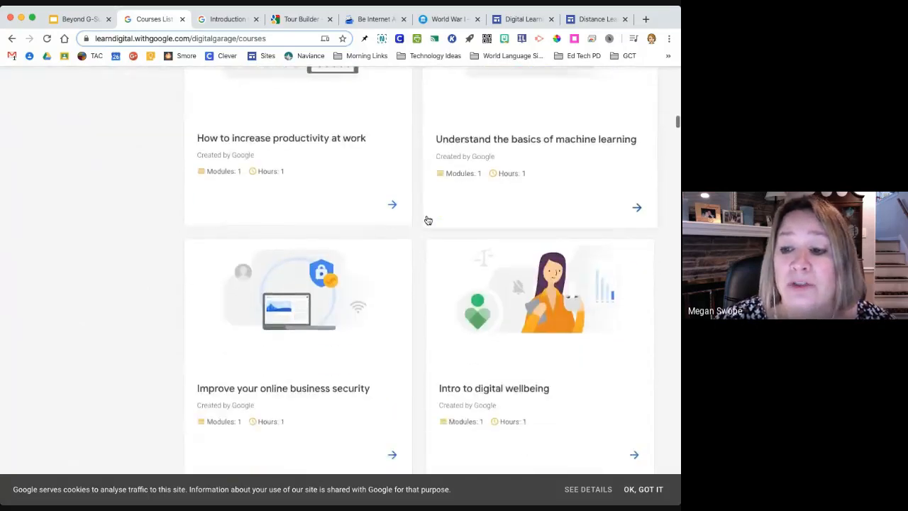
pyautogui.scroll(-3)
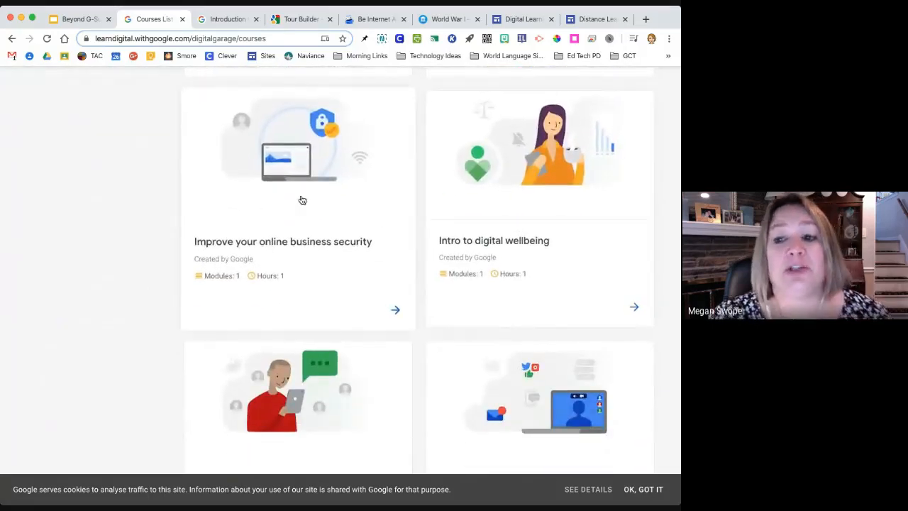
pyautogui.scroll(-3)
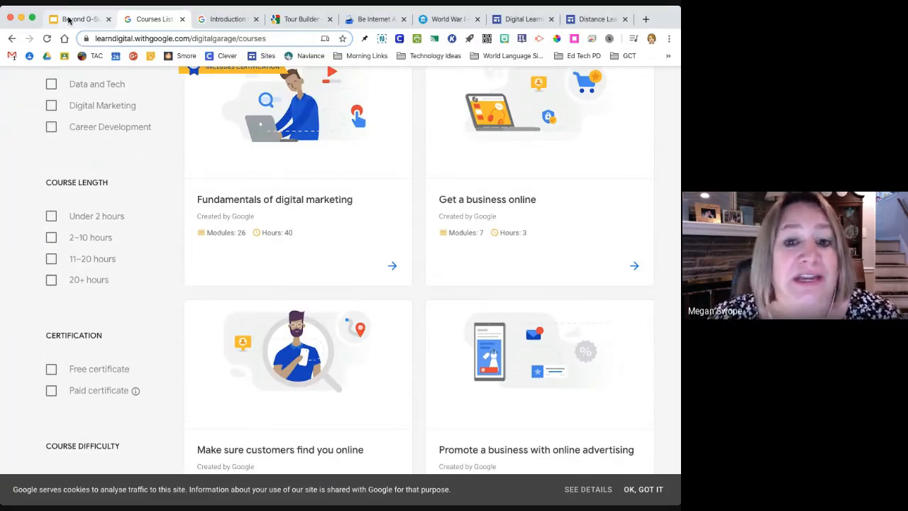
# Return to the Beyond G-Suite presentation's Today's Tools slide with the seven tool links
pyautogui.click(78, 19)
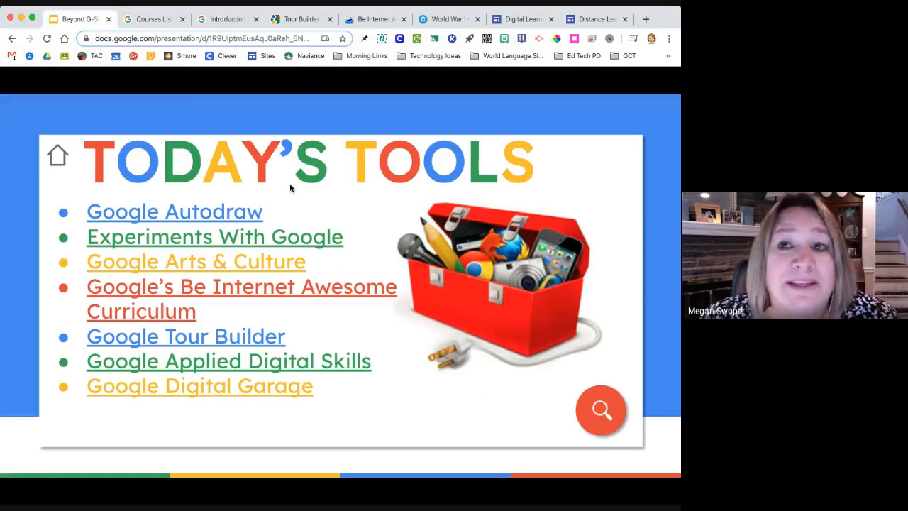
pyautogui.moveTo(297, 187)
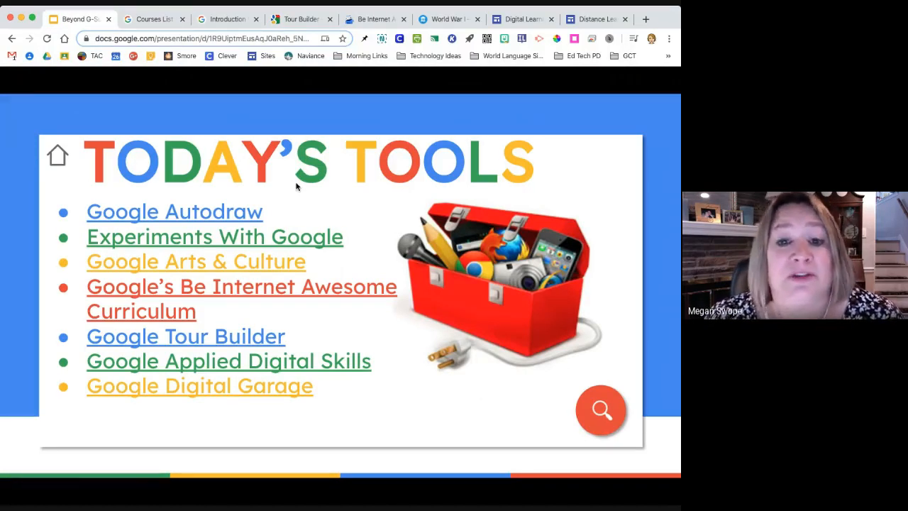
pyautogui.moveTo(647, 170)
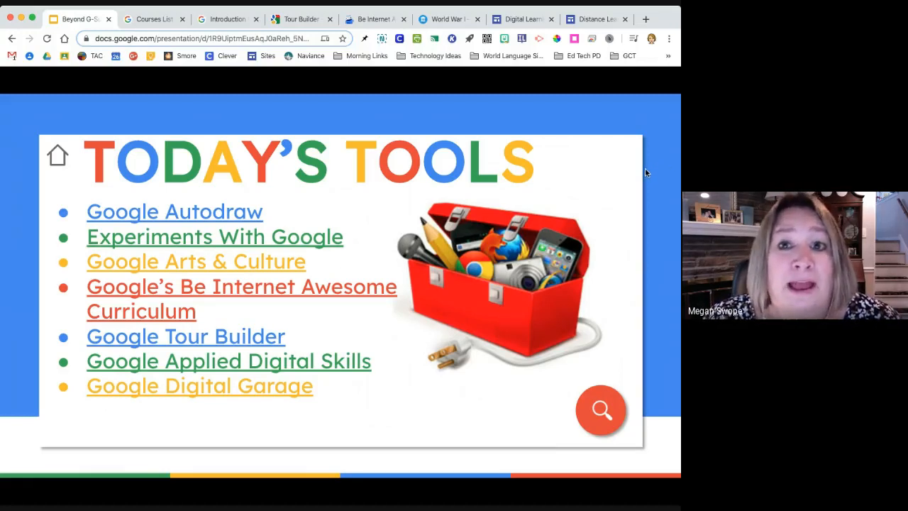
pyautogui.moveTo(641, 176)
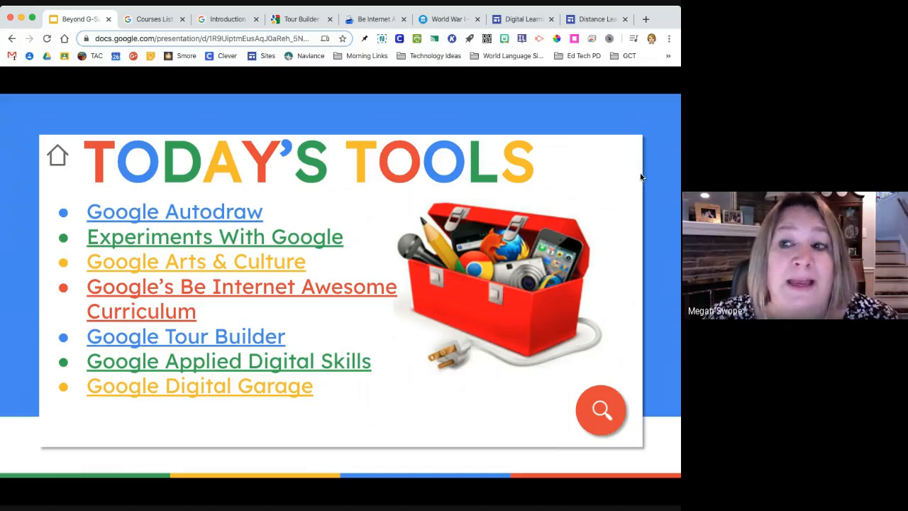